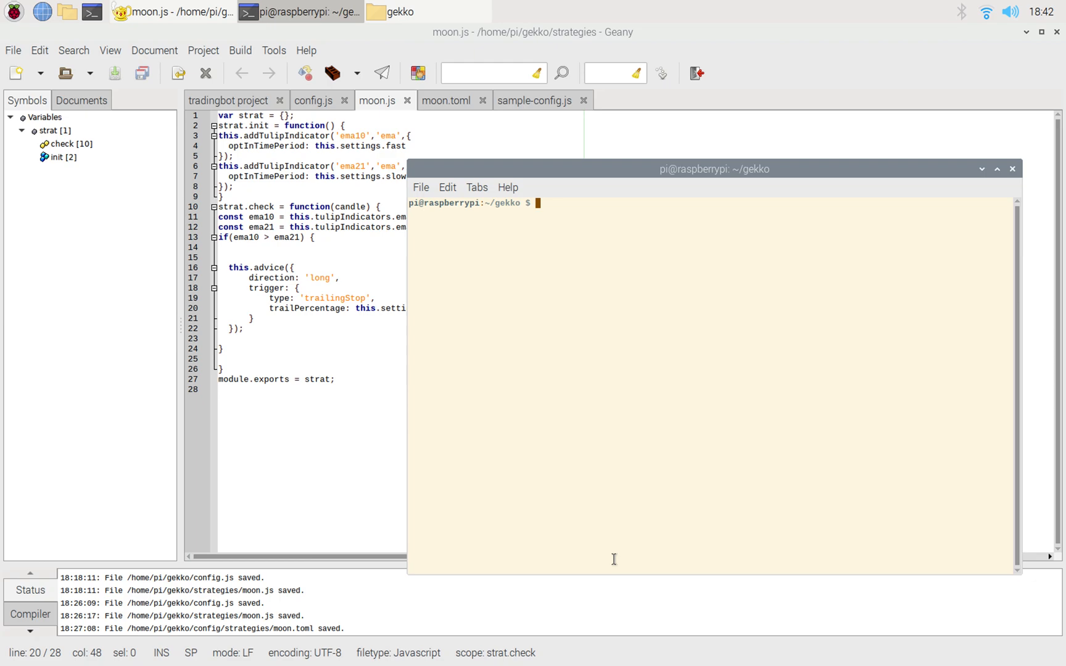
pyautogui.moveTo(609, 311)
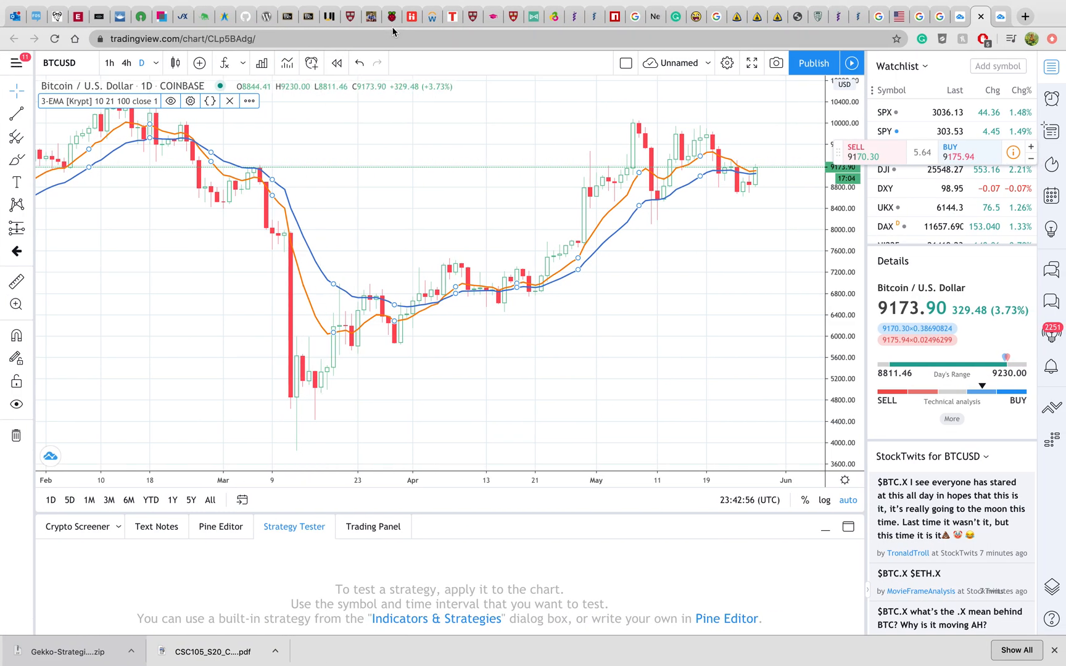
# Step: Read through the 'Installing Gekko on Raspberry Pi 2 or 3' guide on gekko.wizb.it
pyautogui.click(367, 16)
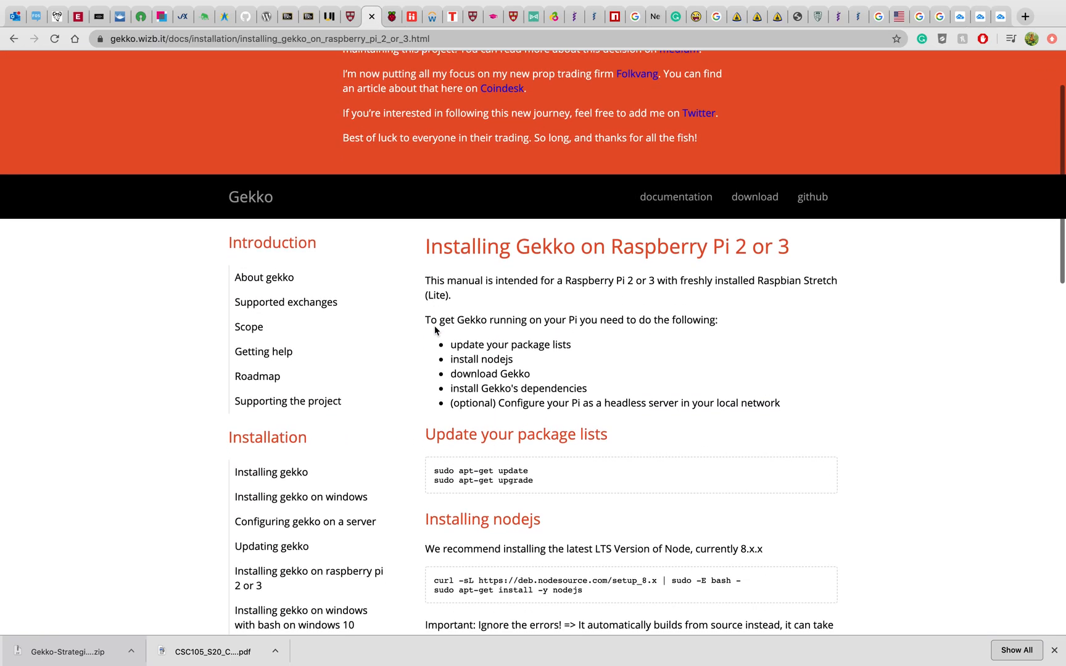
pyautogui.scroll(-3)
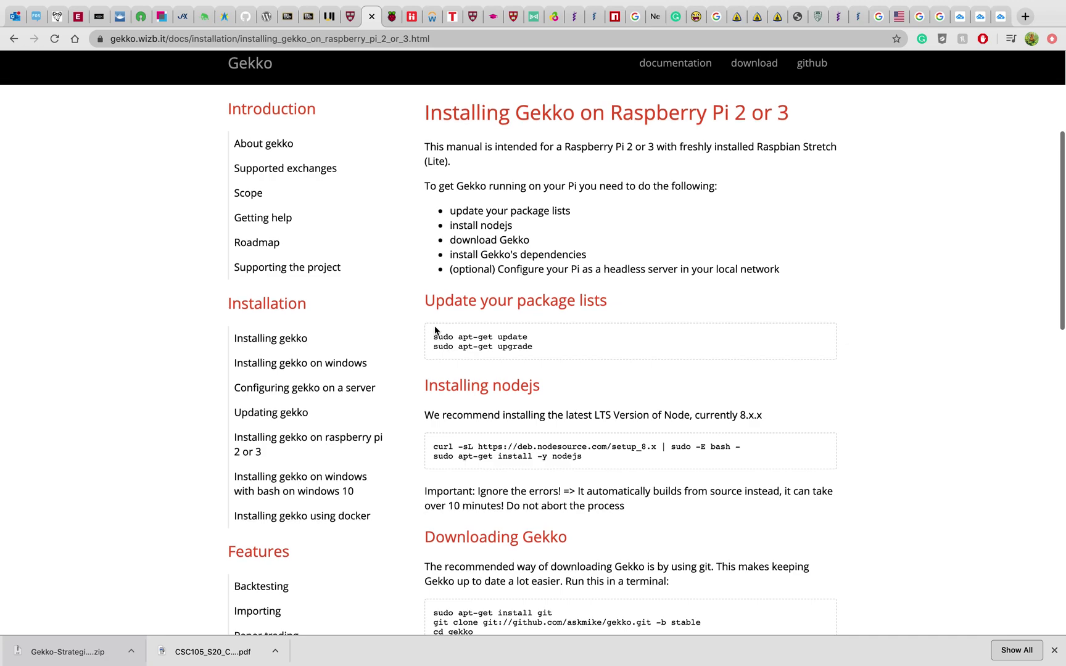
pyautogui.scroll(-3)
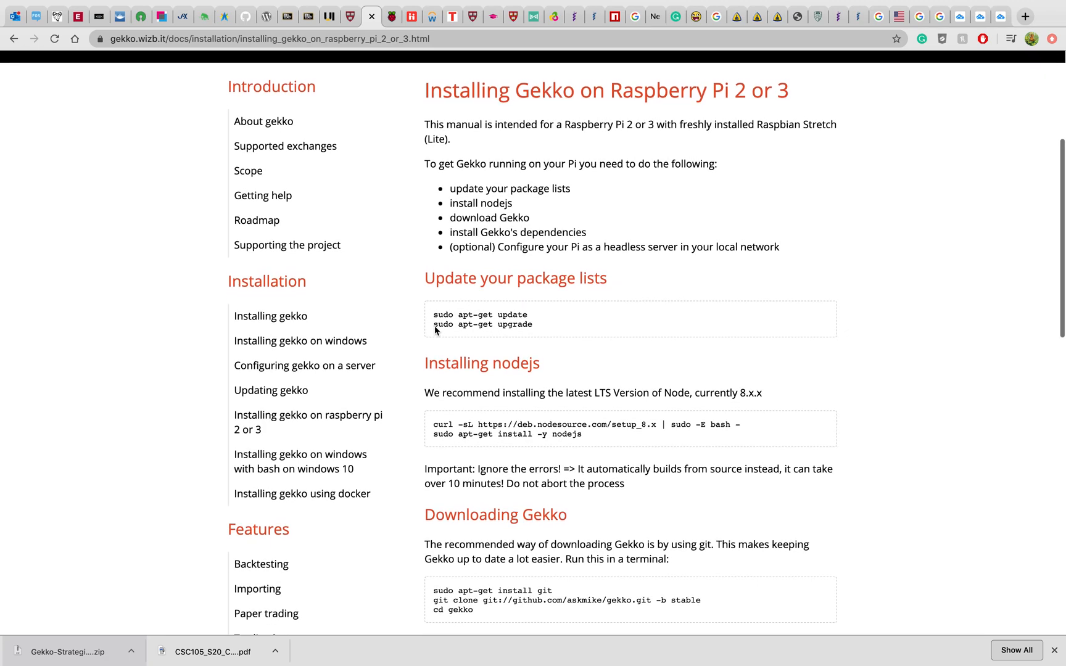
pyautogui.scroll(-3)
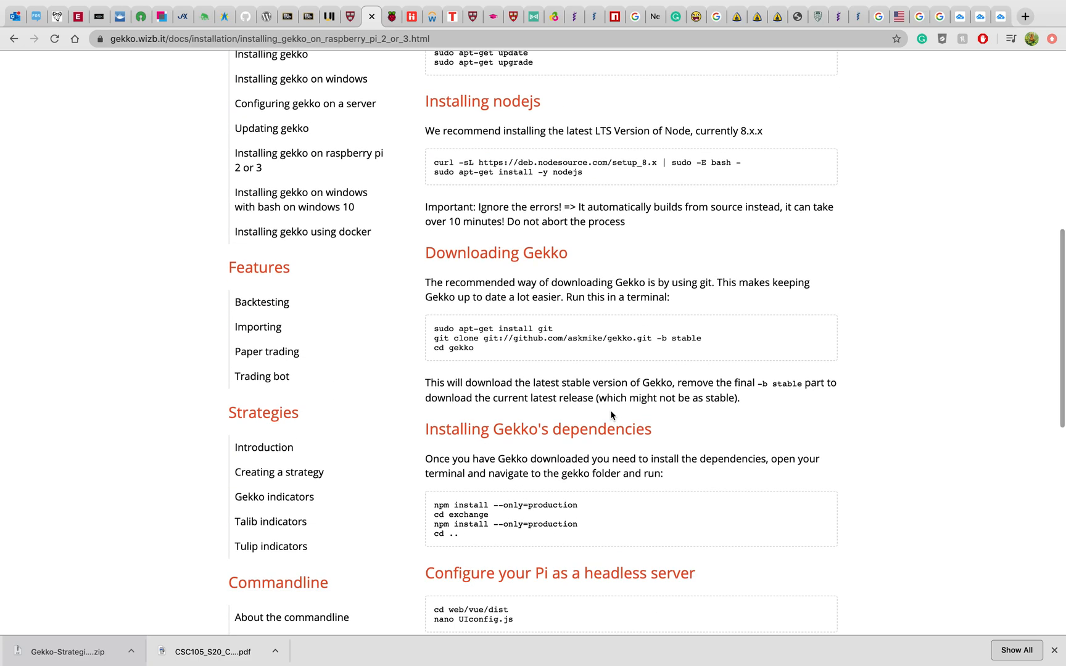
pyautogui.moveTo(713, 142)
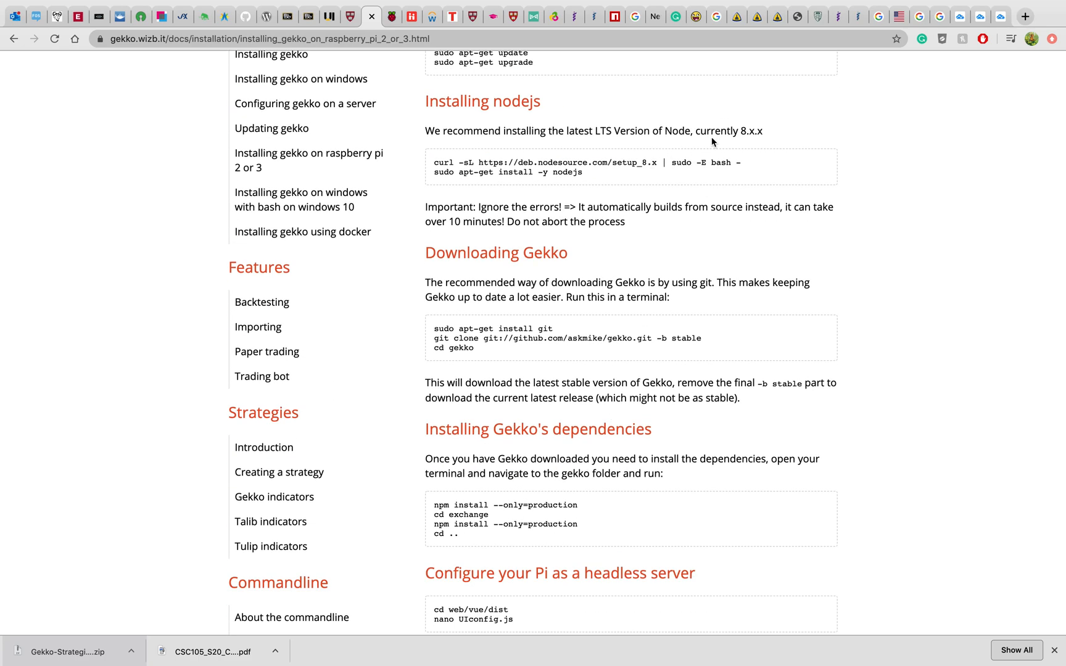
# Step: Highlight the recommended Node version 8.x.x and review the remaining install steps
pyautogui.doubleClick(751, 131)
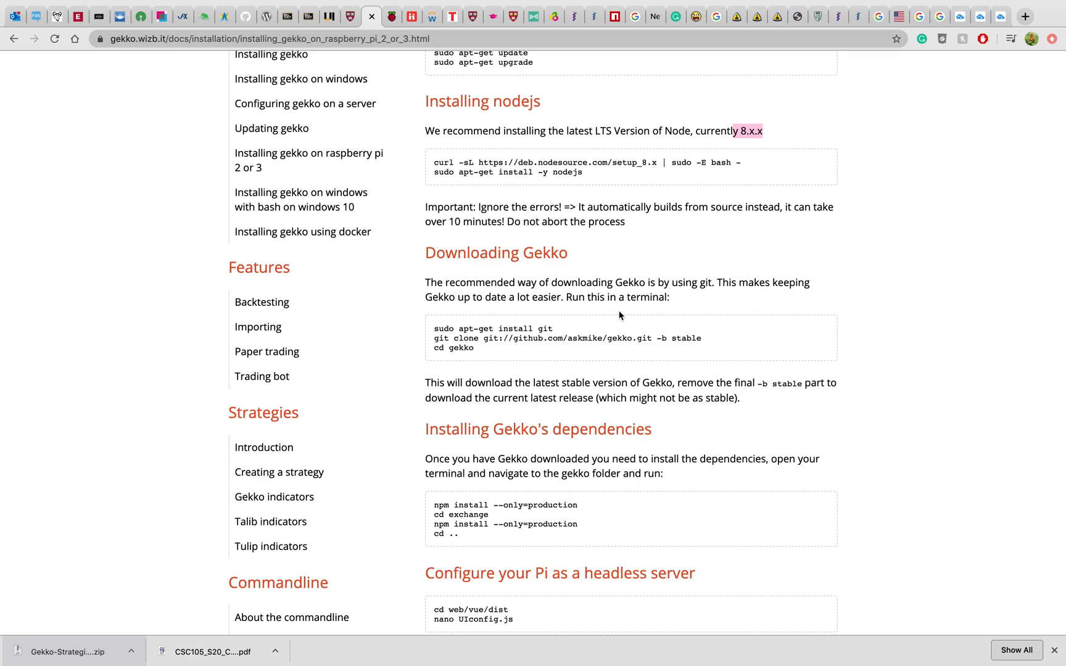
pyautogui.scroll(3)
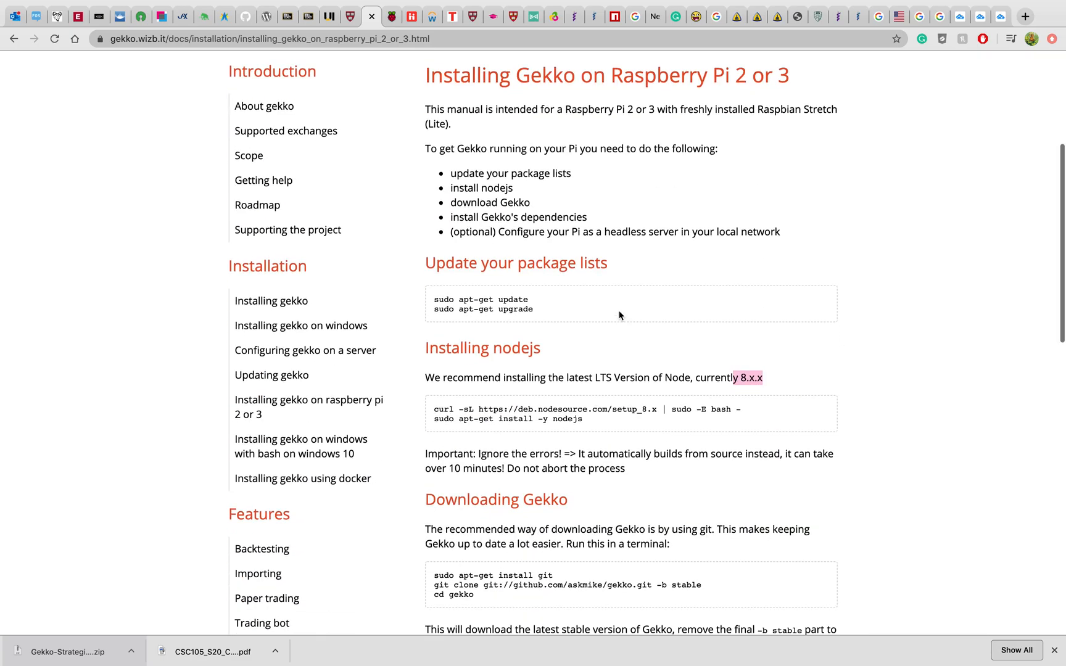
pyautogui.scroll(-3)
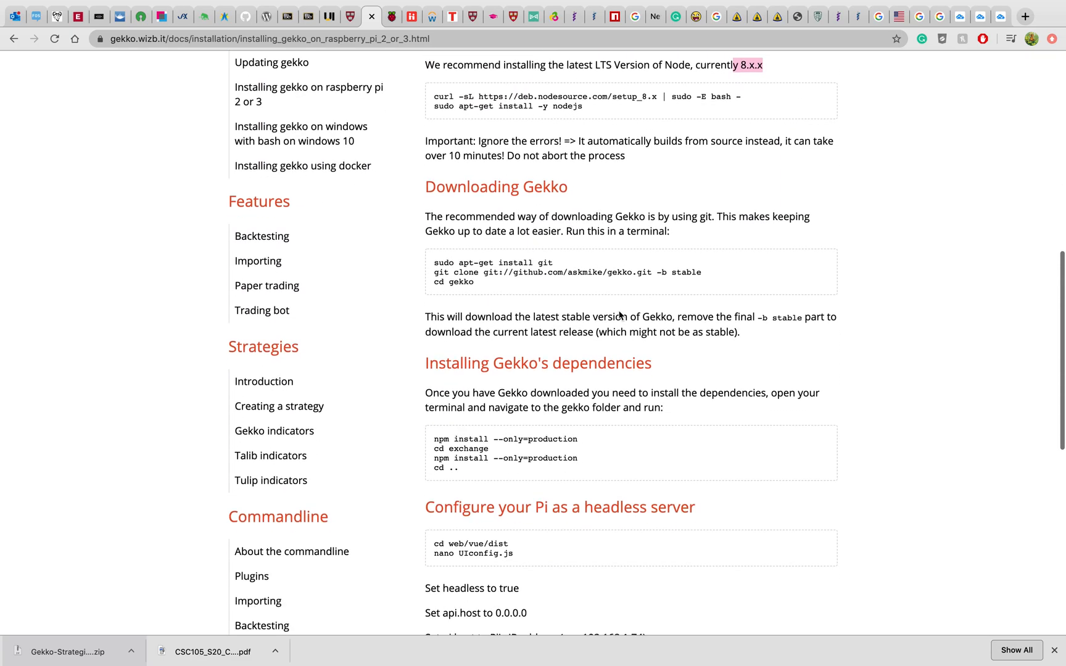
pyautogui.scroll(-3)
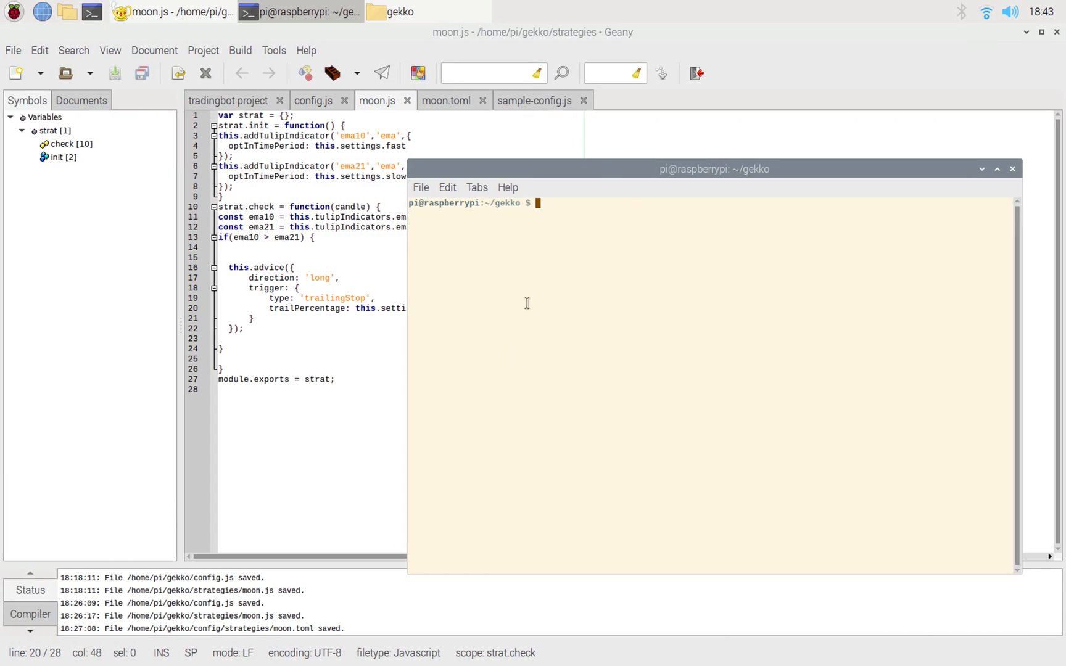
pyautogui.moveTo(635, 228)
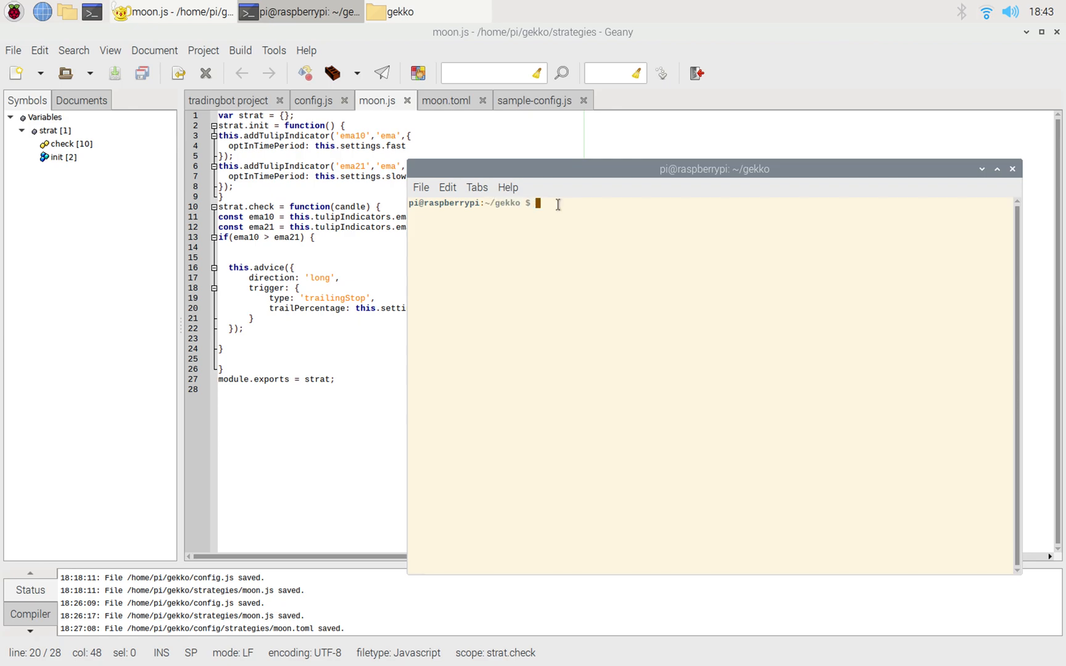
# Step: Change into the ~/gekko folder and run 'node gekko --ui' to serve the web UI on port 3000
pyautogui.write('cd ~')
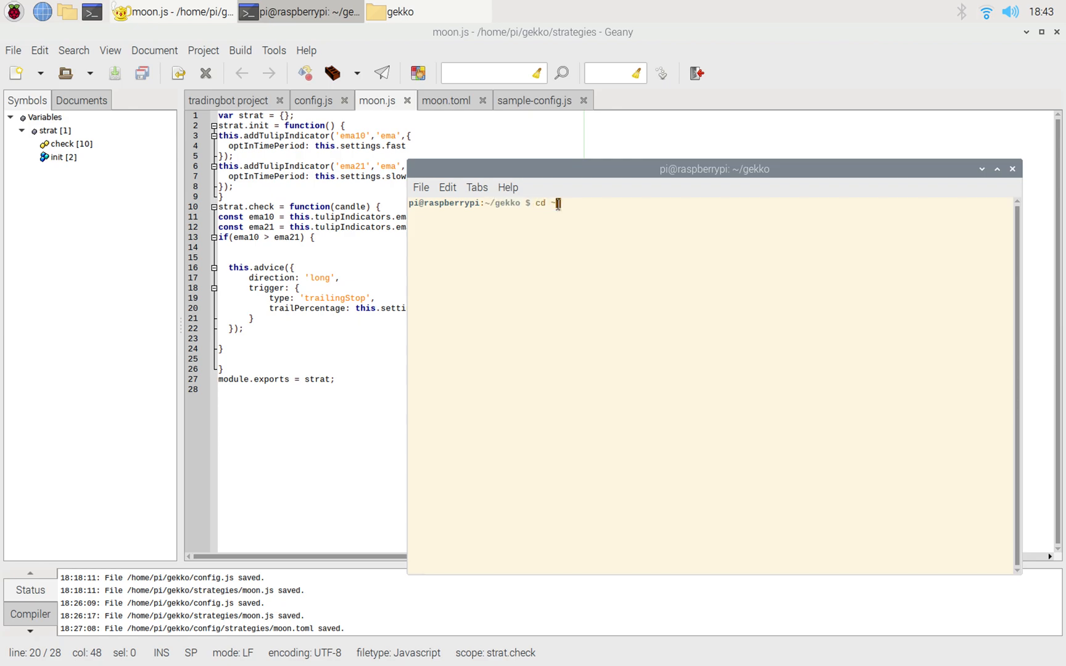
pyautogui.write('gekko')
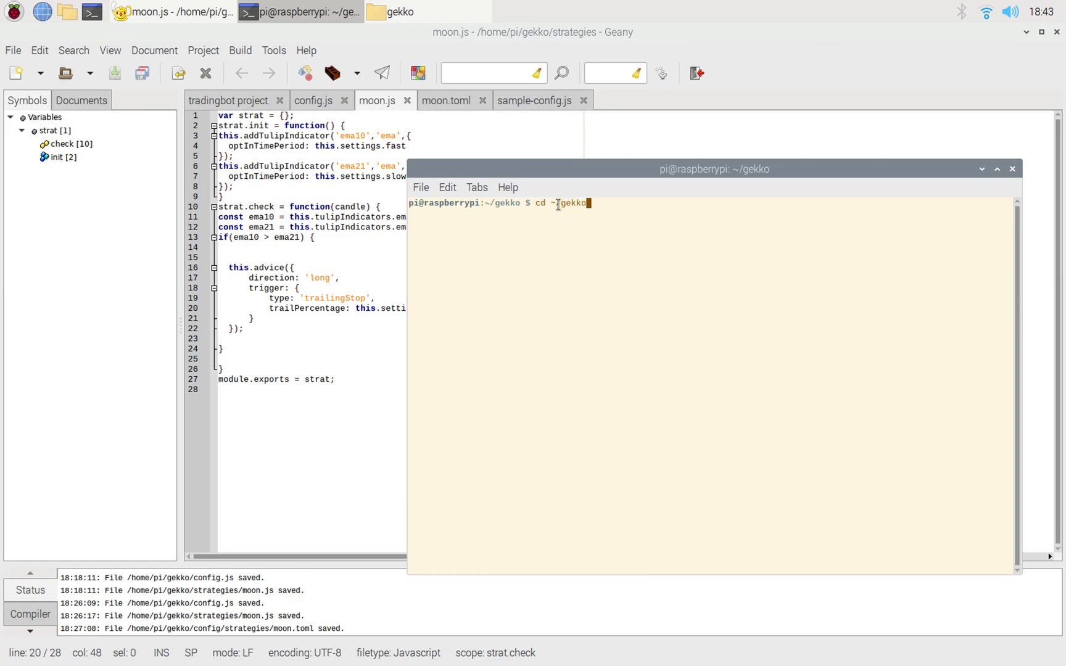
pyautogui.press('BackSpace')
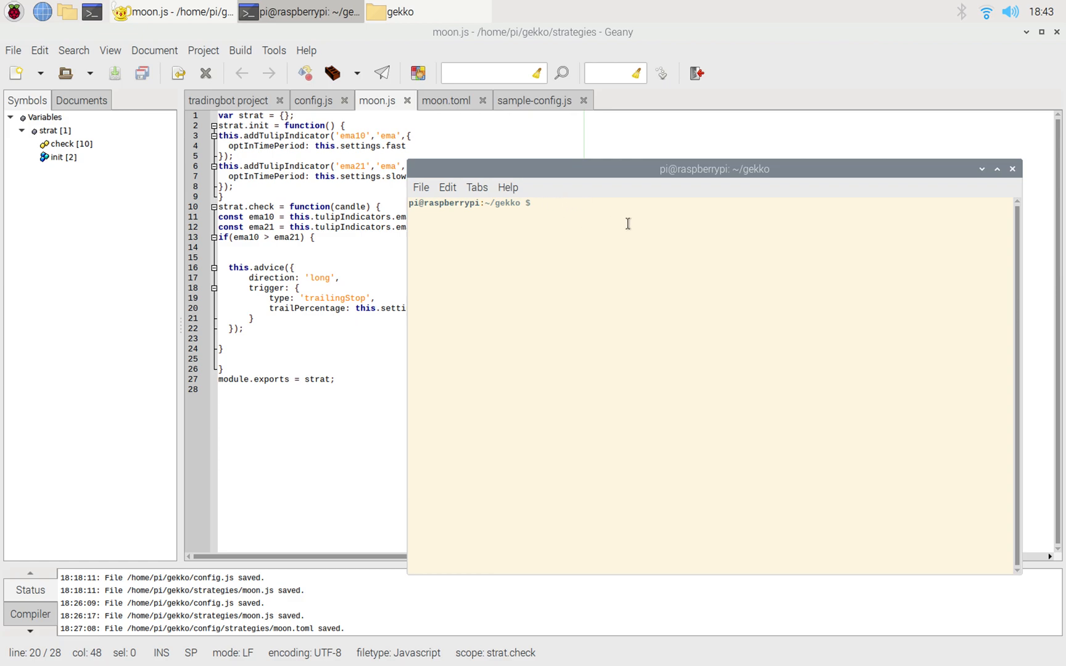
pyautogui.write('node')
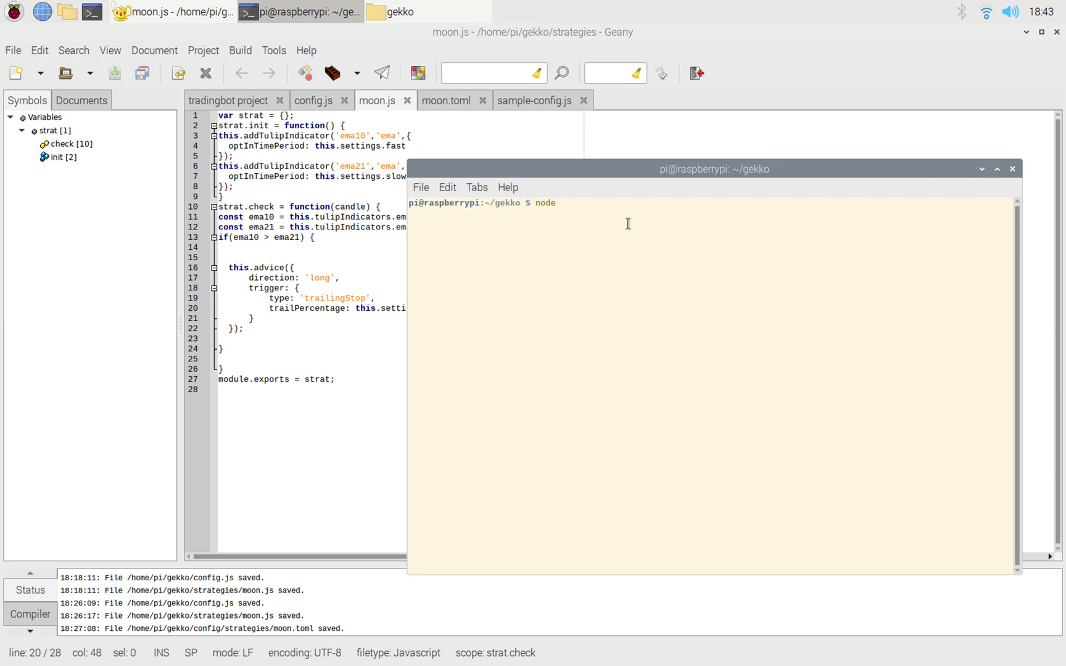
pyautogui.write('gekko --ui')
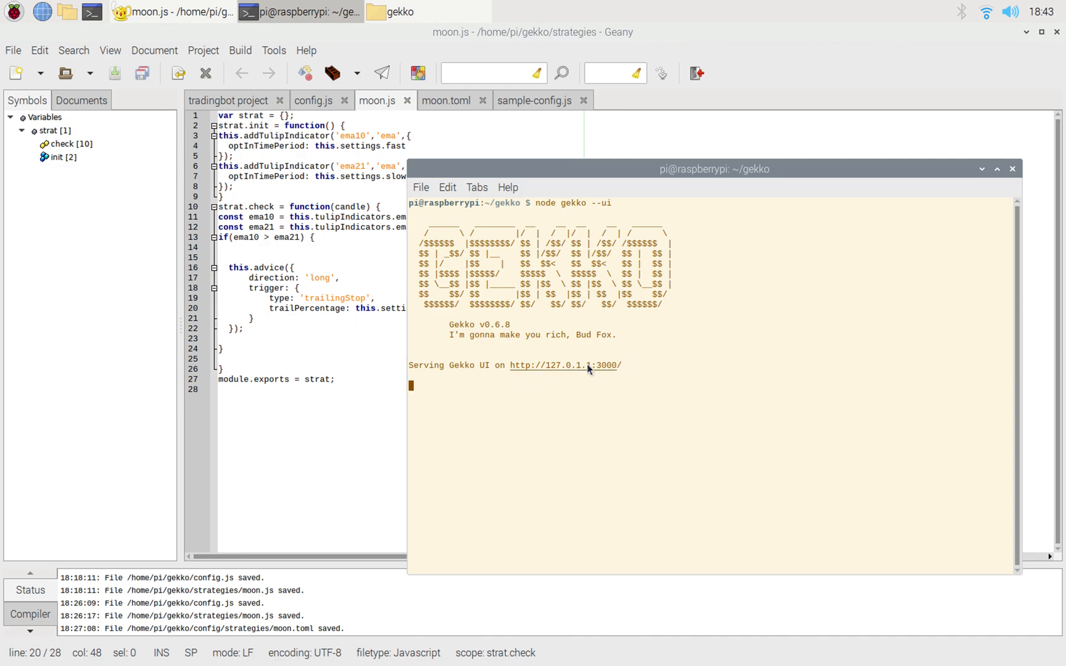
pyautogui.moveTo(625, 413)
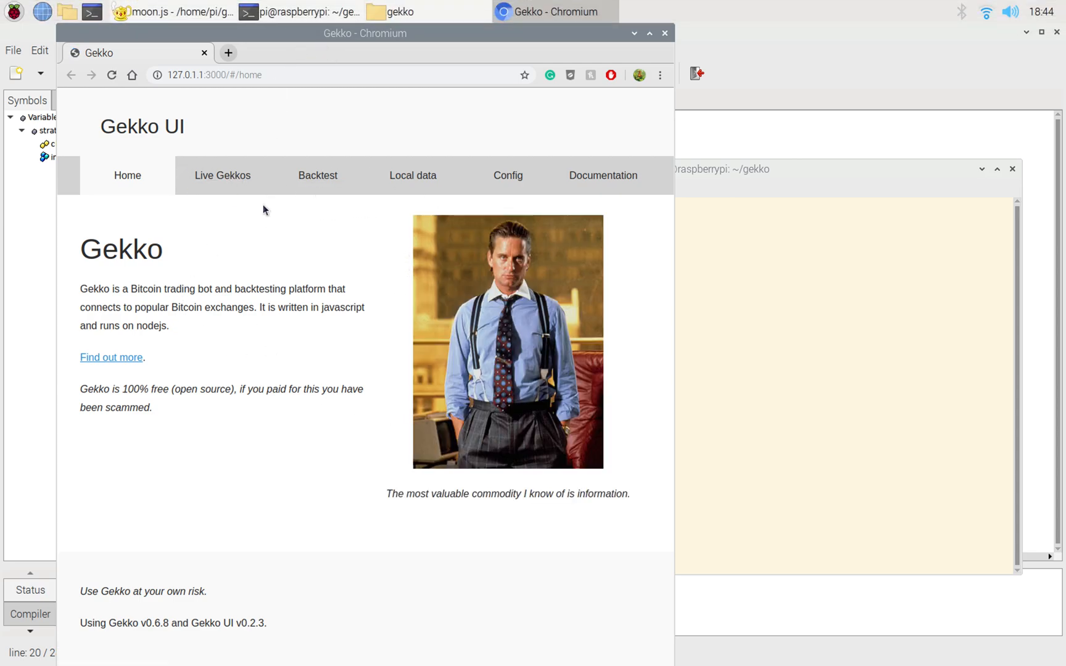
pyautogui.moveTo(225, 176)
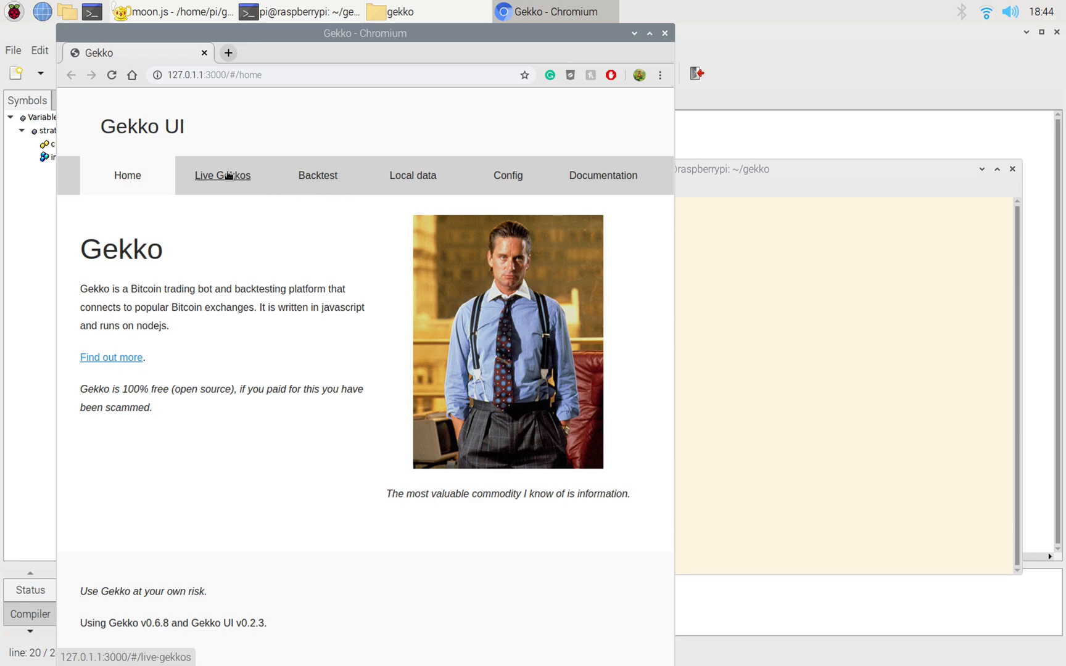
pyautogui.moveTo(268, 184)
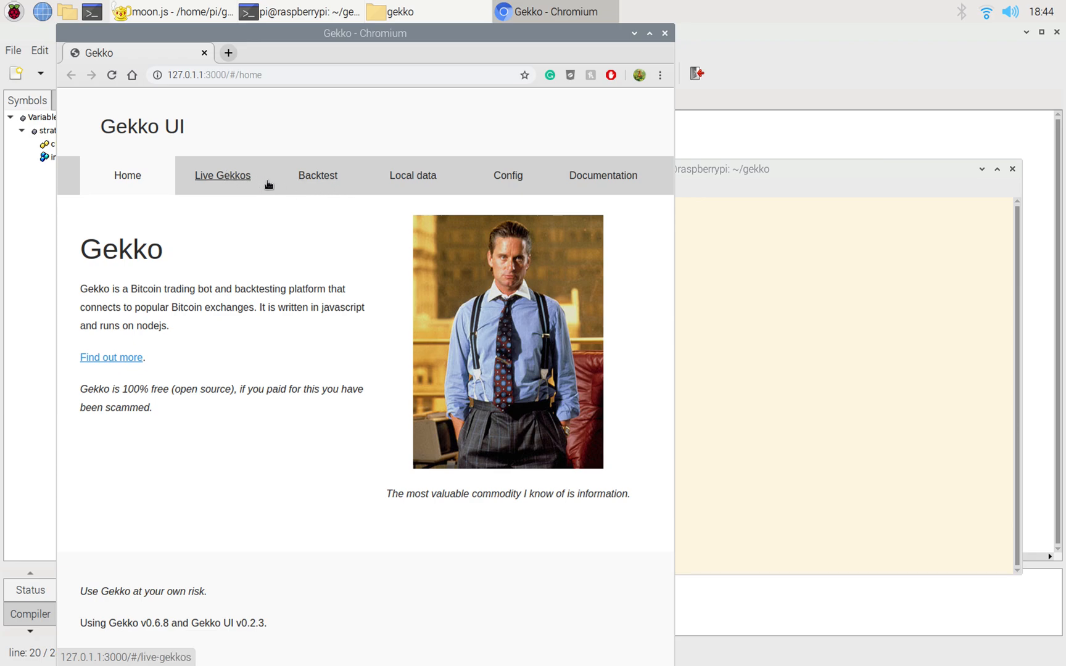
# Step: Check the Live Gekkos overview for watchers and runners, then go to the Backtest page
pyautogui.click(222, 176)
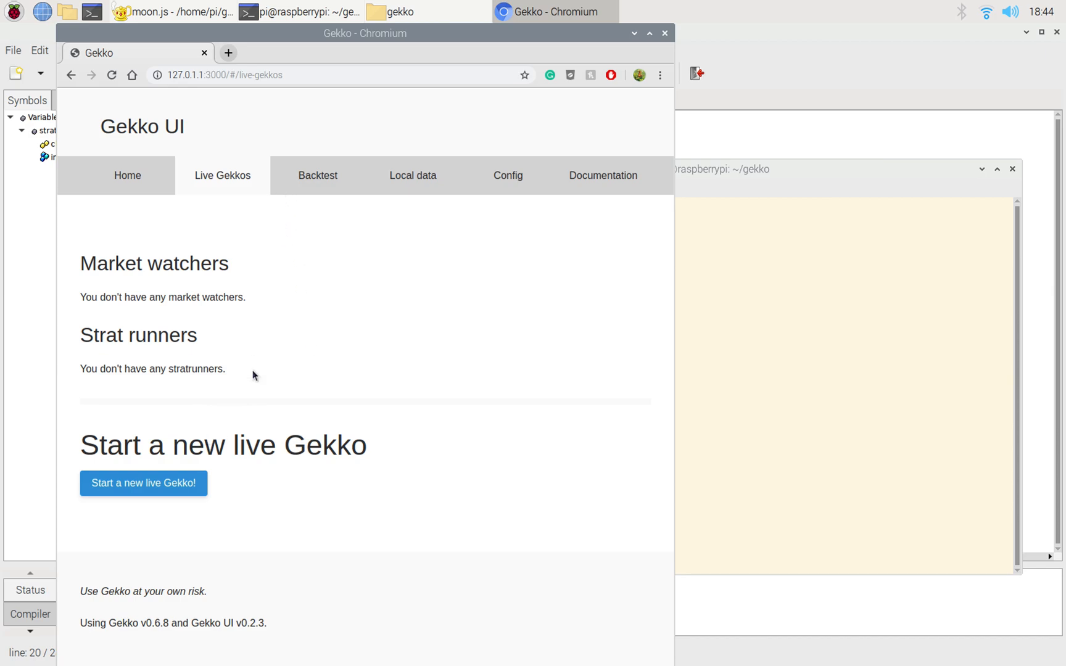
pyautogui.click(318, 176)
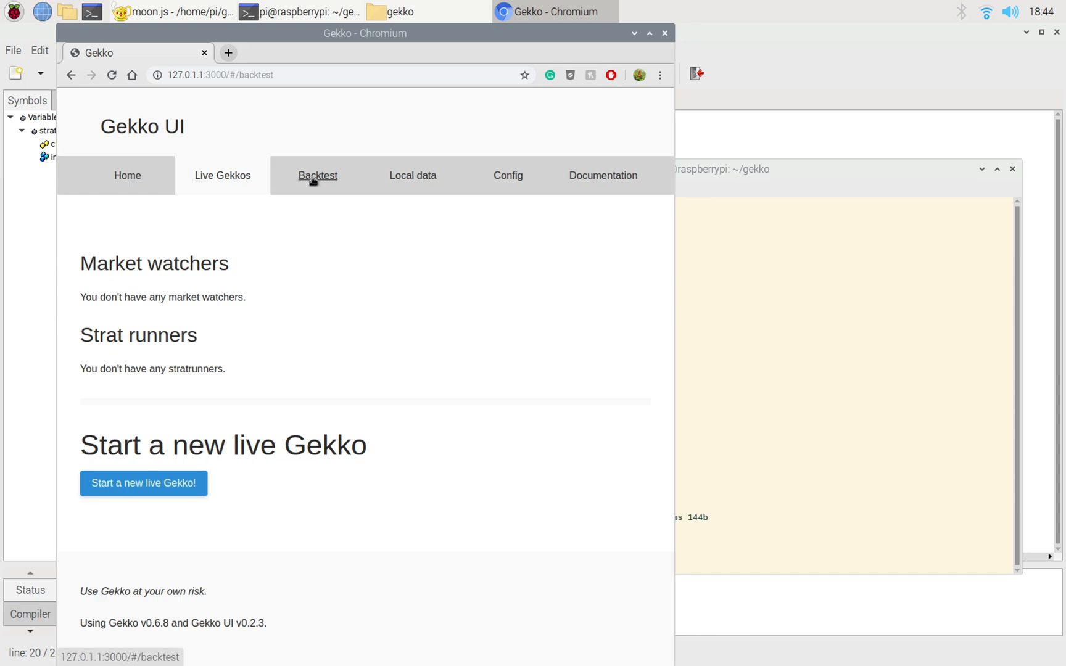
pyautogui.click(317, 176)
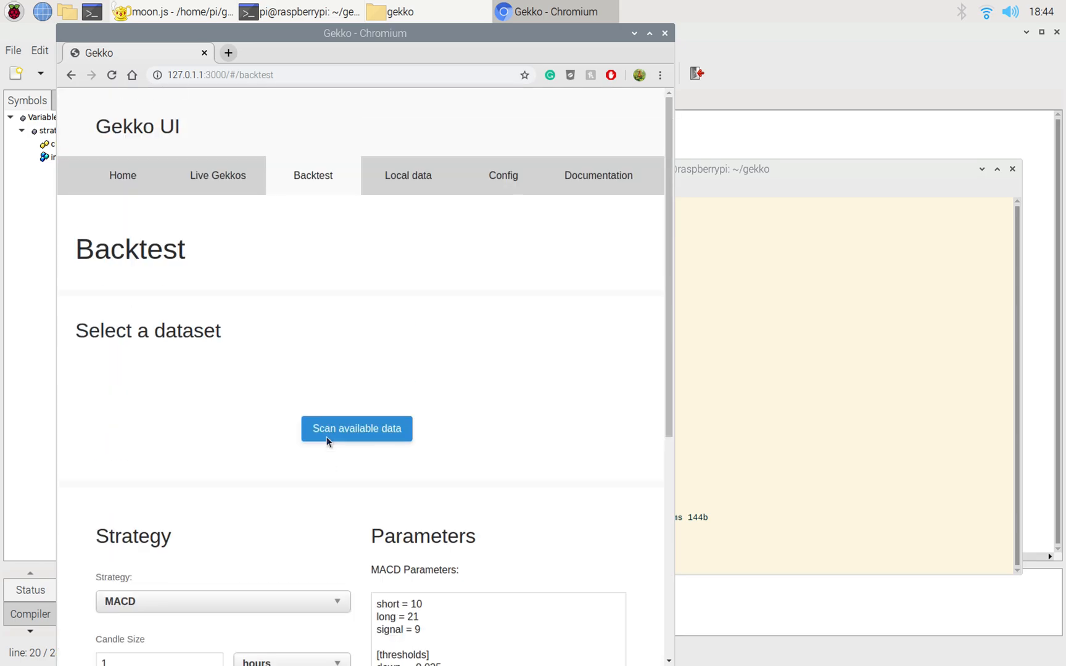
pyautogui.moveTo(408, 183)
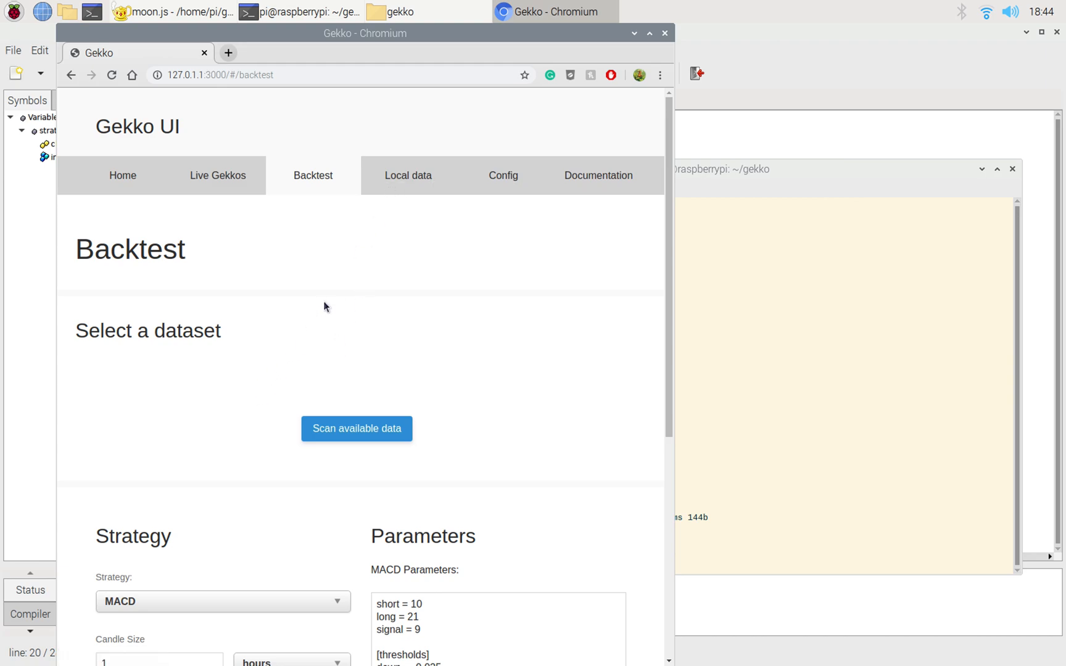
# Step: Check the Local data page, which lists no datasets, and return to Backtest
pyautogui.click(408, 175)
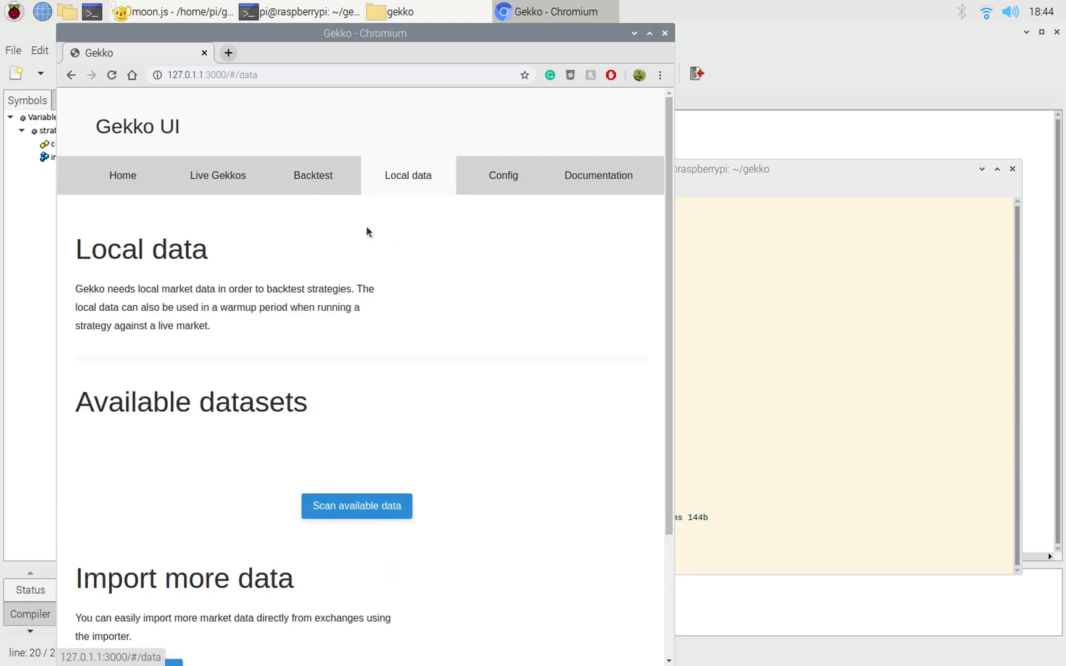
pyautogui.scroll(-3)
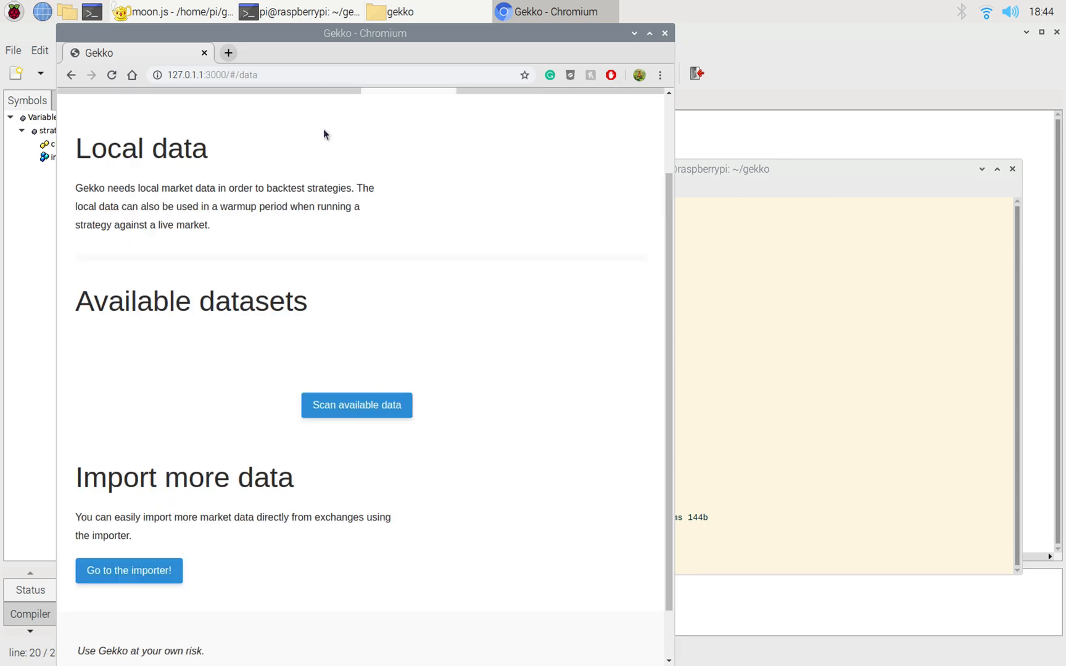
pyautogui.click(312, 175)
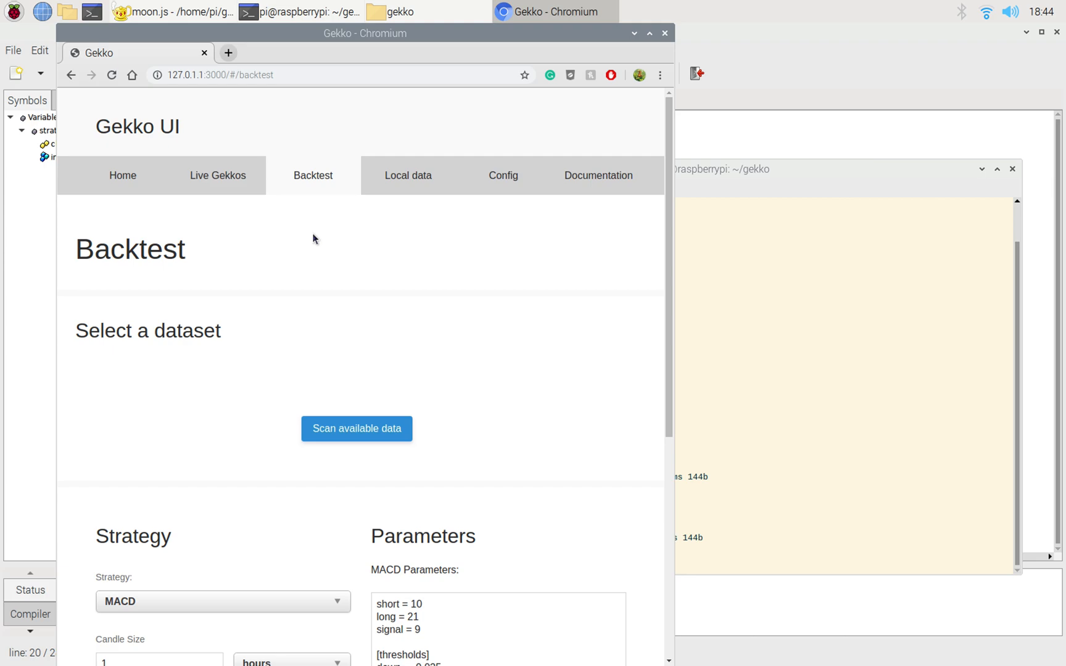
pyautogui.moveTo(320, 306)
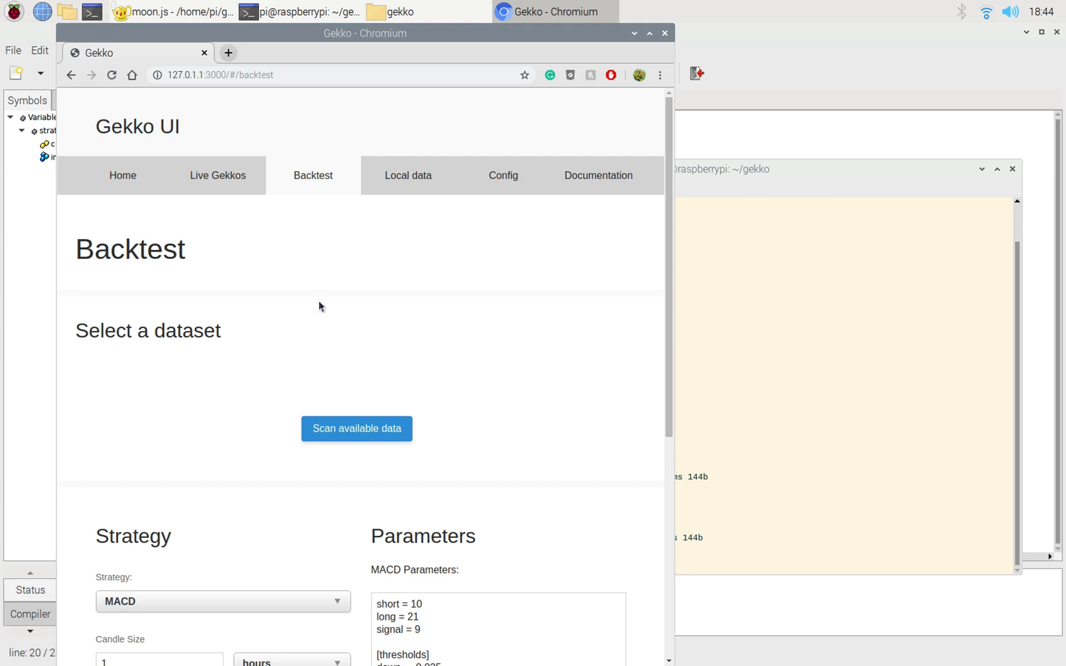
pyautogui.moveTo(361, 365)
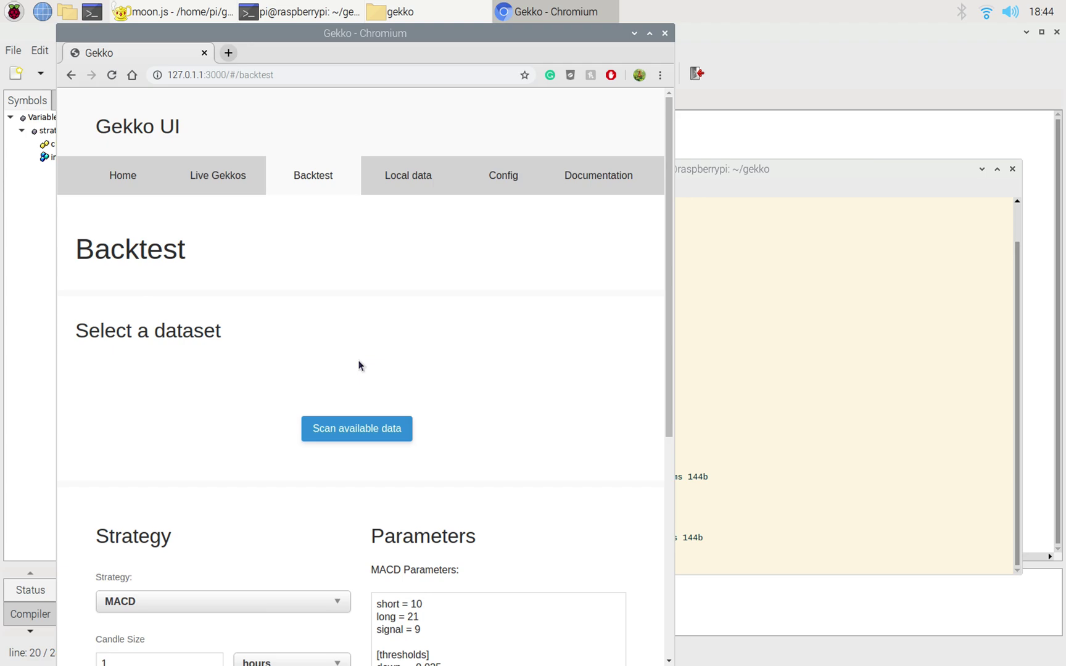
pyautogui.moveTo(439, 307)
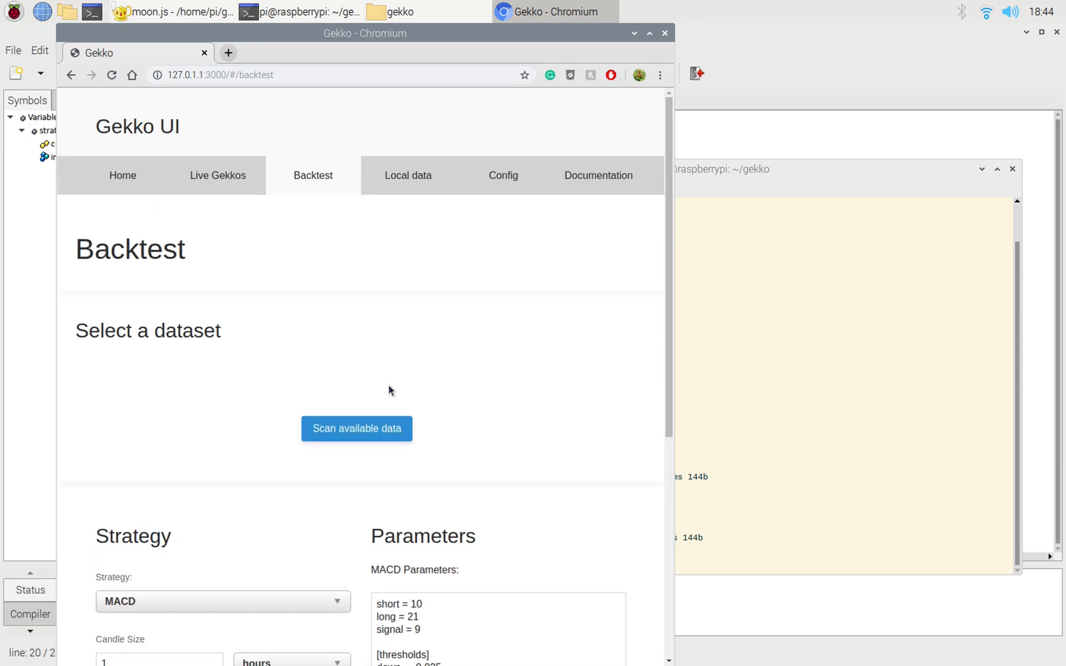
# Step: Review the Backtest strategy section with MACD, 1-hour candles and 10-candle warmup
pyautogui.scroll(-3)
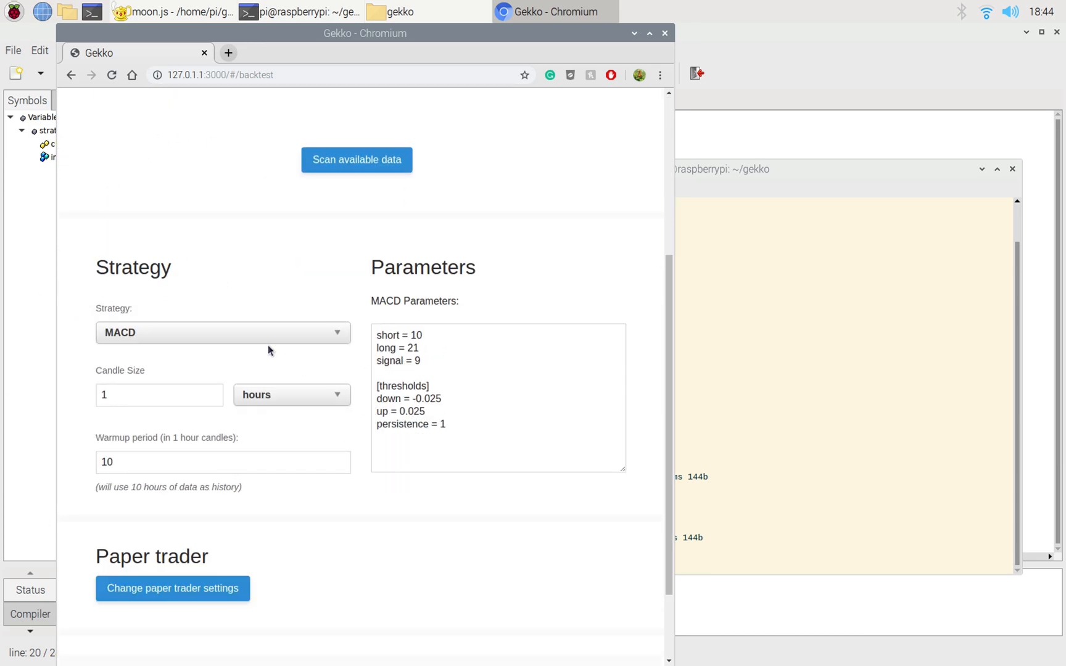
pyautogui.click(222, 333)
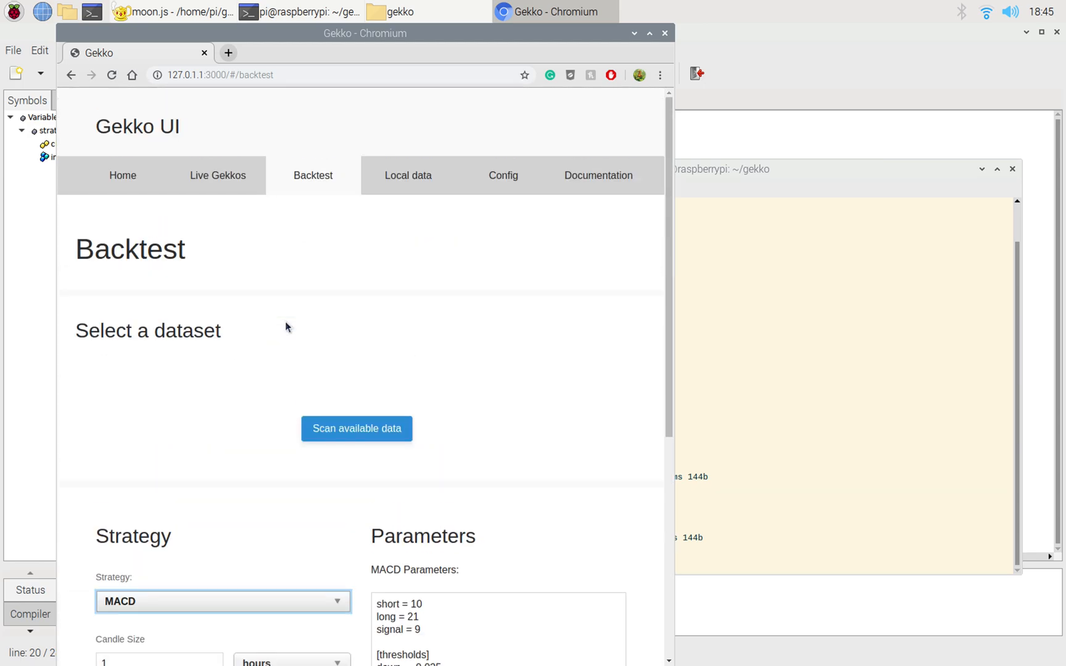
pyautogui.scroll(-3)
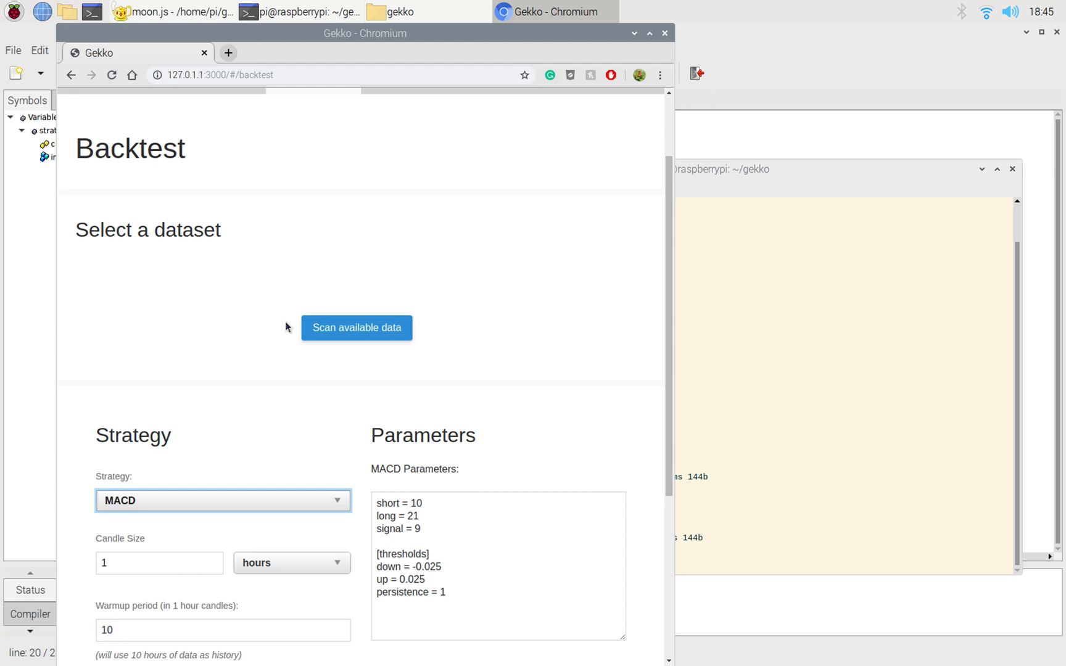
pyautogui.moveTo(335, 230)
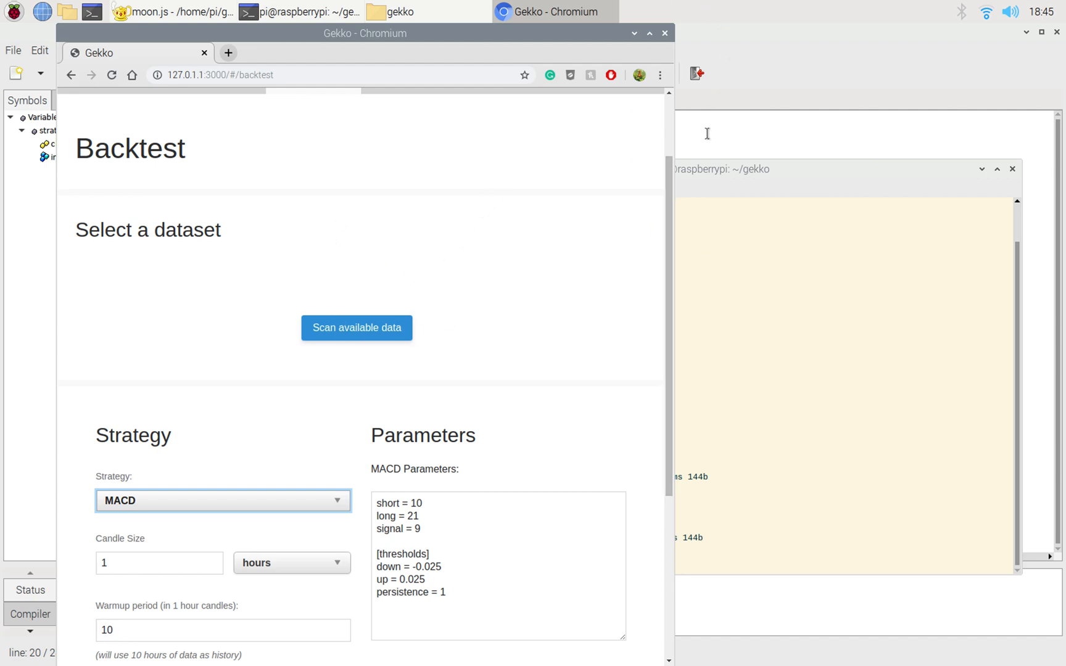
pyautogui.moveTo(440, 251)
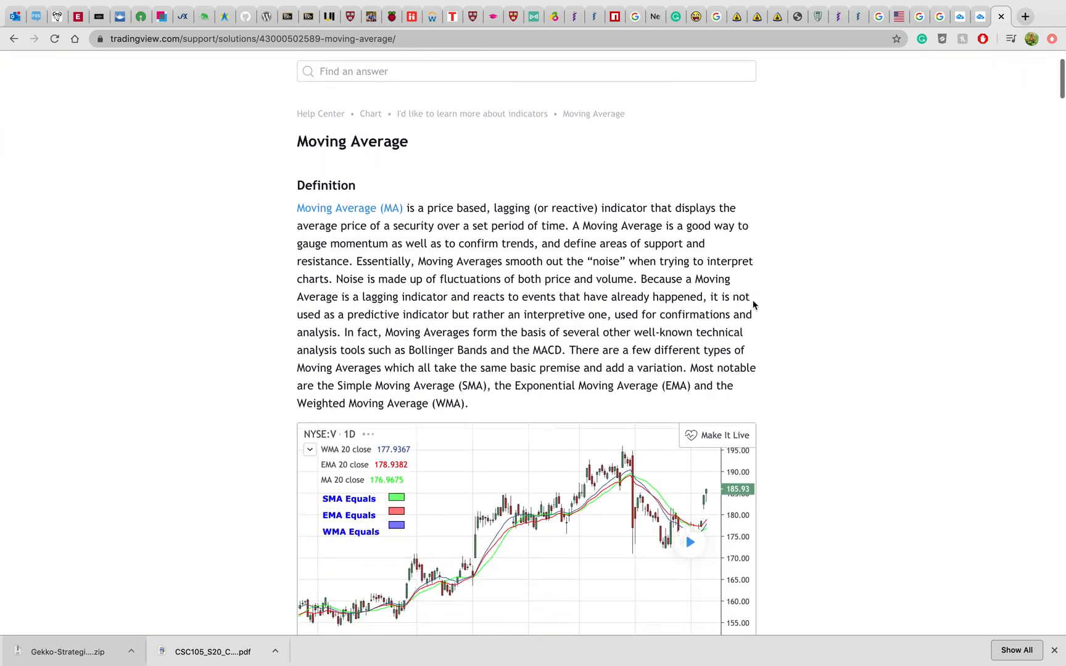
pyautogui.scroll(-3)
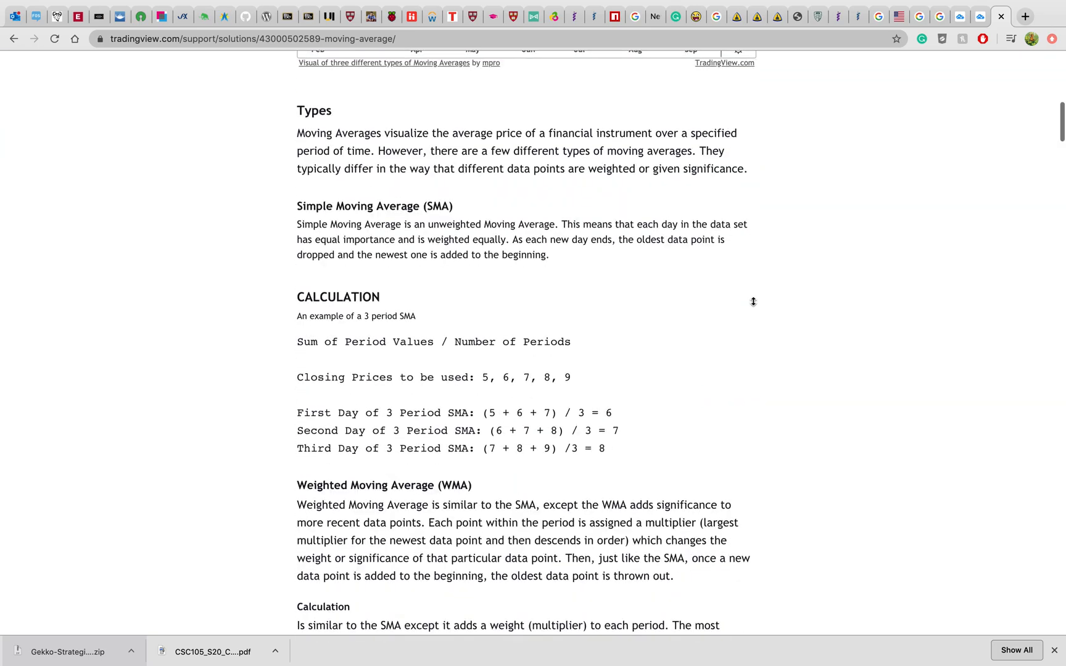
pyautogui.scroll(3)
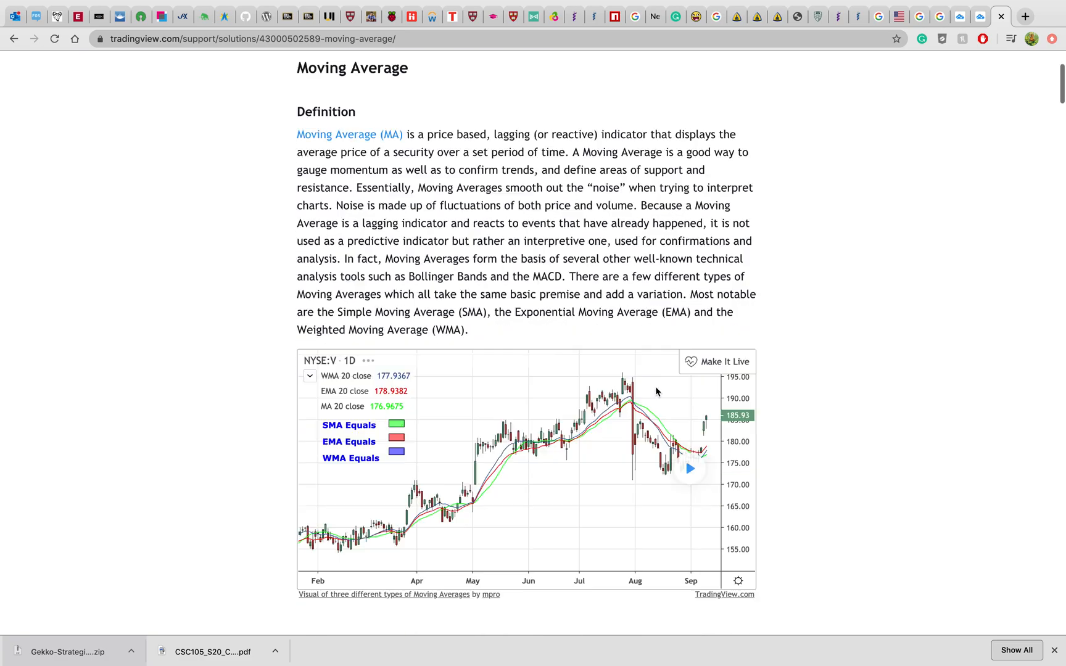
pyautogui.scroll(-3)
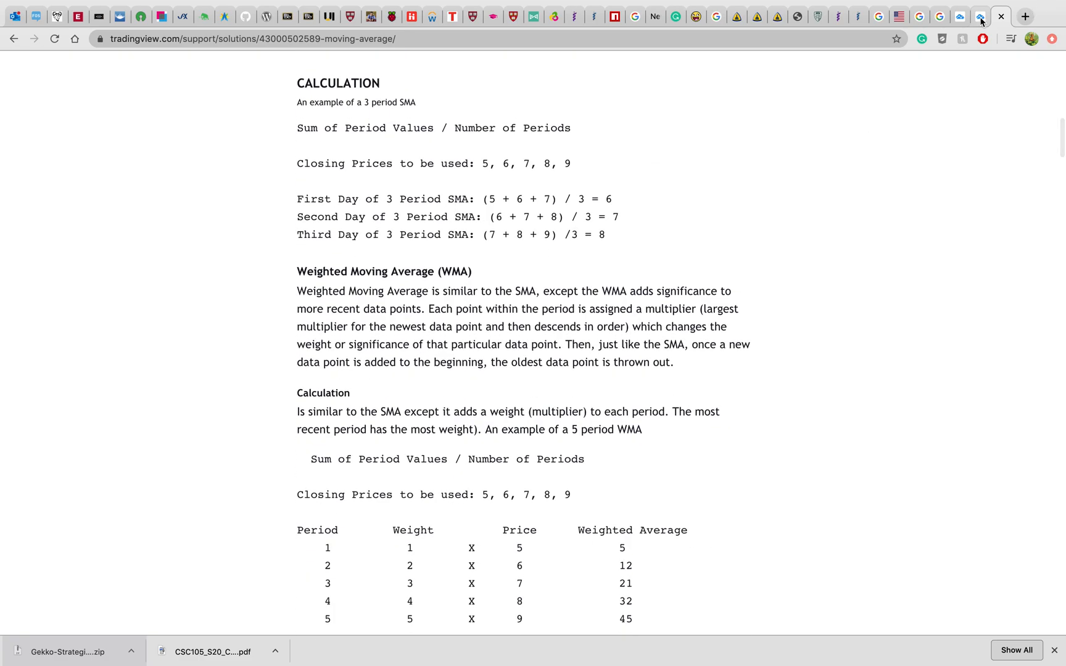
# Step: Review the 3-EMA indicator's Inputs (lengths 10, 21, 100) and Style settings on the Bitcoin chart, keeping the values
pyautogui.click(981, 16)
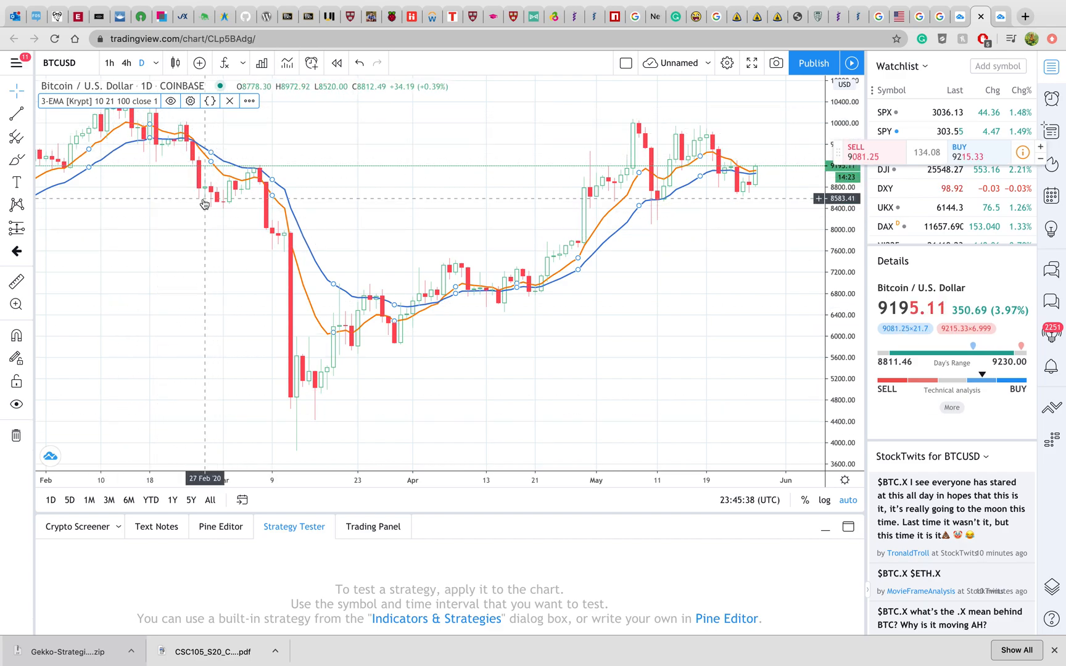
pyautogui.moveTo(193, 204)
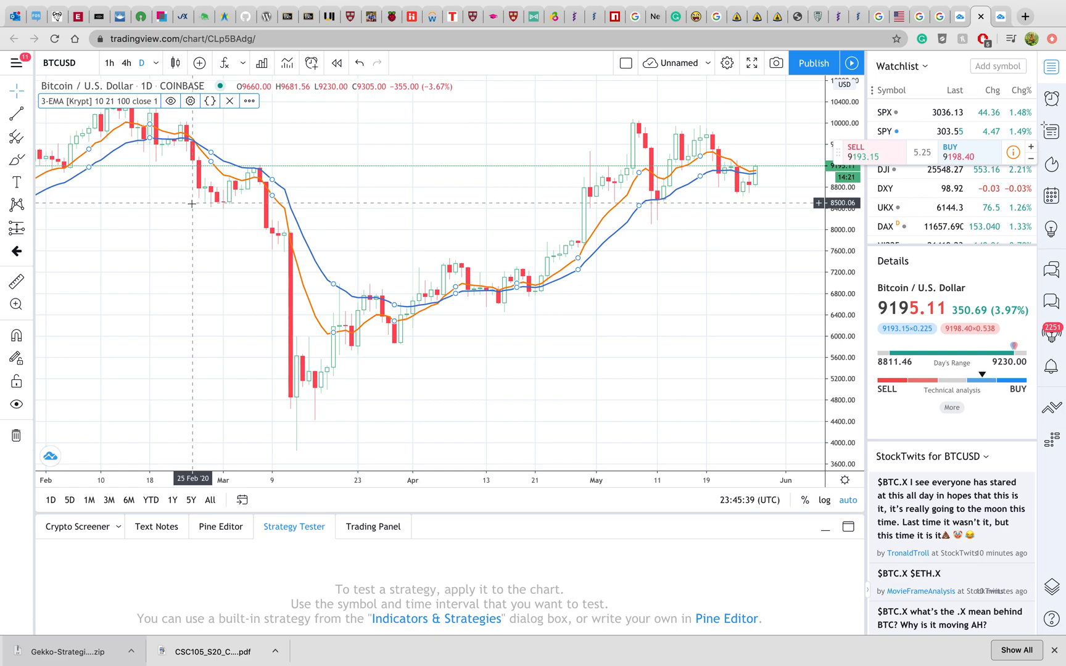
pyautogui.moveTo(145, 134)
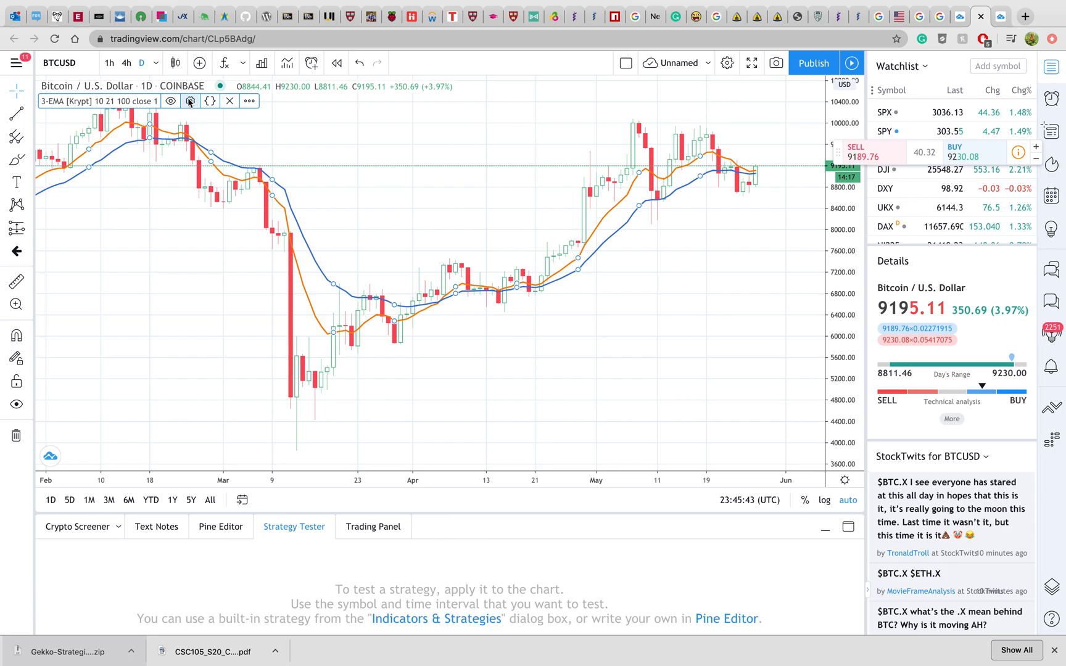
pyautogui.click(190, 102)
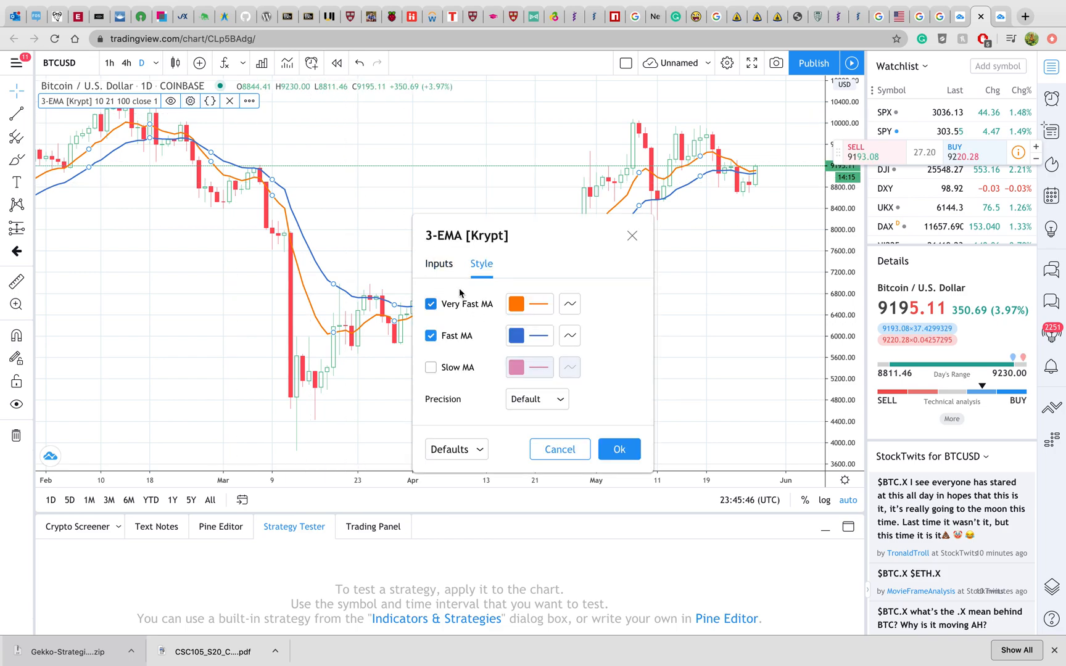
pyautogui.click(439, 264)
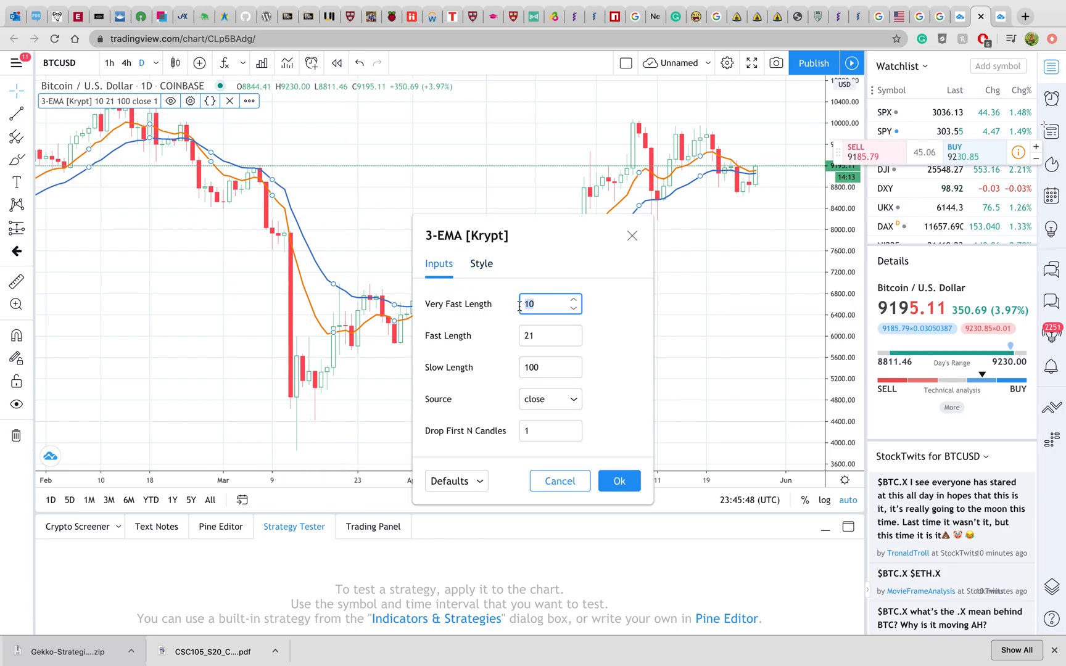
pyautogui.click(546, 335)
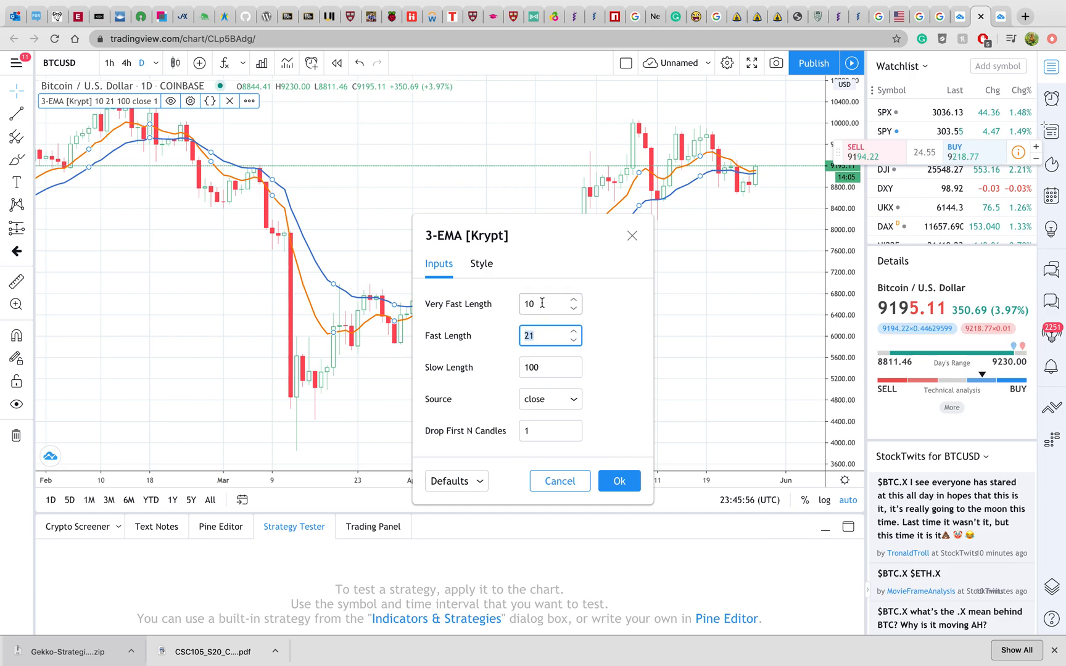
pyautogui.click(481, 263)
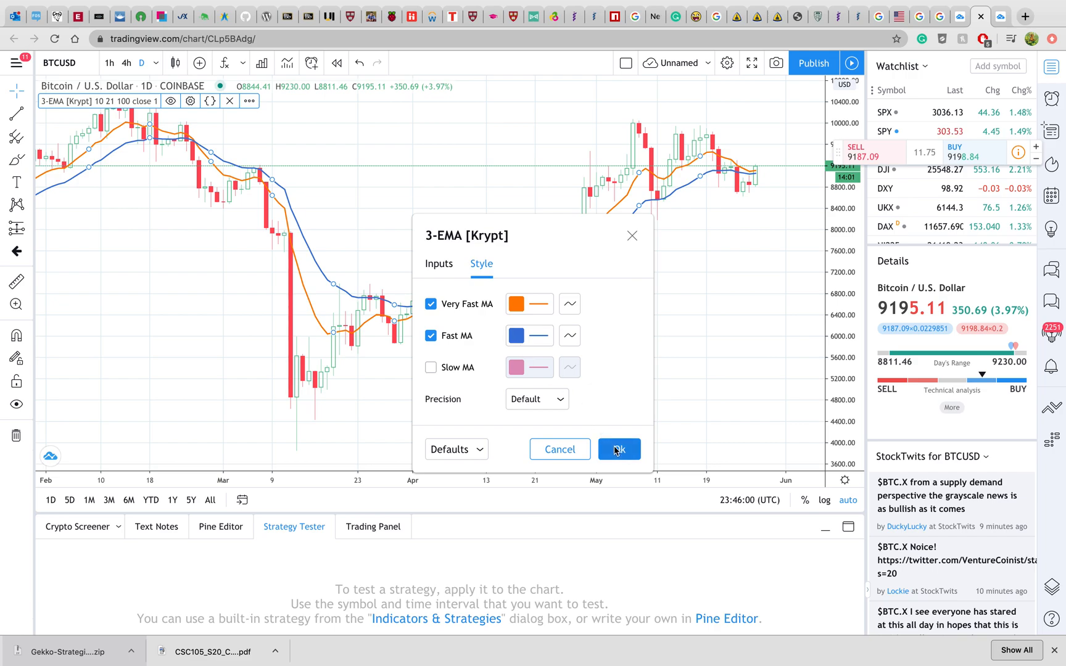
pyautogui.click(619, 450)
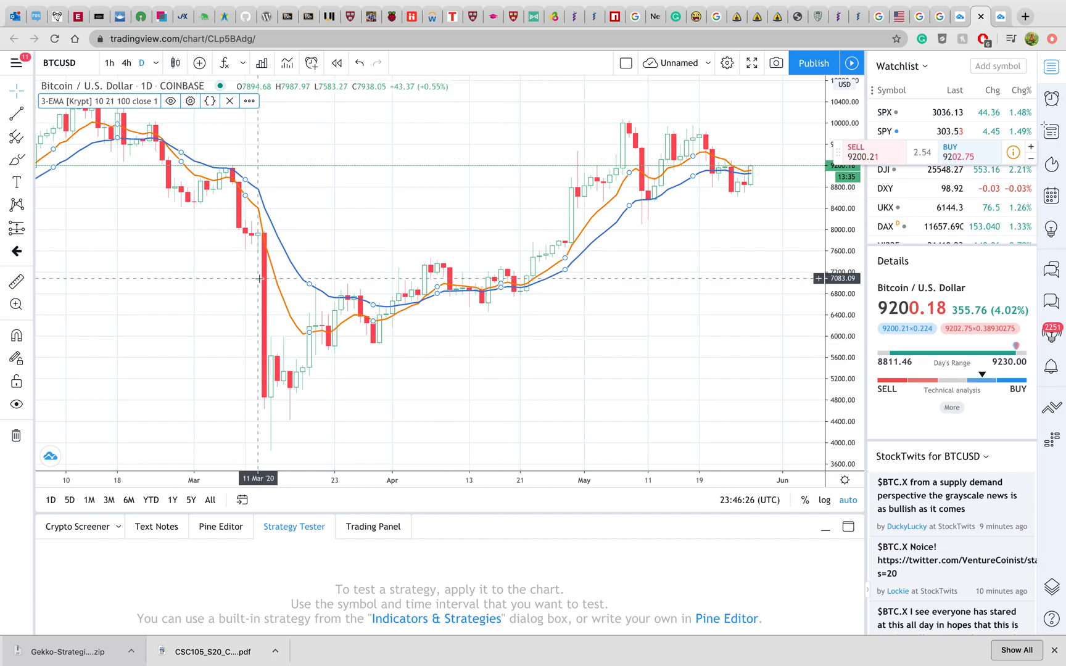
pyautogui.moveTo(551, 337)
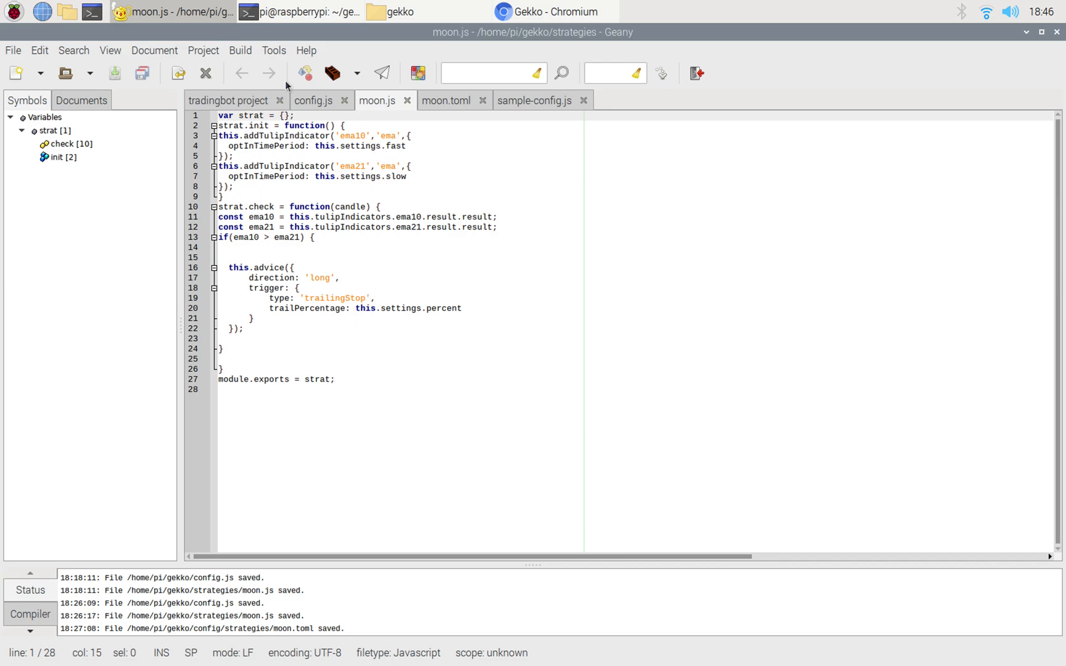
pyautogui.moveTo(428, 10)
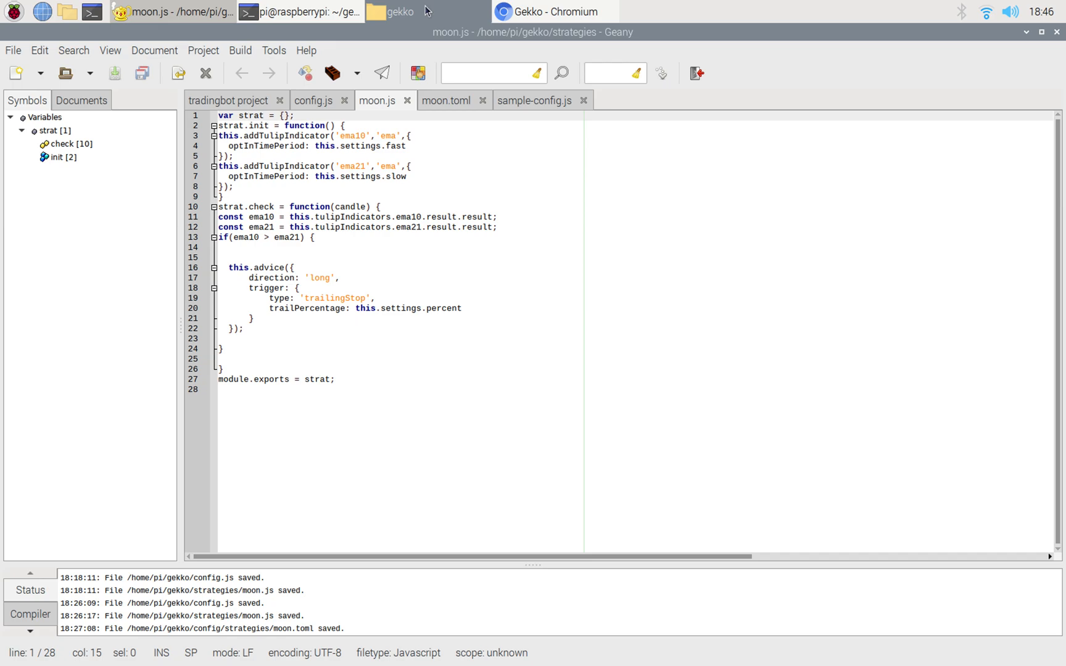
# Step: Browse the gekko strategies folder where moon.js sits among the bundled strategies
pyautogui.click(401, 12)
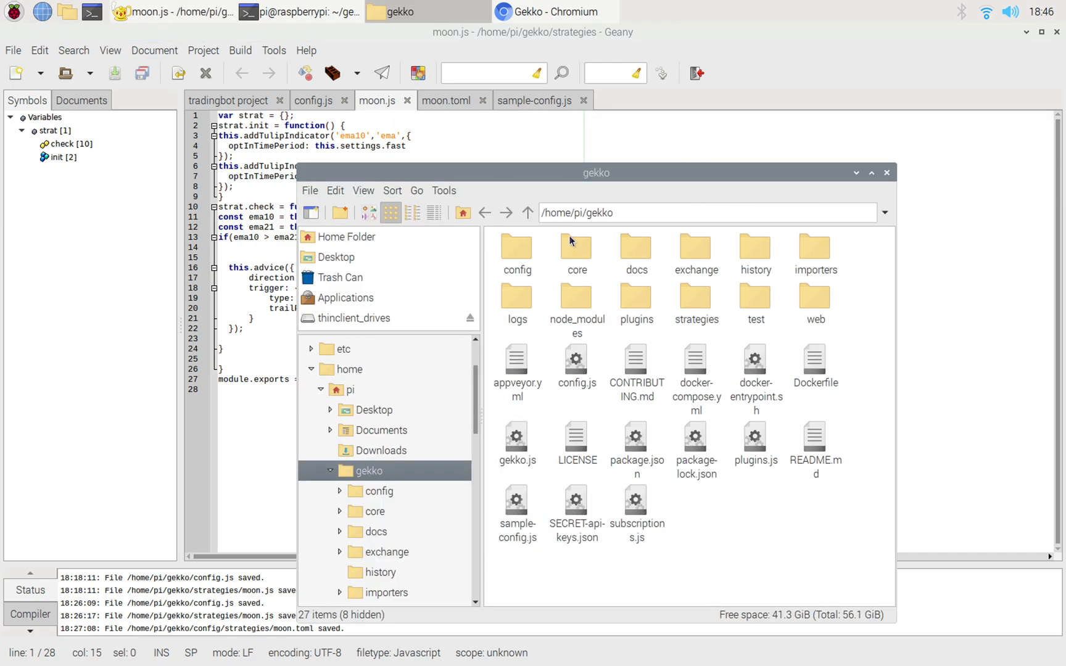
pyautogui.doubleClick(697, 300)
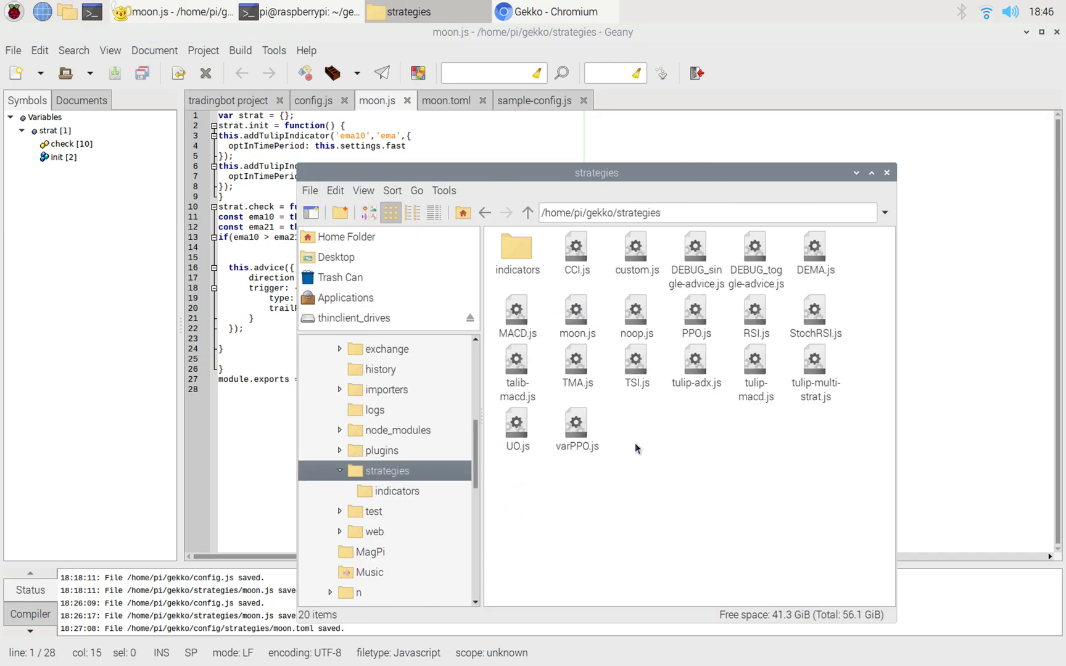
pyautogui.click(577, 310)
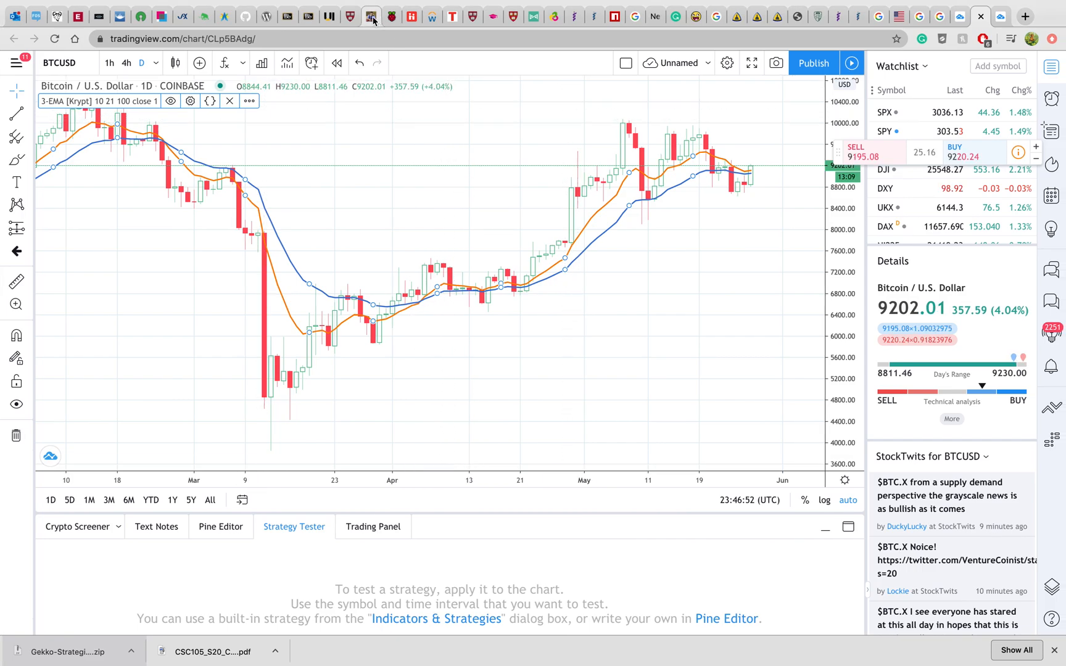
# Step: Go to the Strategies Introduction page of the Gekko documentation
pyautogui.click(365, 15)
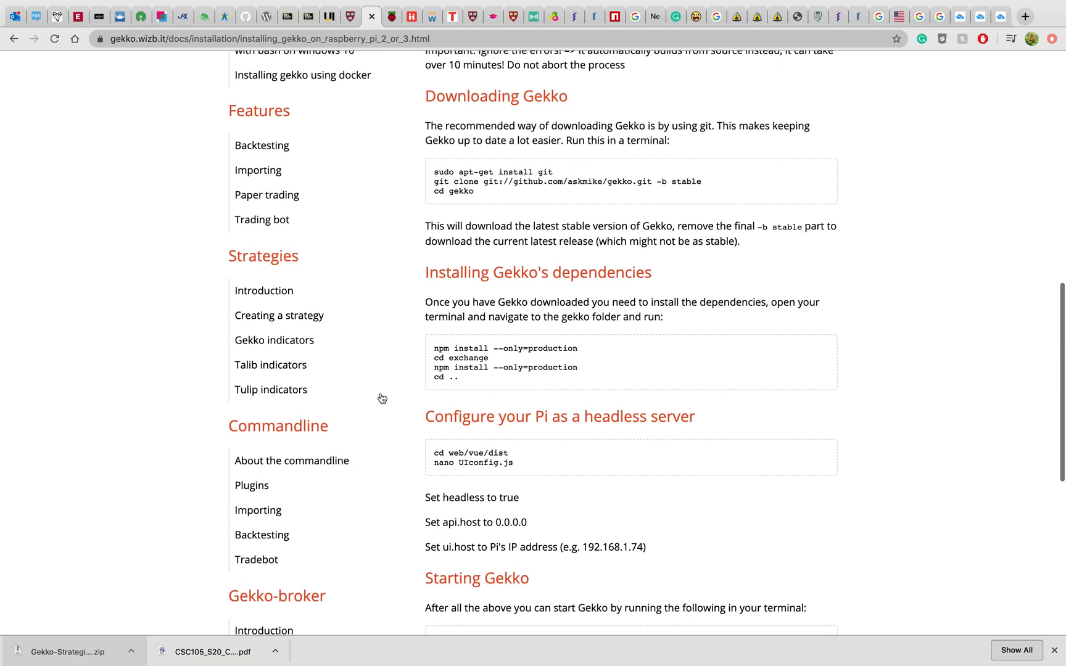
pyautogui.click(263, 291)
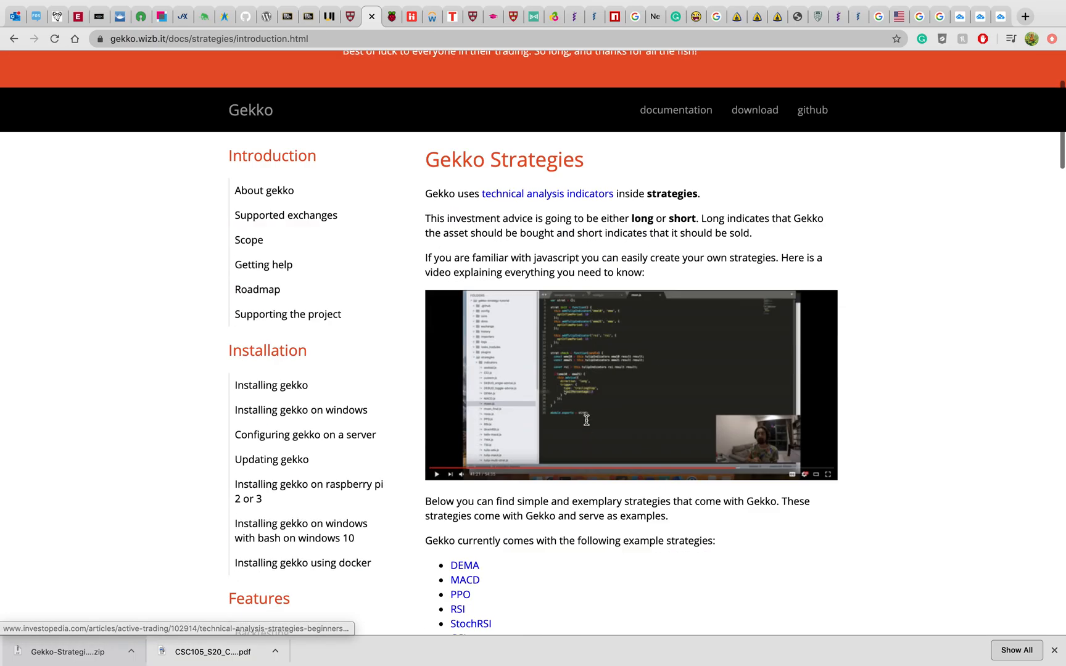
pyautogui.scroll(-3)
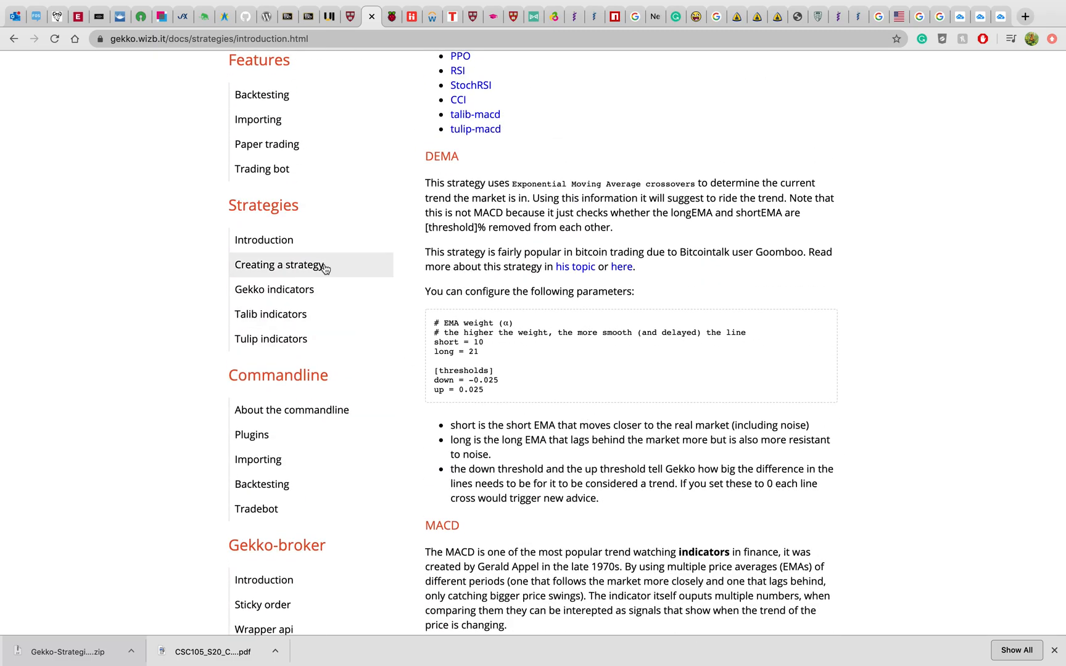
# Step: Bring up the Creating a strategy page showing the strategy boilerplate code
pyautogui.click(279, 264)
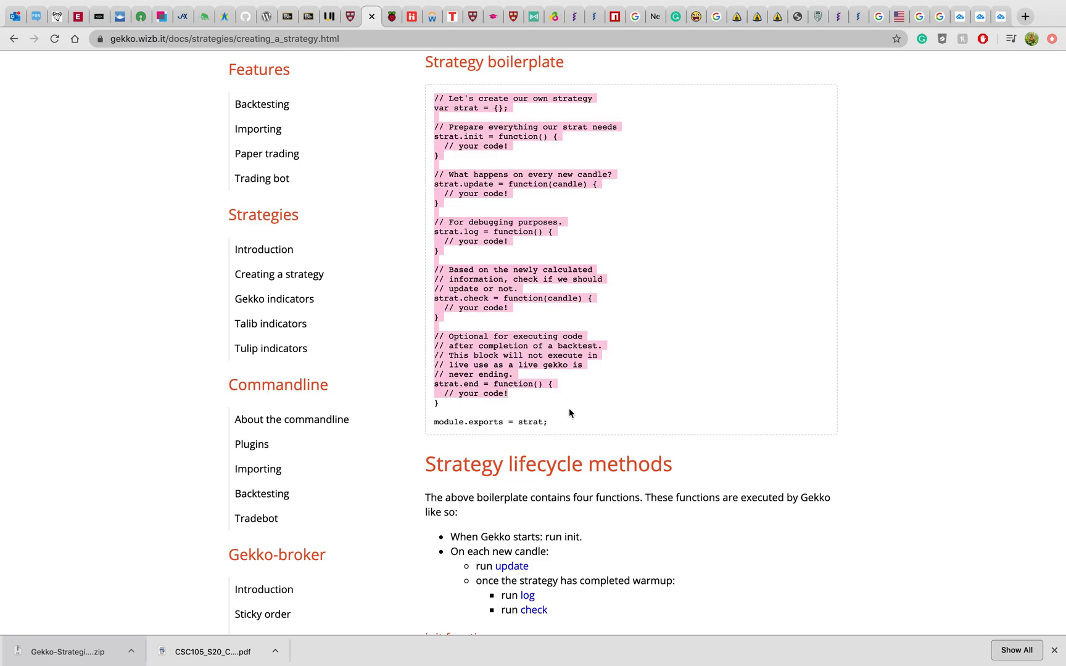
pyautogui.click(520, 189)
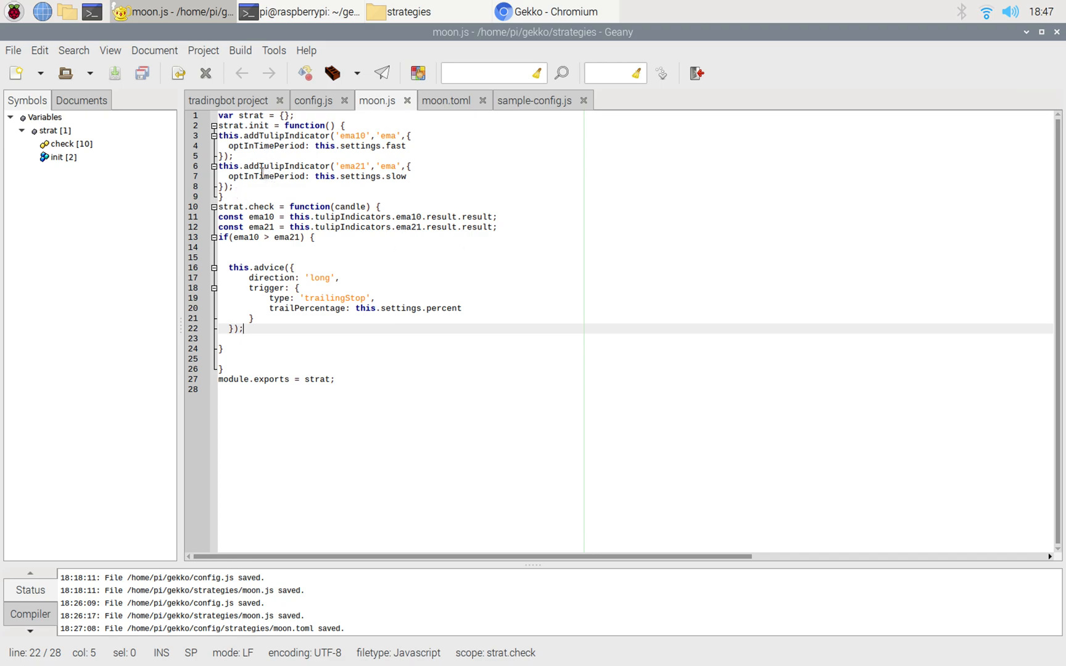
pyautogui.click(412, 166)
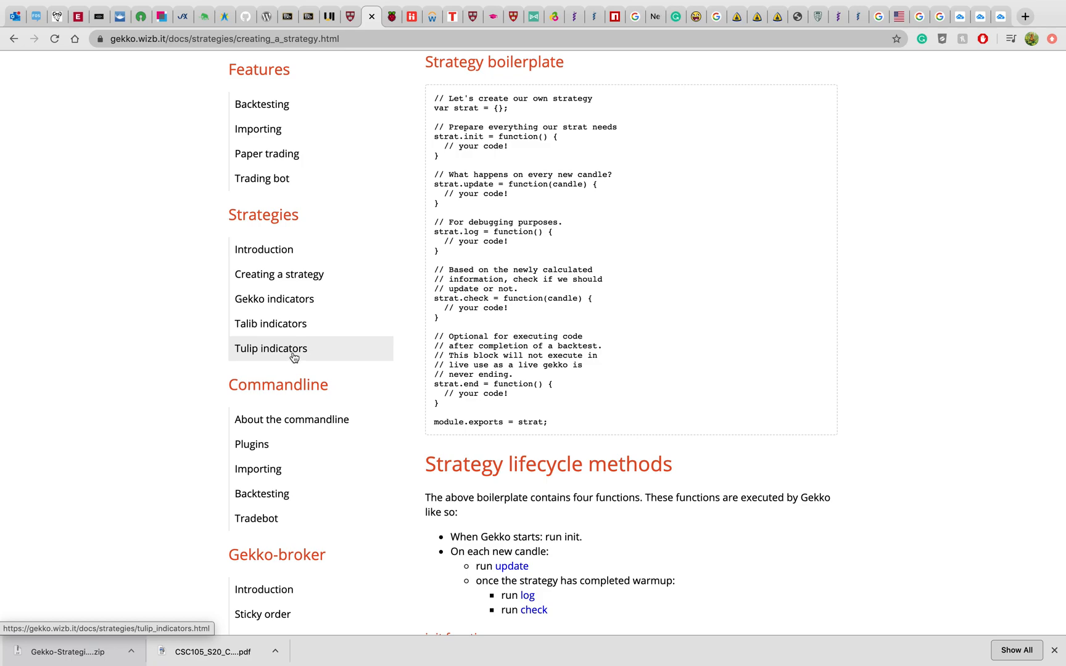
# Step: Browse the Tulip indicators list in the Gekko documentation to locate the ema entry
pyautogui.click(270, 349)
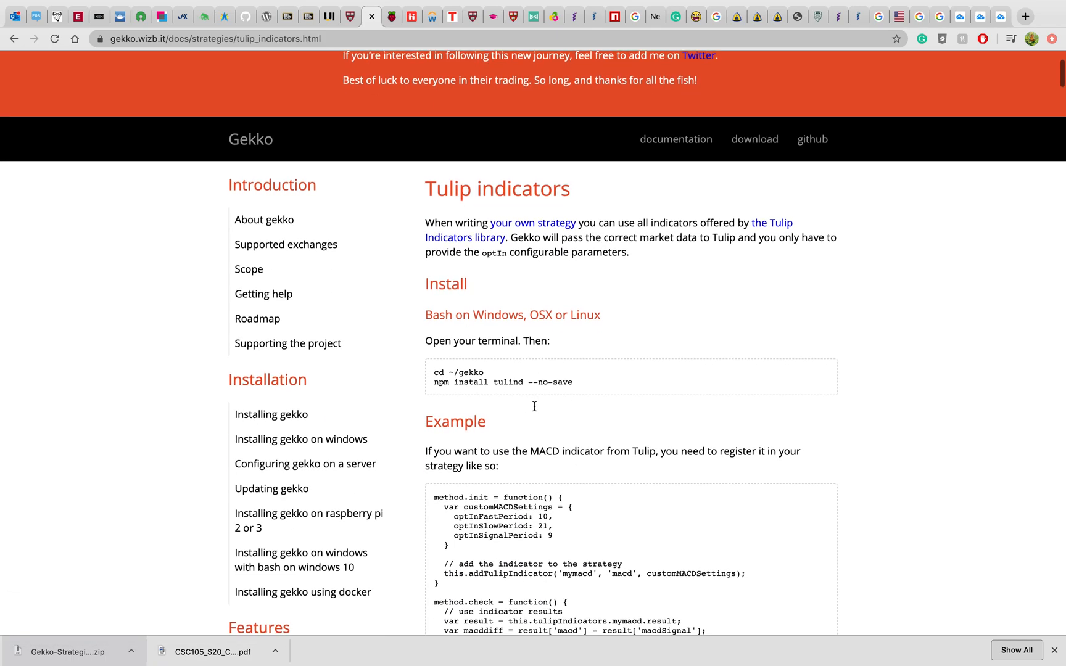
pyautogui.scroll(-3)
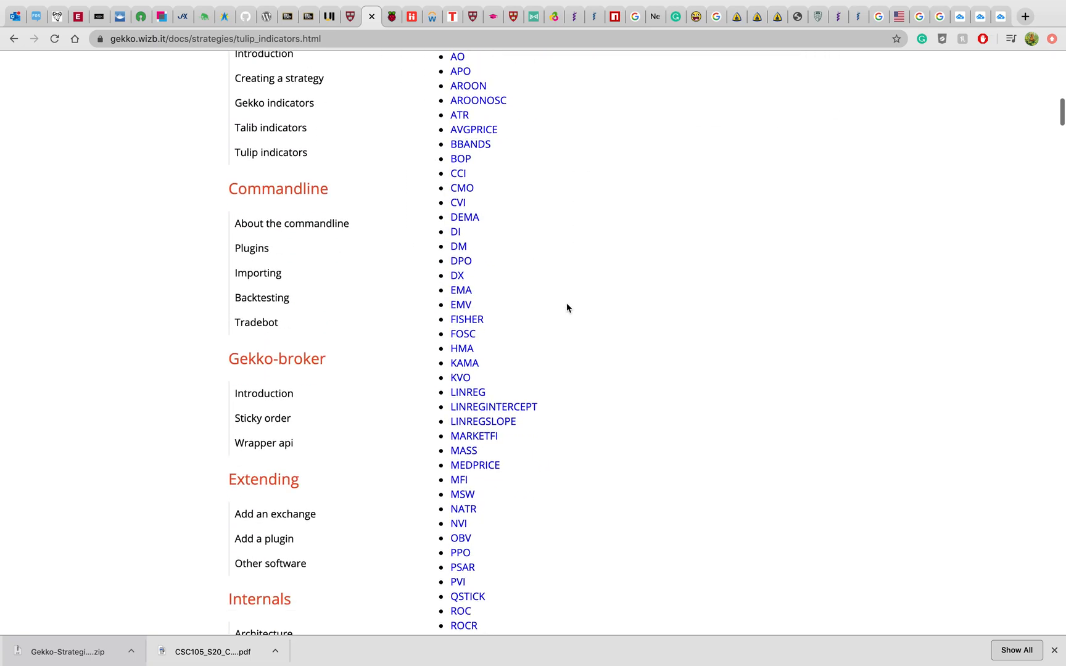
pyautogui.scroll(3)
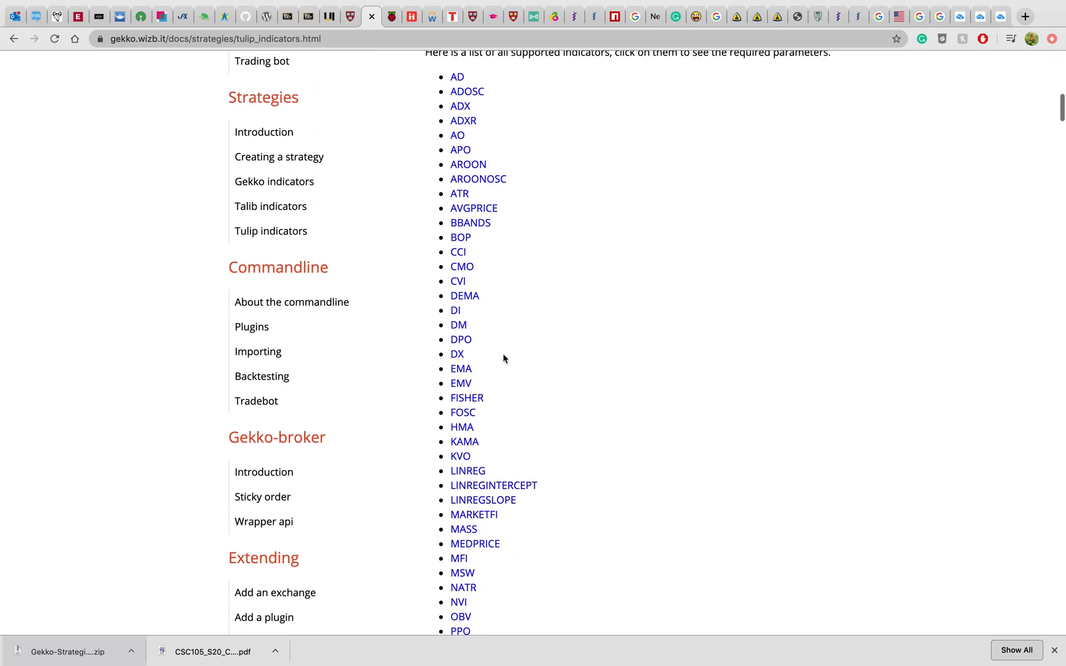
pyautogui.scroll(-3)
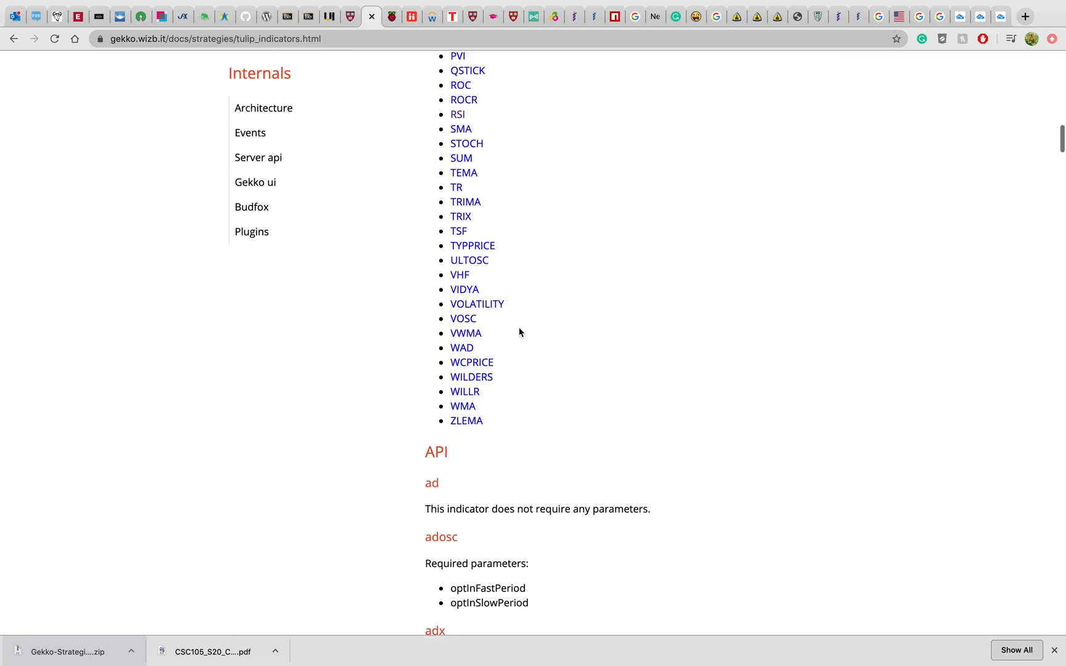
pyautogui.scroll(3)
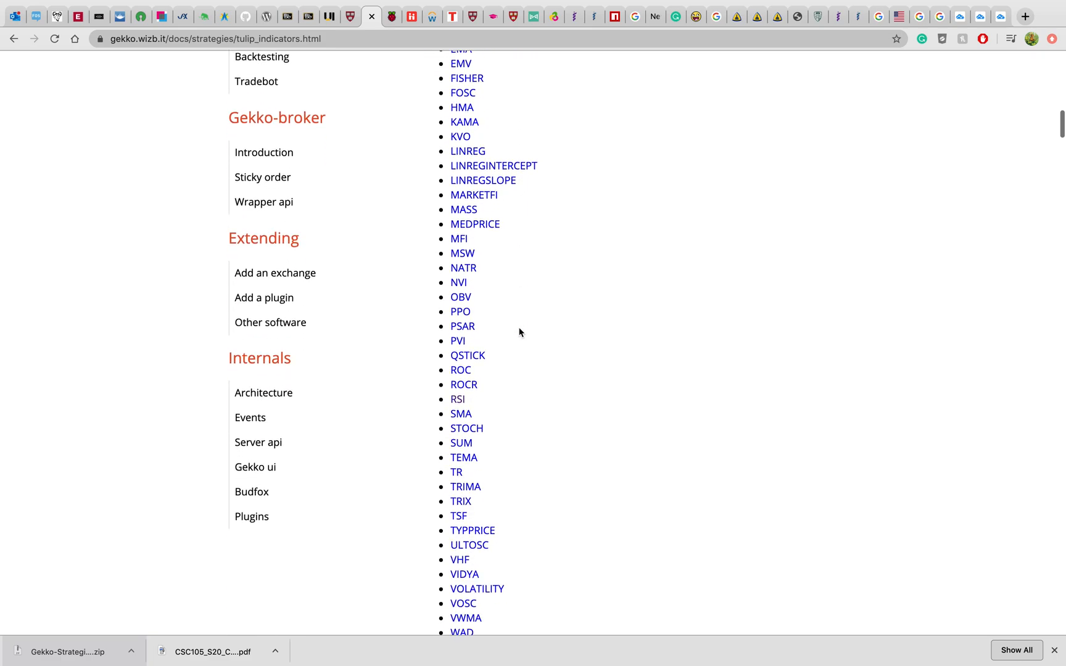
pyautogui.scroll(-3)
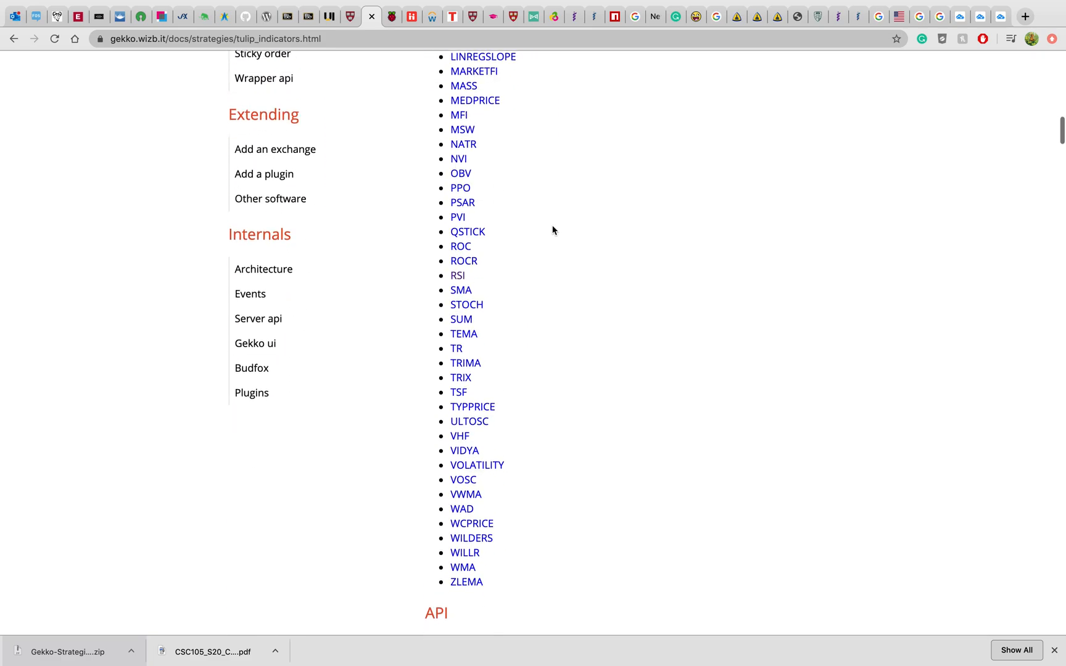
pyautogui.scroll(3)
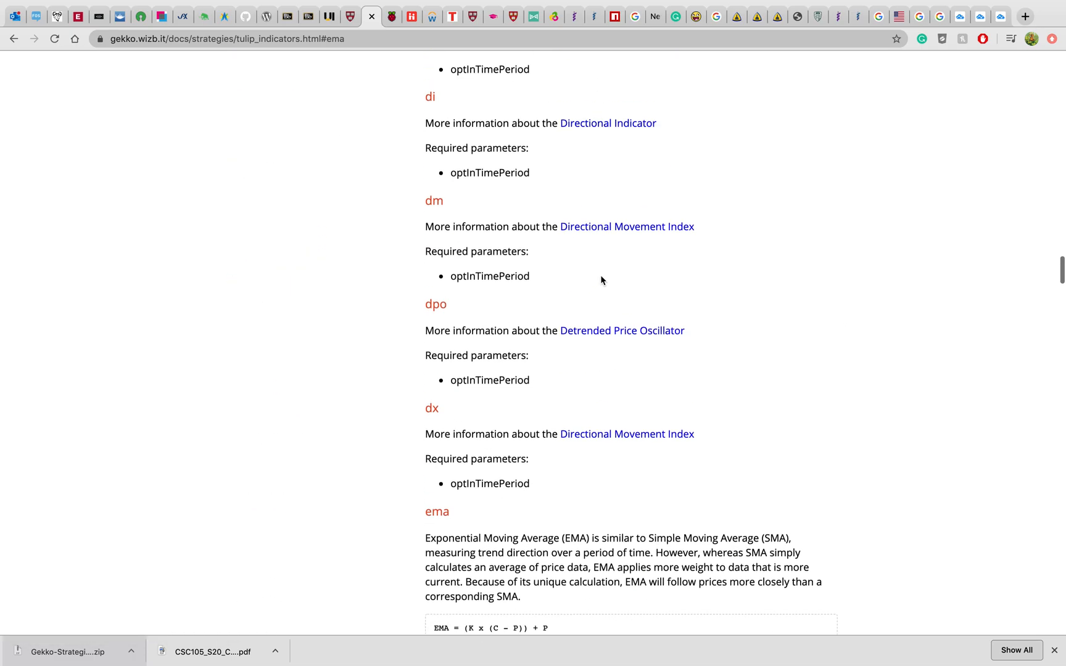
# Step: Read the ema description, formula and required optInTimePeriod parameter
pyautogui.scroll(-3)
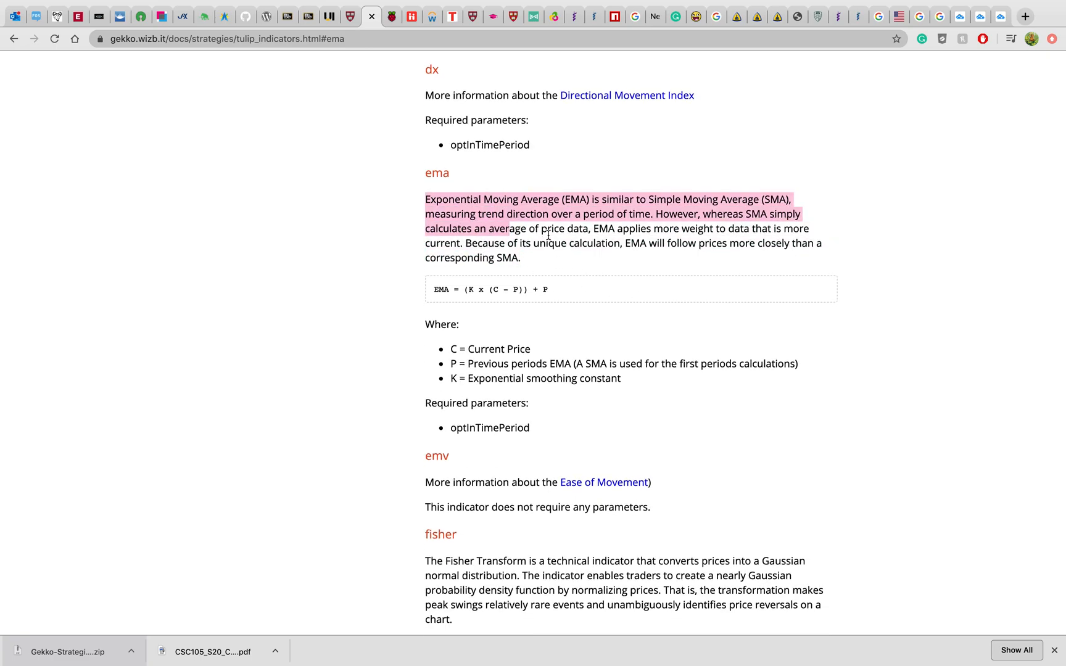
pyautogui.scroll(-3)
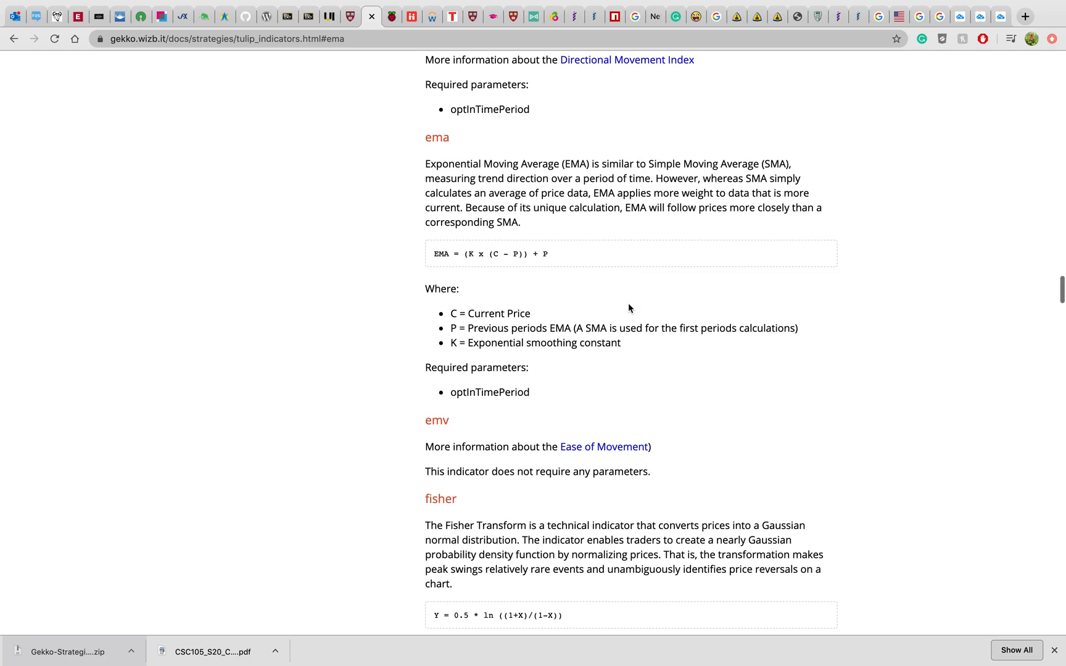
pyautogui.scroll(-3)
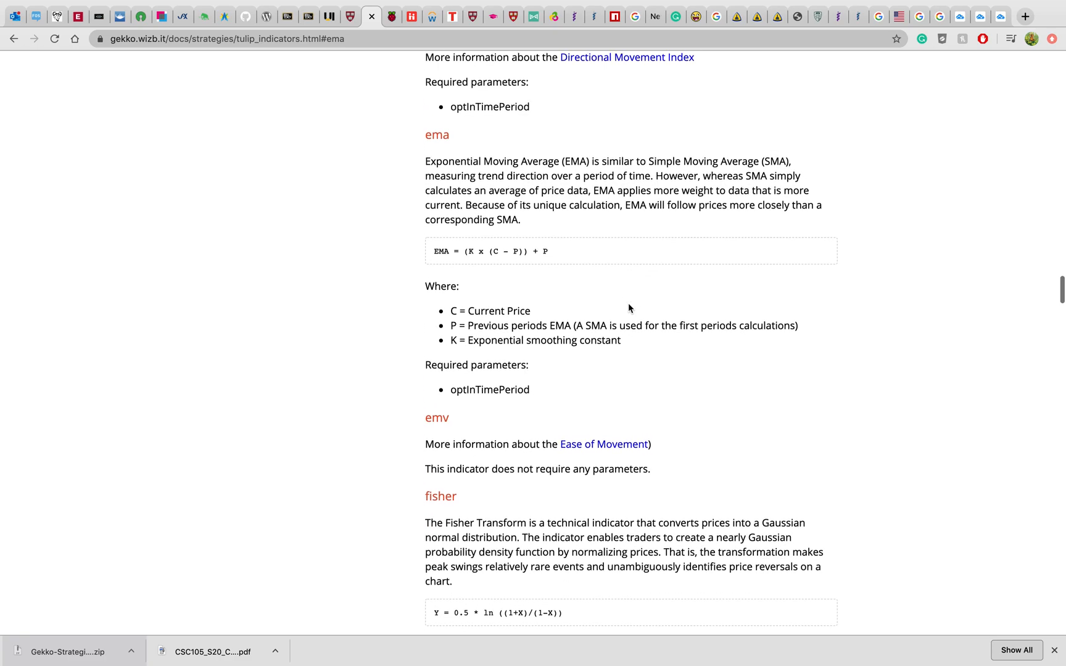
pyautogui.scroll(3)
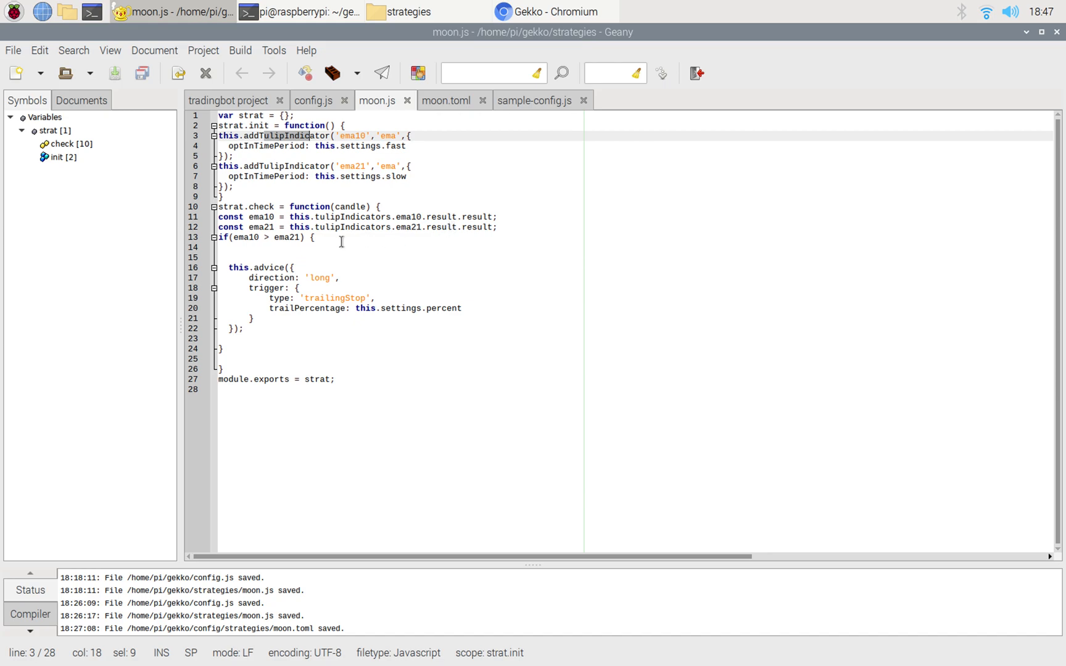
pyautogui.click(345, 136)
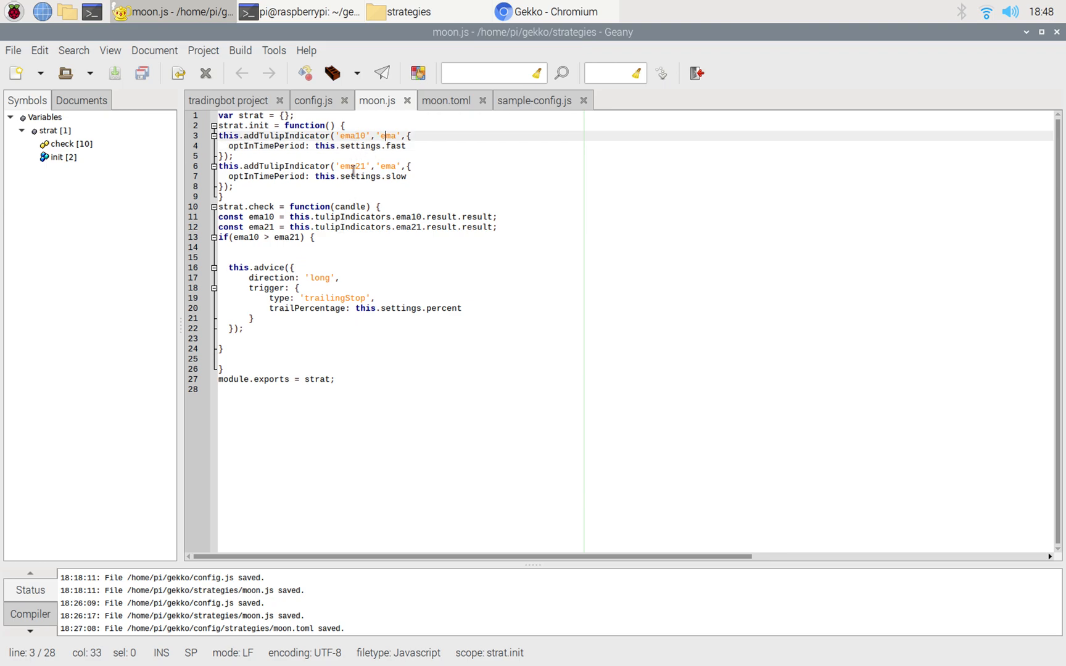
pyautogui.click(349, 166)
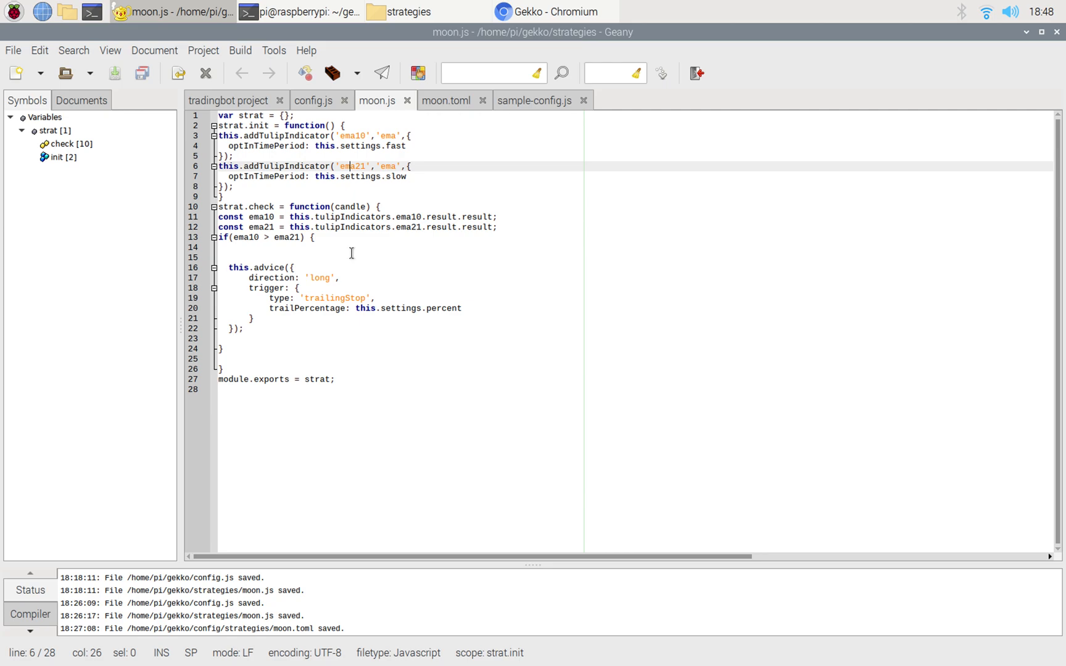
pyautogui.moveTo(291, 147)
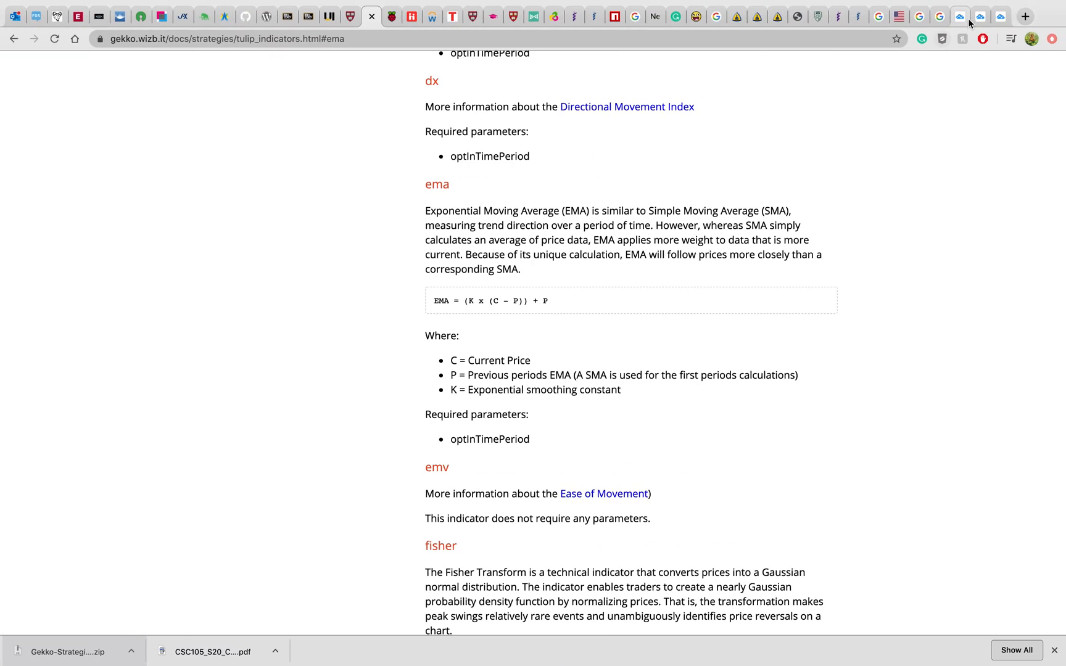
# Step: Return to the BTCUSD daily chart and close the 3-EMA settings, leaving the 10 and 21 EMA lines
pyautogui.click(987, 16)
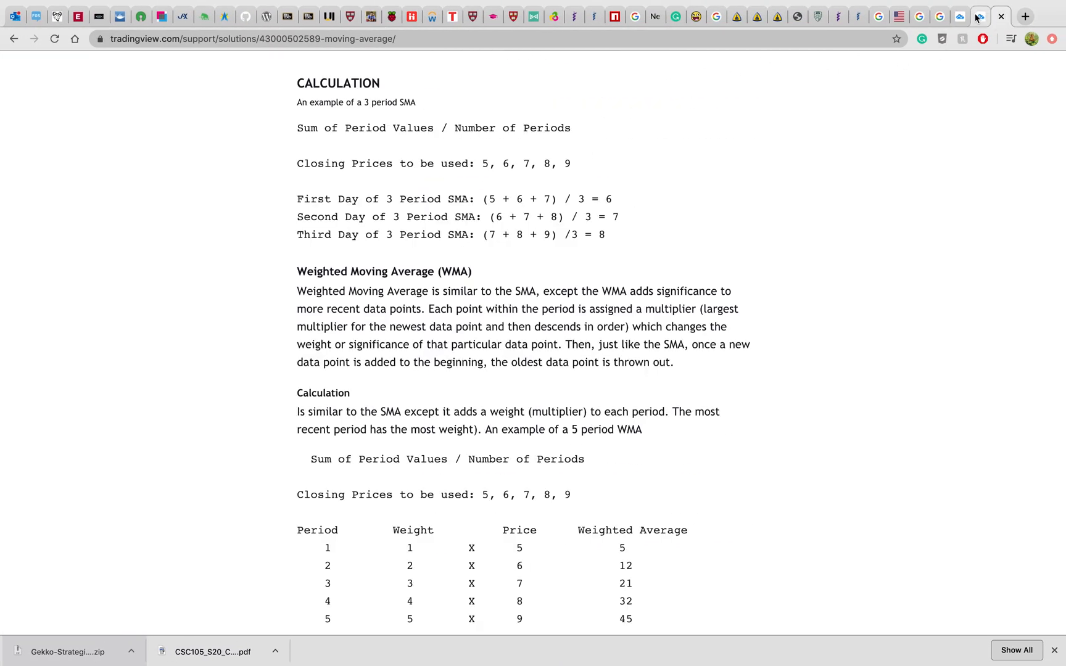
pyautogui.click(981, 16)
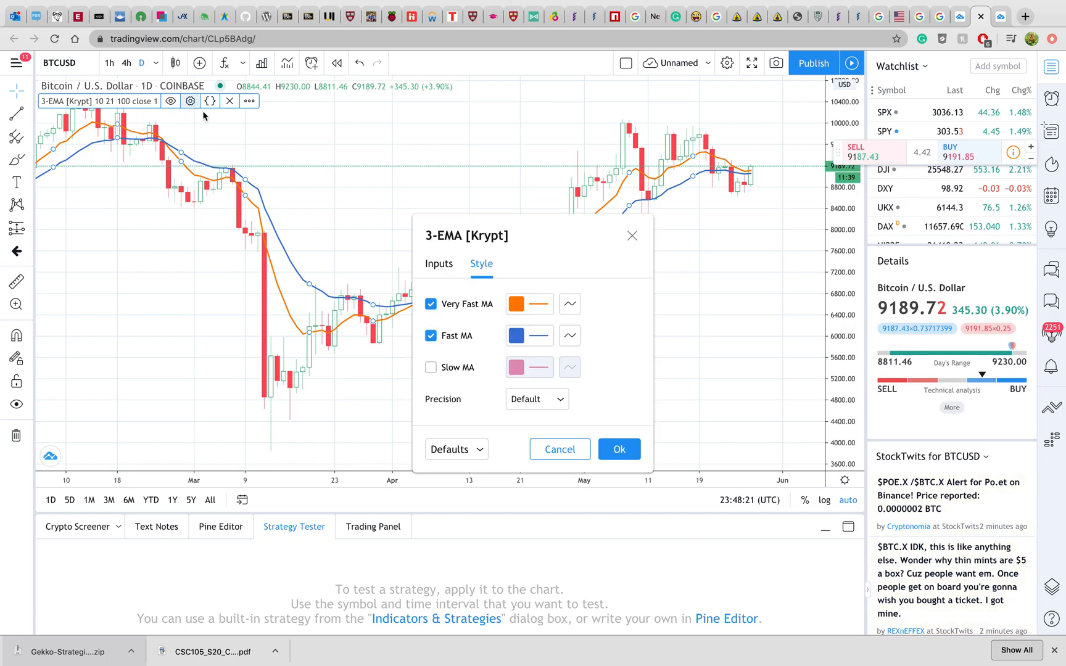
pyautogui.click(439, 263)
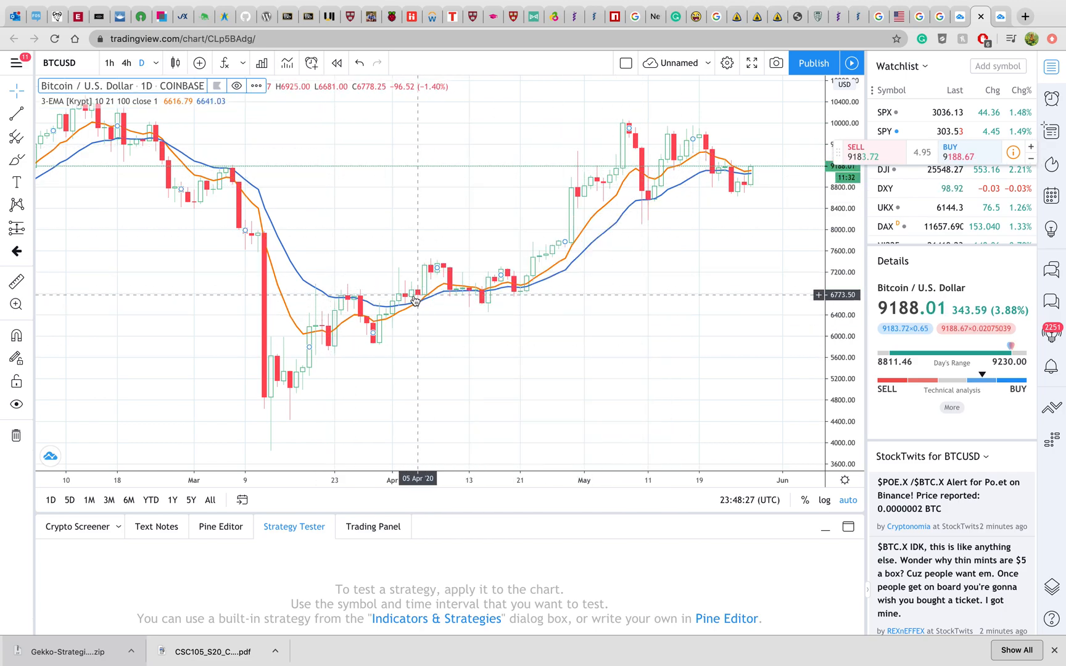
pyautogui.moveTo(569, 315)
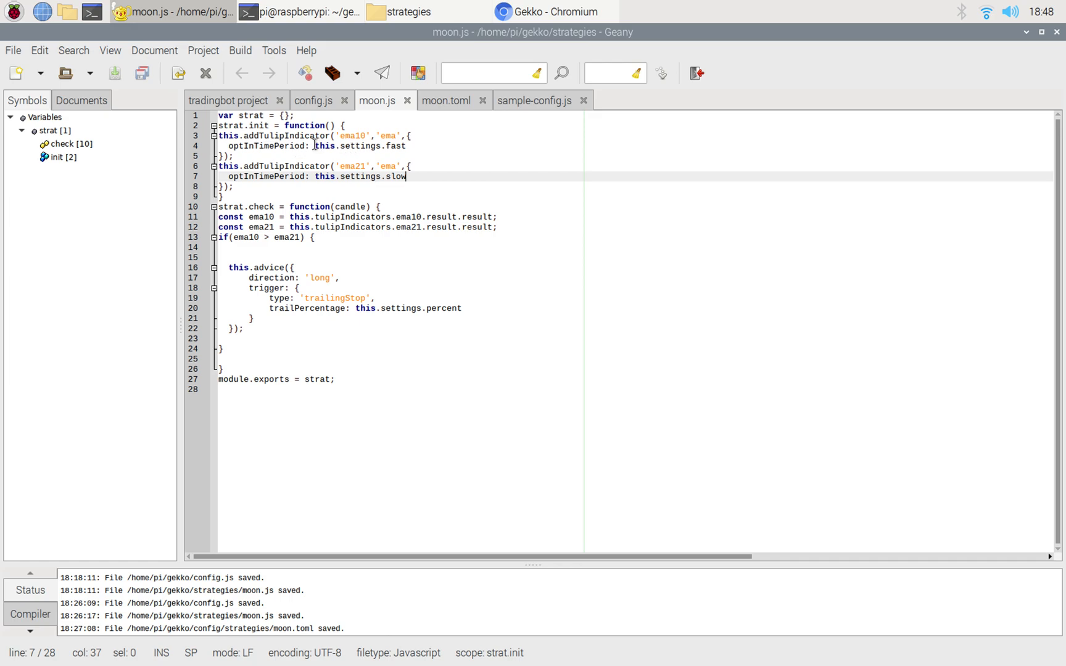
# Step: Bring the Gekko server terminal forward and stop the running UI server with Ctrl+C
pyautogui.click(405, 146)
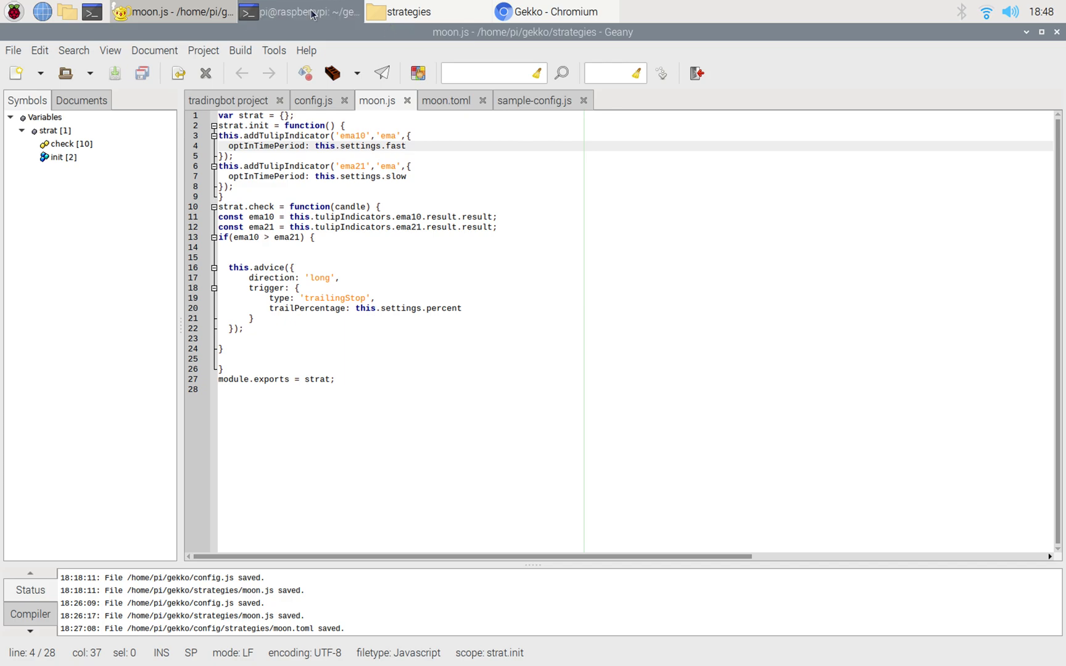
pyautogui.click(311, 12)
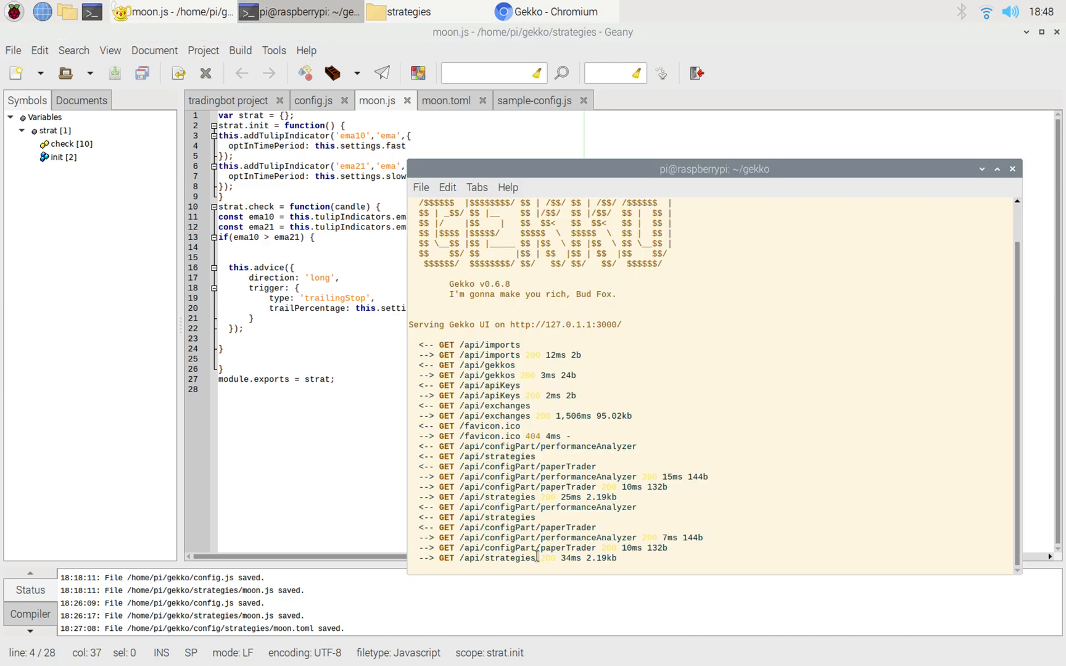
pyautogui.press('ctrl+c')
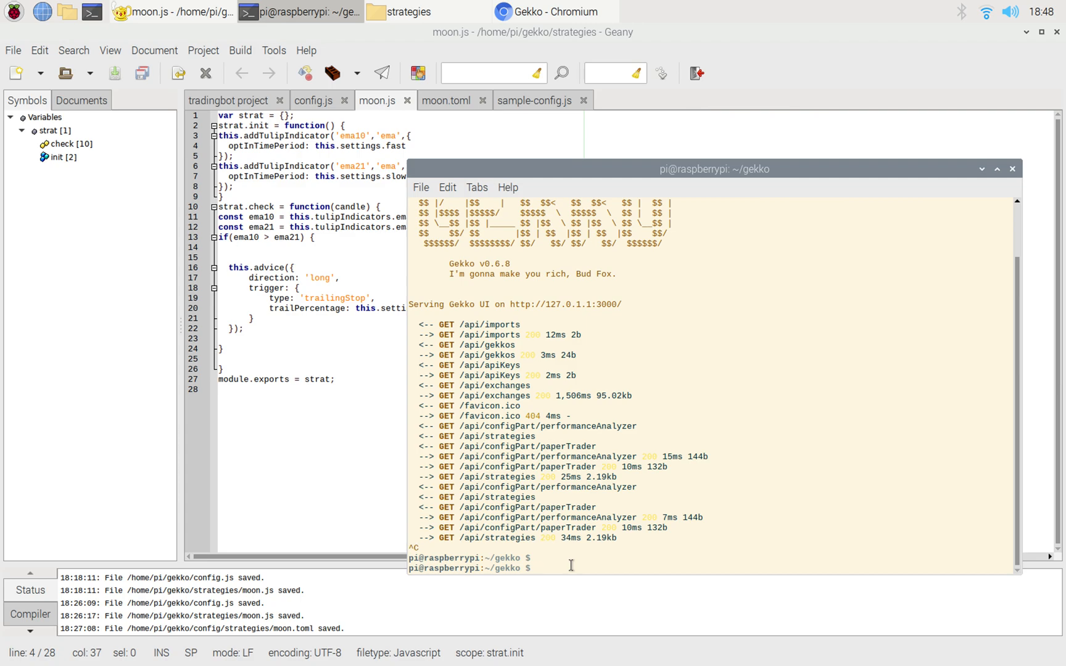
# Step: Launch 'node gekko --backtest --config config.js' to run the moon strategy backtest
pyautogui.write('node')
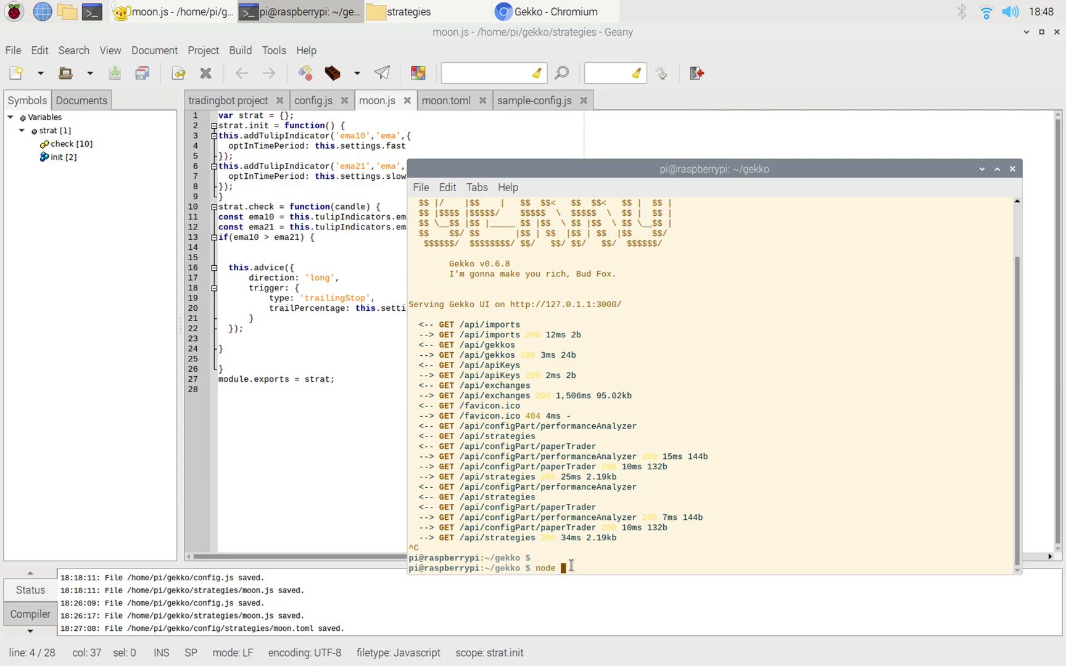
pyautogui.write('js')
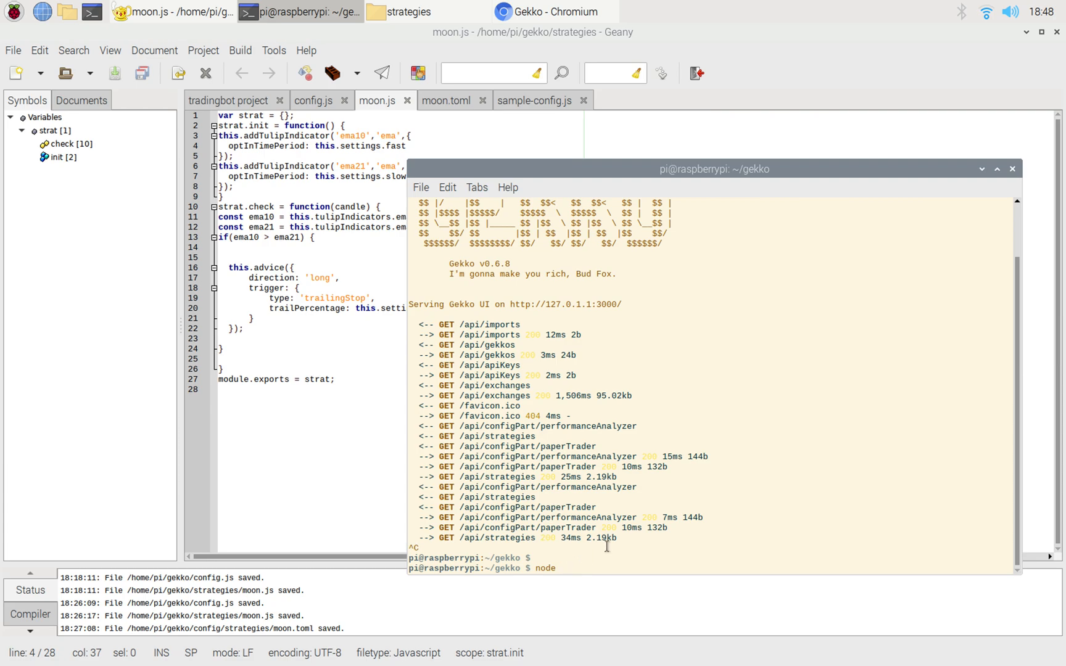
pyautogui.write('g')
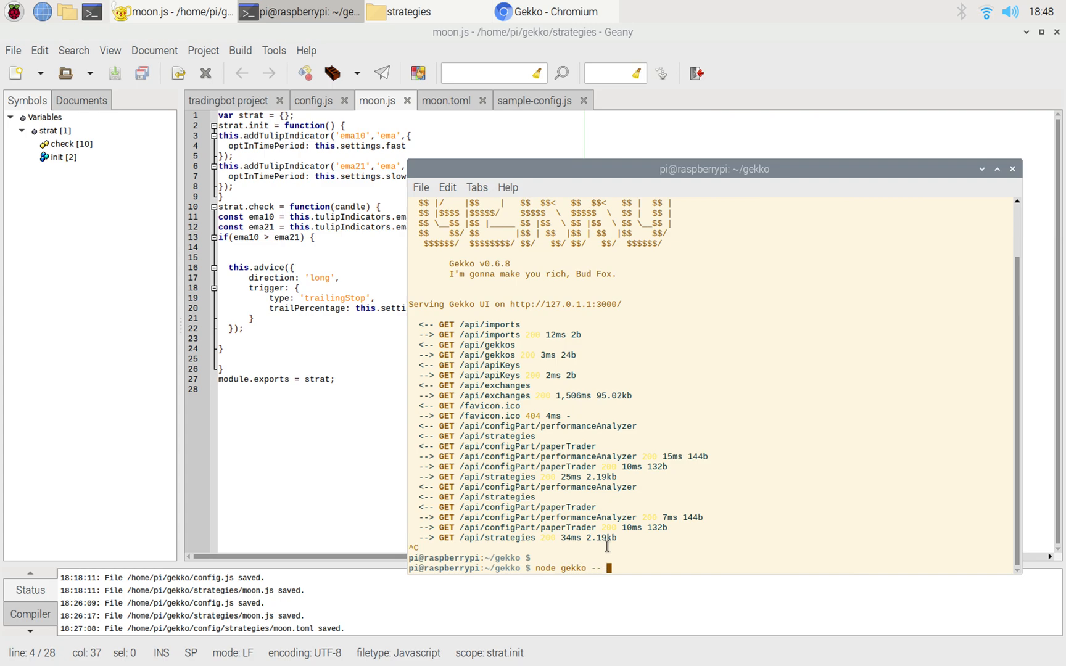
pyautogui.write('-b')
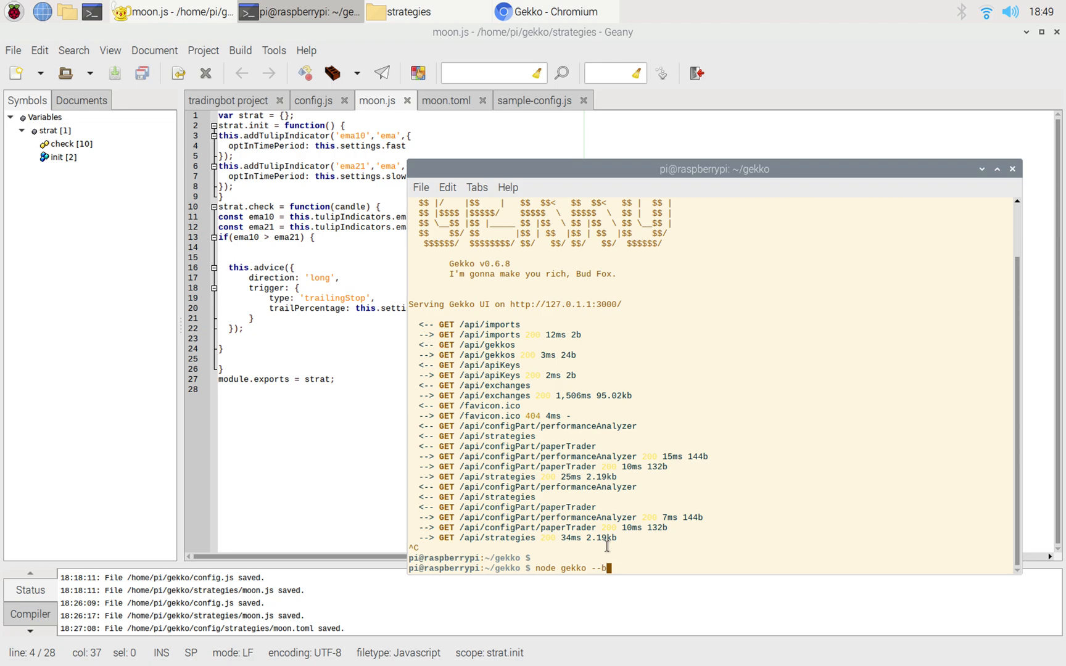
pyautogui.write('acktest --')
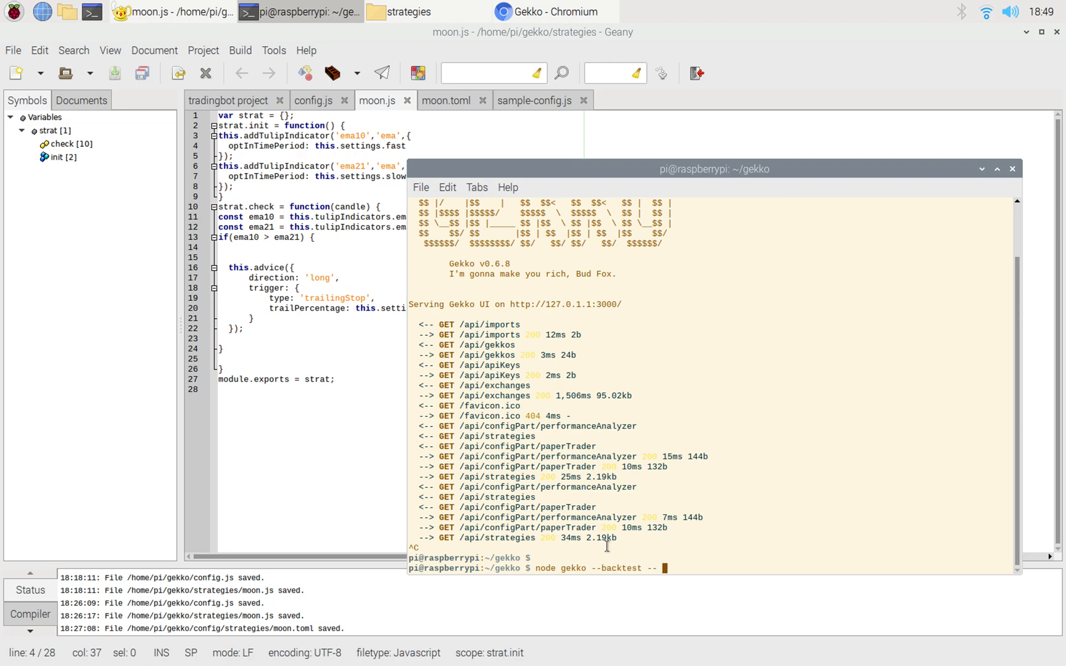
pyautogui.write('n')
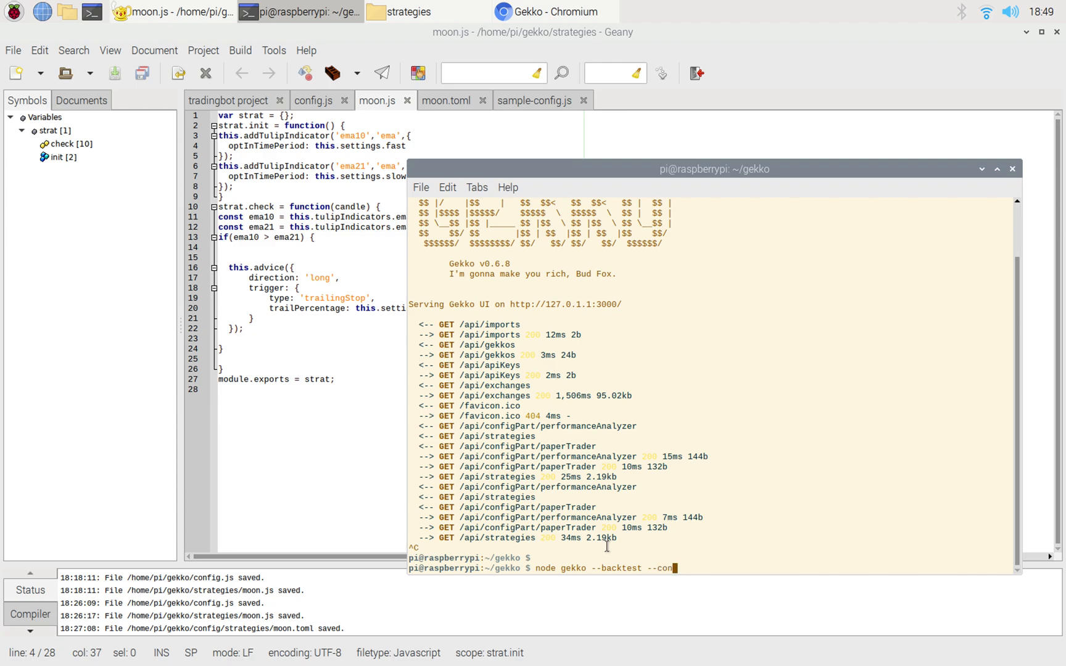
pyautogui.write('fig')
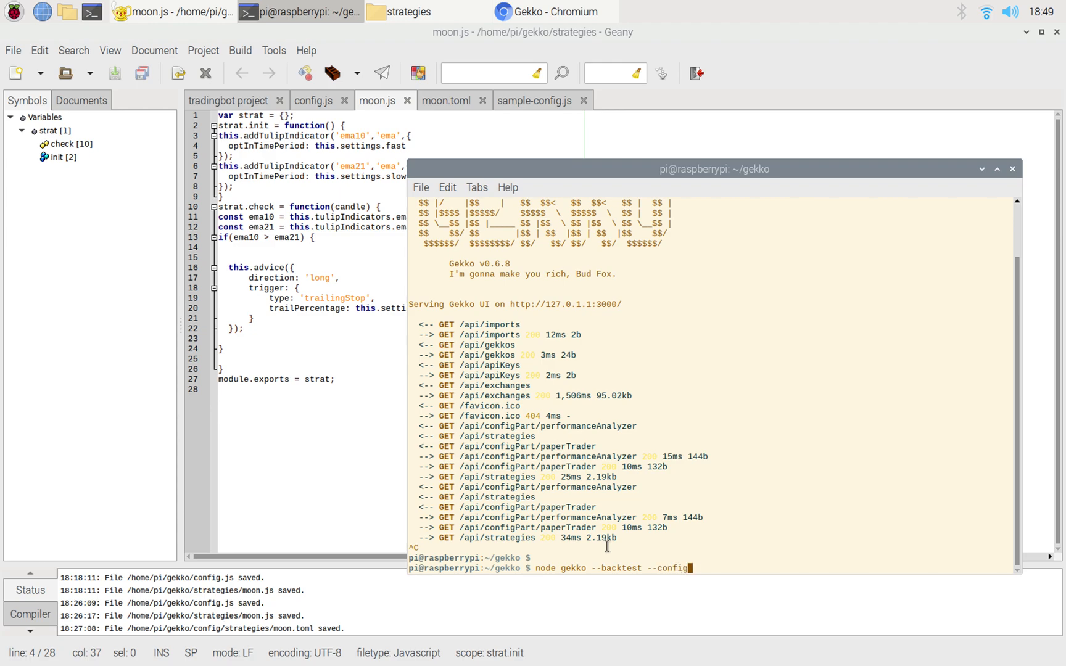
pyautogui.write('.j')
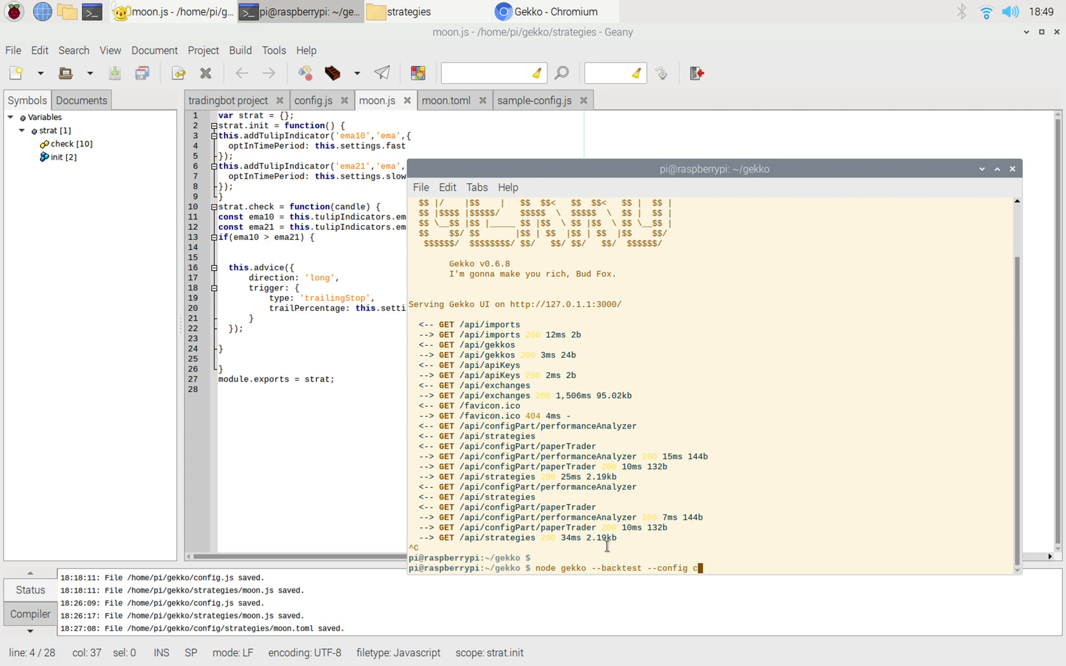
pyautogui.write('onfig.j')
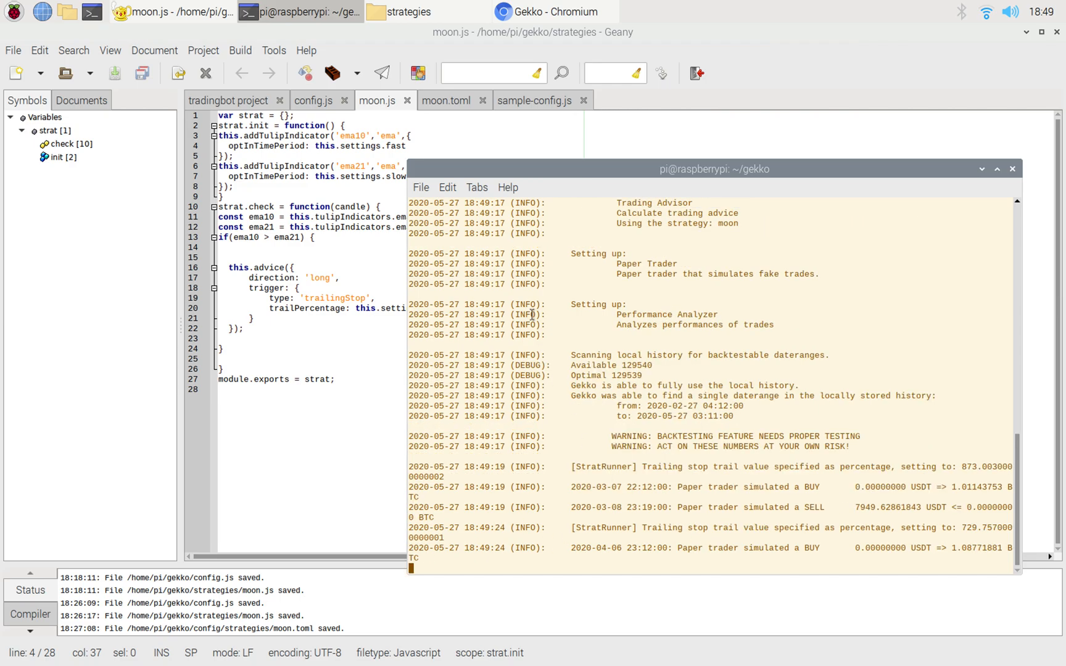
# Step: Show the config.js moon settings, go up to the gekko folder, select config.js and close the folder window
pyautogui.click(314, 100)
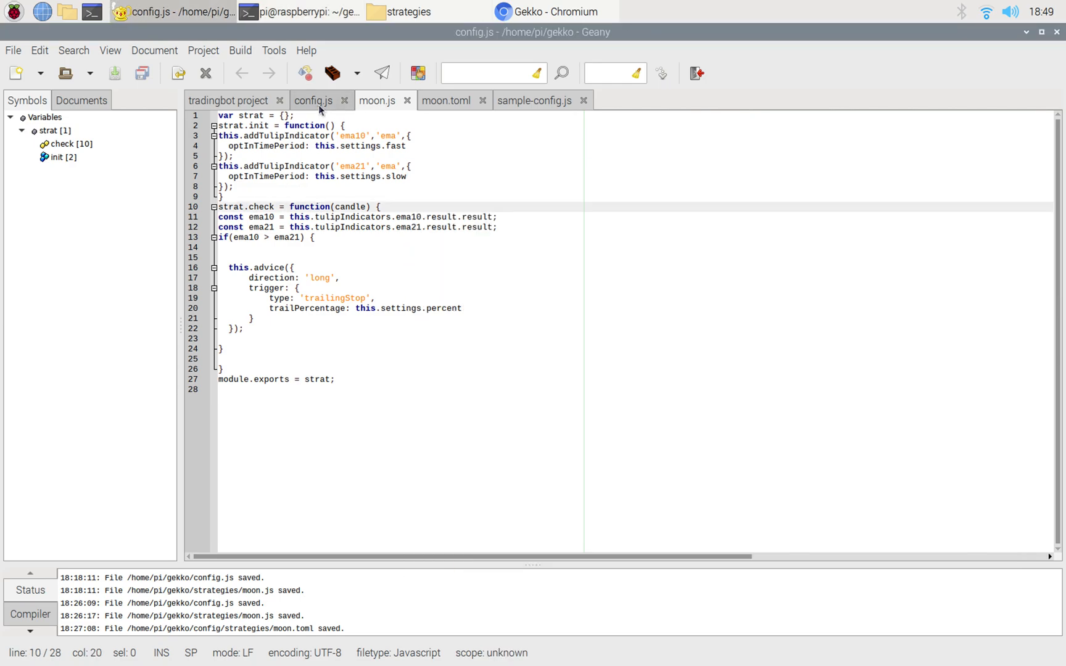
pyautogui.click(313, 100)
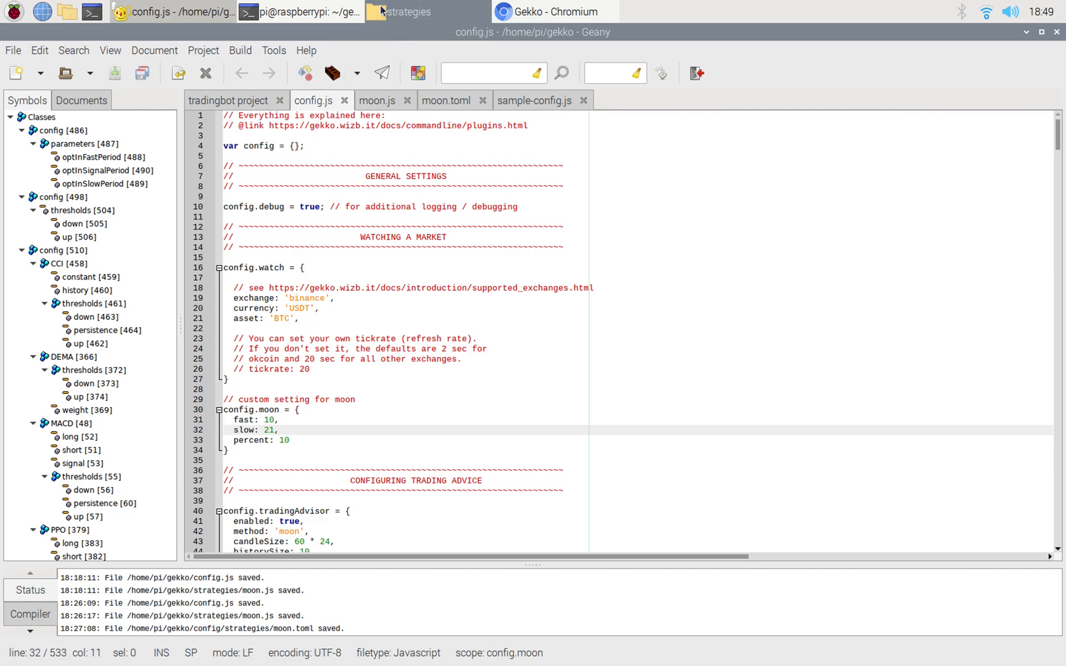
pyautogui.click(417, 11)
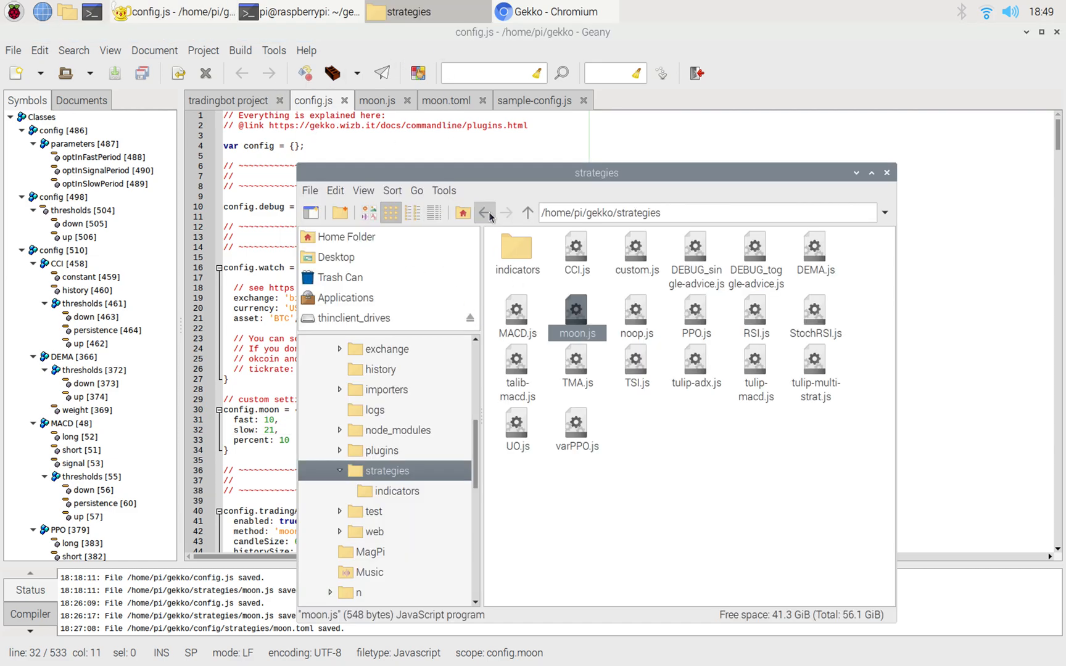
pyautogui.click(485, 213)
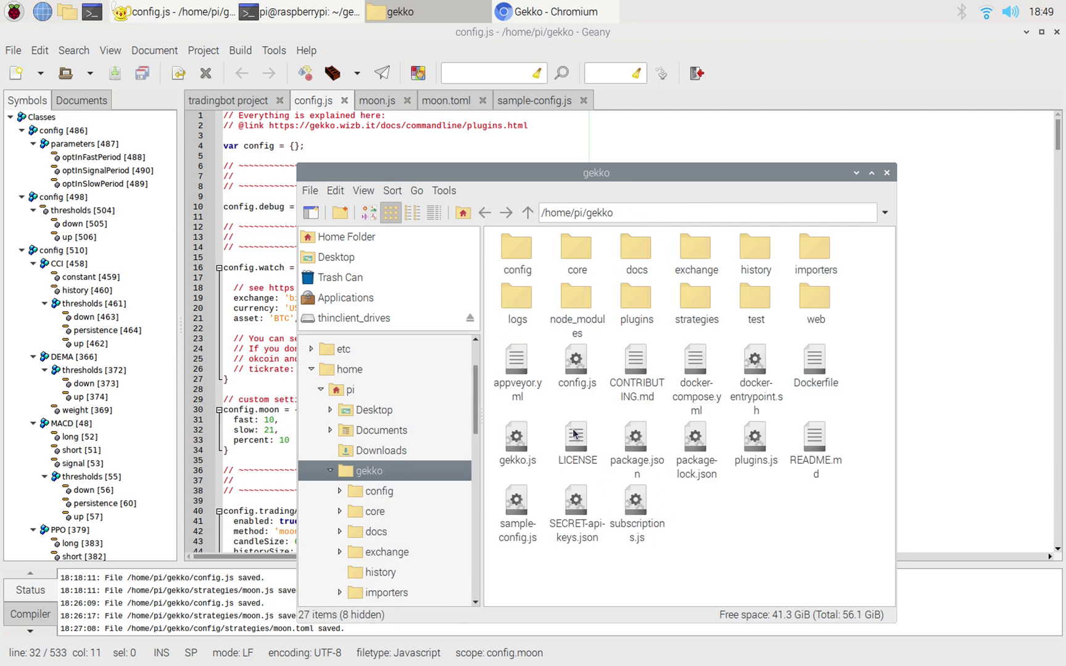
pyautogui.moveTo(739, 432)
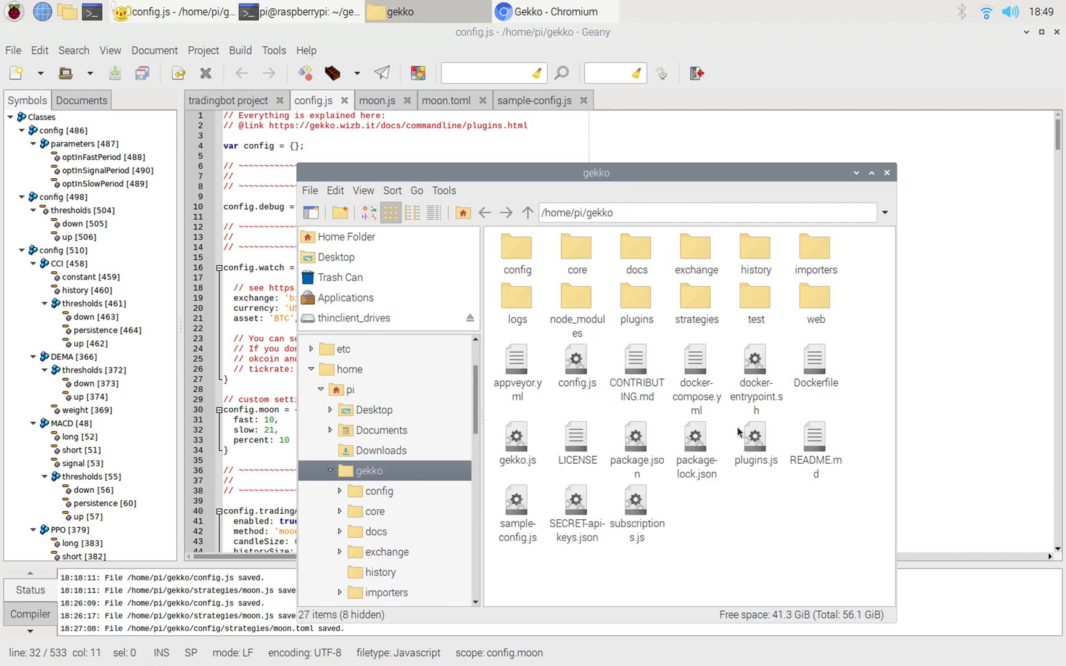
pyautogui.moveTo(580, 369)
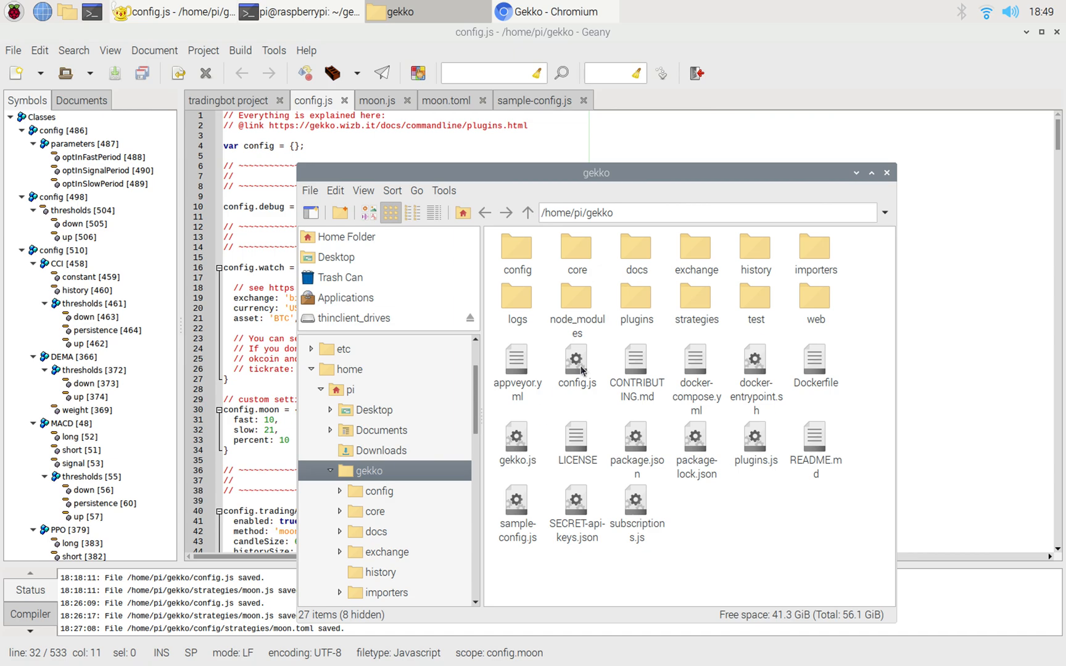
pyautogui.click(577, 360)
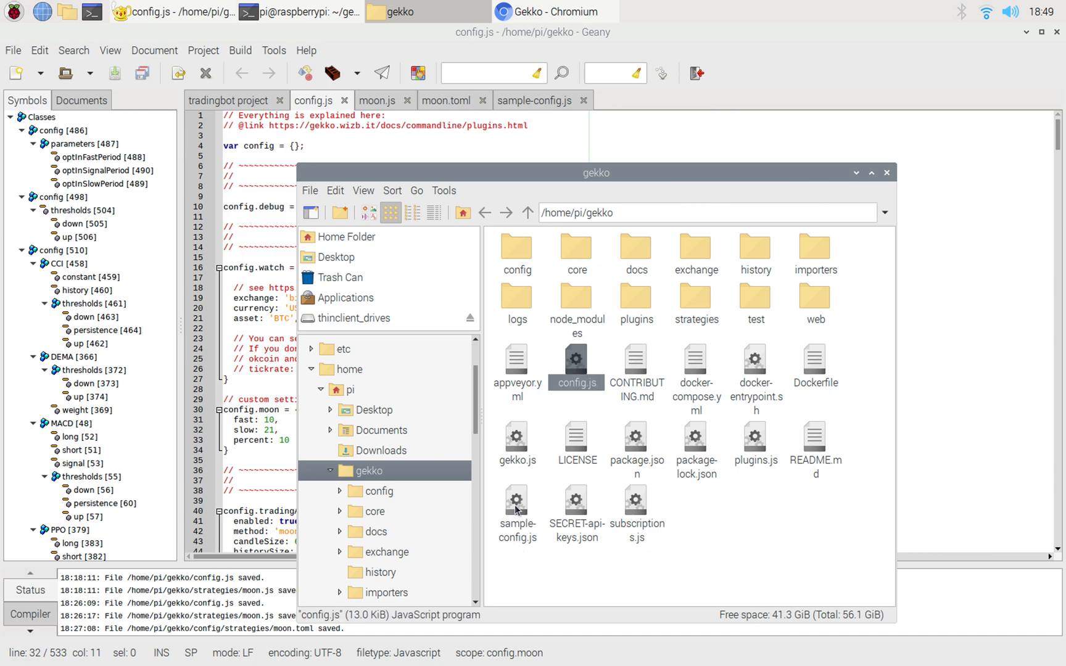
pyautogui.click(517, 504)
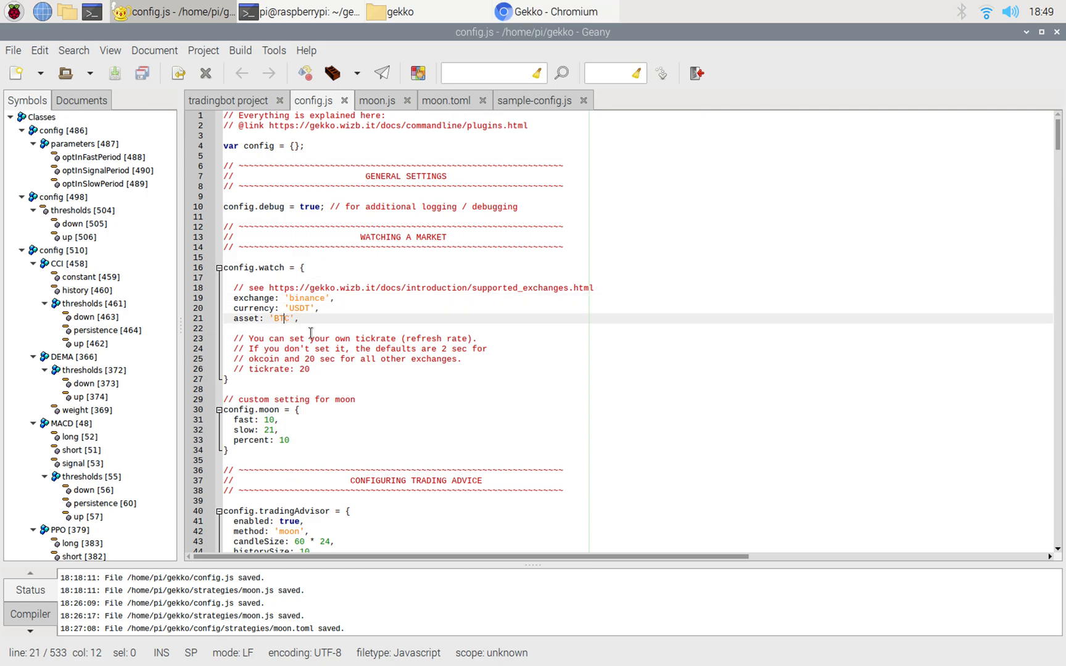
# Step: Point out the moon fast and percent settings in config.js against moon.js
pyautogui.scroll(-3)
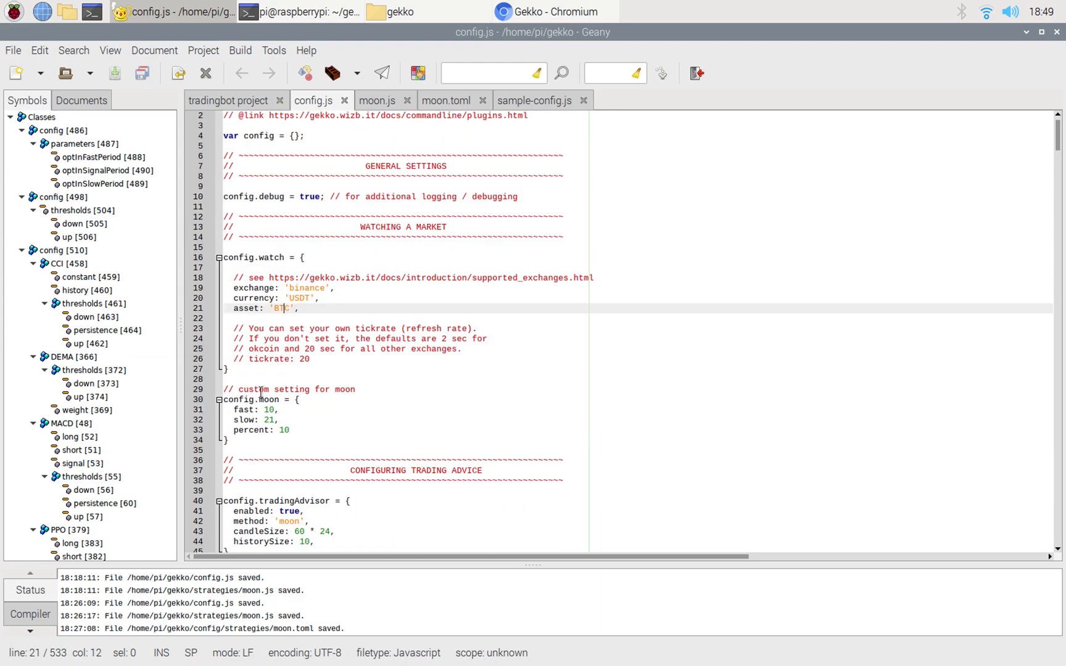
pyautogui.click(375, 100)
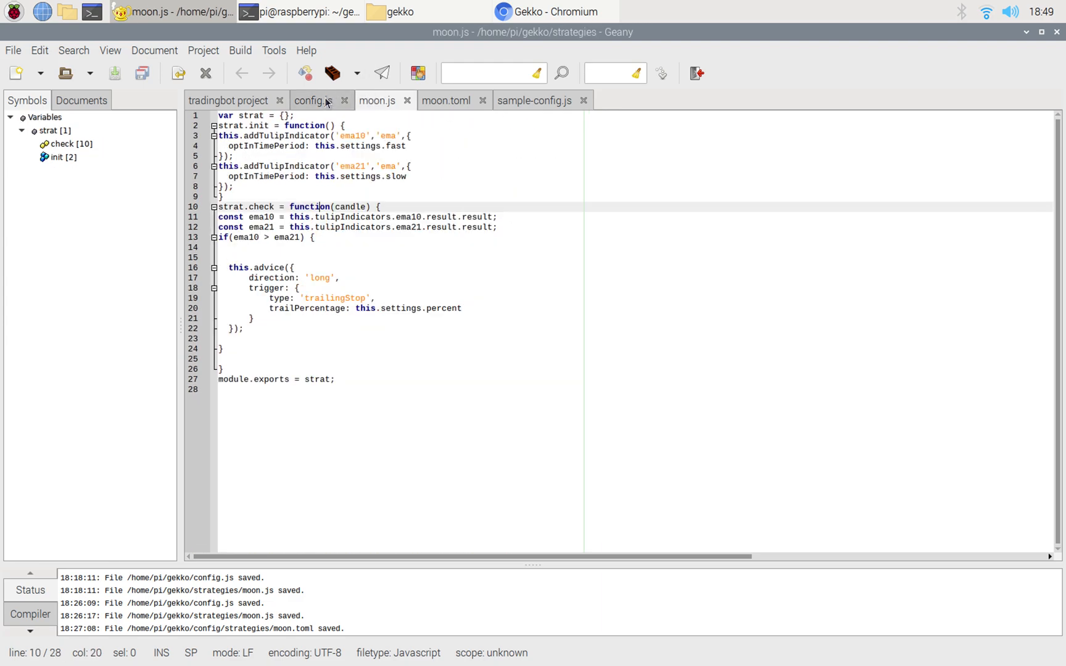
pyautogui.click(312, 100)
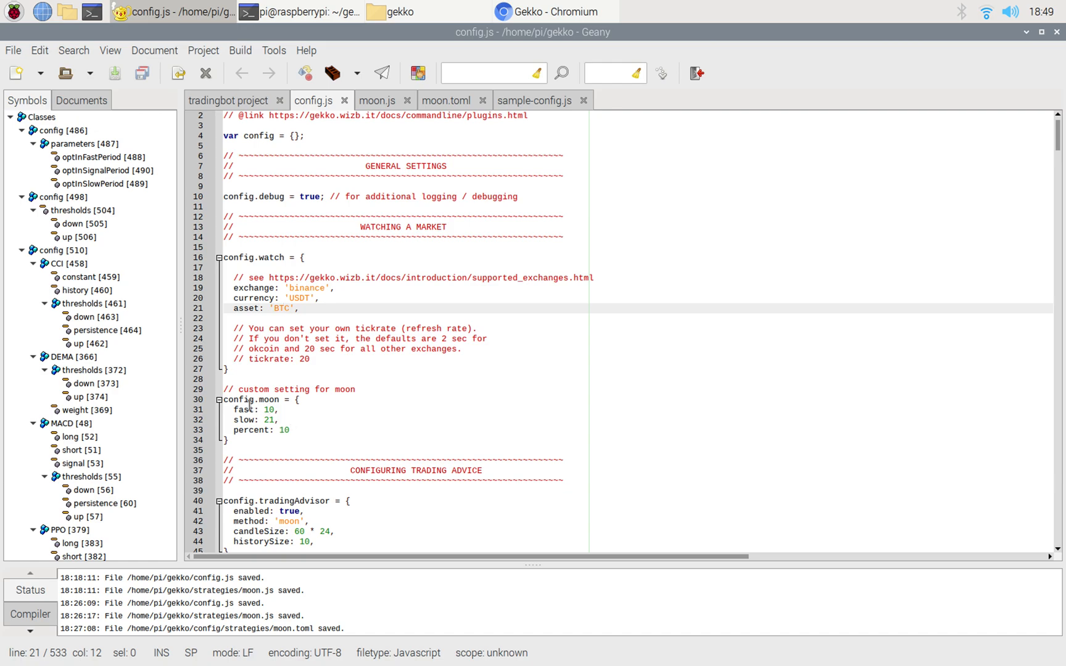
pyautogui.click(230, 399)
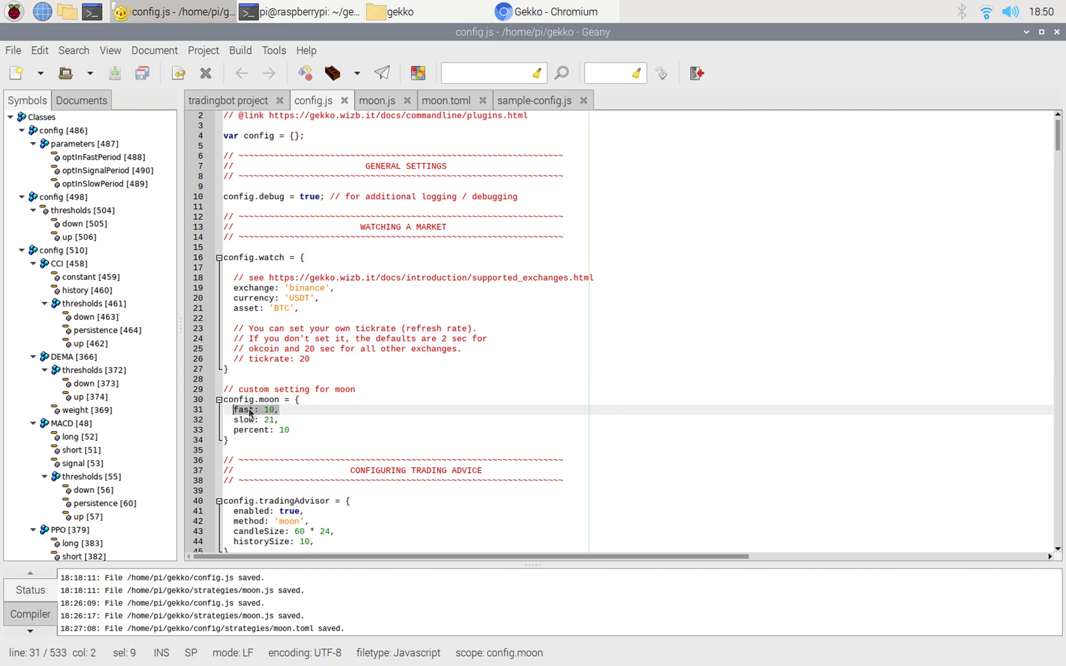
pyautogui.click(282, 430)
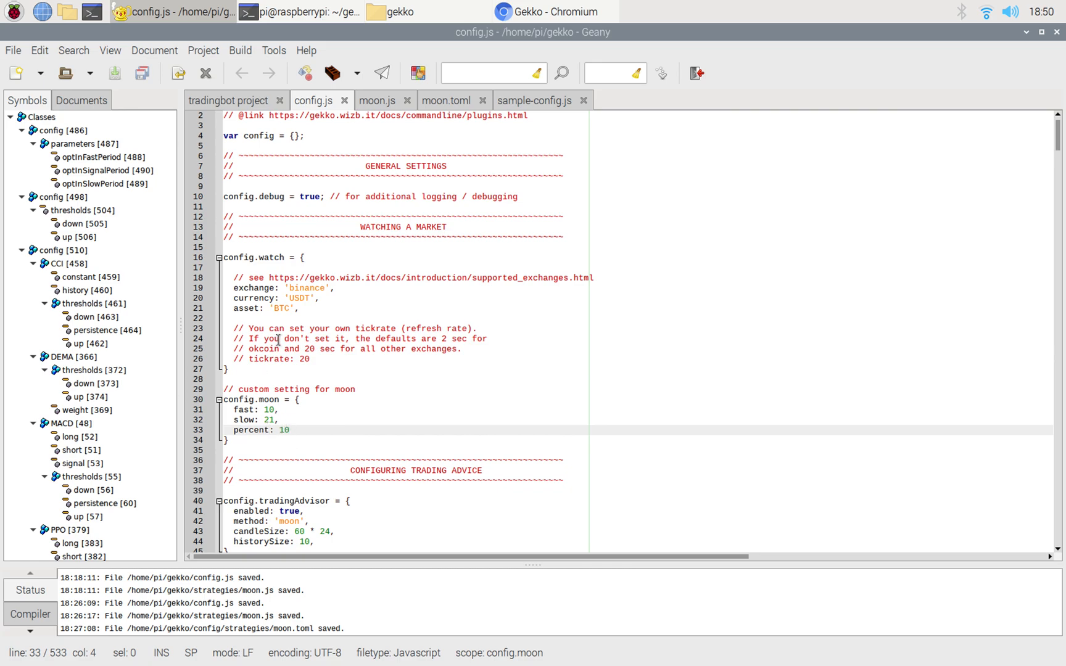
pyautogui.moveTo(460, 172)
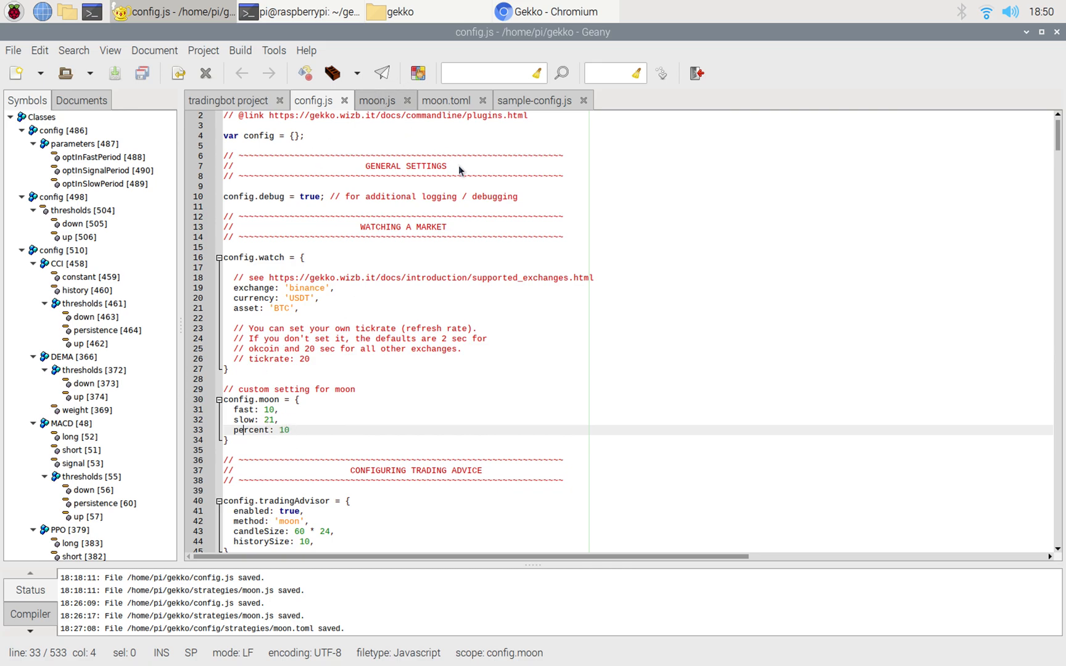
# Step: Flip between moon.js and config.js once more, then bring the backtest terminal forward
pyautogui.click(378, 100)
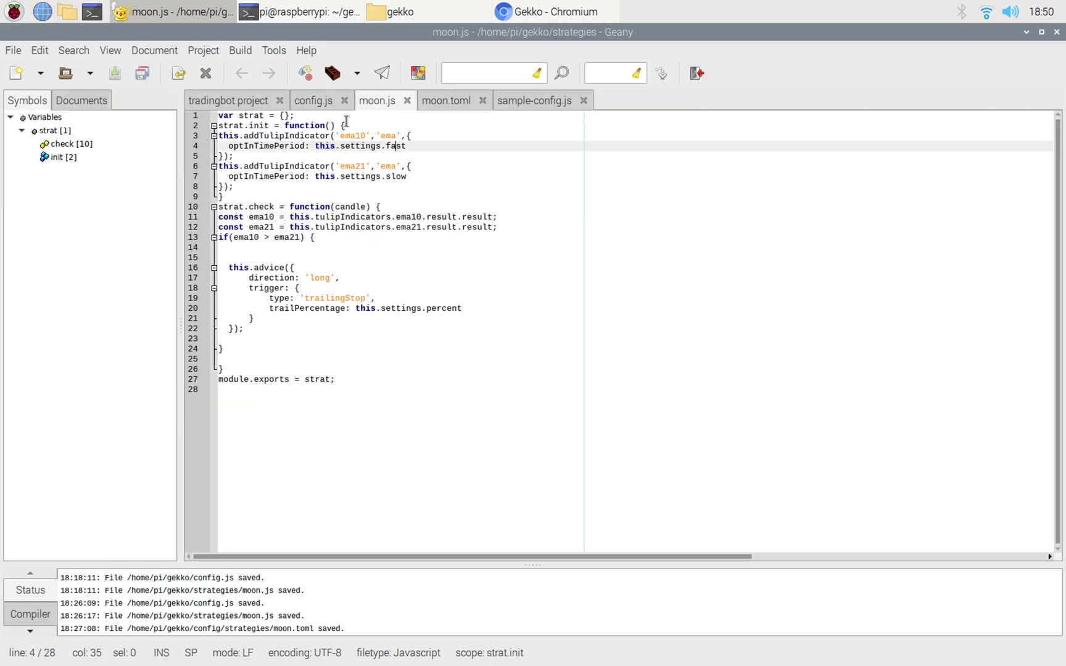
pyautogui.click(312, 100)
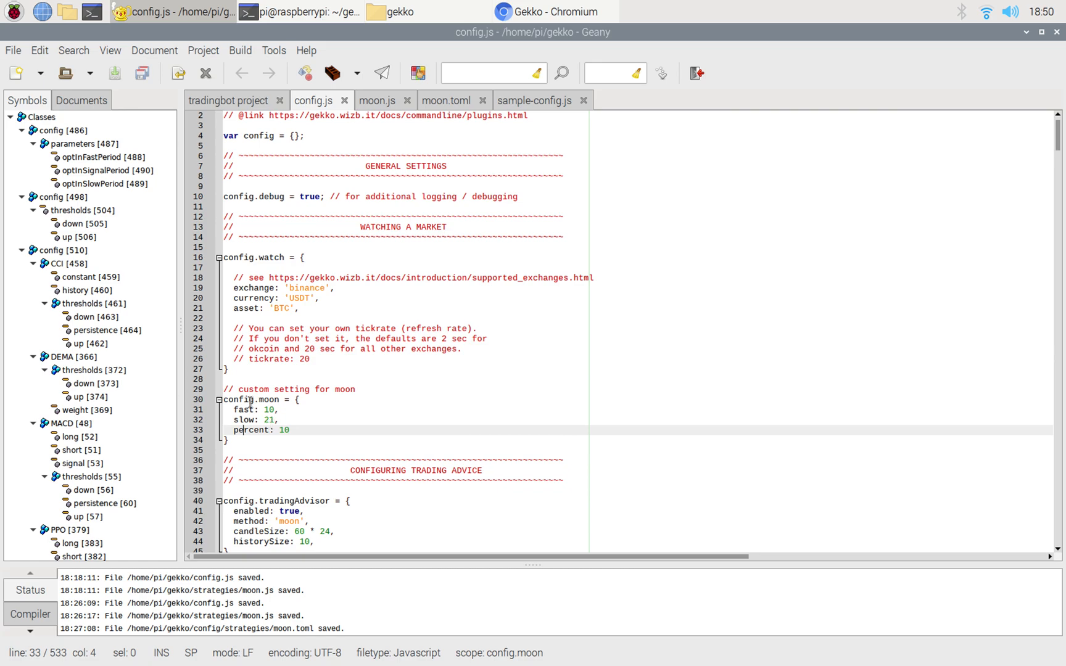
pyautogui.click(377, 100)
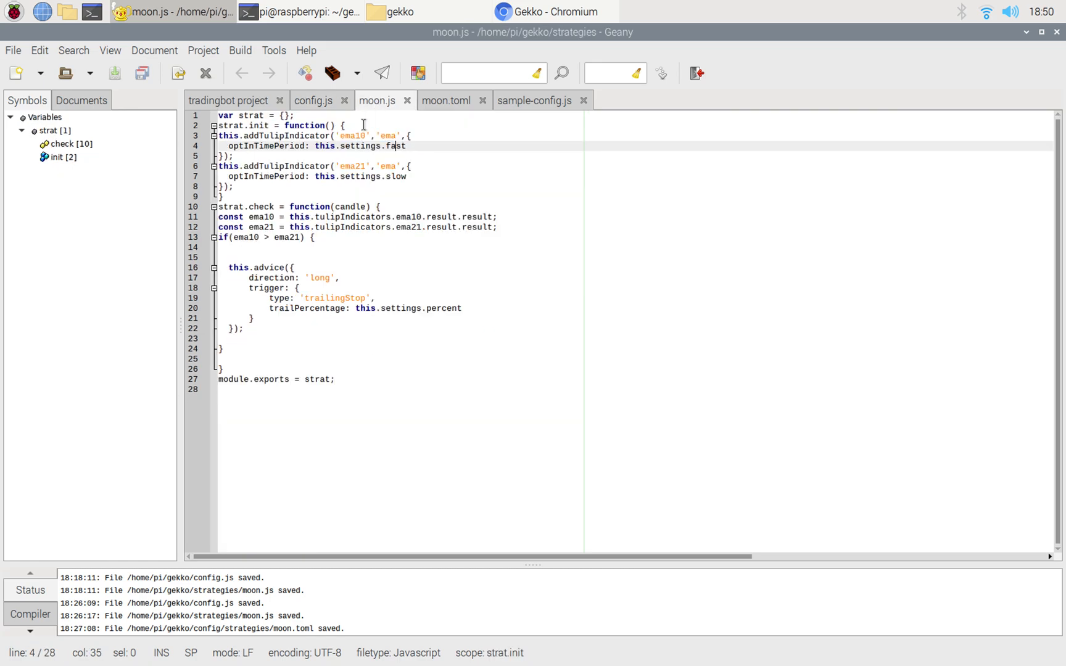
pyautogui.click(297, 13)
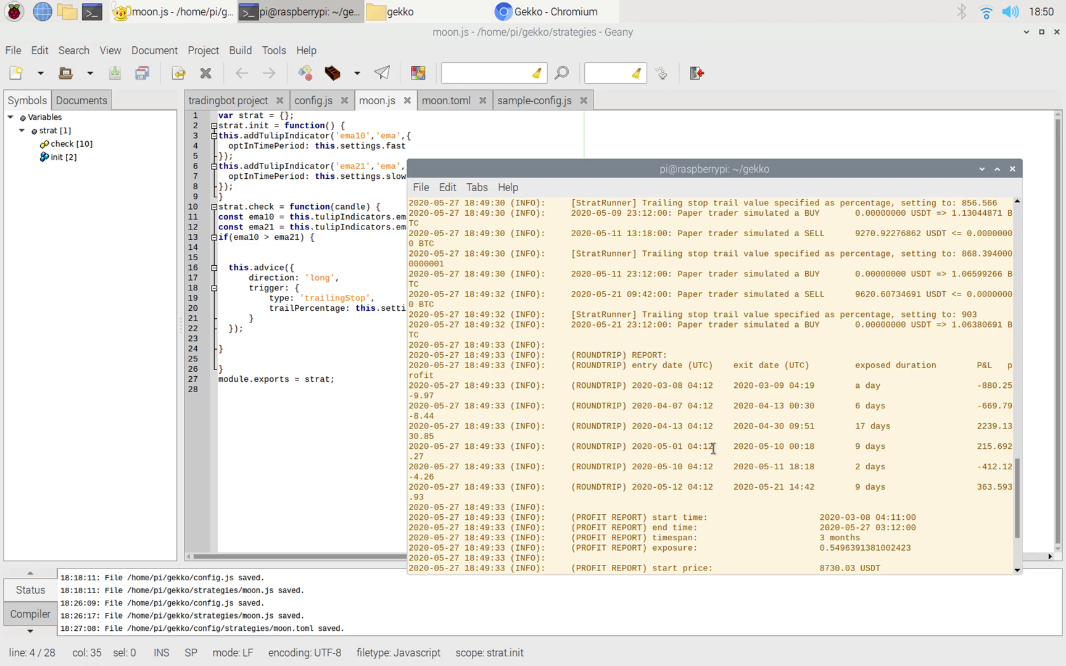
# Step: Scroll to the end of the roundtrip and profit report showing 13 trades and about 6.46% profit
pyautogui.scroll(-3)
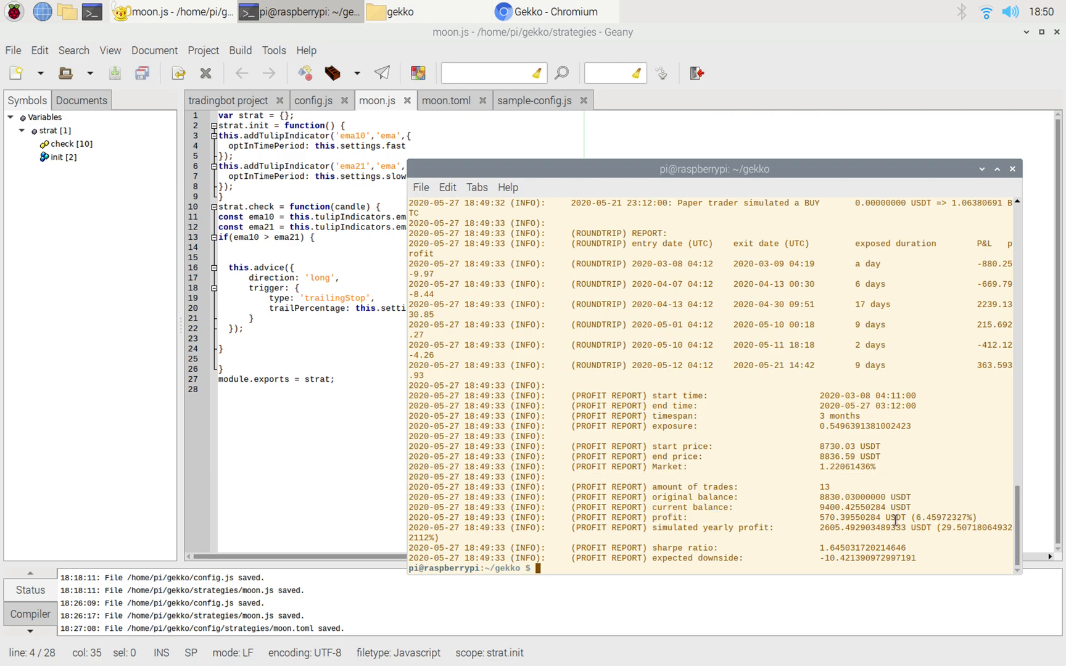
pyautogui.moveTo(910, 517)
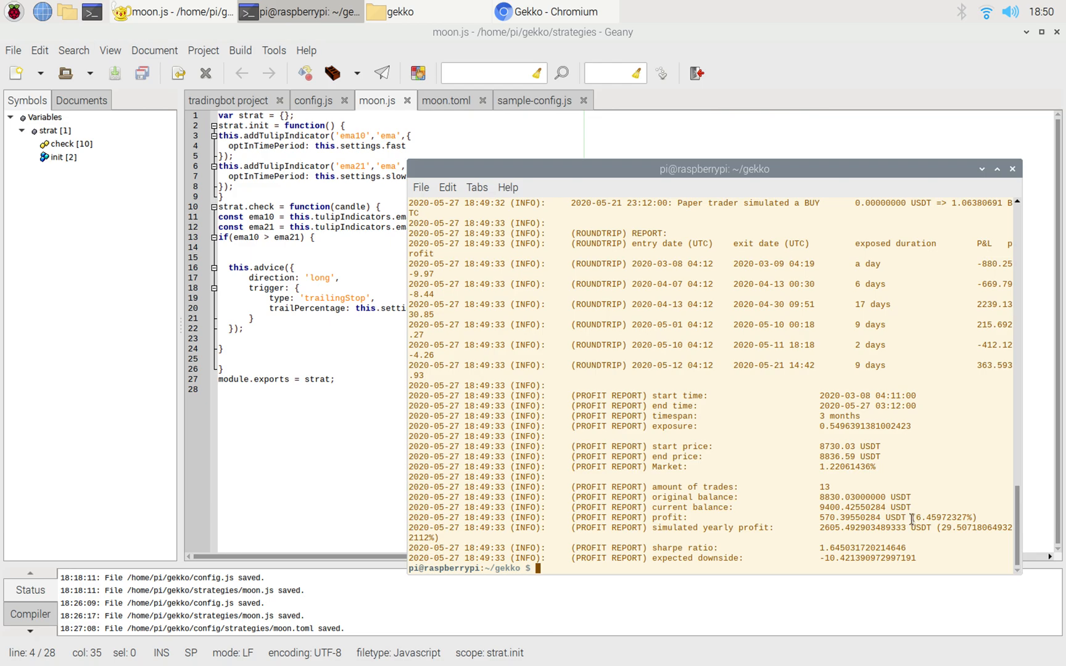
pyautogui.moveTo(693, 536)
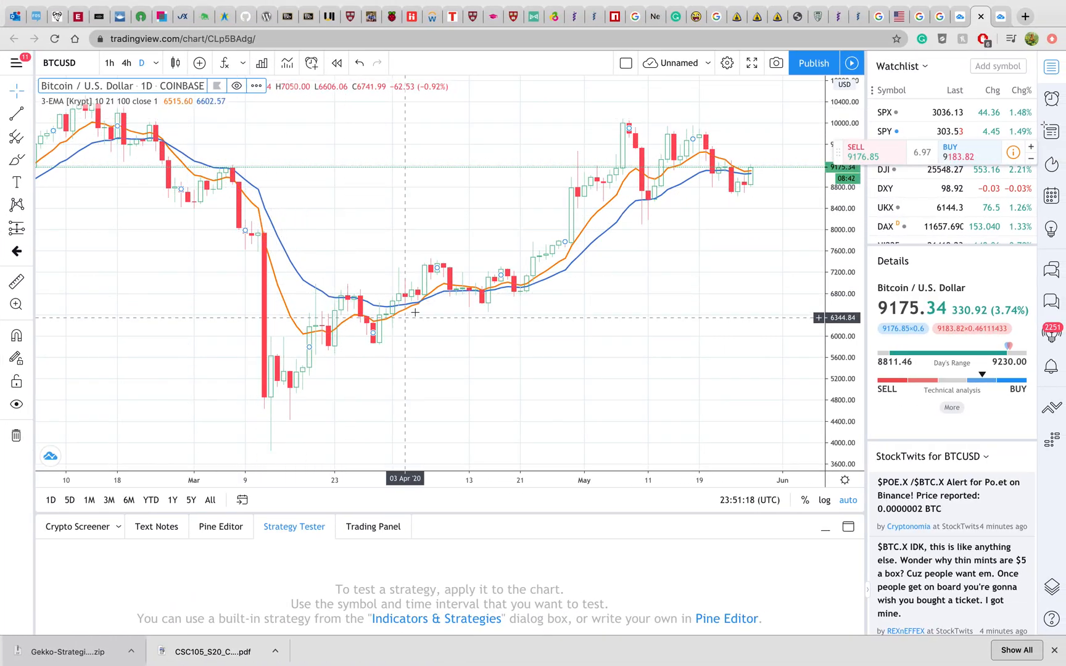
pyautogui.moveTo(635, 194)
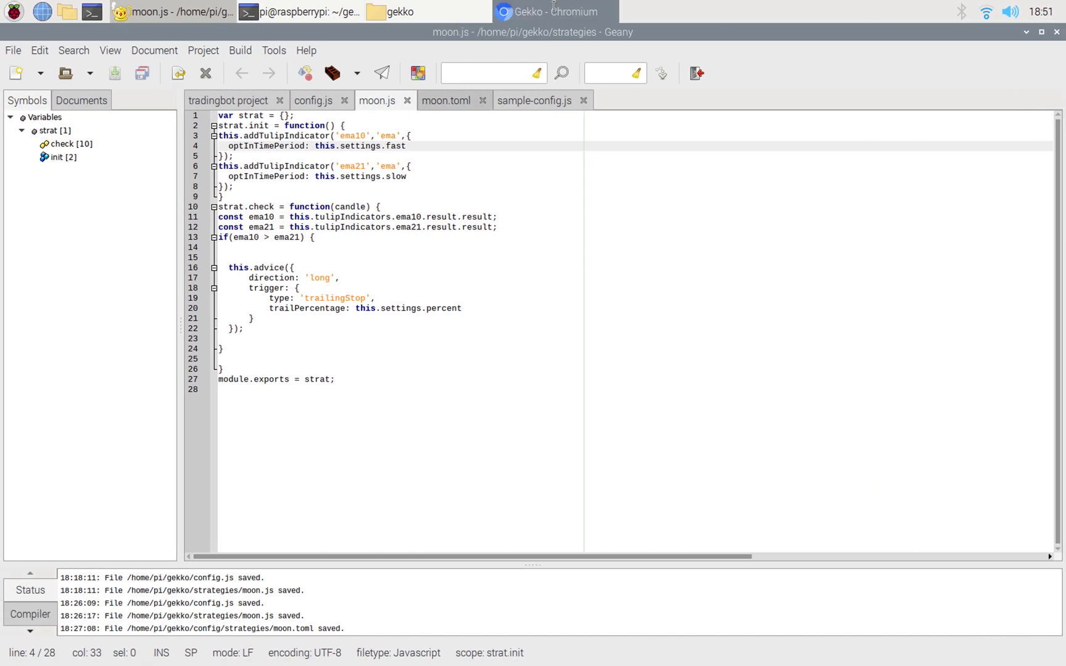
# Step: Bring up the browser and relaunch the server with 'node gekko --ui' in the terminal
pyautogui.click(554, 11)
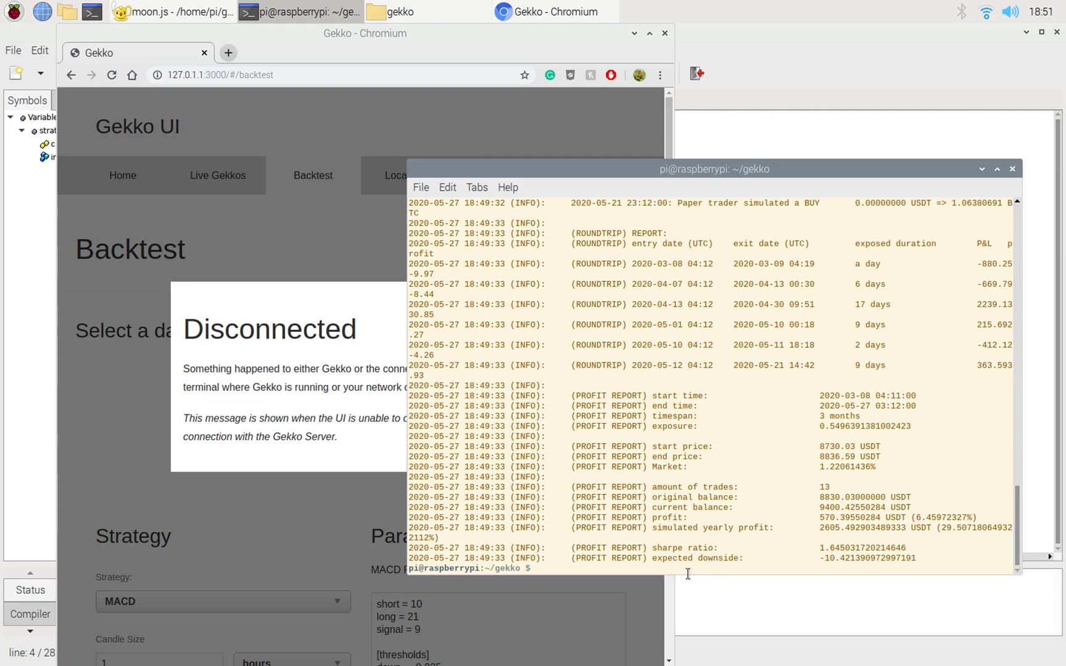
pyautogui.write('node')
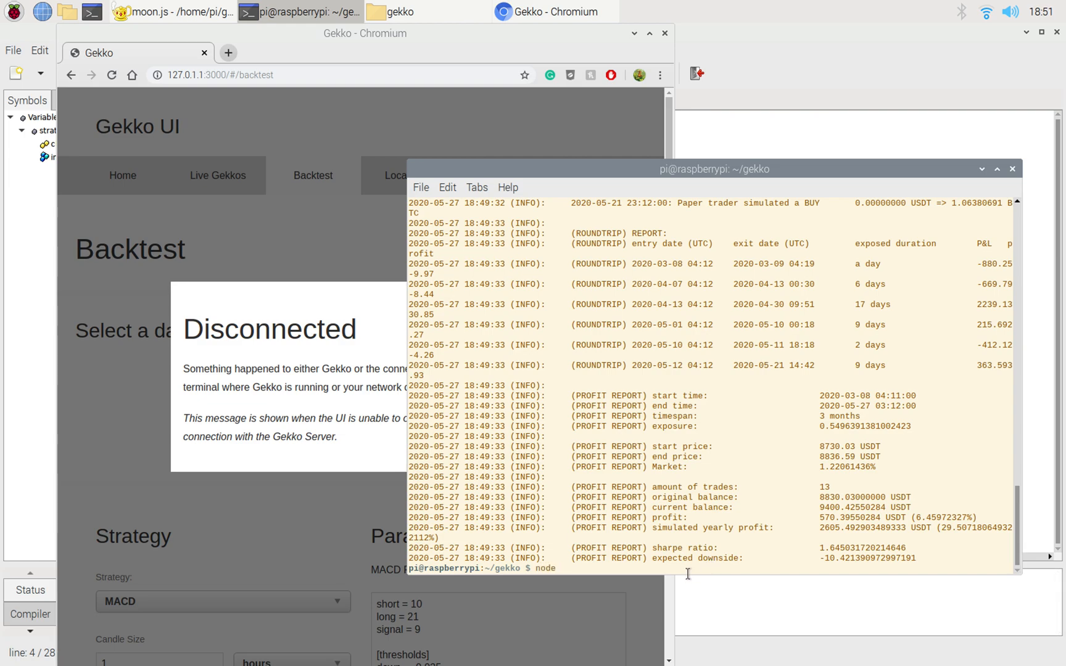
pyautogui.write('gekko')
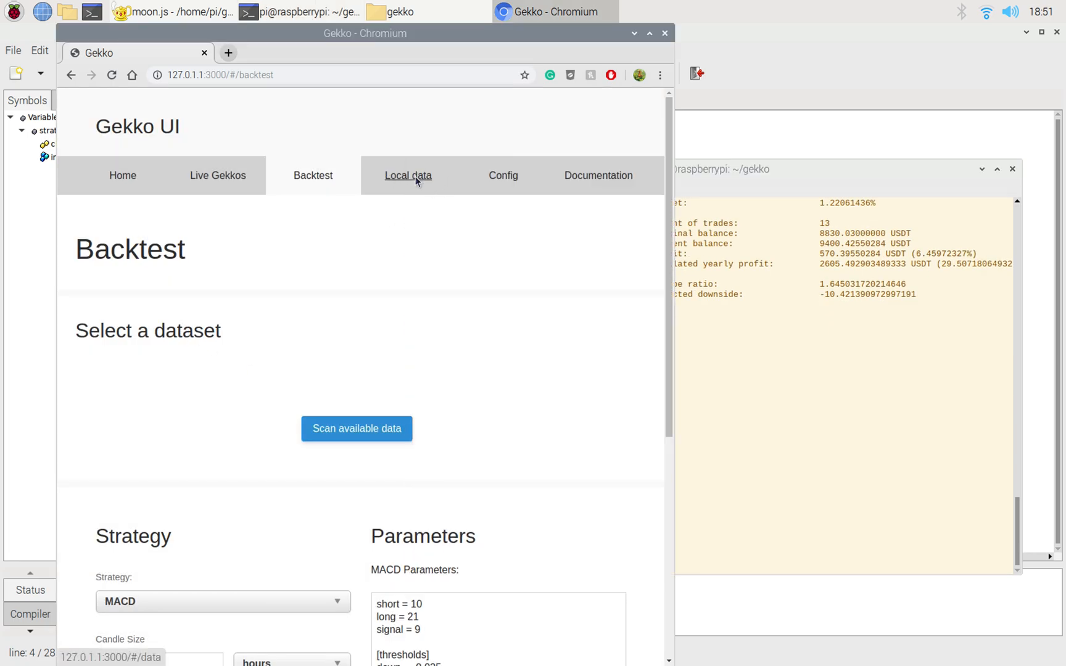
# Step: Look over the Local data and Backtest pages, then return to moon.js in Geany
pyautogui.click(408, 176)
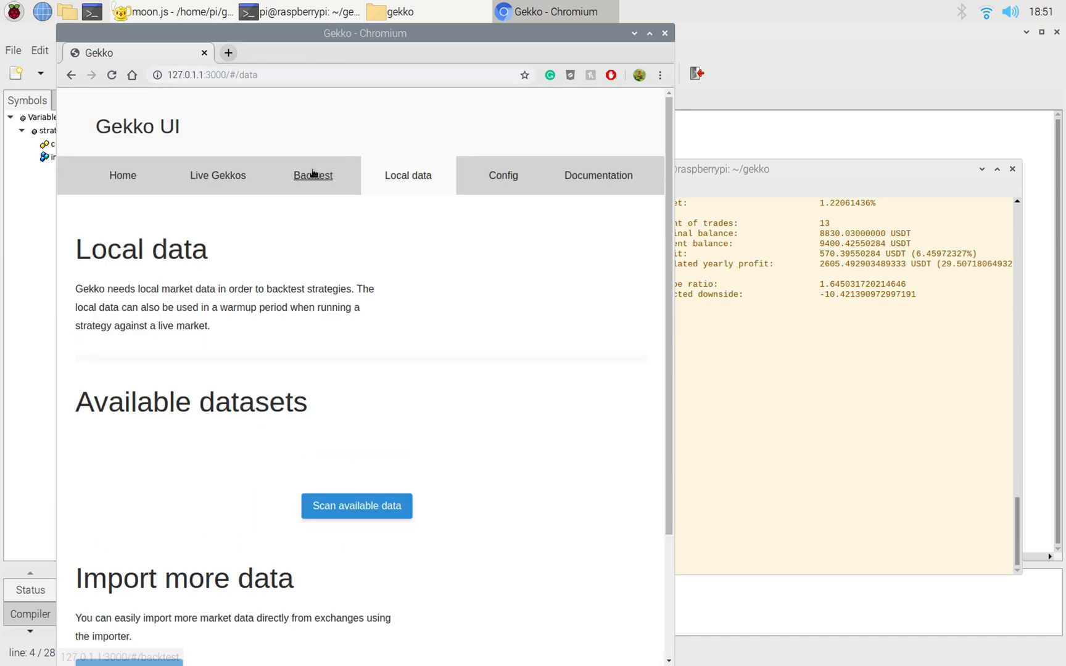
pyautogui.click(313, 176)
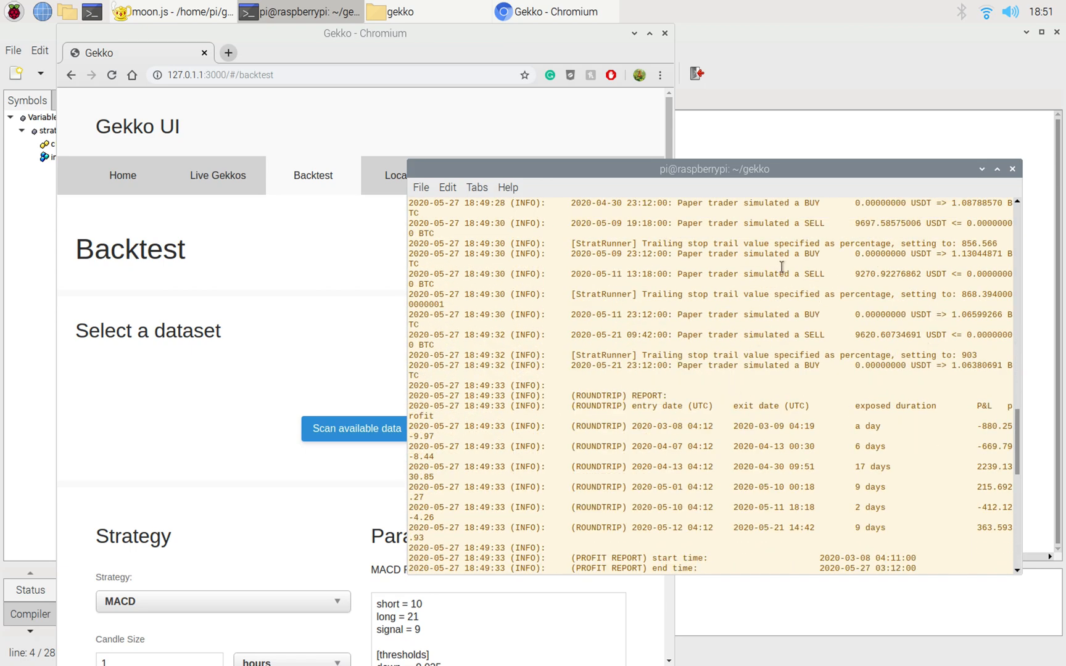
pyautogui.scroll(-3)
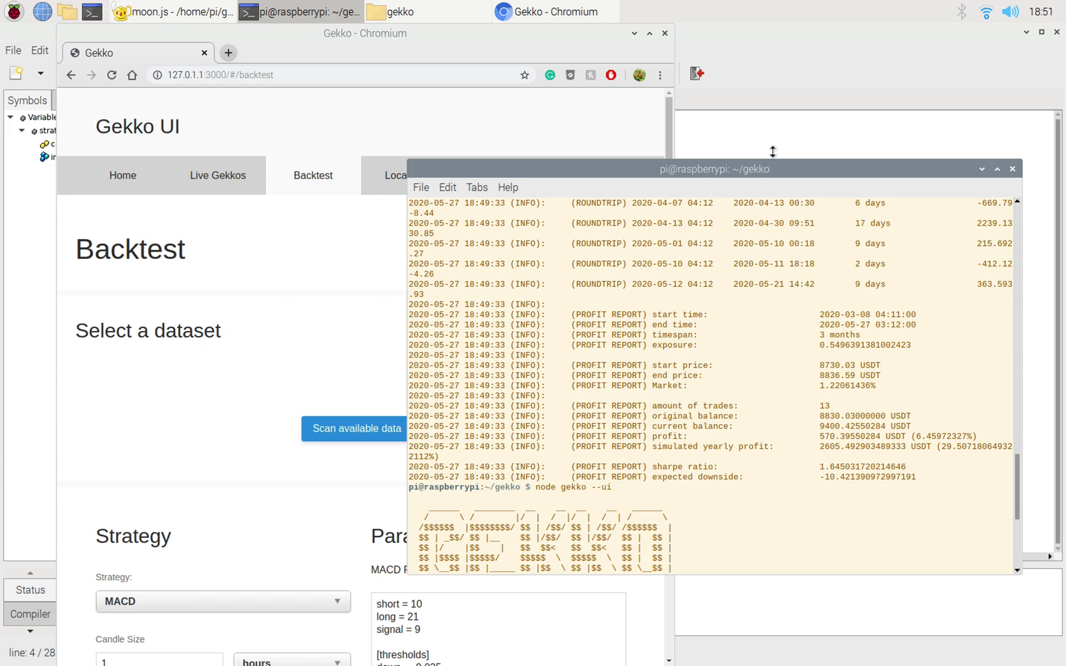
pyautogui.click(167, 14)
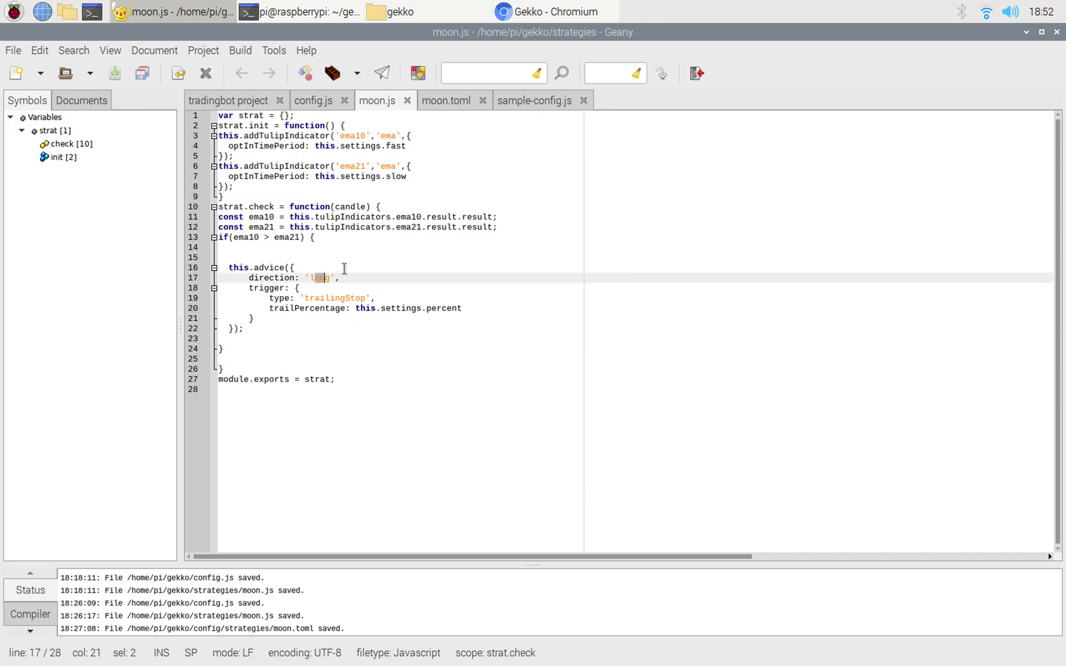
pyautogui.moveTo(333, 266)
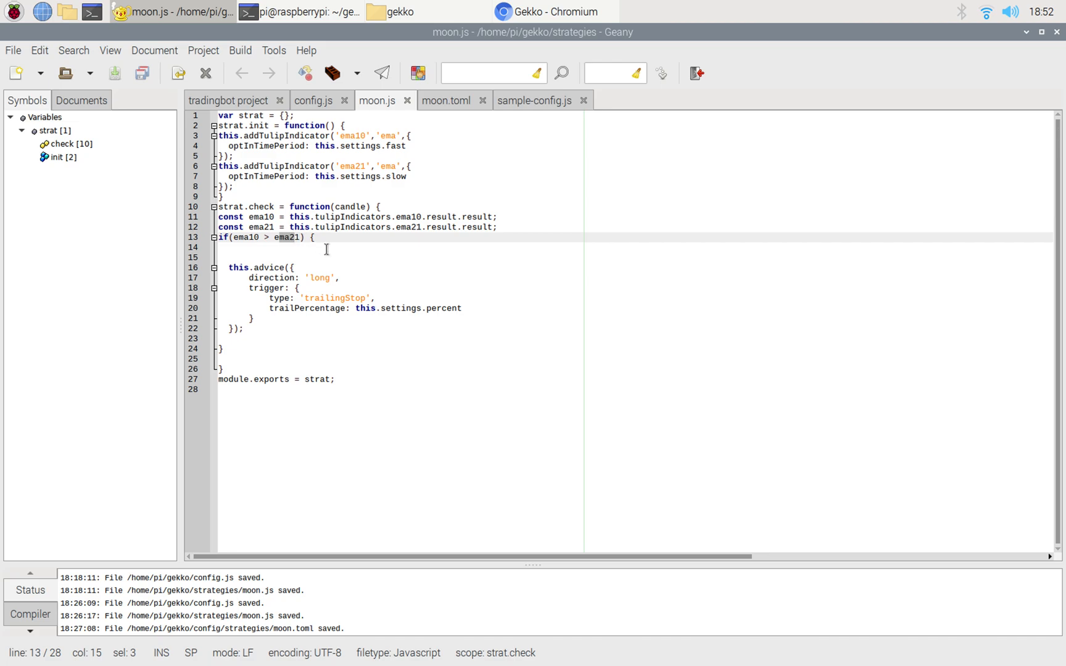
# Step: Point out the trigger advice and trailPercentage in moon.js and check them against config.js
pyautogui.click(321, 278)
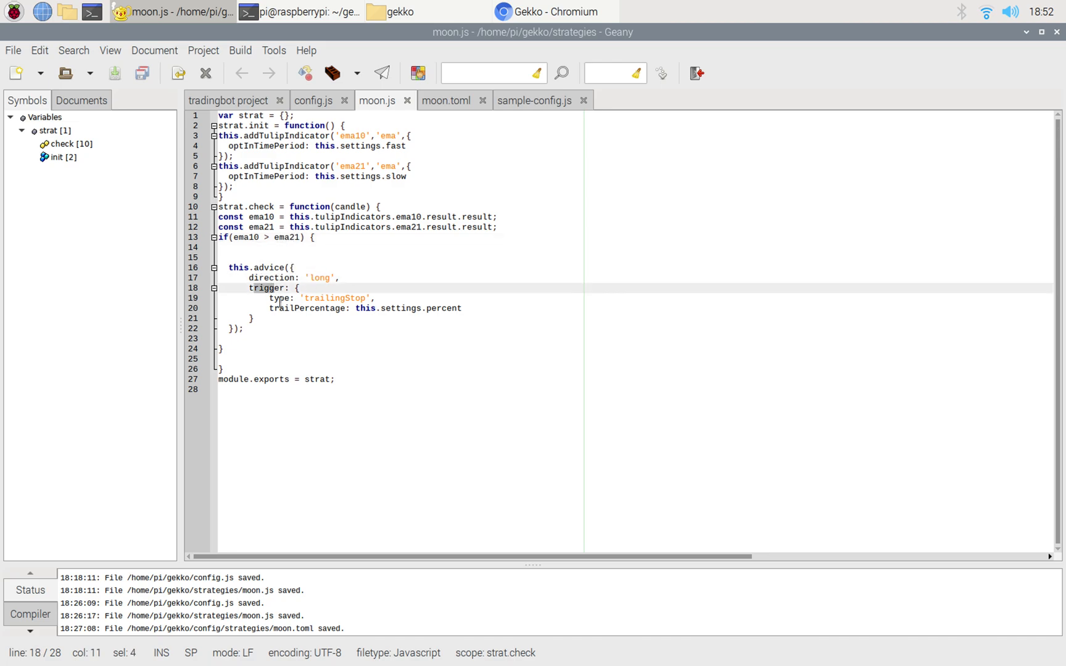
pyautogui.click(366, 298)
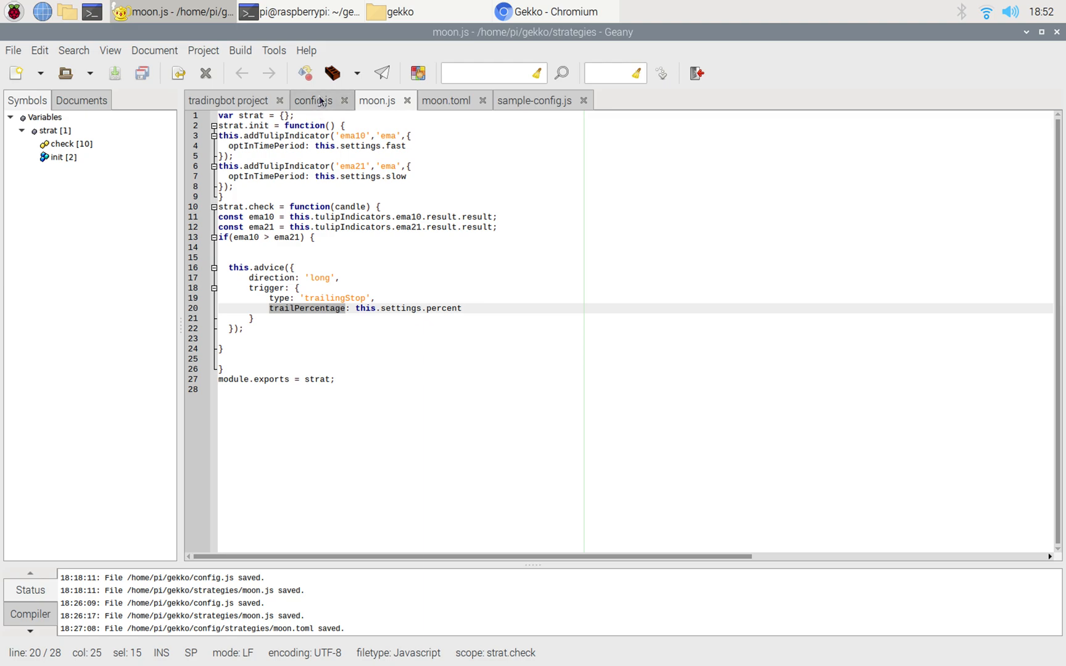
pyautogui.click(313, 100)
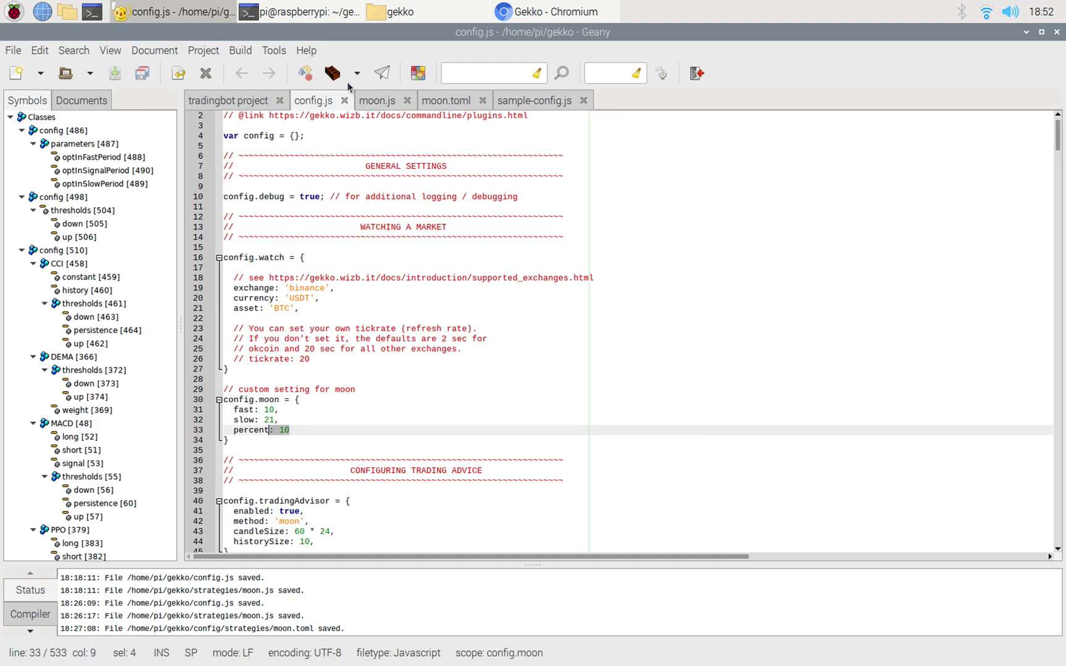
pyautogui.click(379, 100)
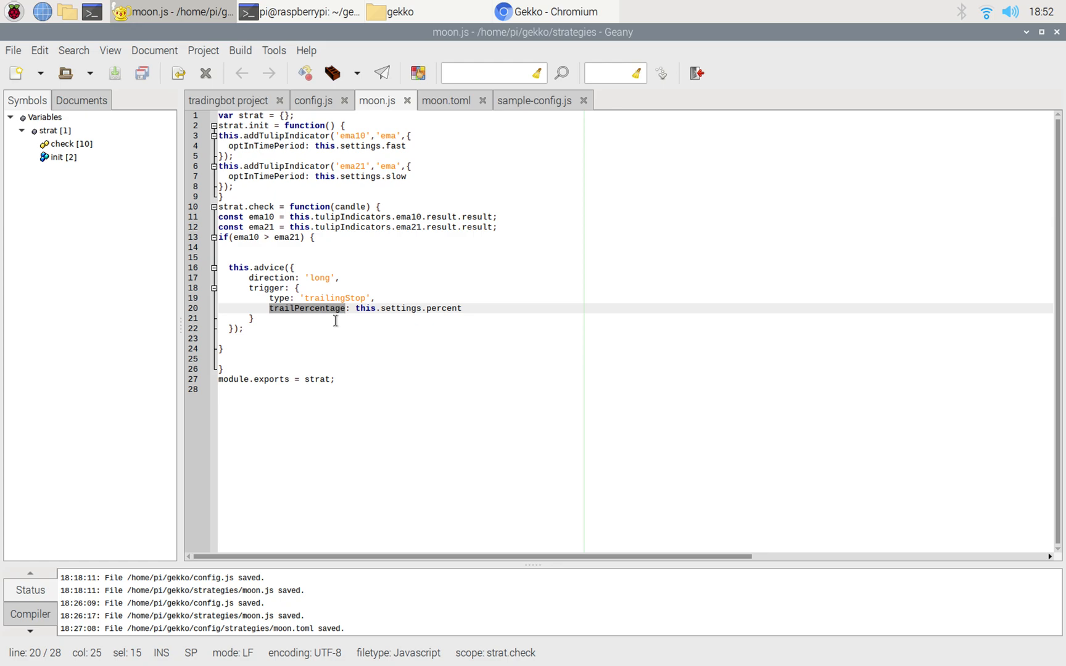
pyautogui.moveTo(361, 314)
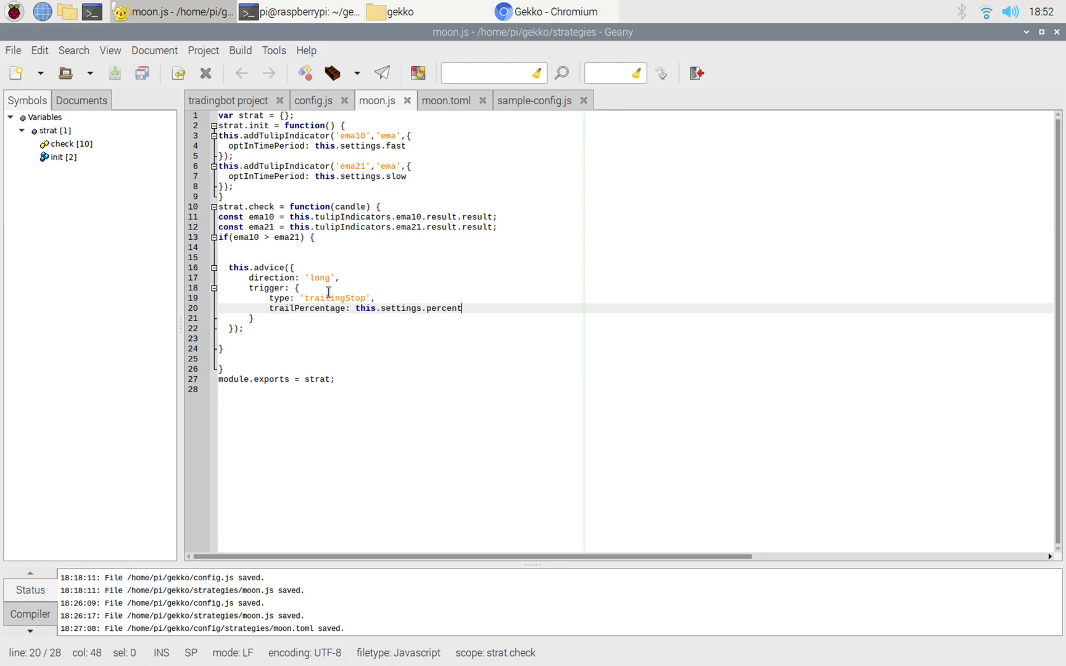
# Step: Mark the trailing stop trigger block and percentage lines, then show config.js's percent value of 10
pyautogui.doubleClick(335, 298)
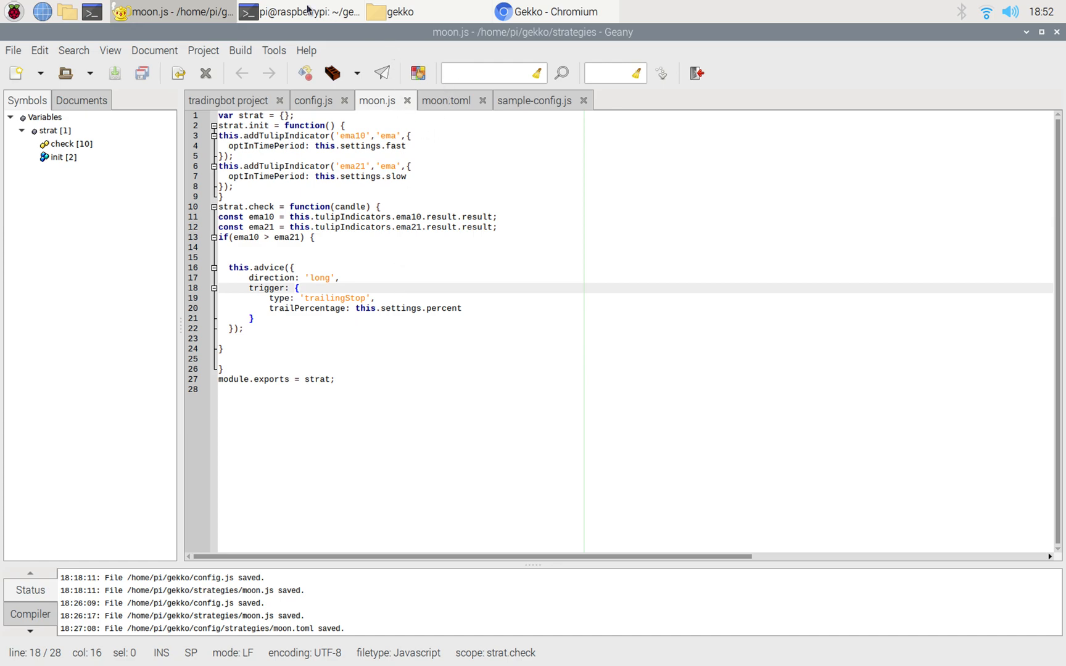
pyautogui.click(474, 309)
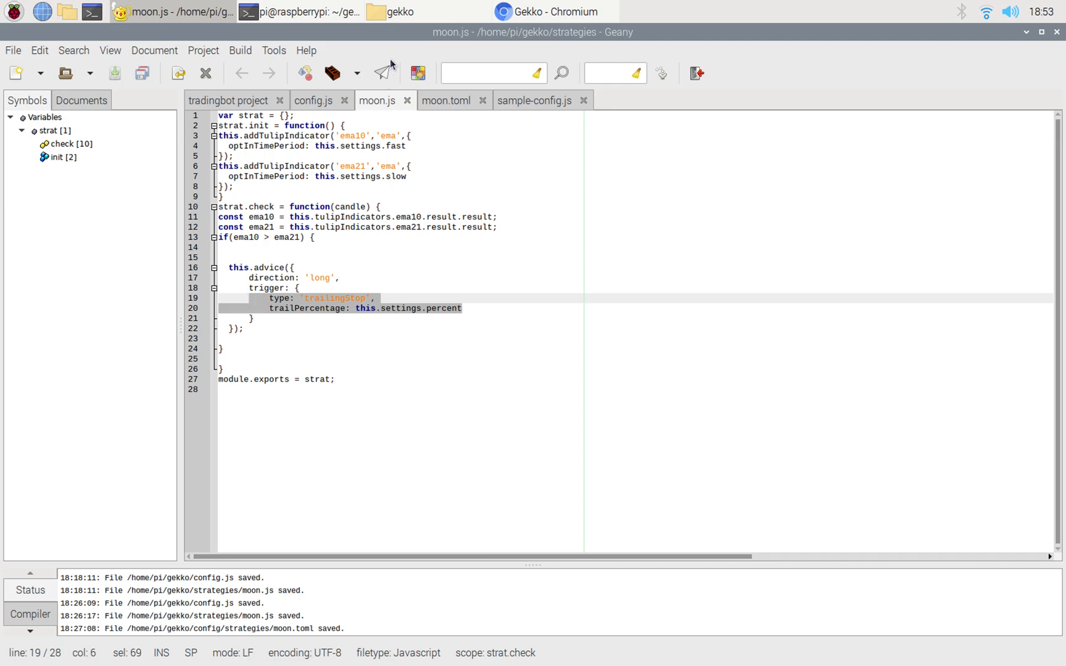
pyautogui.click(314, 100)
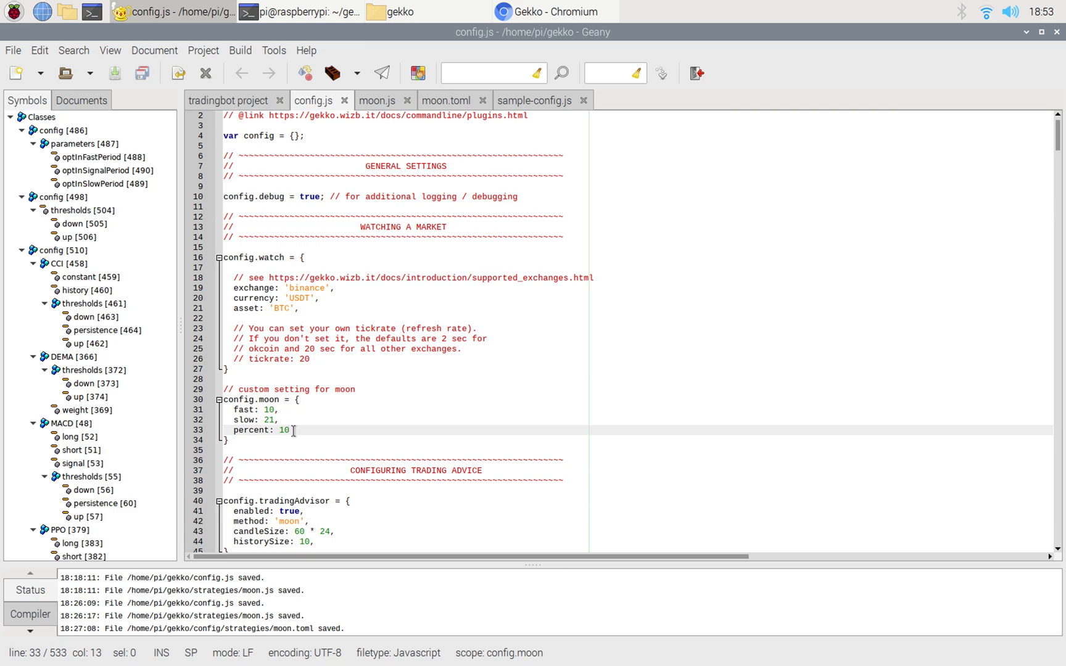
# Step: Review moon.js and config.js beside the Gekko UI server terminal, then bring up the Gekko UI browser window
pyautogui.click(378, 99)
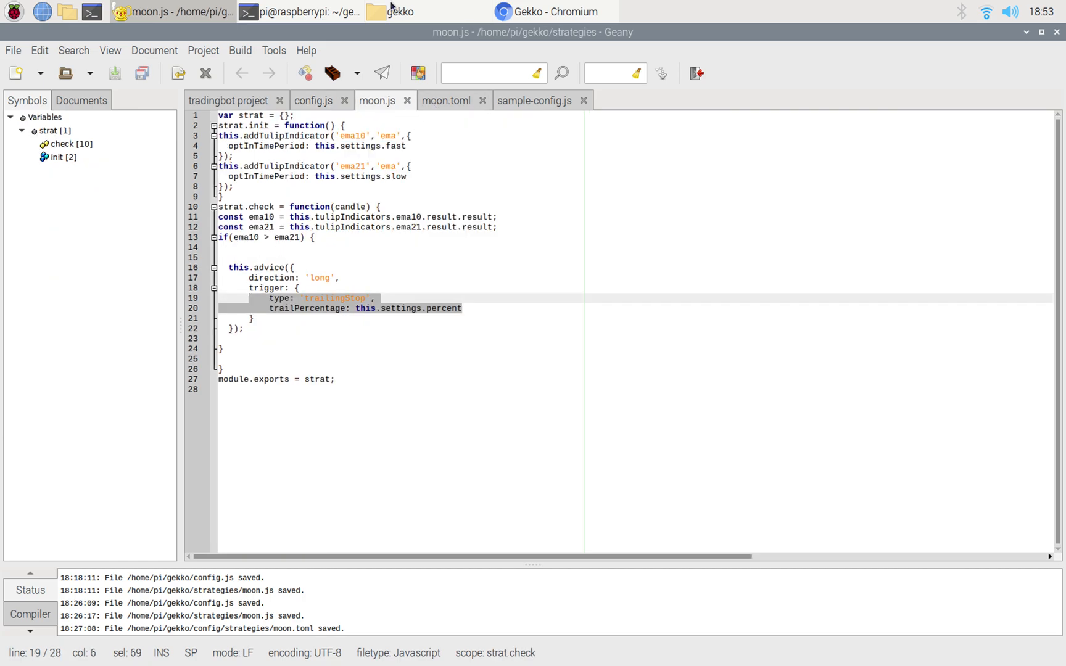
pyautogui.click(305, 12)
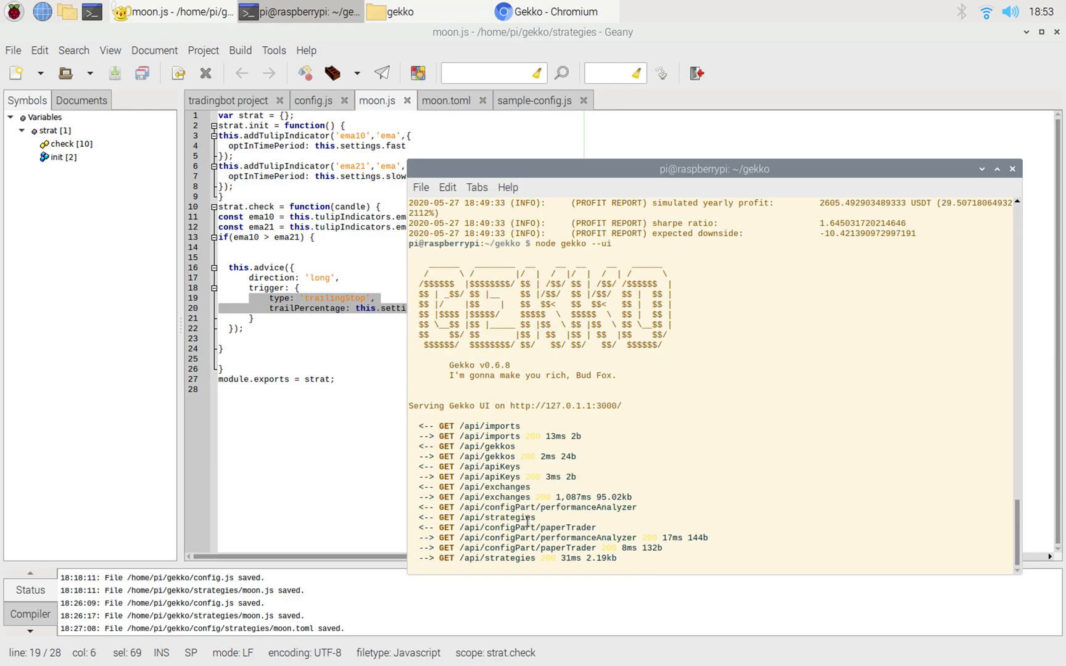
pyautogui.click(313, 99)
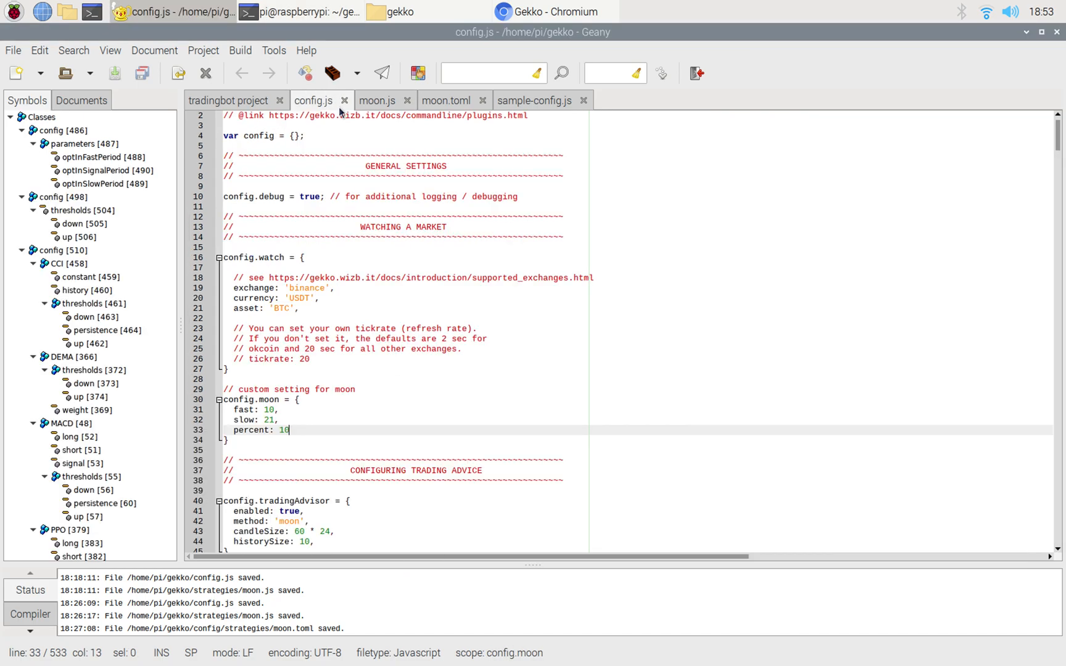
pyautogui.click(377, 100)
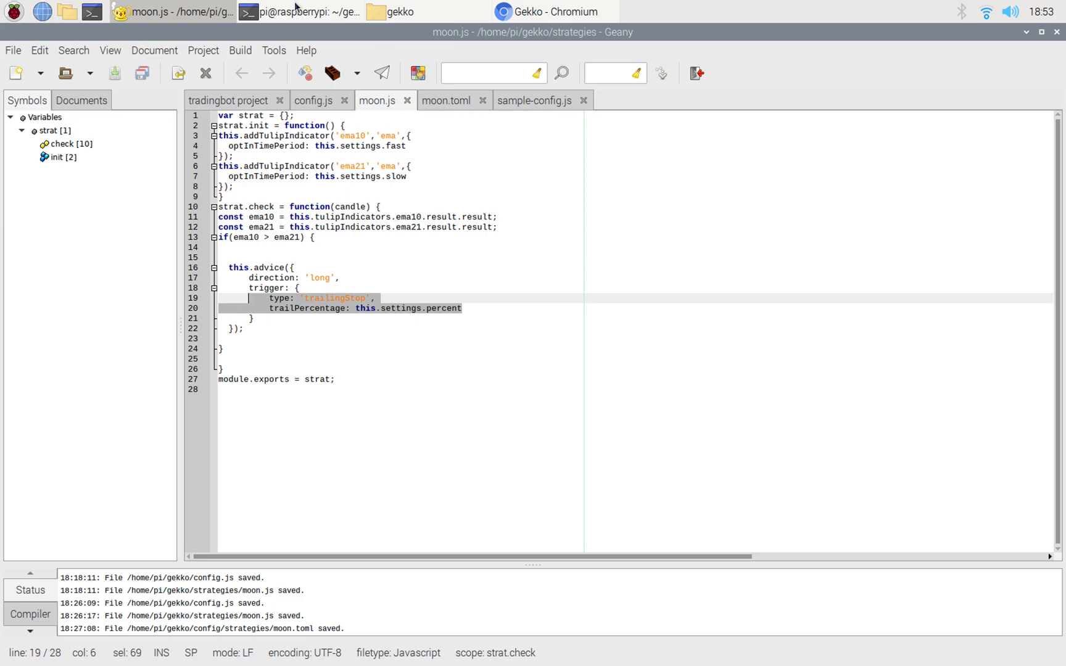
pyautogui.click(299, 12)
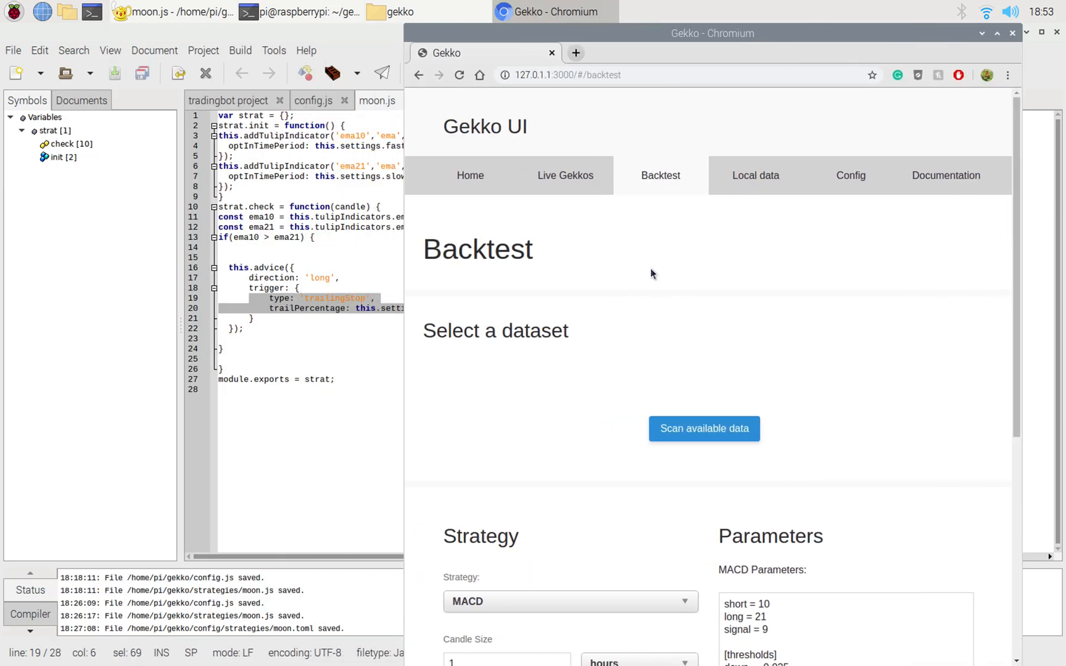
# Step: Select moon as the backtest strategy so fast 10, slow 21 and percent 10 parameters appear
pyautogui.scroll(-3)
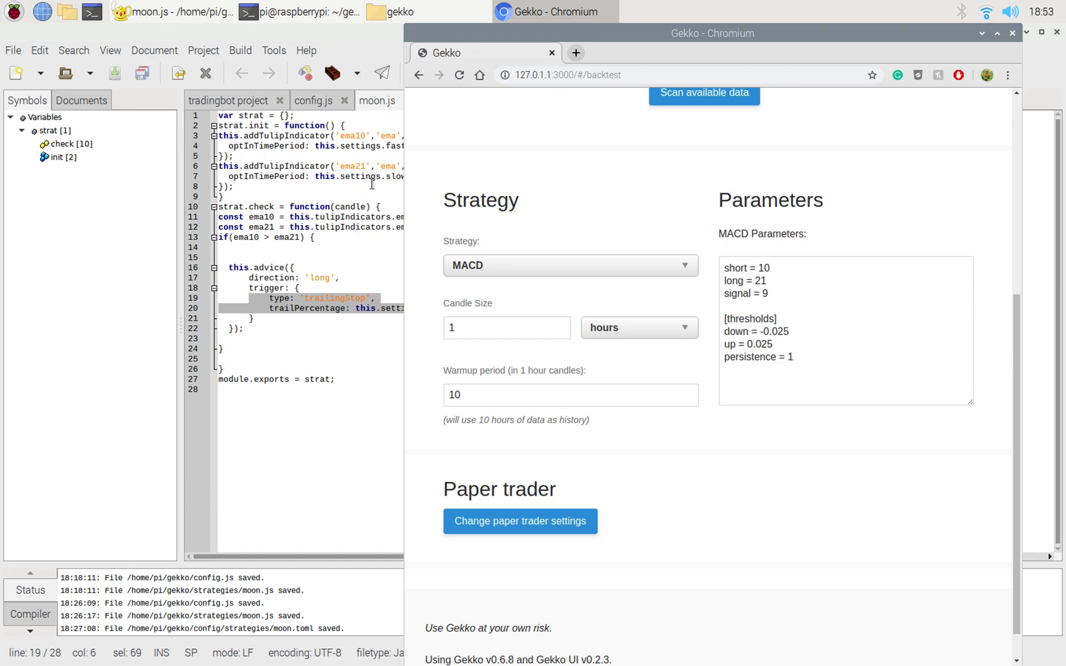
pyautogui.click(570, 266)
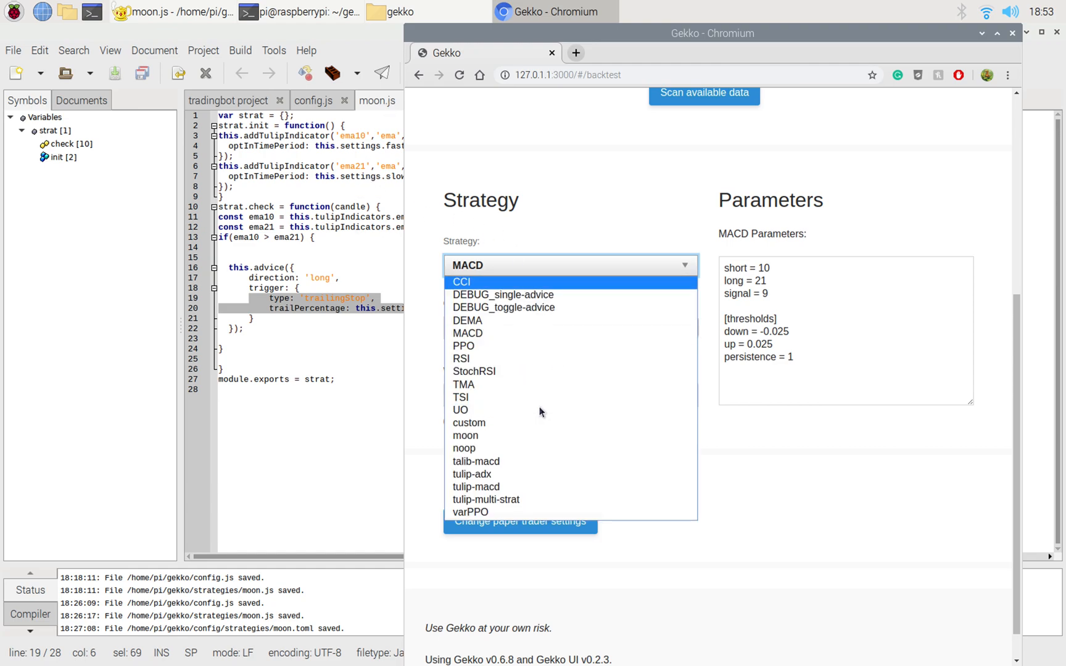
pyautogui.click(465, 435)
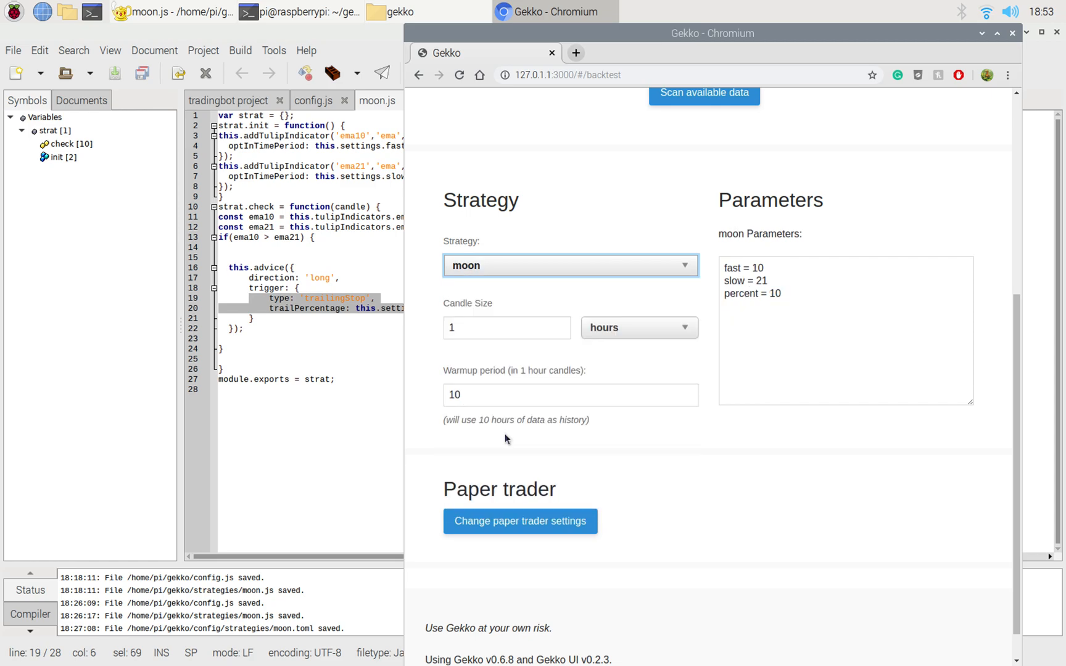
pyautogui.click(167, 13)
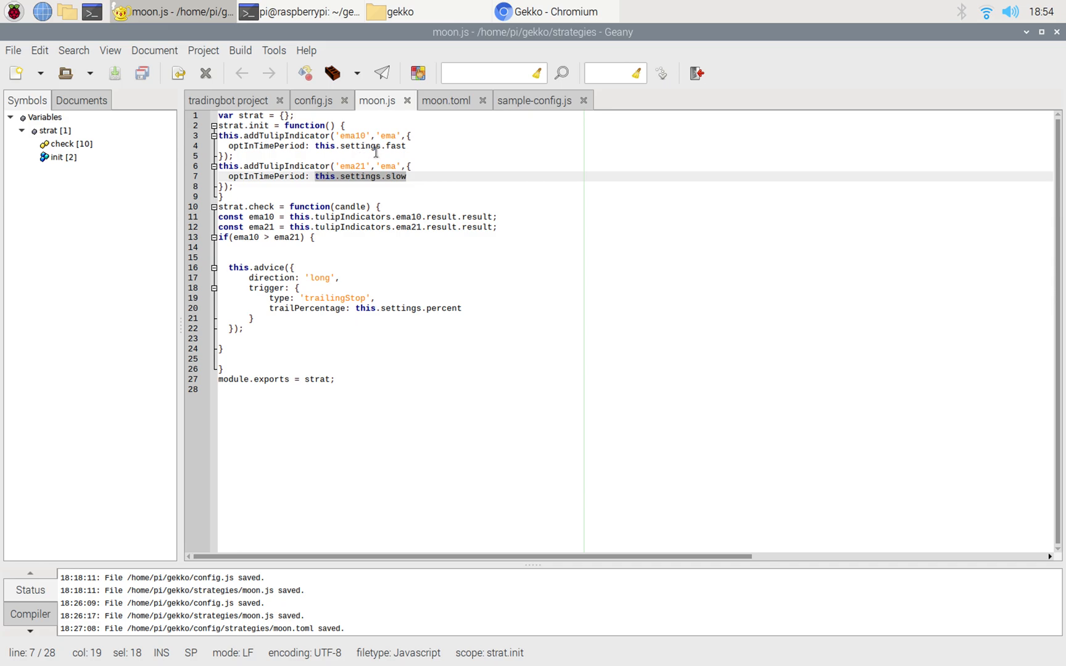
# Step: Compare moon.toml's fast 10, slow 21, percent 10 with the settings used in moon.js
pyautogui.click(446, 100)
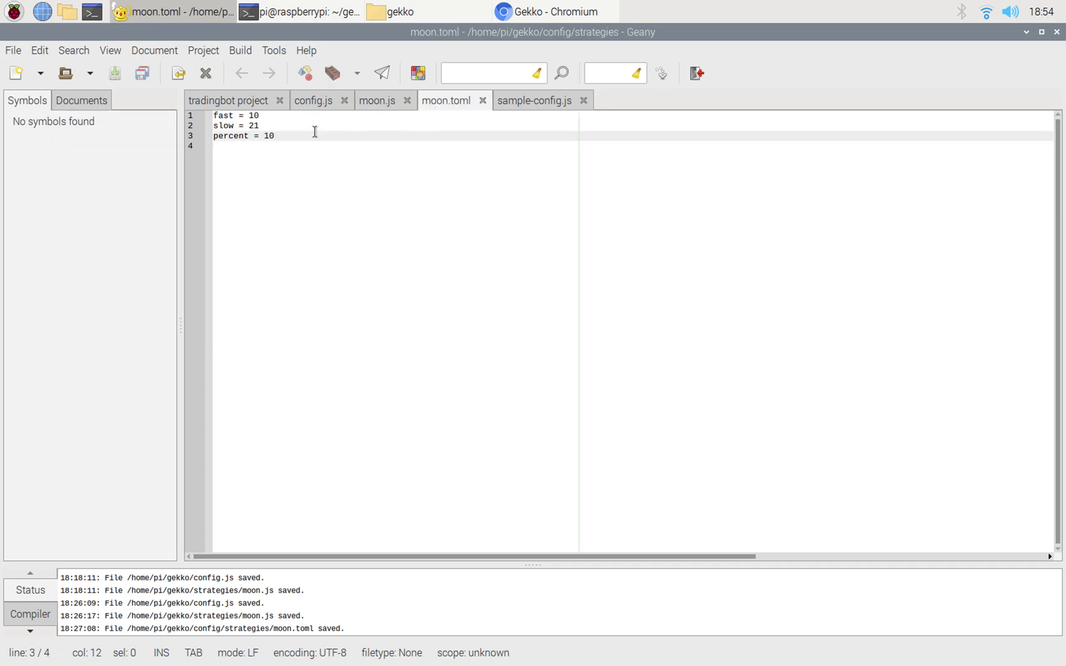
pyautogui.click(377, 100)
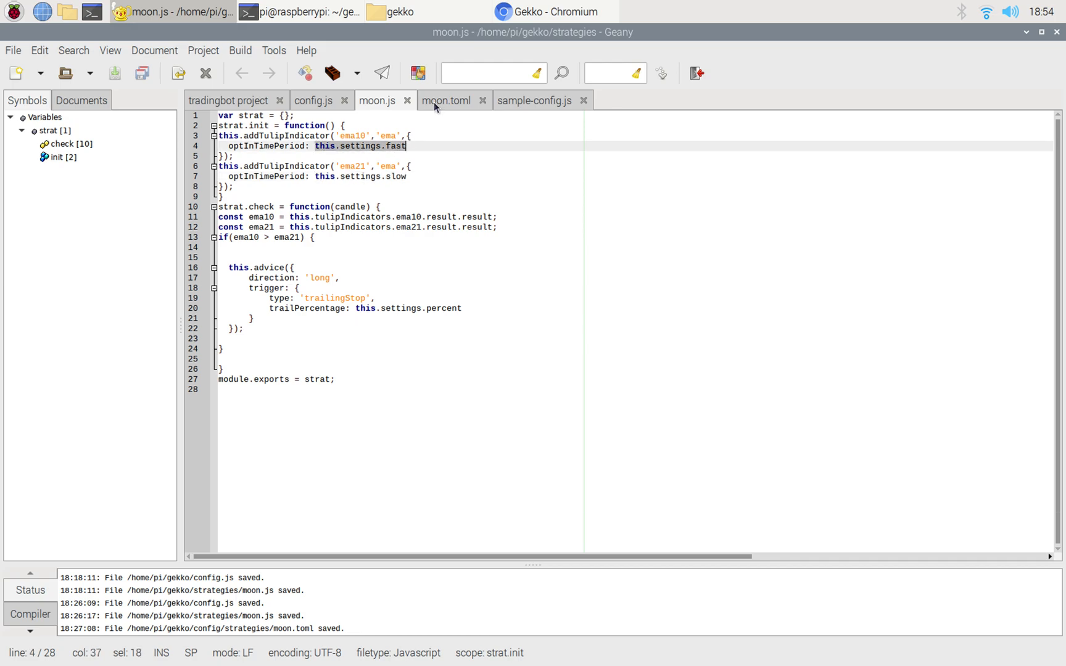
pyautogui.click(445, 100)
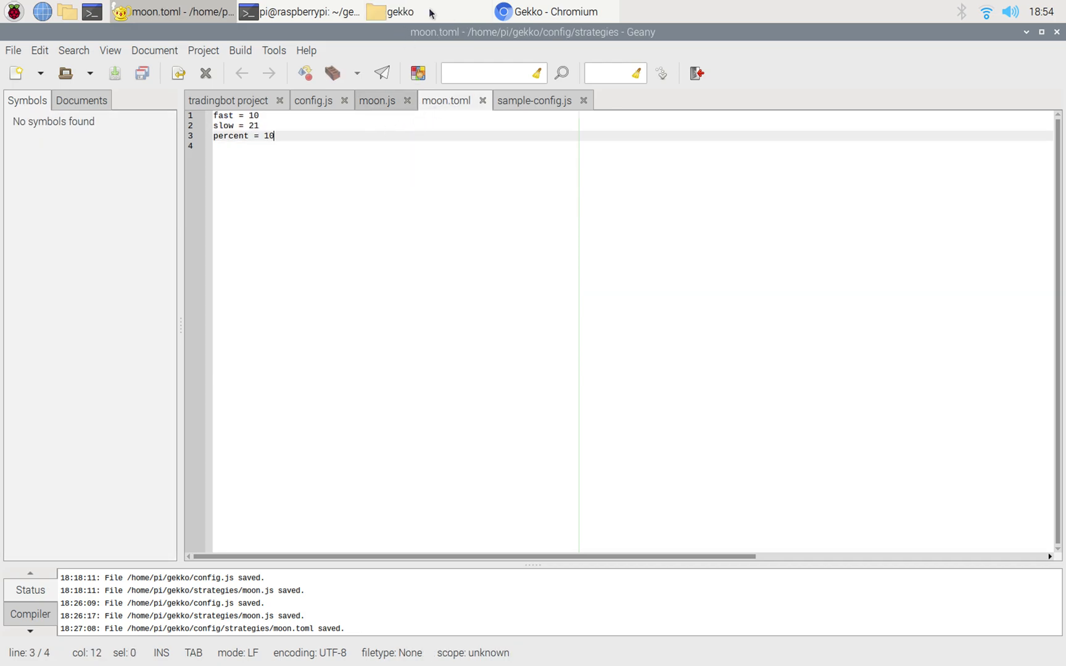
# Step: Browse the gekko strategies and indicators folders, then return up to the gekko folder
pyautogui.click(404, 11)
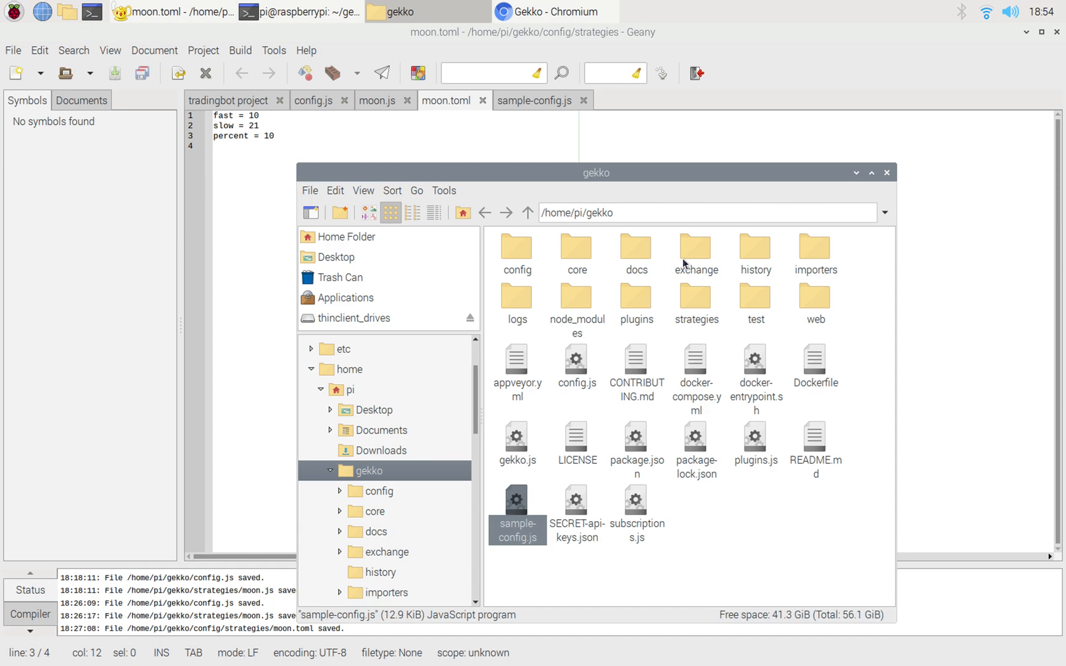
pyautogui.moveTo(759, 275)
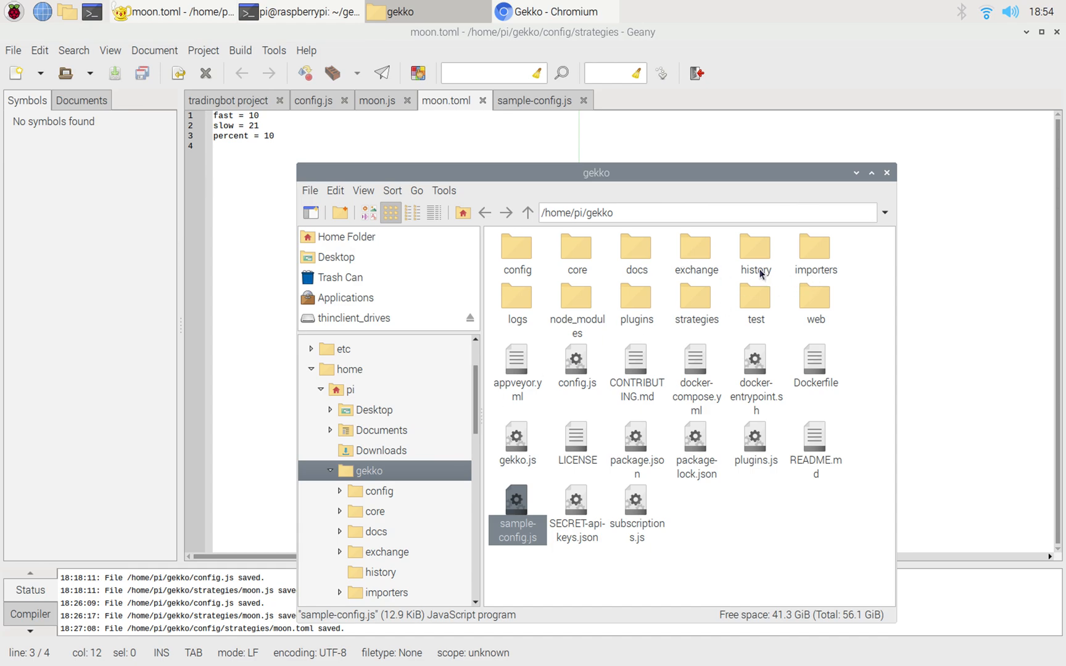
pyautogui.moveTo(711, 276)
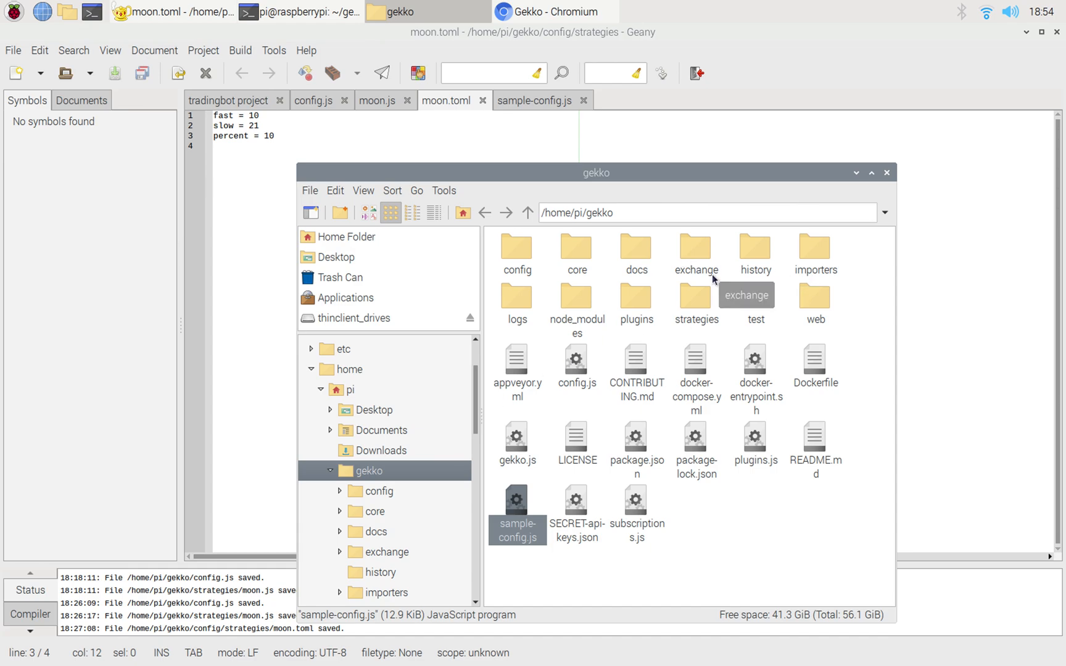
pyautogui.doubleClick(696, 299)
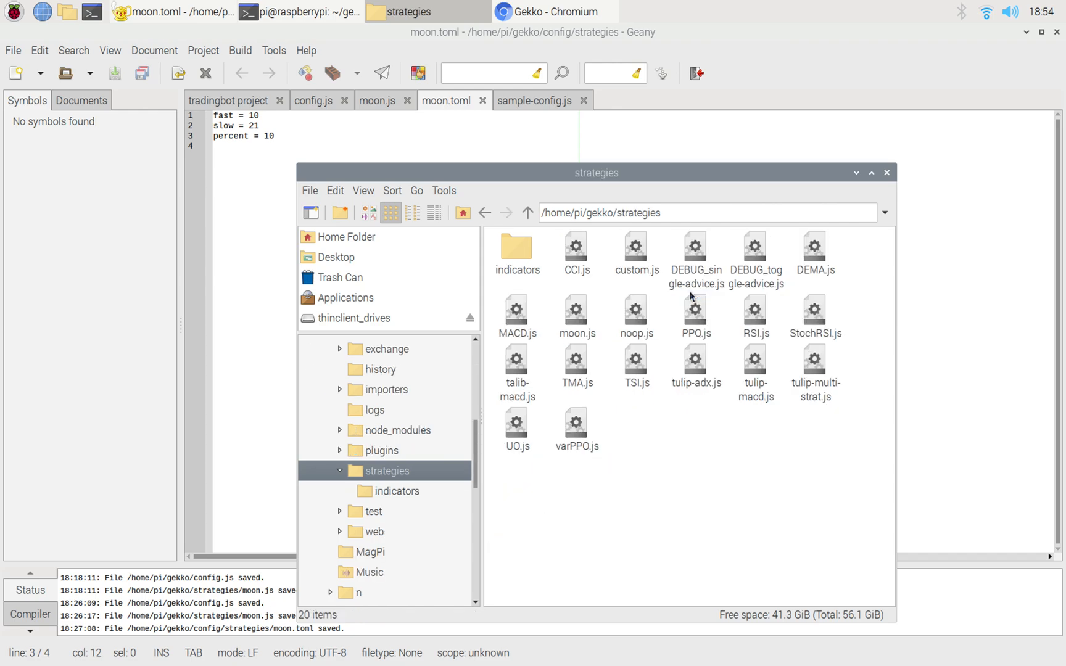
pyautogui.click(517, 251)
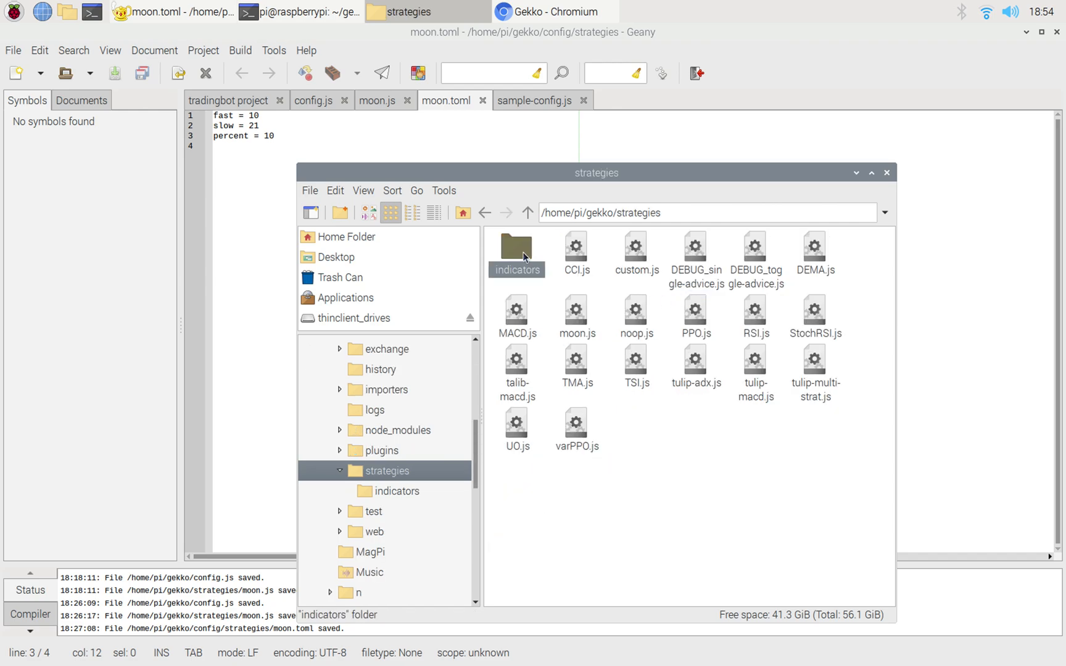
pyautogui.doubleClick(516, 248)
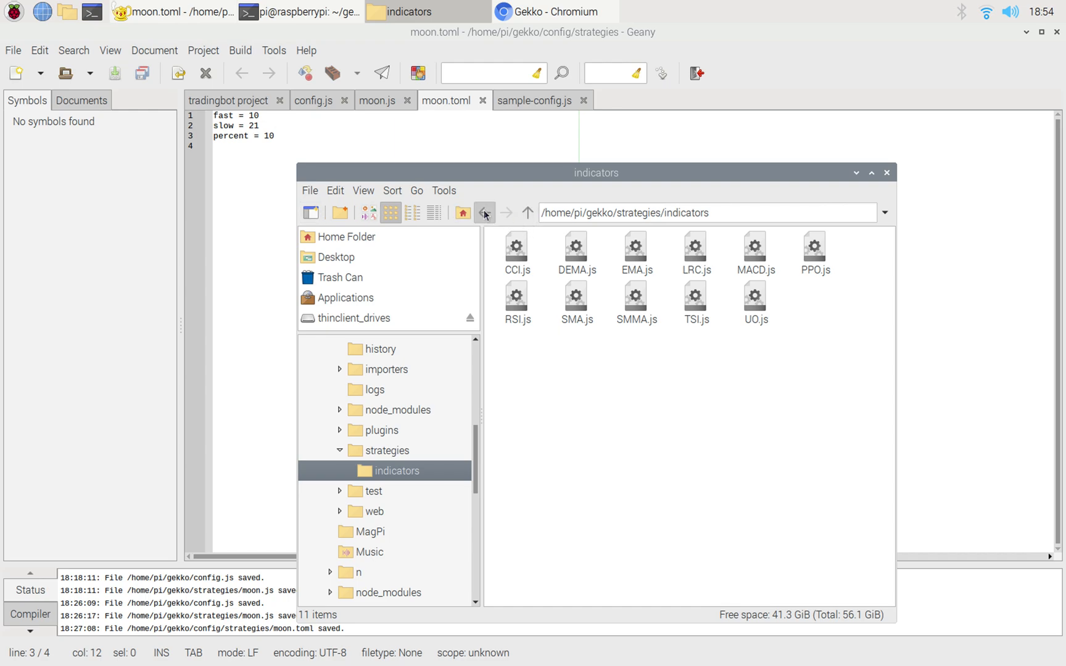
pyautogui.click(484, 212)
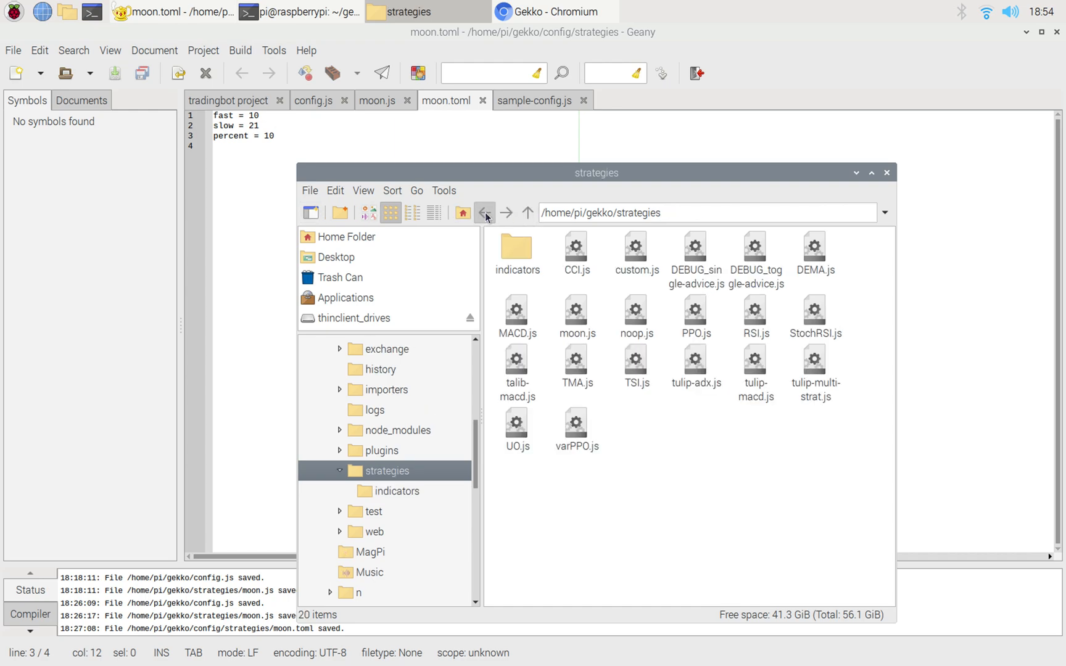
pyautogui.click(485, 212)
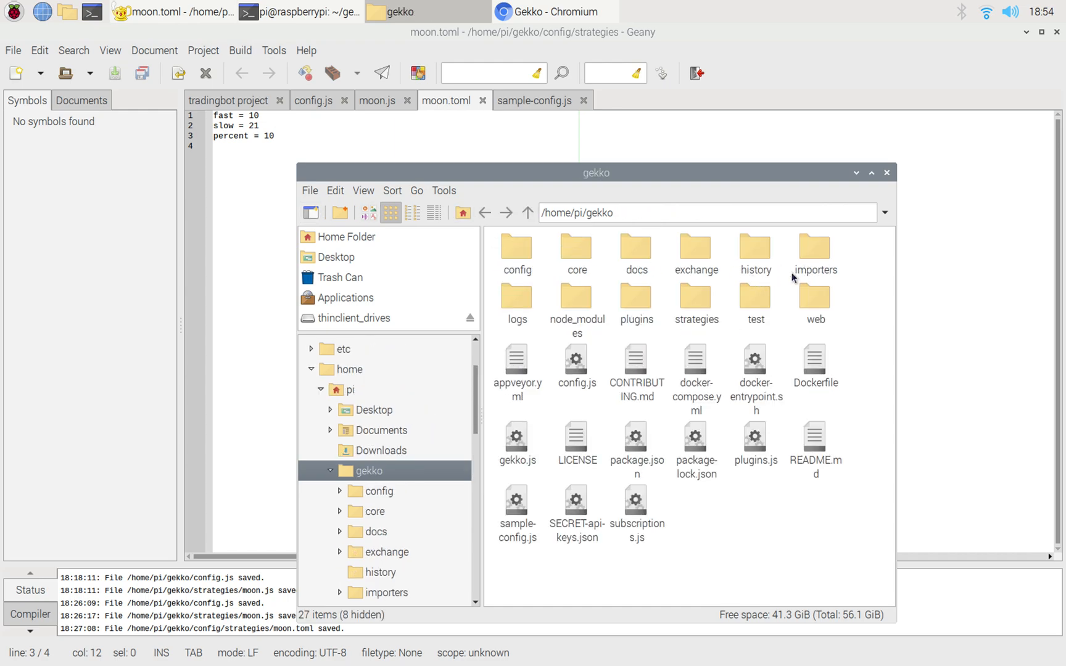
# Step: Open config/strategies, select moon.toml, then bring the Gekko UI backtest page forward
pyautogui.doubleClick(517, 246)
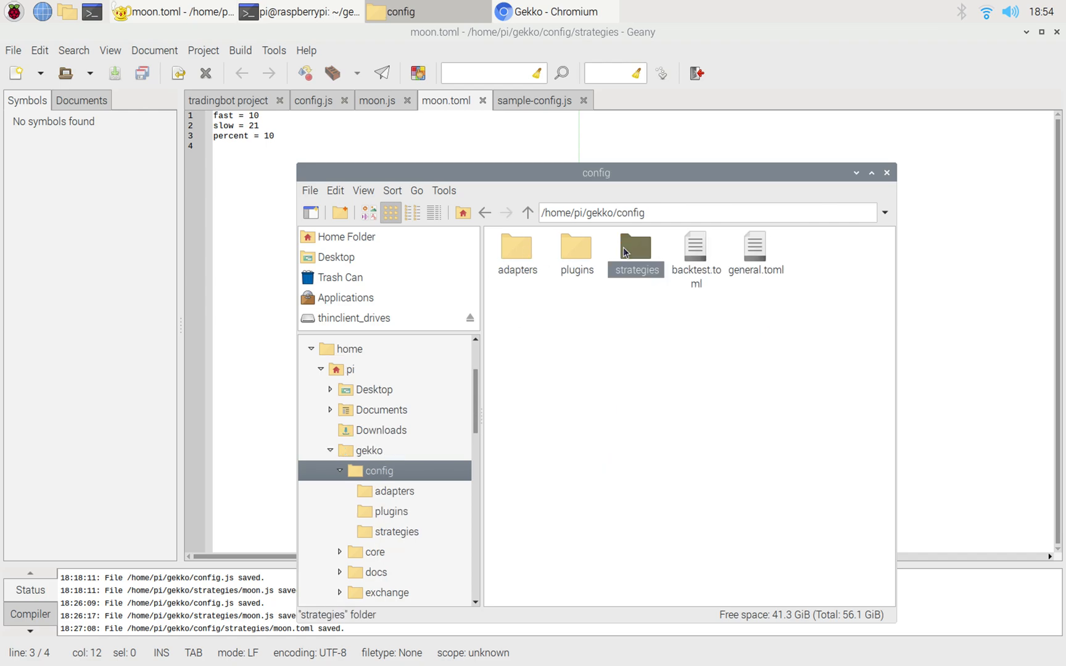
pyautogui.doubleClick(636, 247)
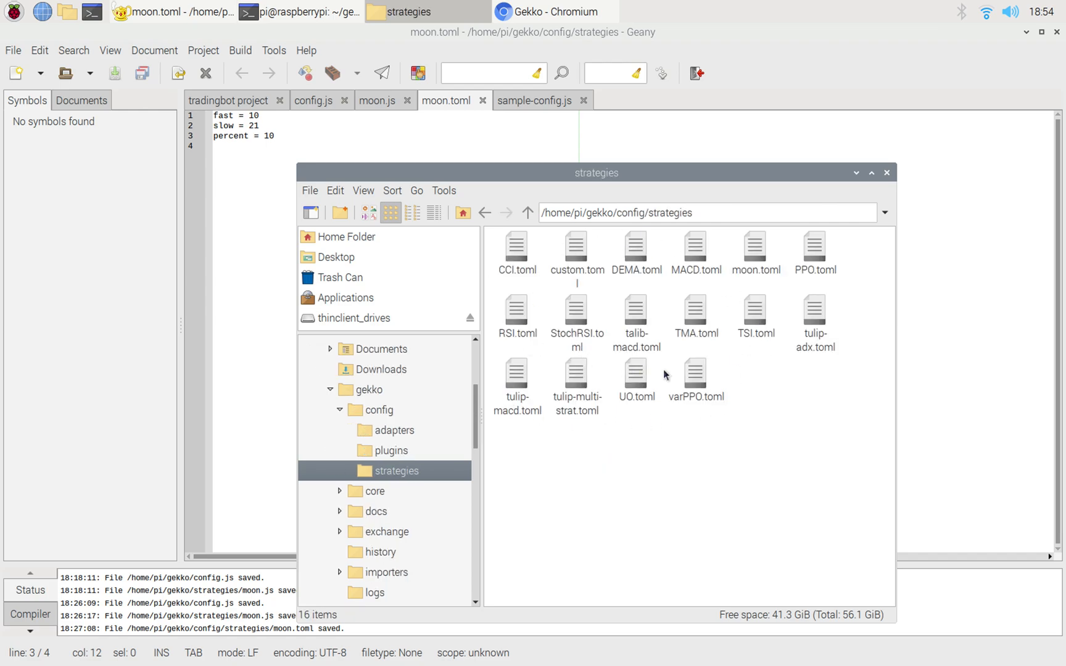
pyautogui.moveTo(819, 325)
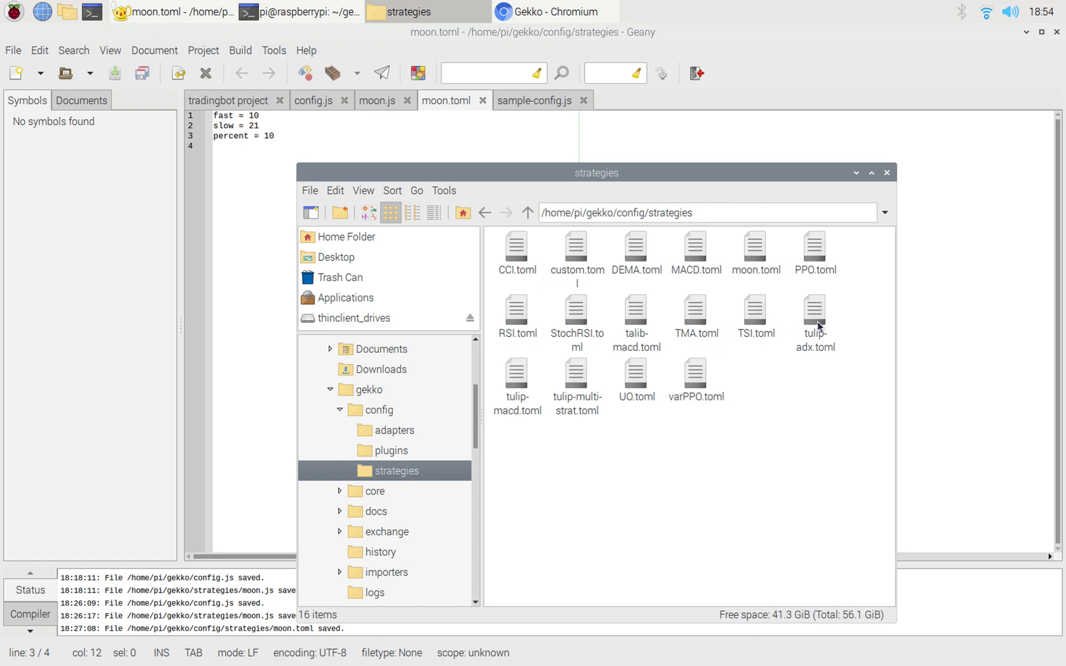
pyautogui.moveTo(729, 234)
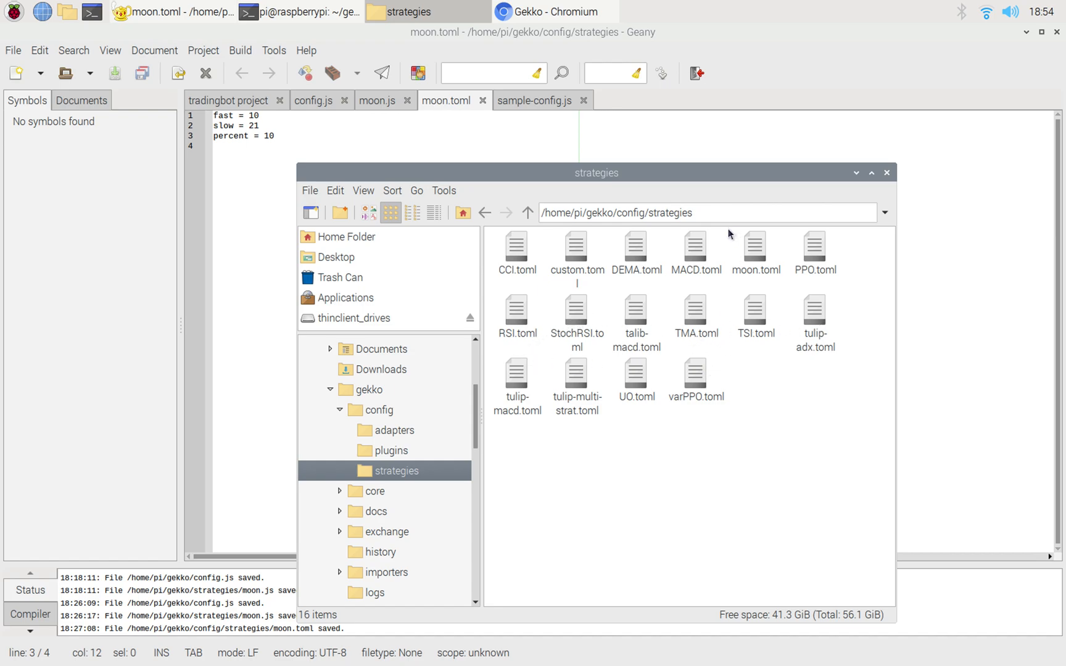
pyautogui.moveTo(565, 303)
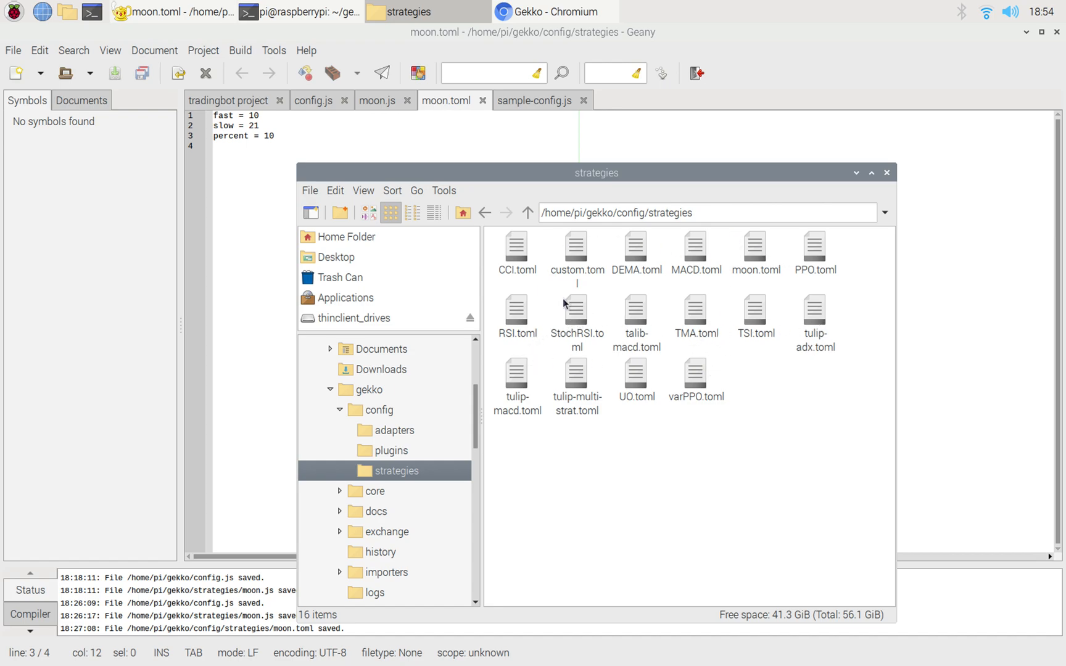
pyautogui.moveTo(568, 306)
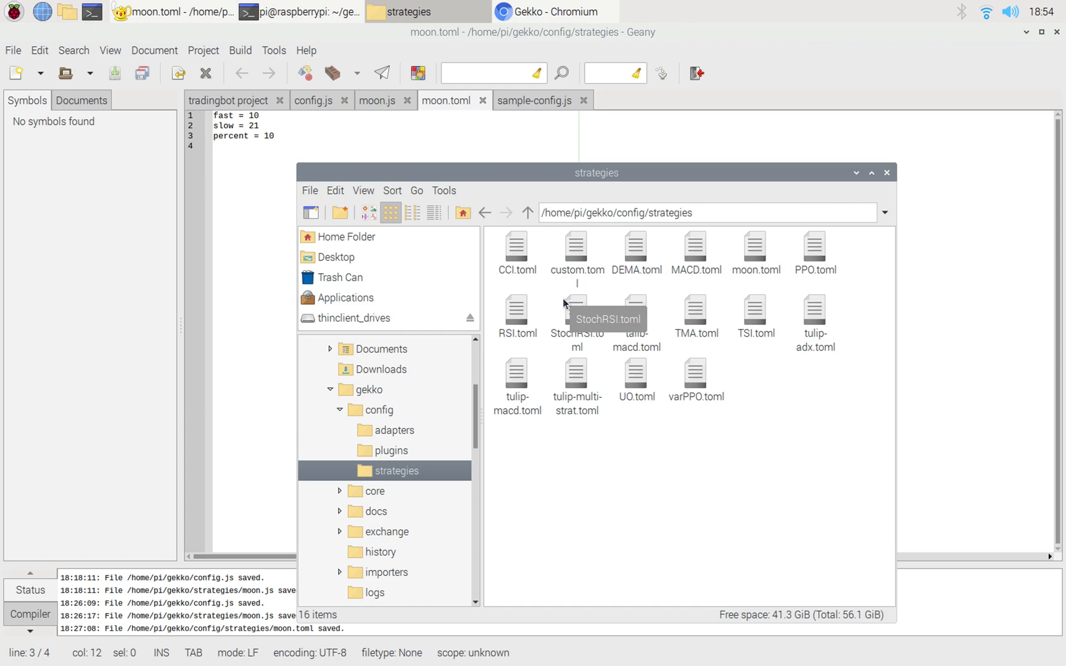
pyautogui.moveTo(623, 444)
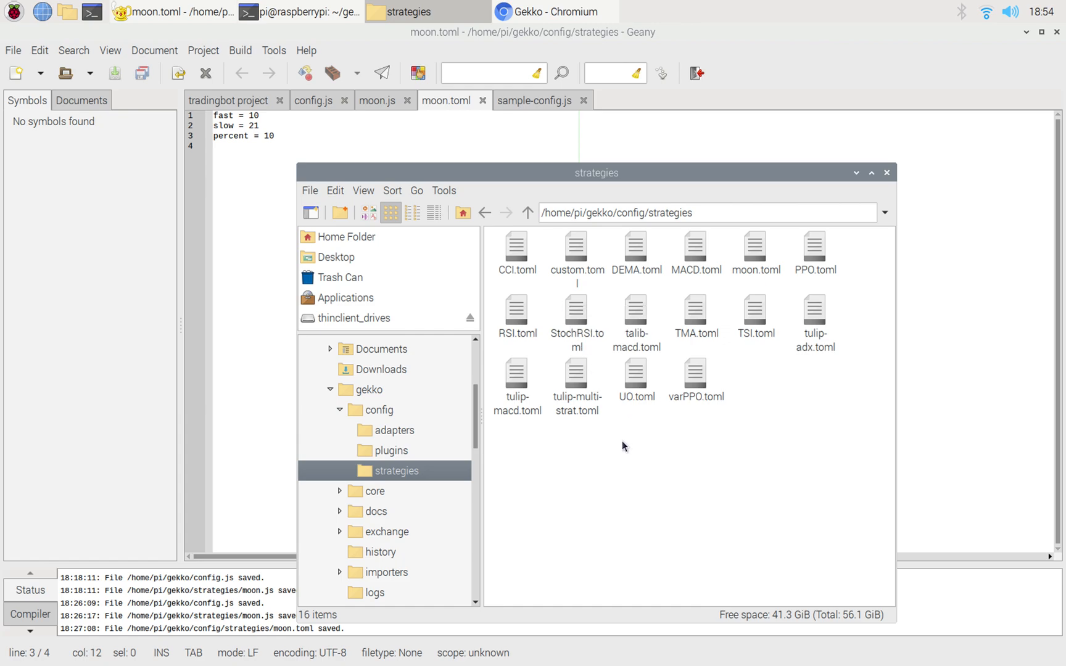
pyautogui.click(755, 249)
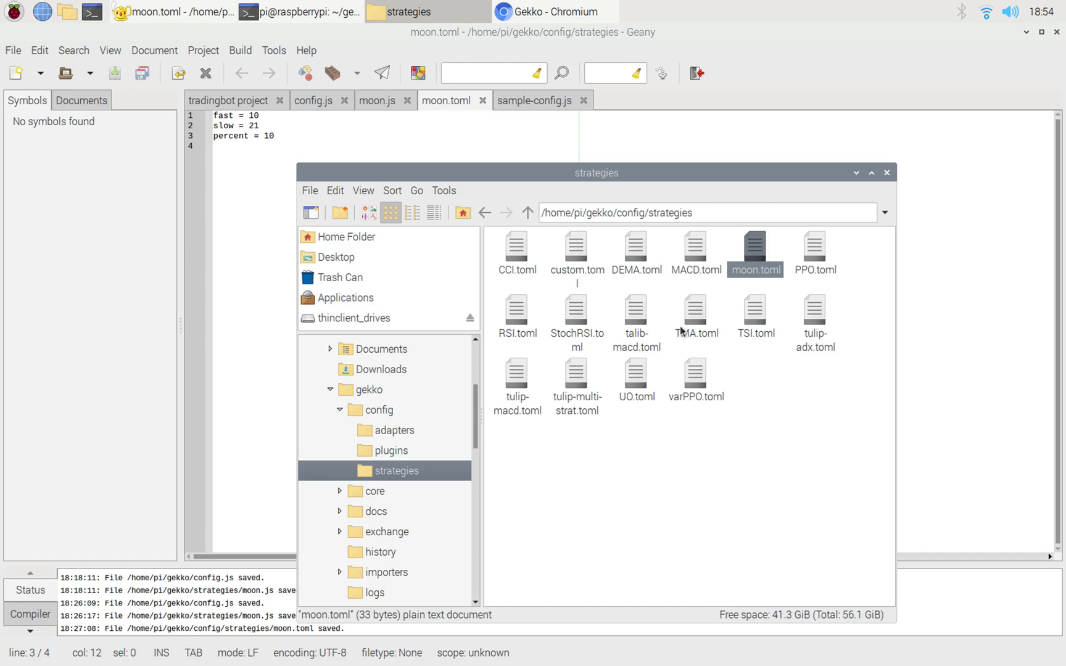
pyautogui.moveTo(280, 206)
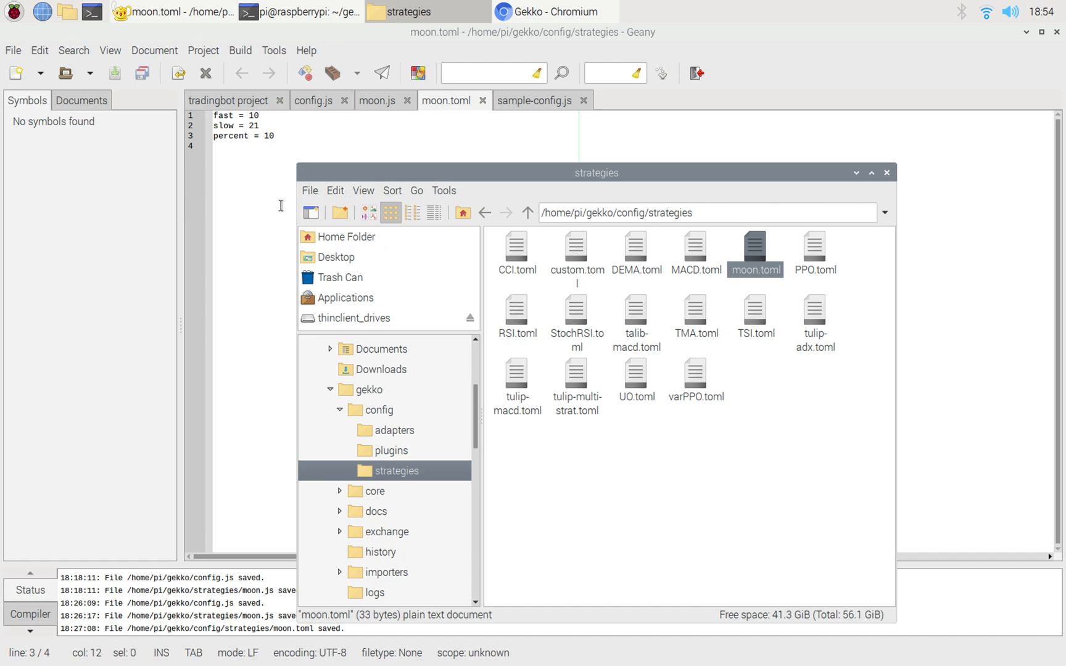
pyautogui.click(552, 12)
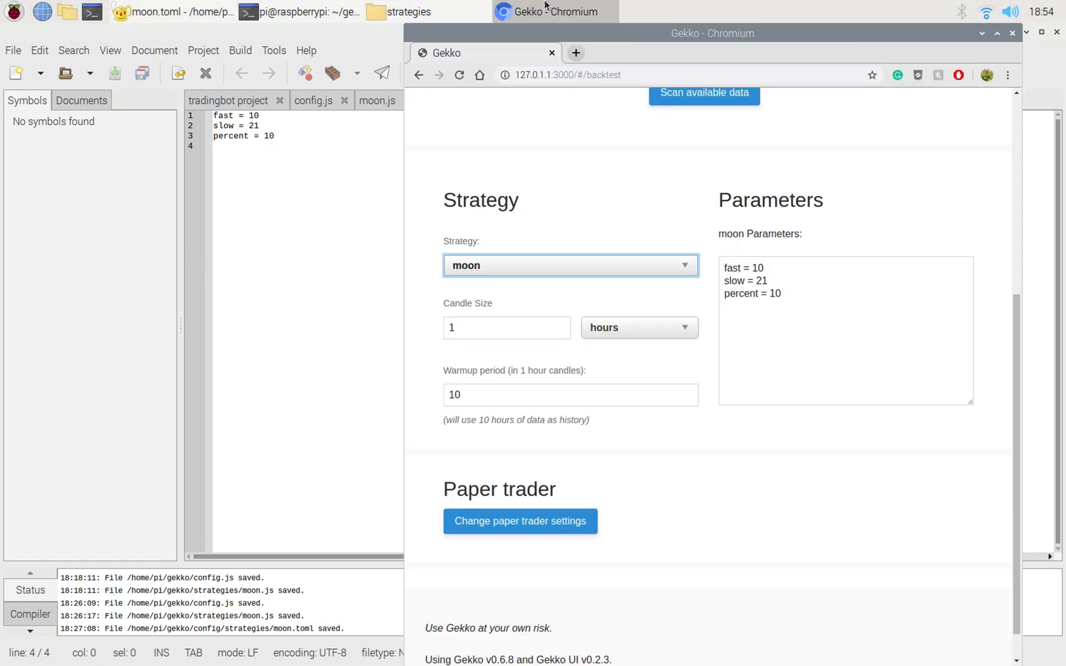
pyautogui.moveTo(714, 291)
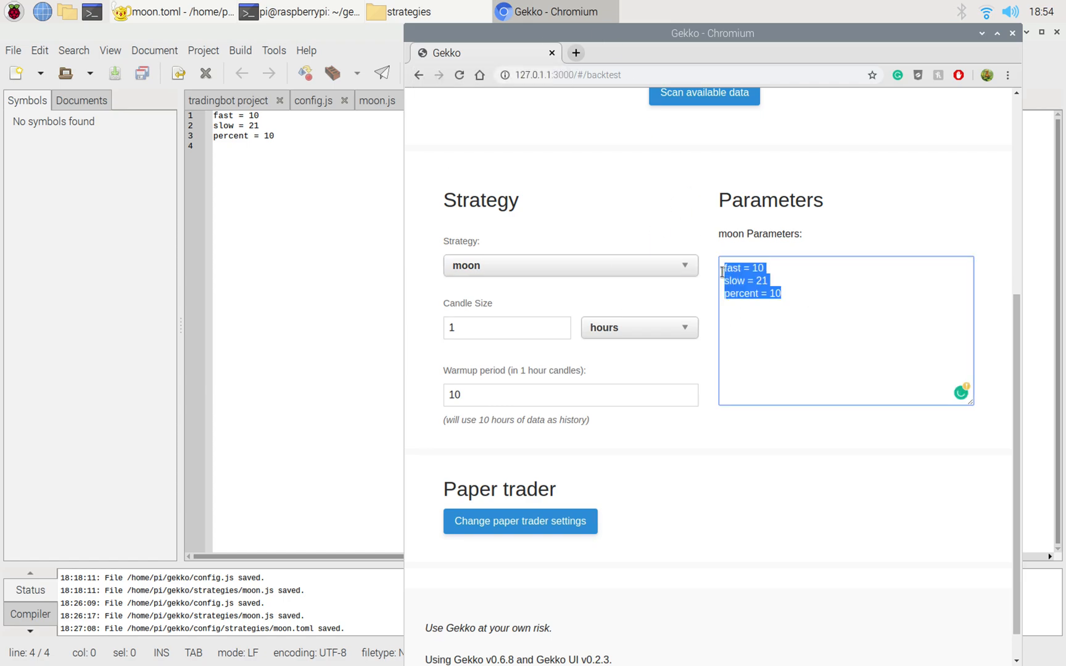
# Step: After checking moon.toml, change the moon percent parameter in the Parameters box to 5
pyautogui.click(166, 13)
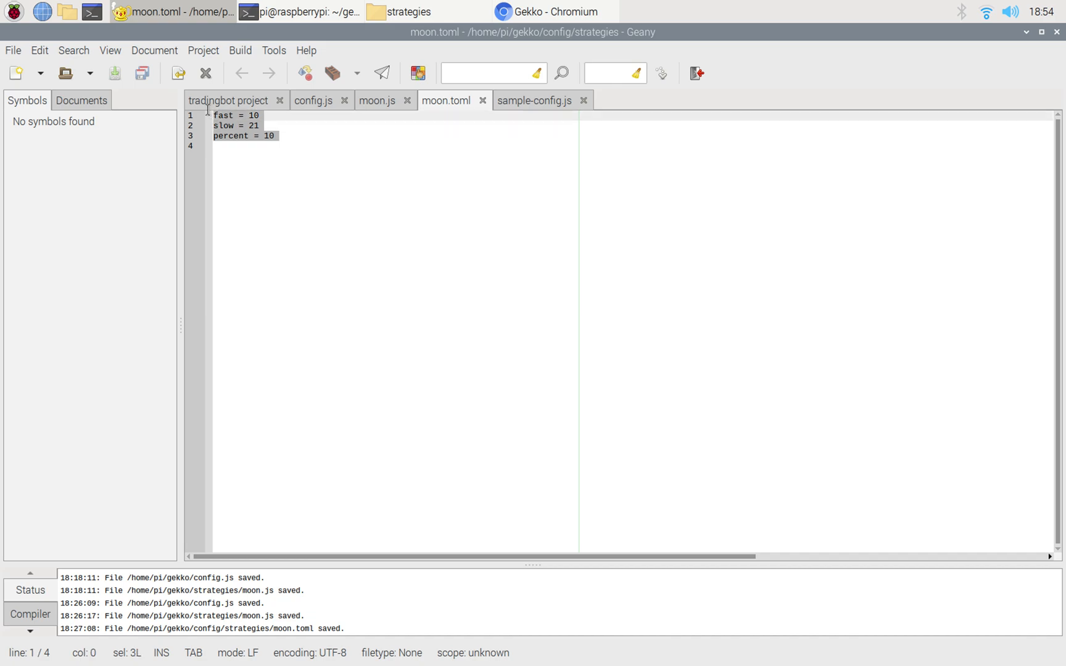
pyautogui.click(552, 12)
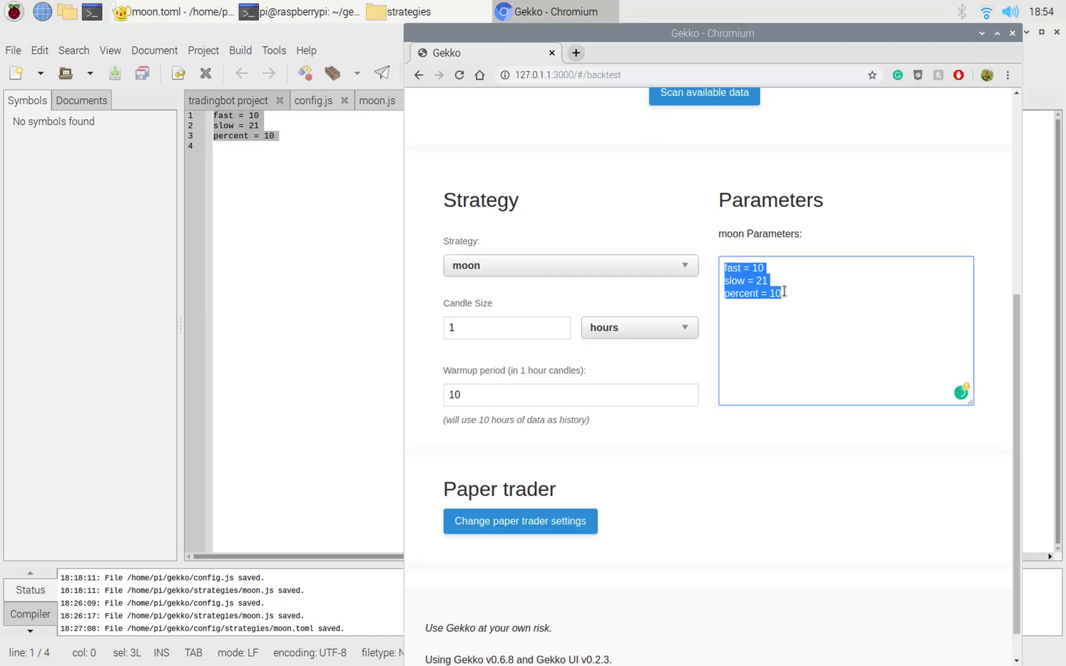
pyautogui.click(793, 309)
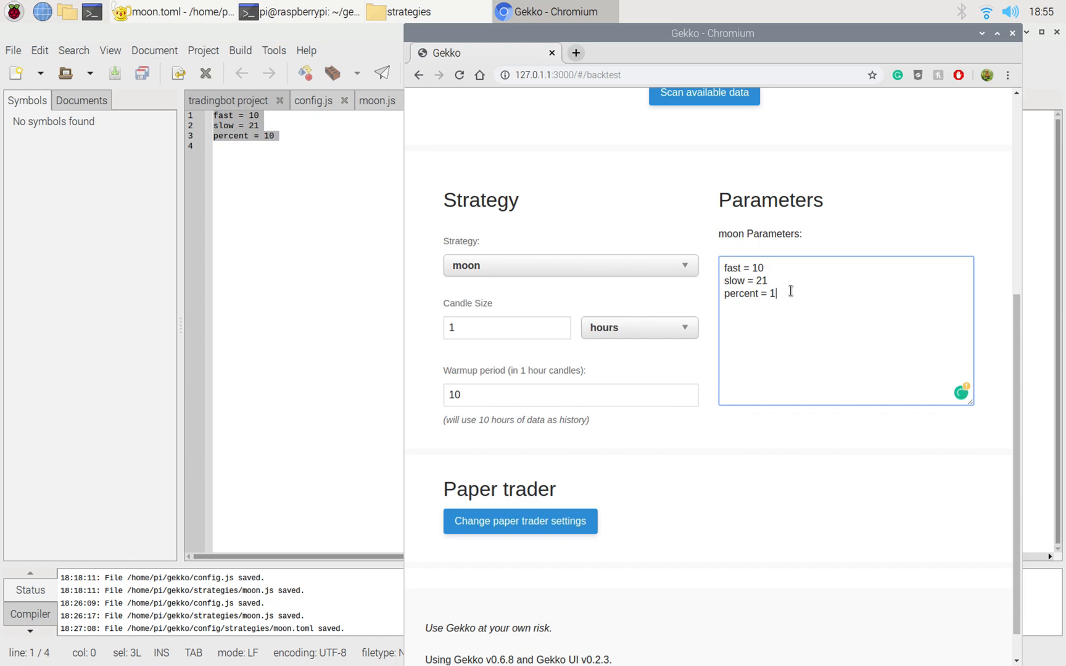
pyautogui.press('Backspace')
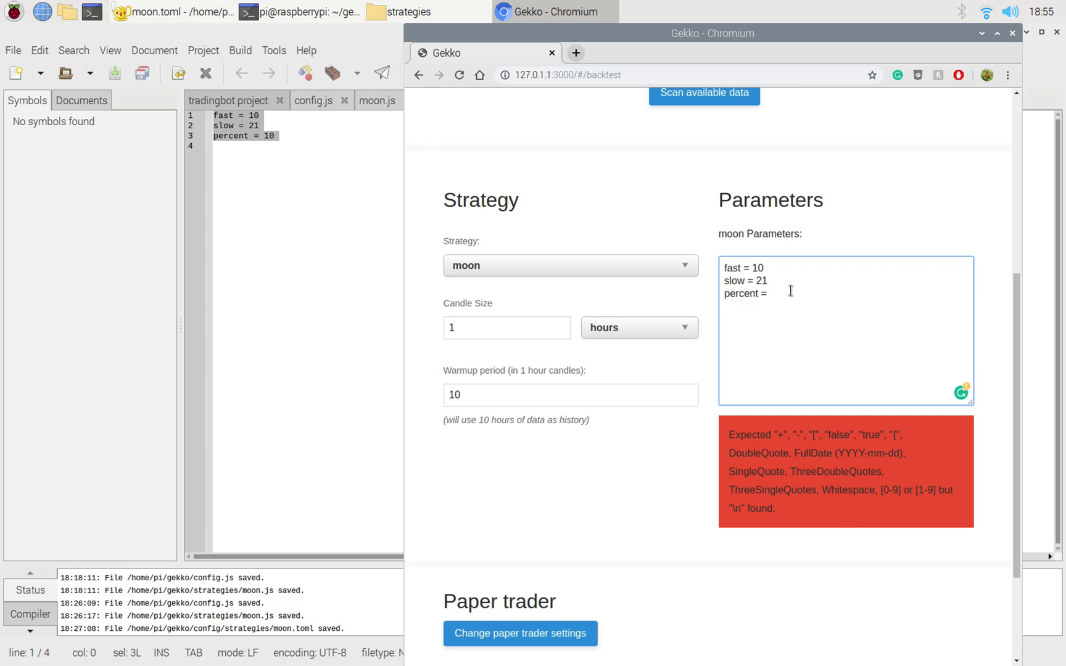
pyautogui.write('10')
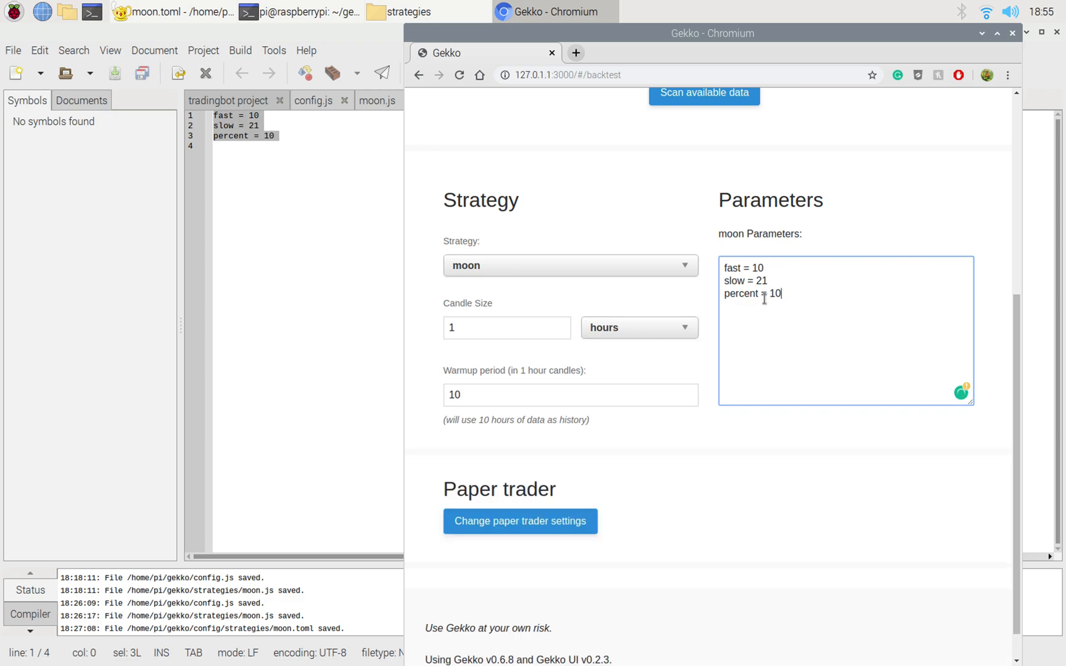
pyautogui.write('5')
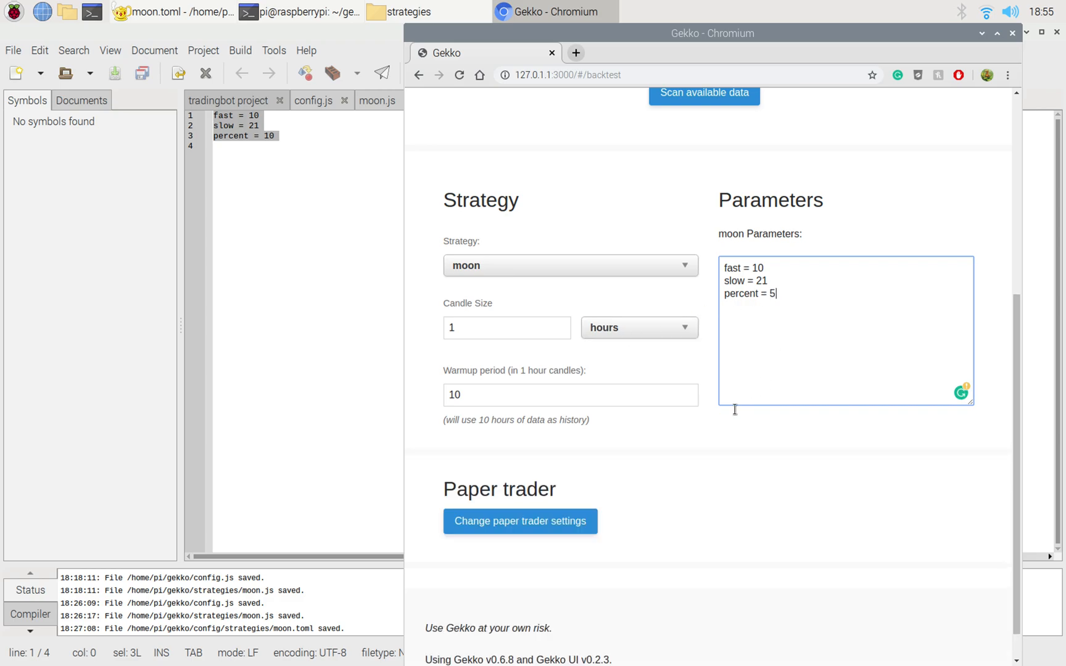
pyautogui.moveTo(347, 269)
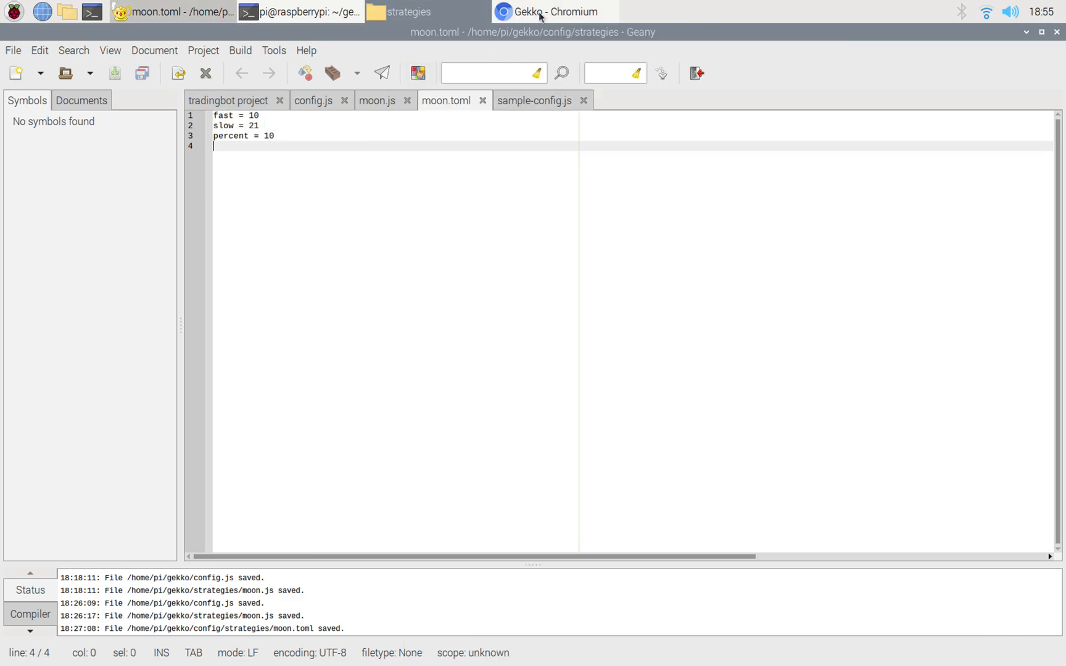
# Step: Back on the backtest page, set candle size to 1 day and warmup period to 0
pyautogui.click(548, 12)
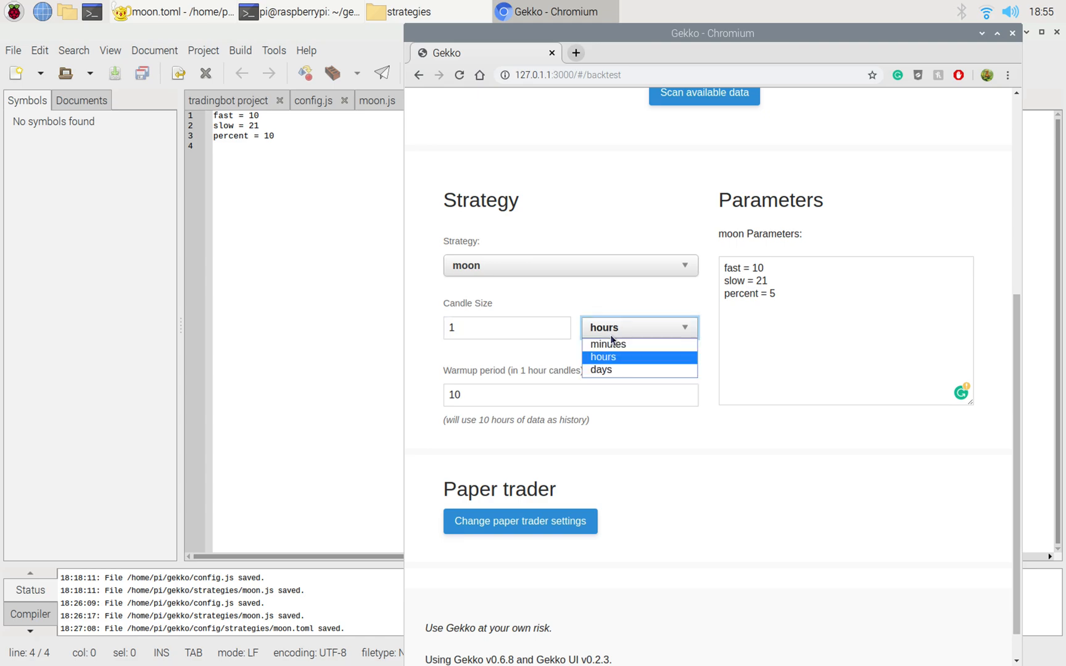
pyautogui.click(601, 369)
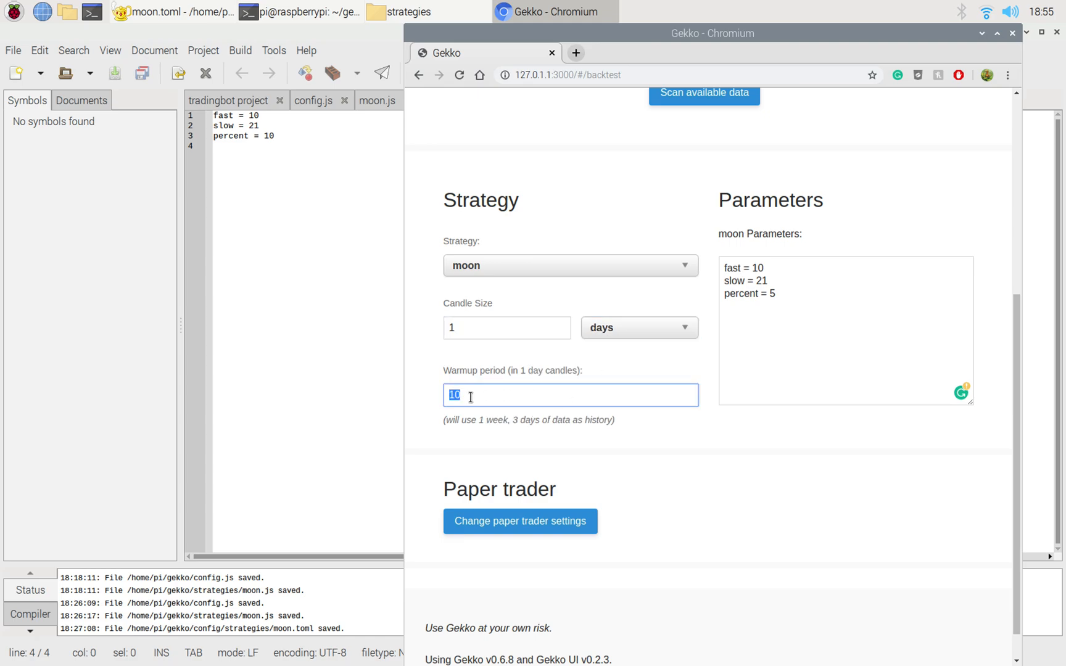
pyautogui.write('0')
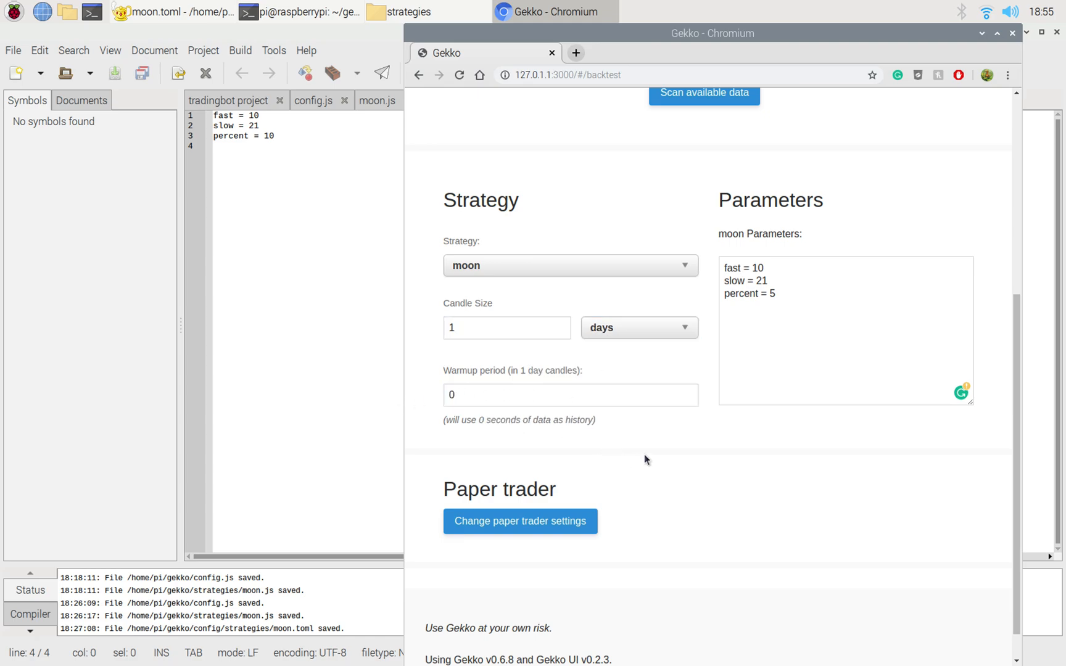
pyautogui.scroll(-3)
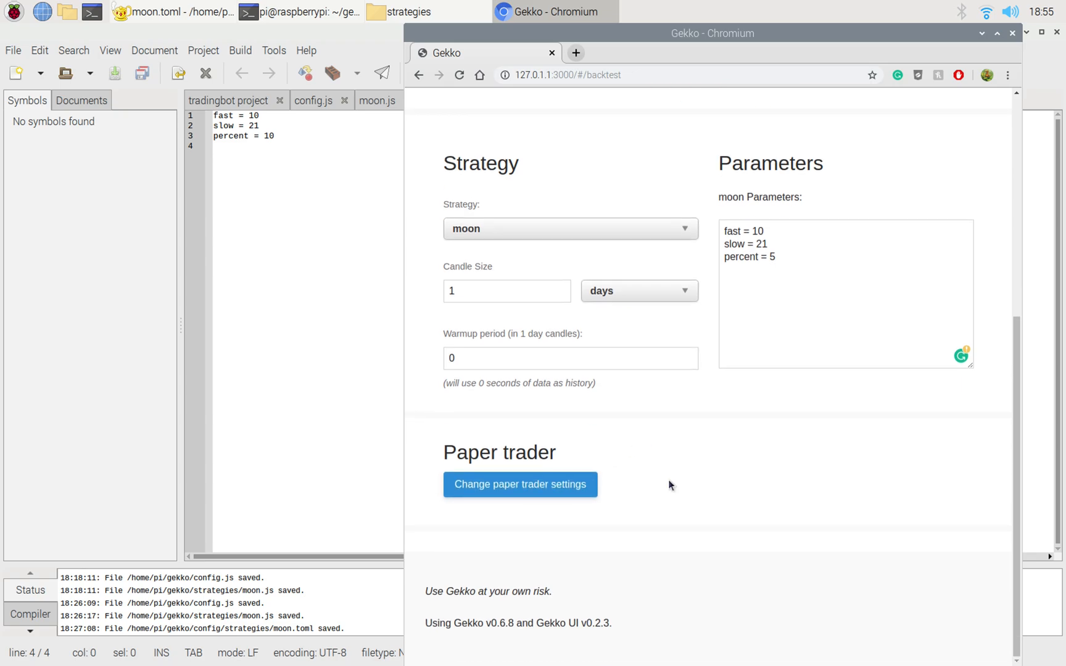
pyautogui.moveTo(679, 477)
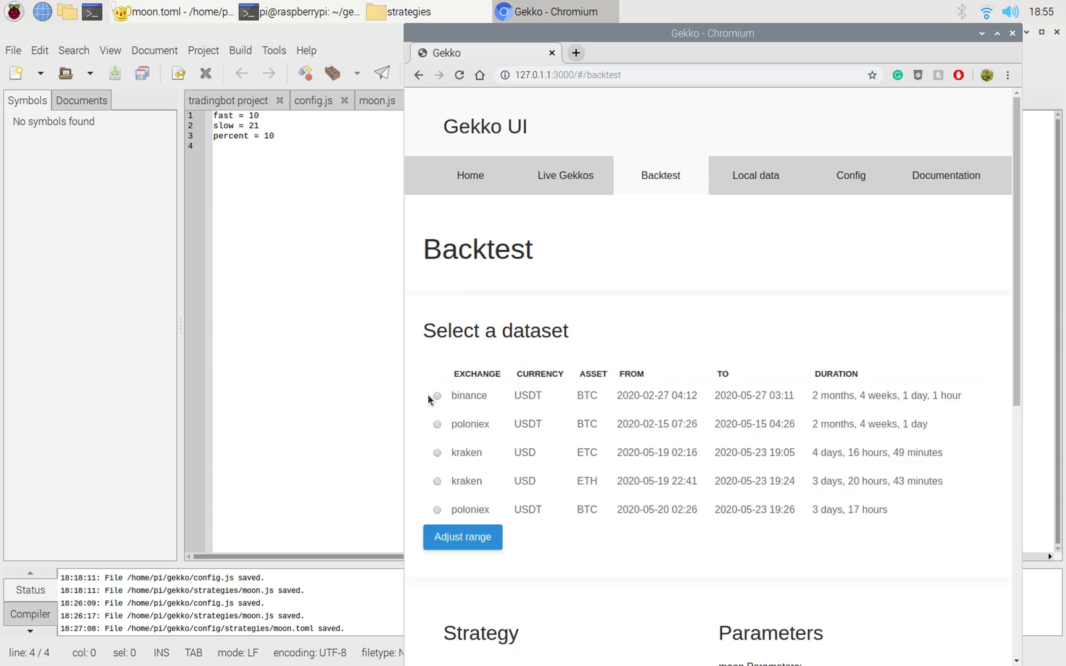
# Step: Select the binance USDT/BTC dataset and move down to the Parameters box
pyautogui.doubleClick(822, 396)
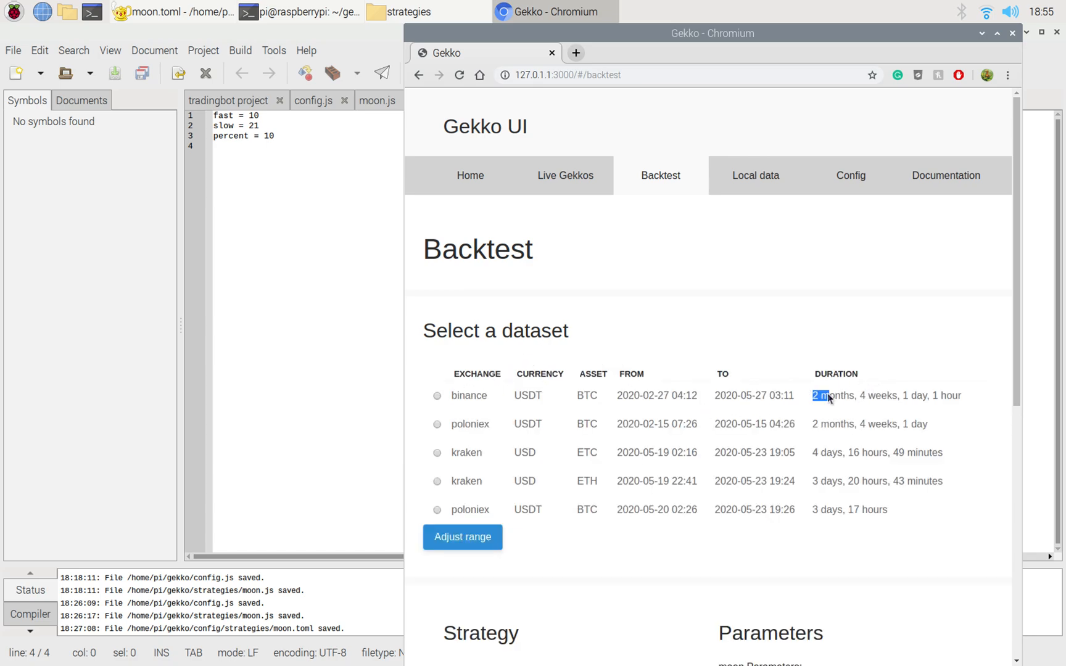
pyautogui.click(437, 395)
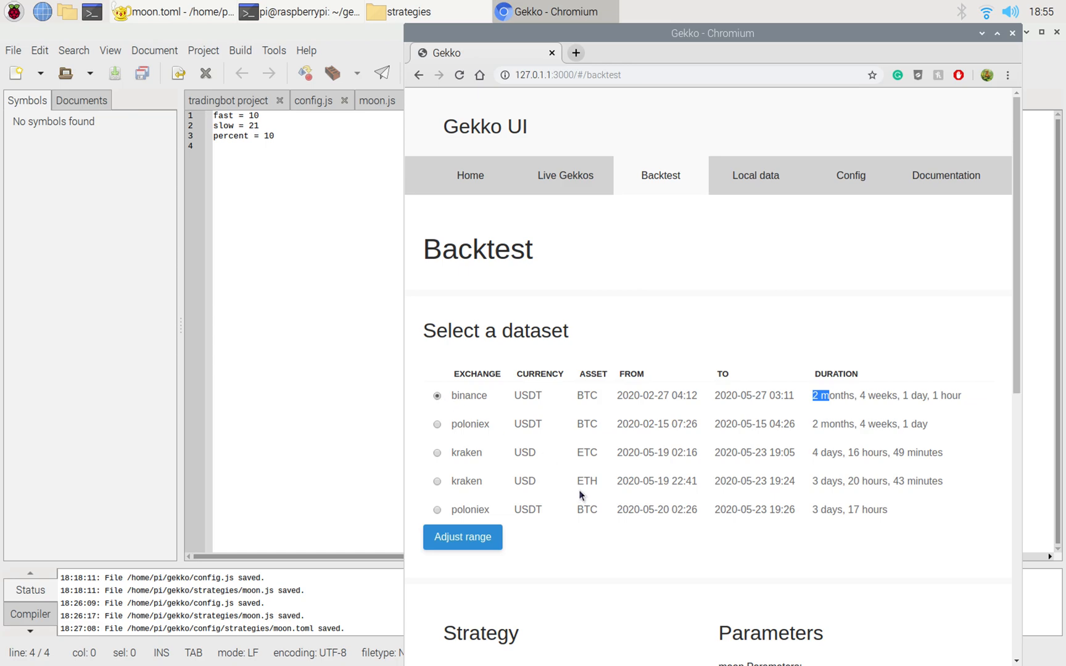
pyautogui.moveTo(625, 553)
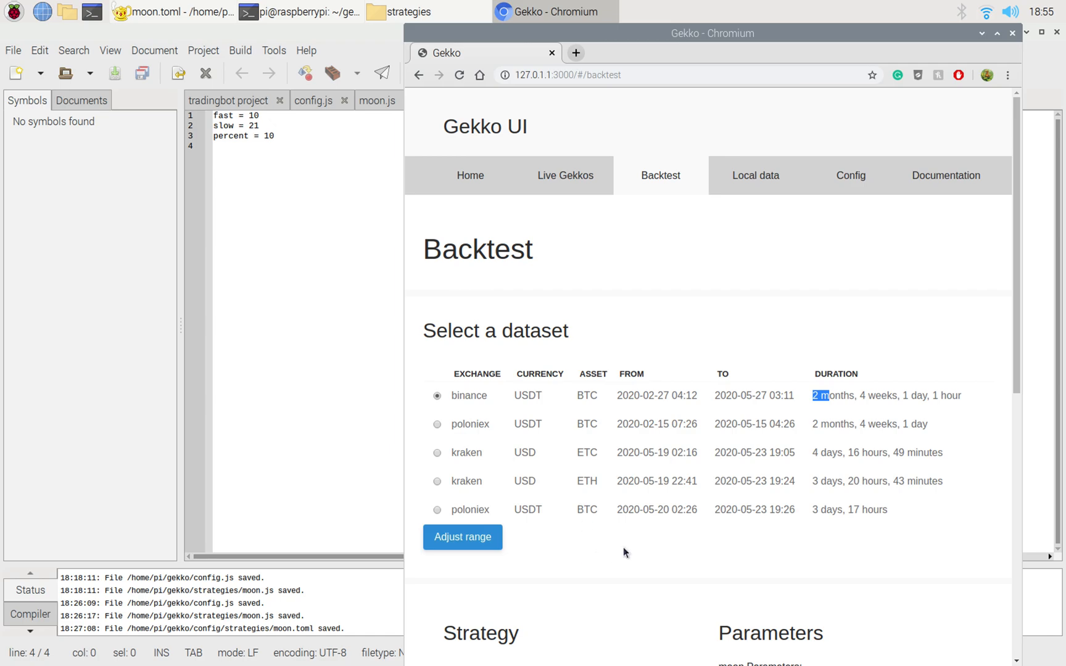
pyautogui.scroll(-3)
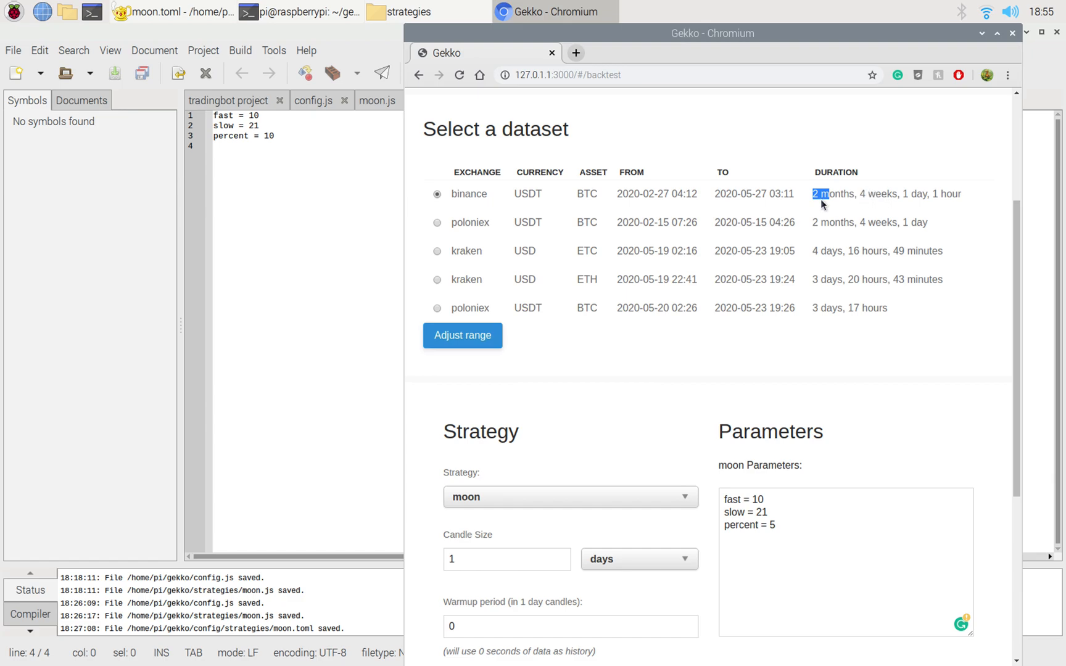
pyautogui.scroll(-3)
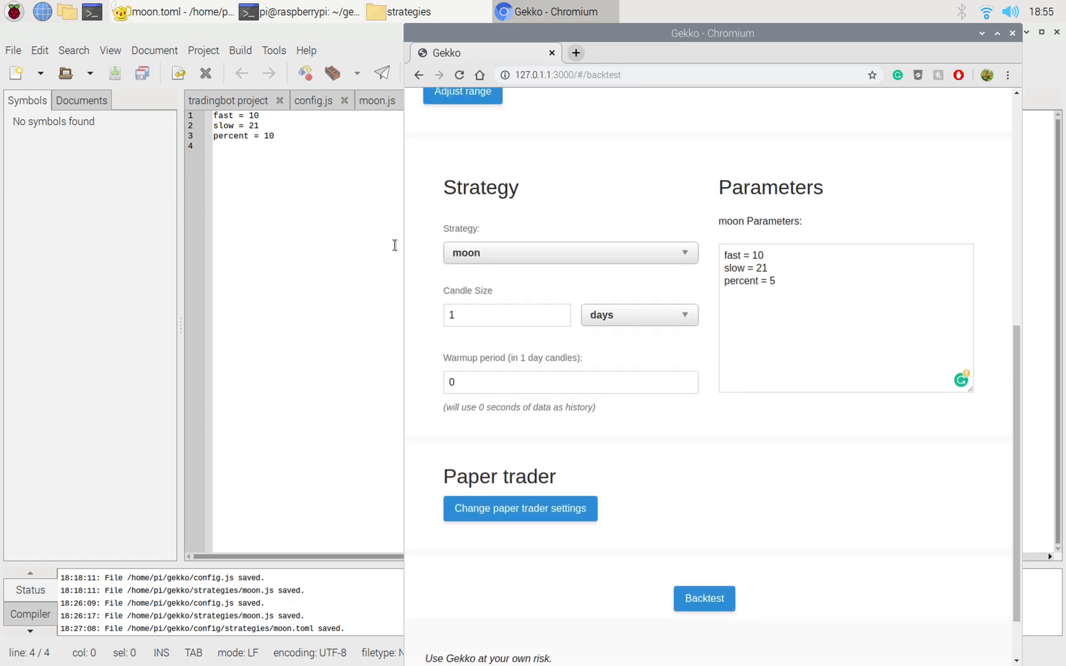
pyautogui.moveTo(677, 362)
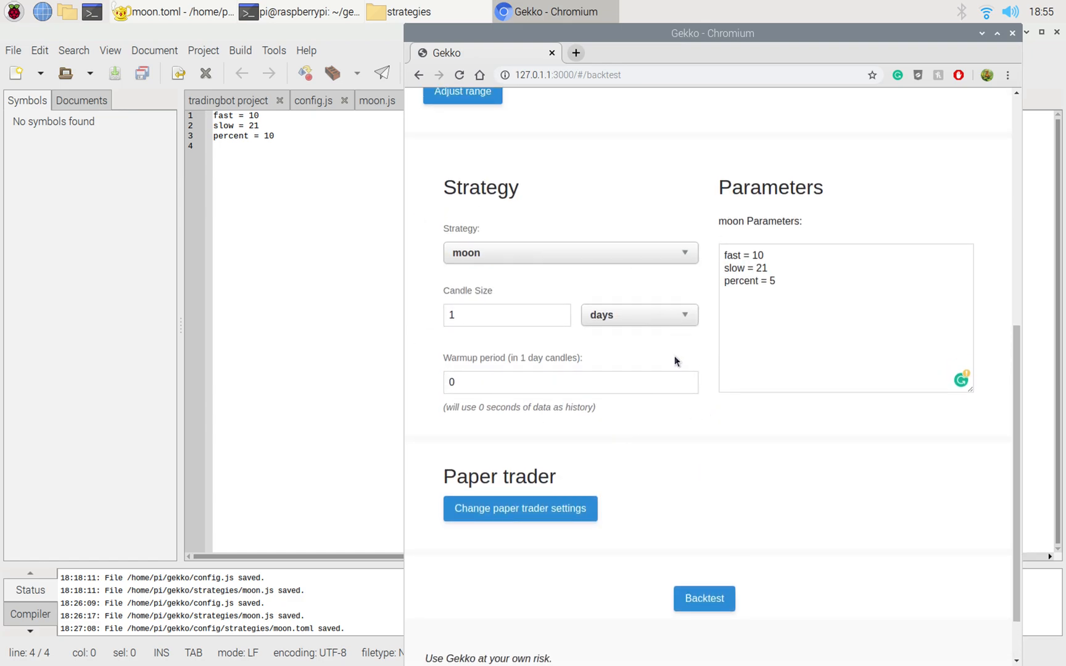
# Step: Select the percent value 5 in the strategy parameters for editing
pyautogui.click(754, 256)
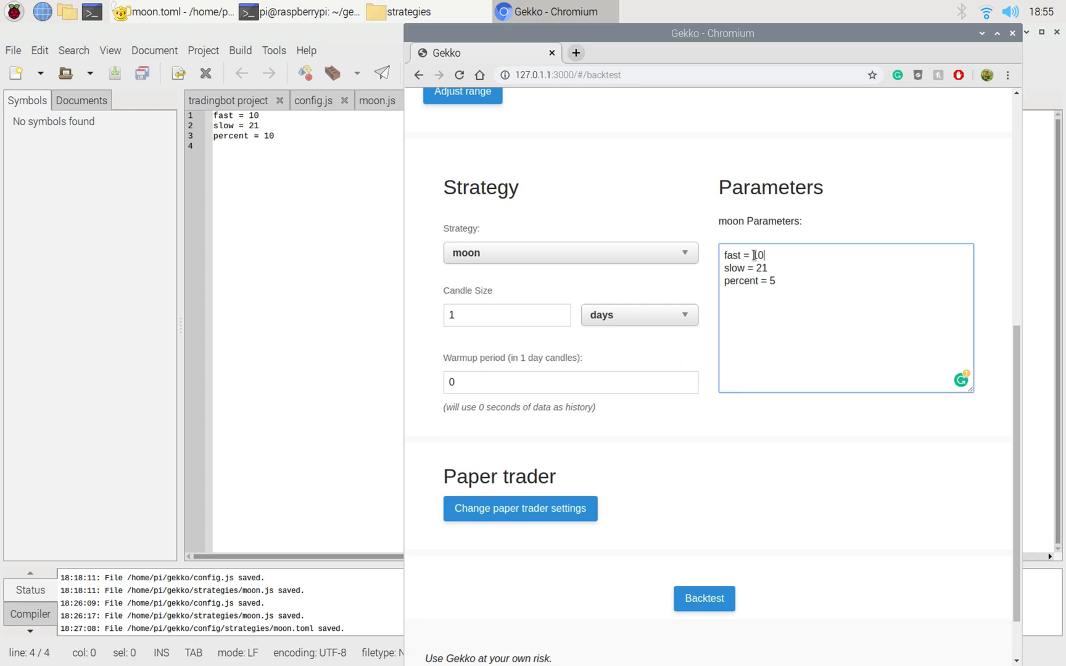
pyautogui.doubleClick(759, 255)
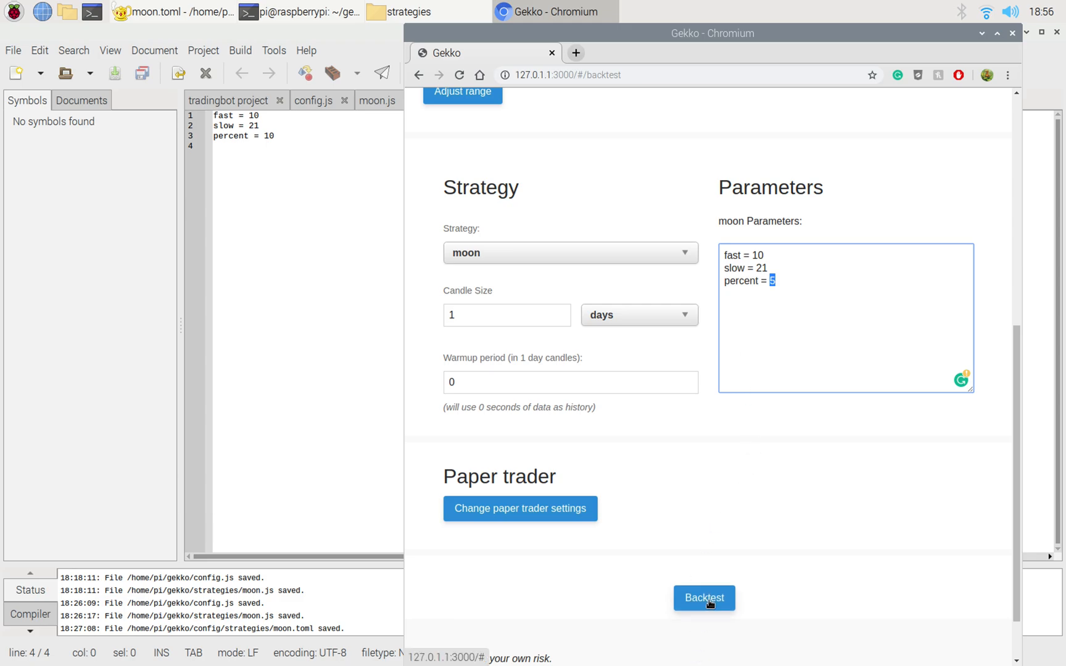
# Step: Start the moon backtest and wait for results: 35 trades, final balance 9838.46852
pyautogui.click(704, 598)
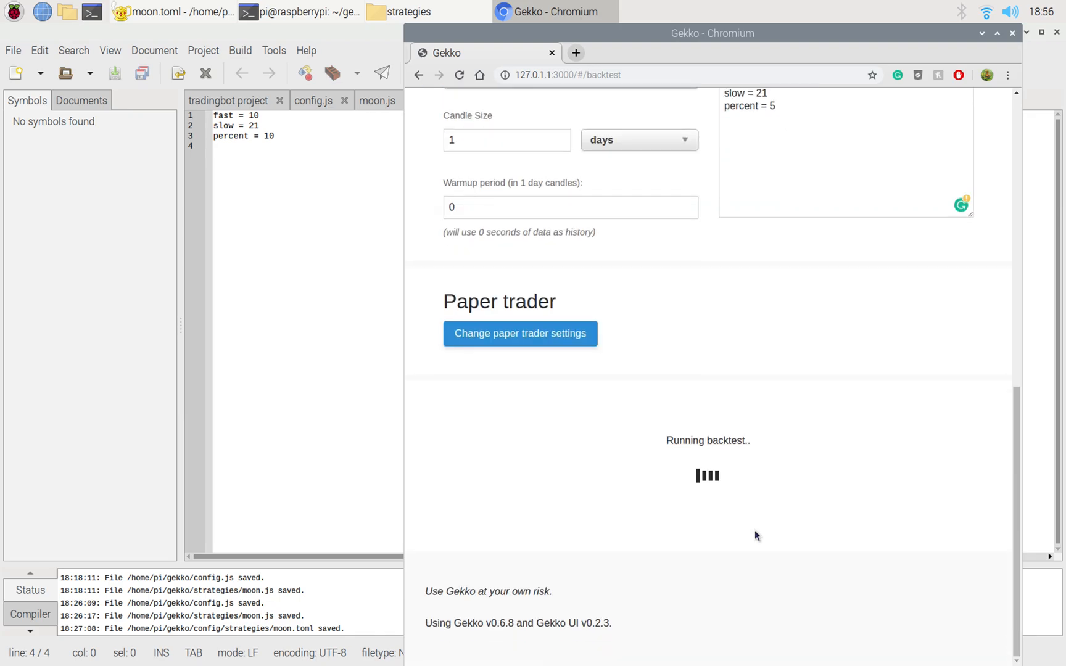
pyautogui.click(298, 12)
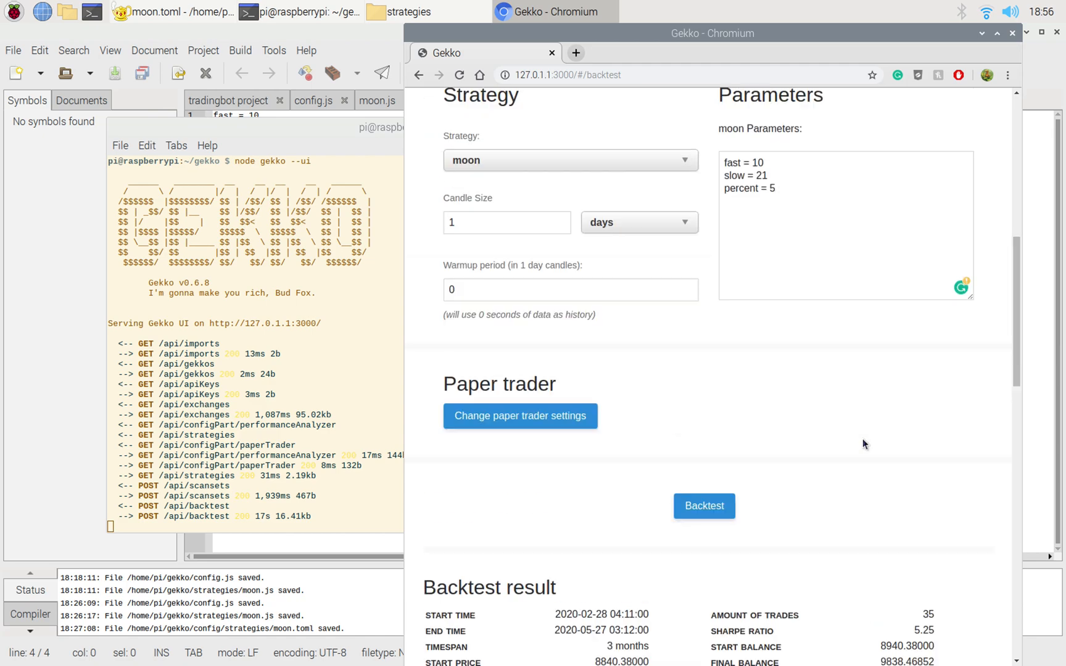
# Step: Review the 10.04531% profit versus -0.04% market, the trade chart and roundtrips
pyautogui.scroll(-3)
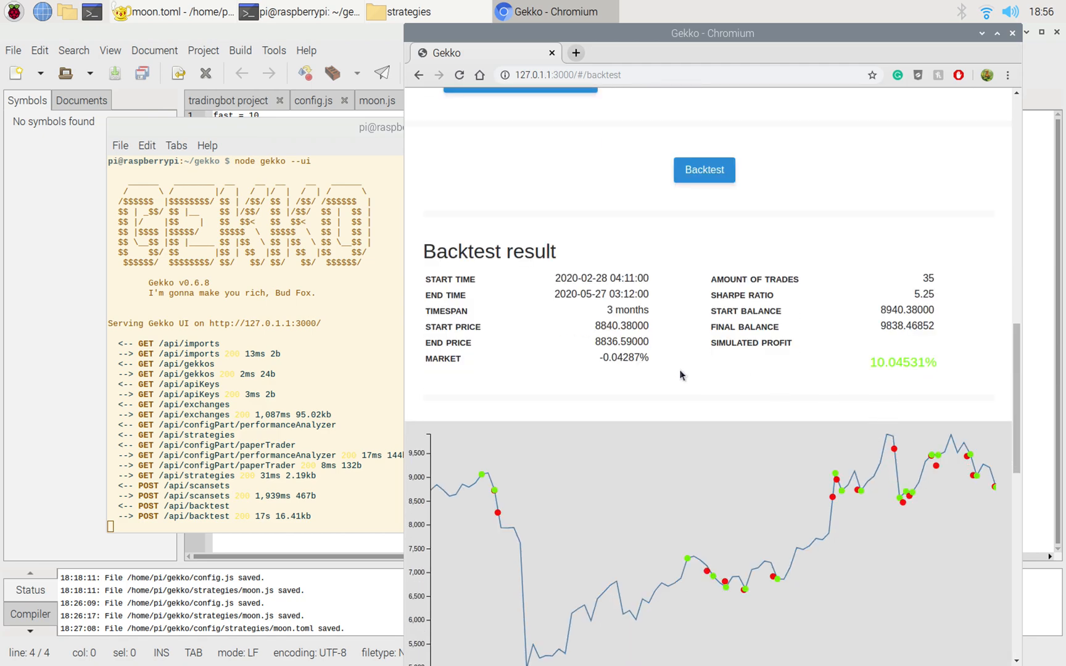
pyautogui.doubleClick(902, 362)
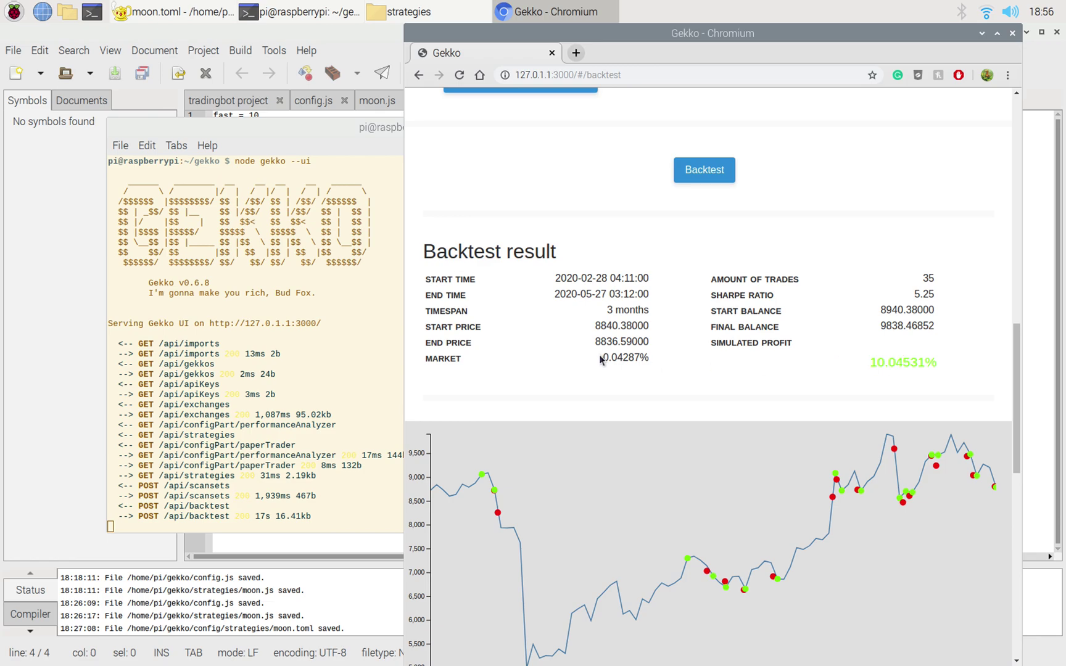
pyautogui.doubleClick(607, 358)
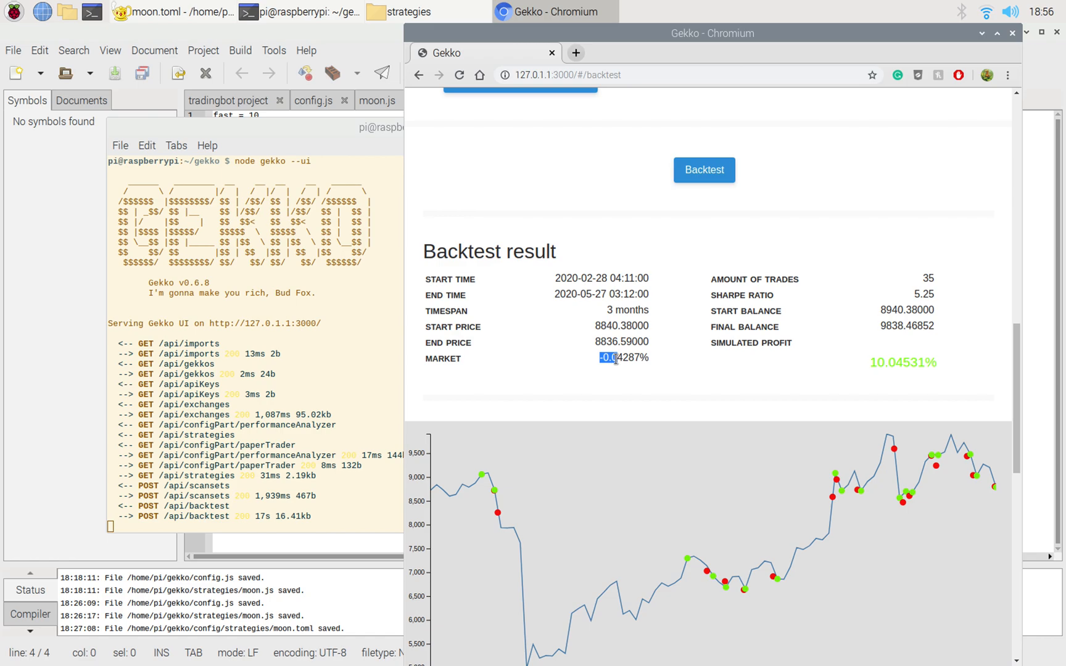
pyautogui.scroll(-3)
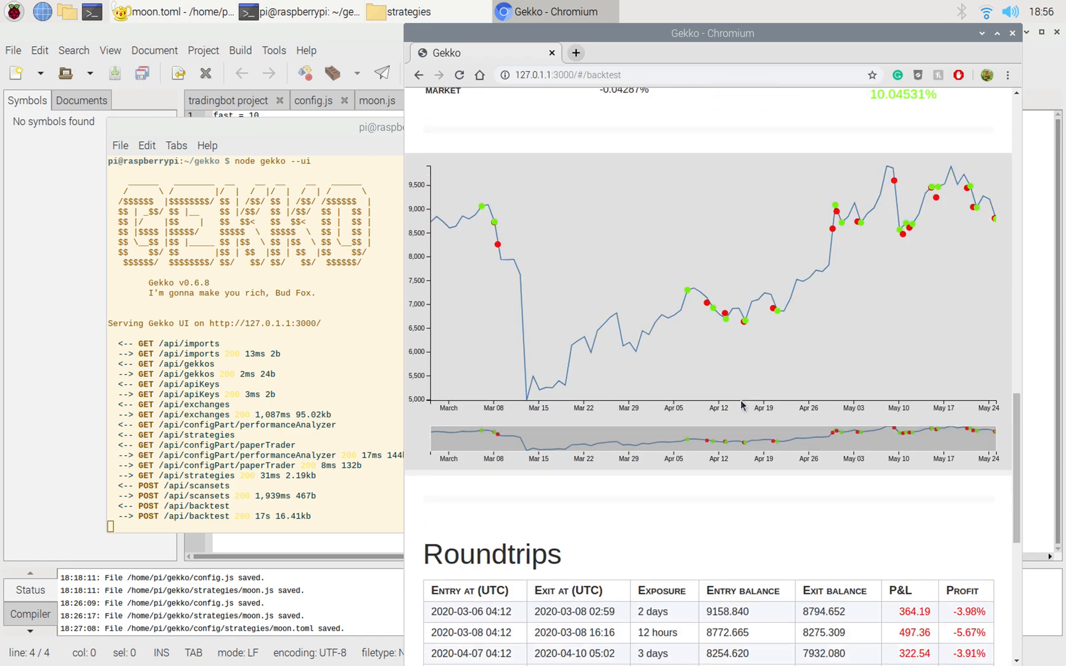
pyautogui.moveTo(491, 207)
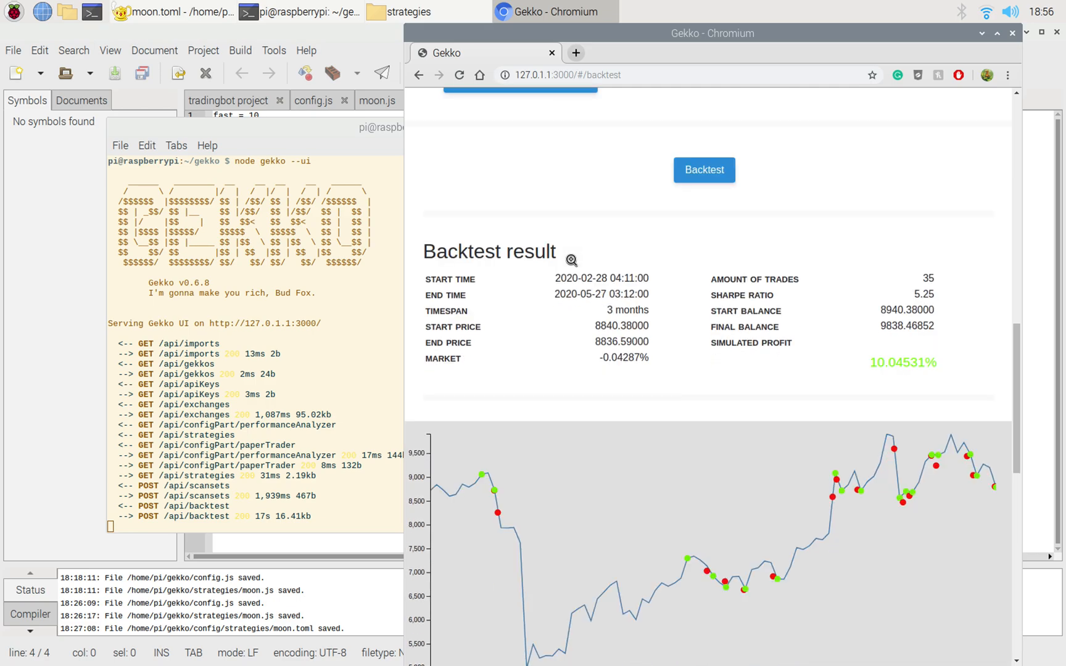
pyautogui.scroll(-3)
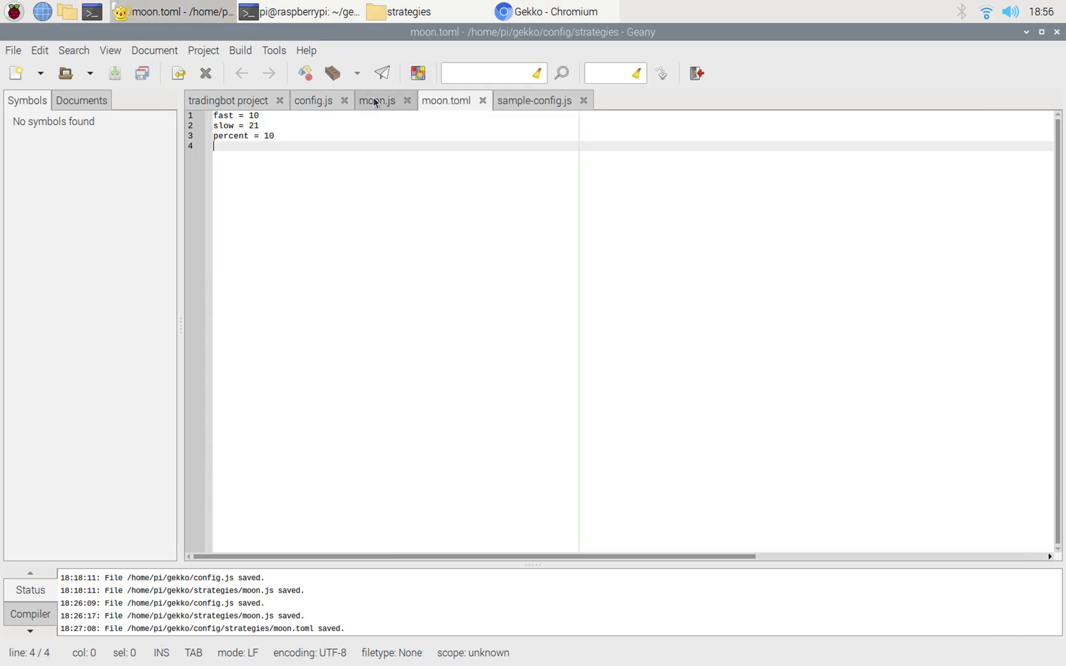
# Step: Show the moon.js strategy code in Geany, then return to the backtest results
pyautogui.click(376, 100)
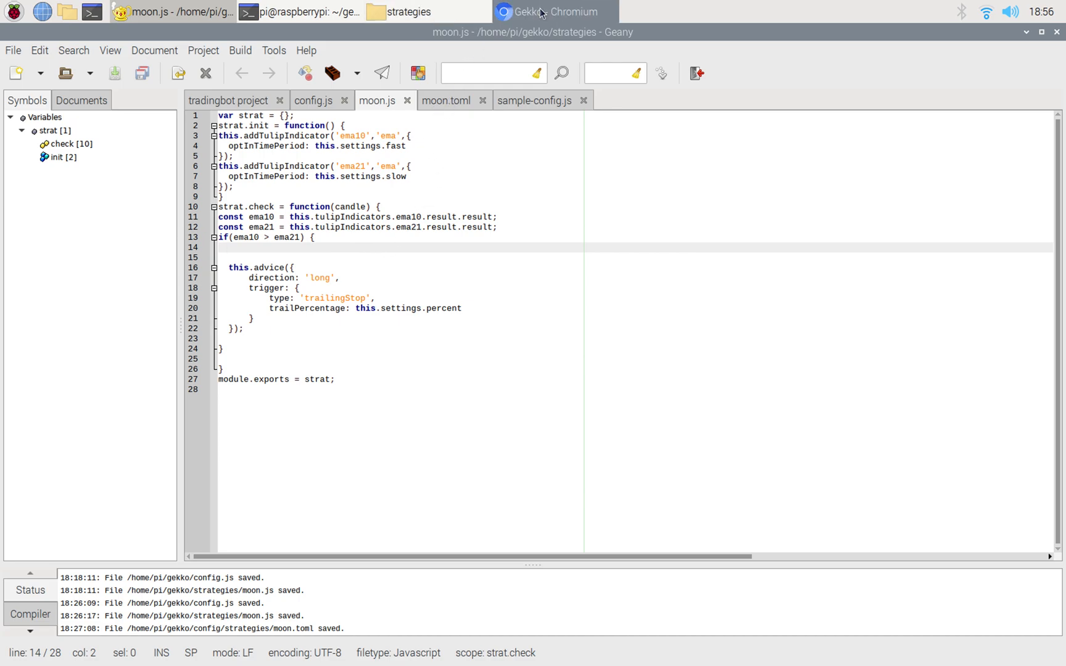
pyautogui.click(542, 12)
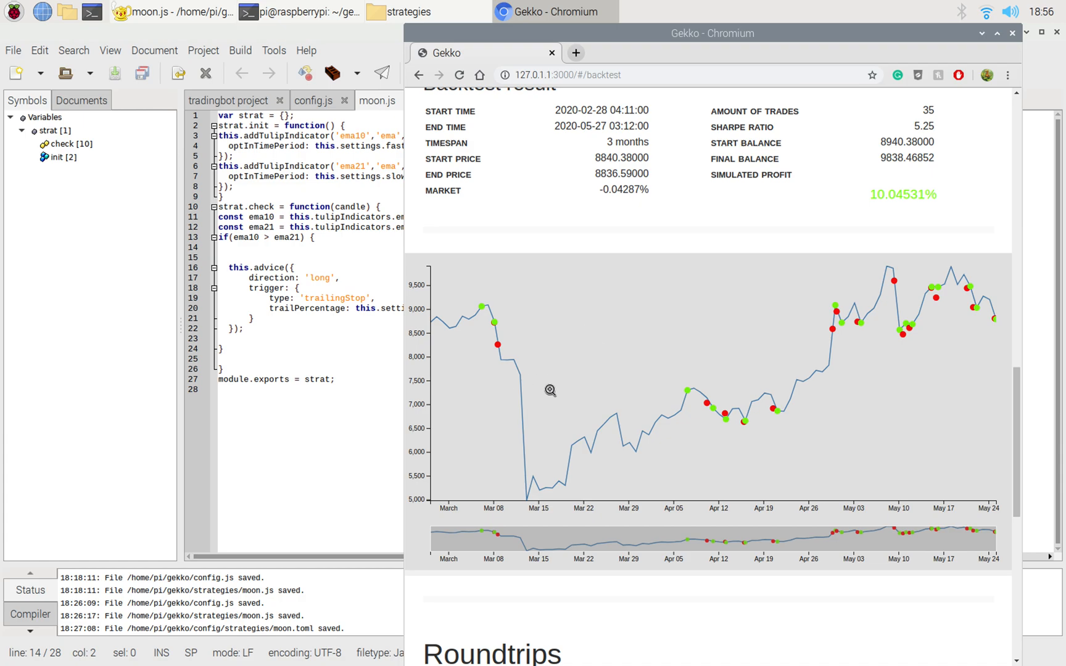
# Step: Inspect the chart's buy/sell markers and bring the Roundtrips table into view
pyautogui.scroll(-3)
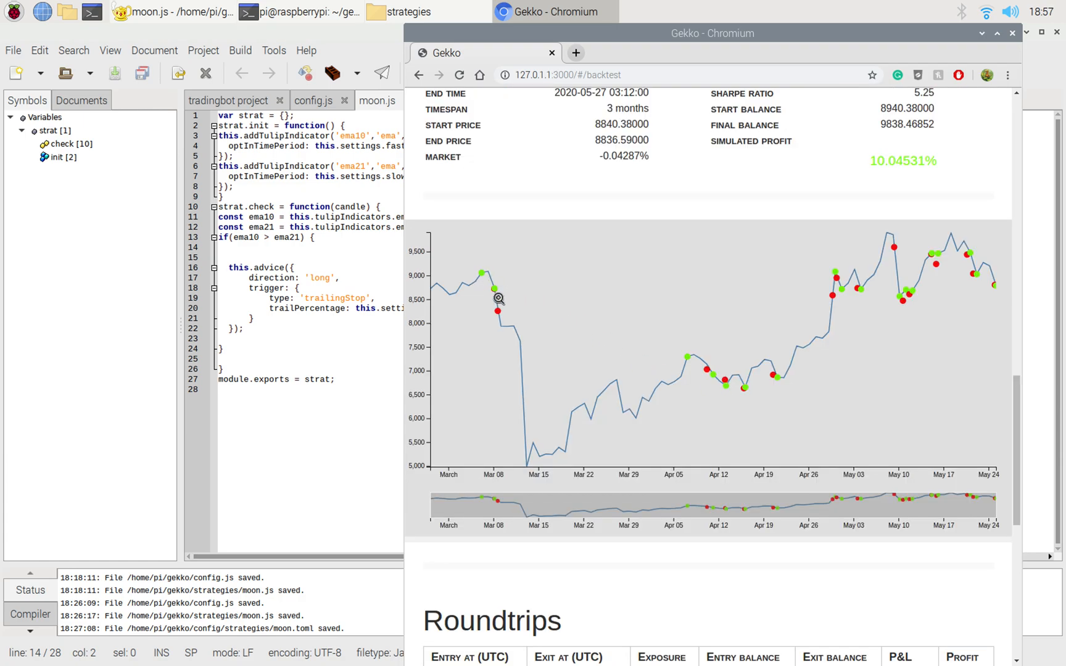
pyautogui.moveTo(489, 287)
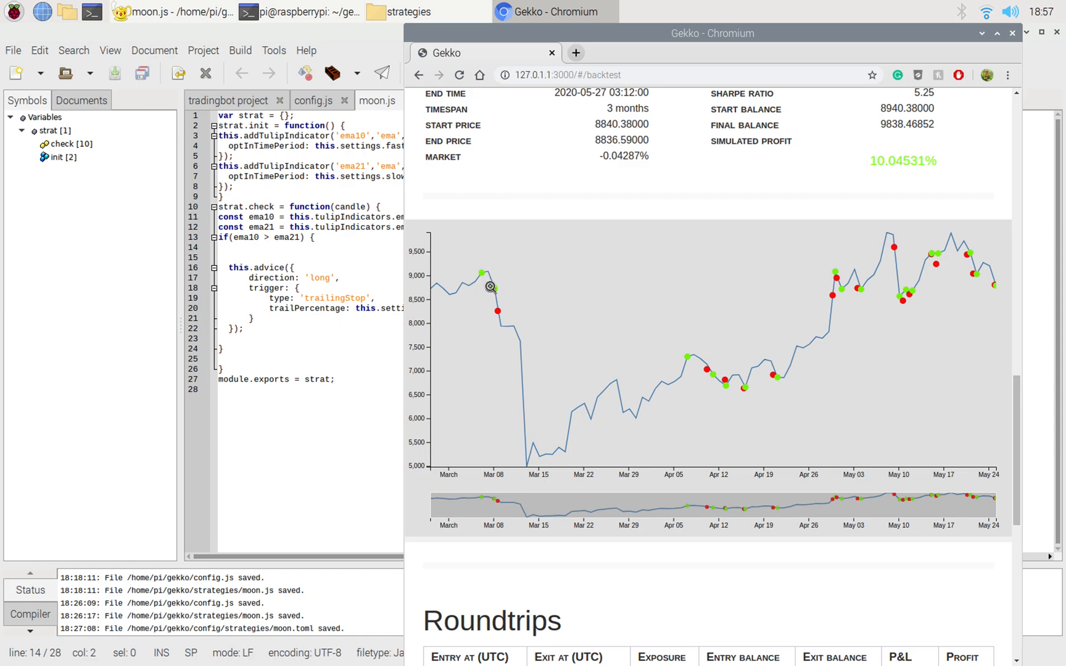
pyautogui.moveTo(499, 290)
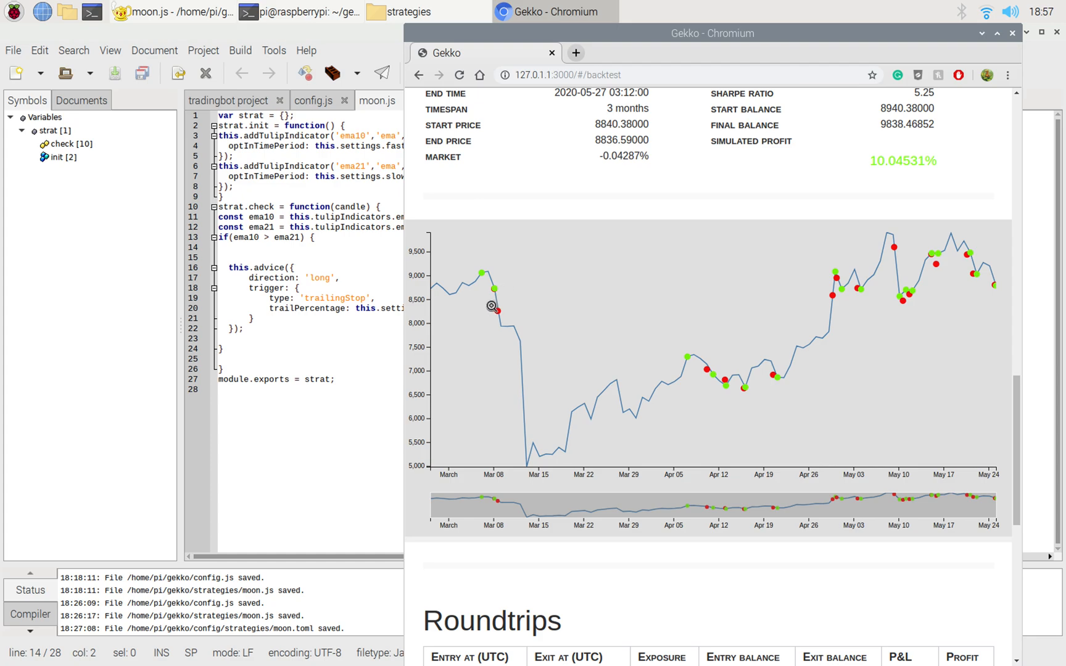
pyautogui.moveTo(495, 287)
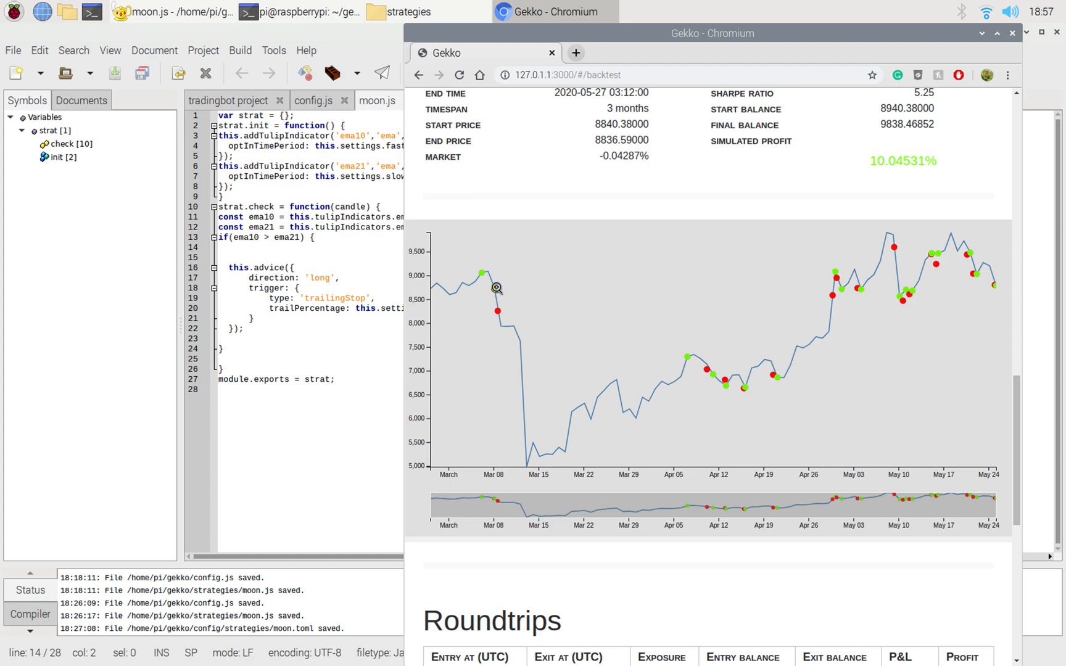
pyautogui.moveTo(498, 311)
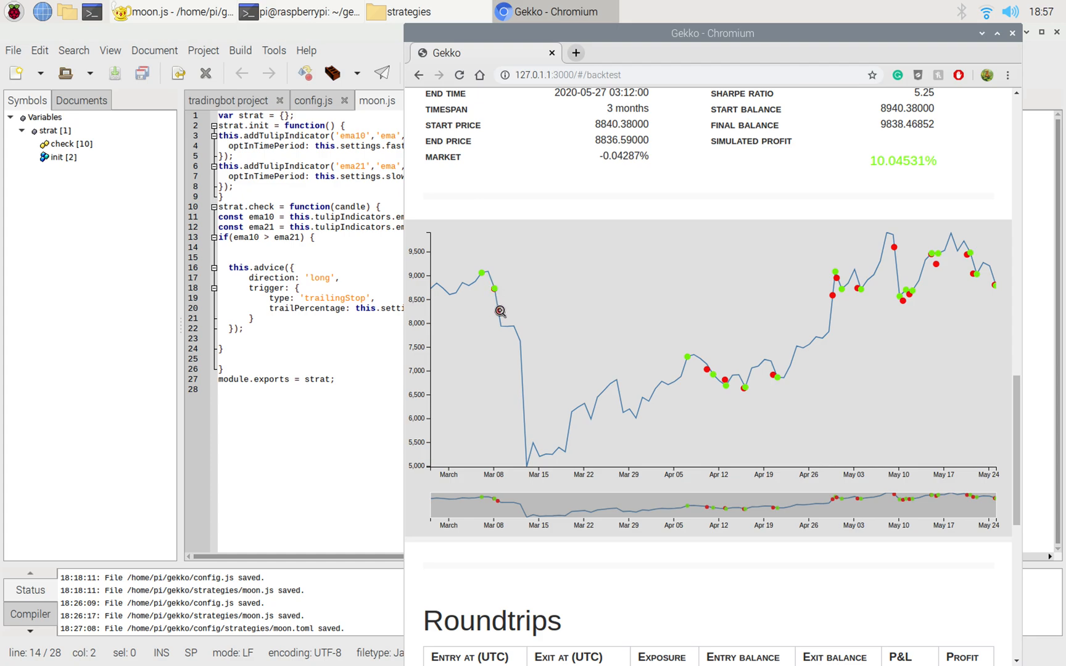
pyautogui.moveTo(706, 387)
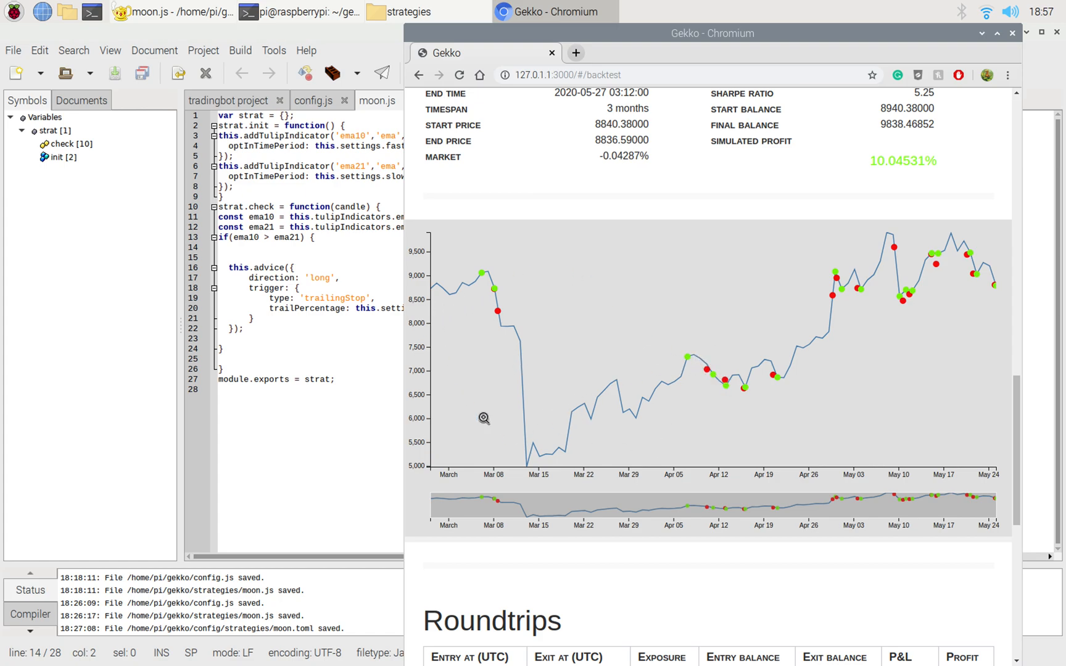
pyautogui.moveTo(546, 440)
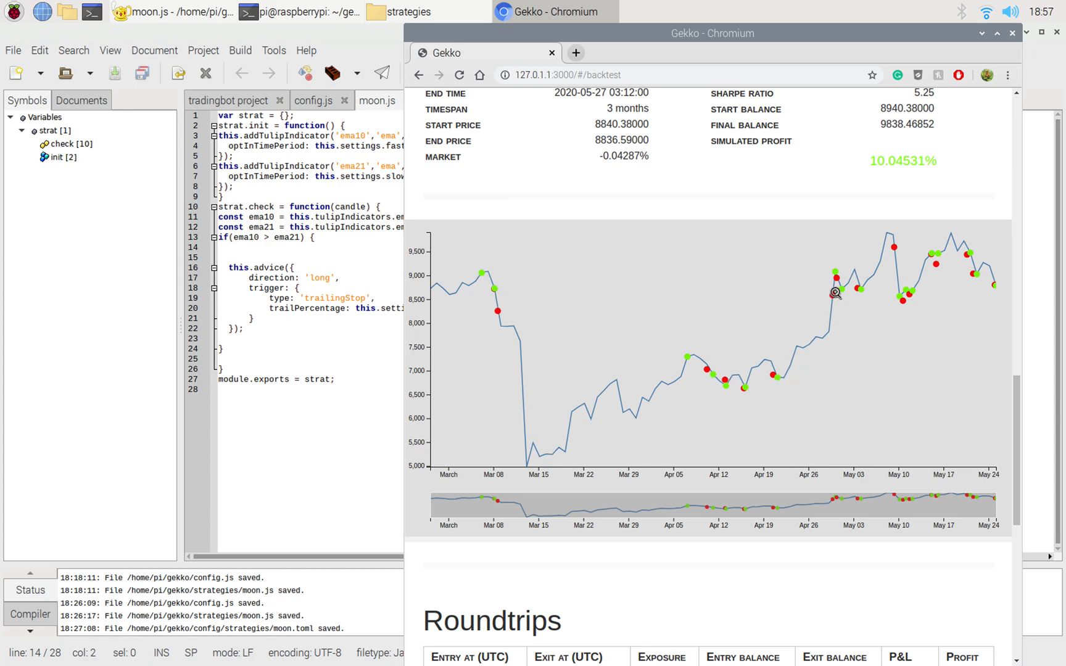
pyautogui.moveTo(864, 290)
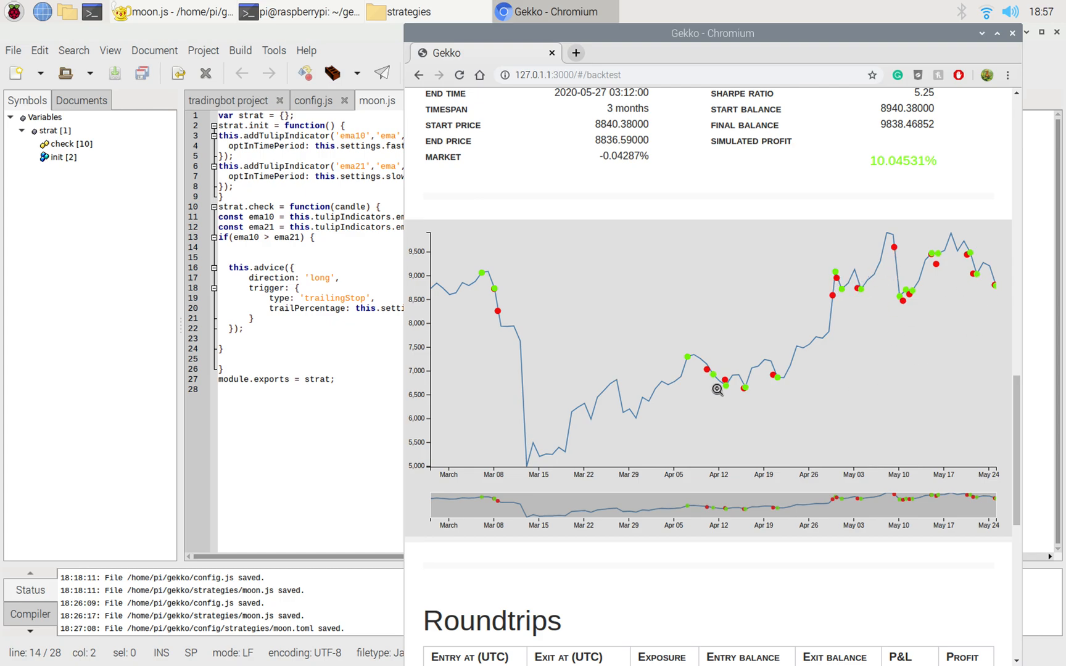
pyautogui.scroll(-3)
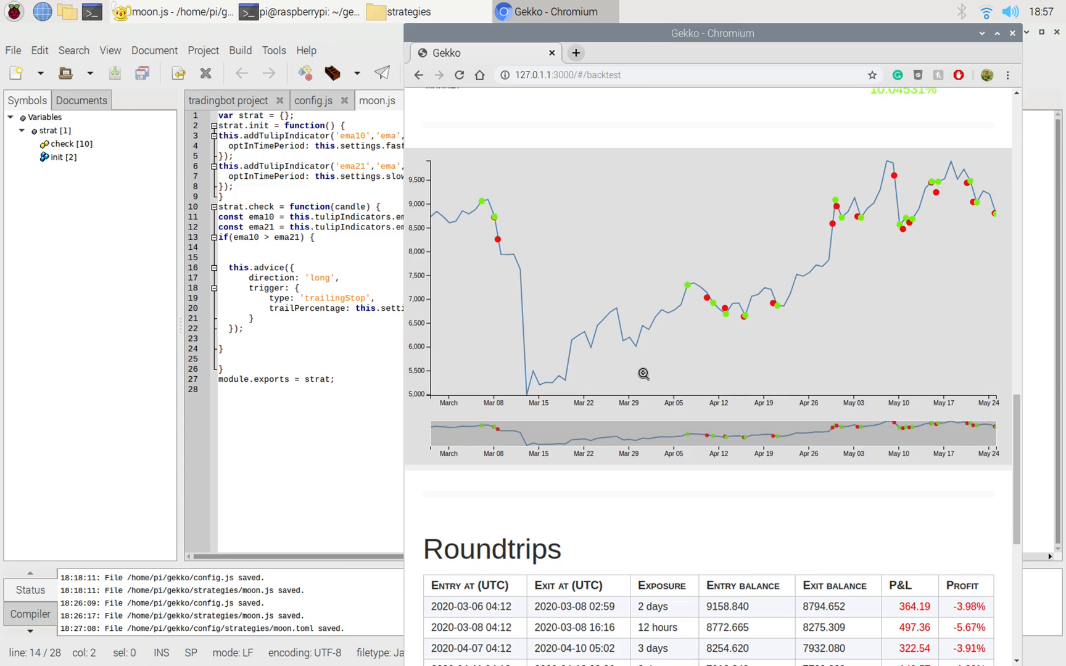
# Step: Scroll through all roundtrips to late May and clear the table's text selection
pyautogui.scroll(-3)
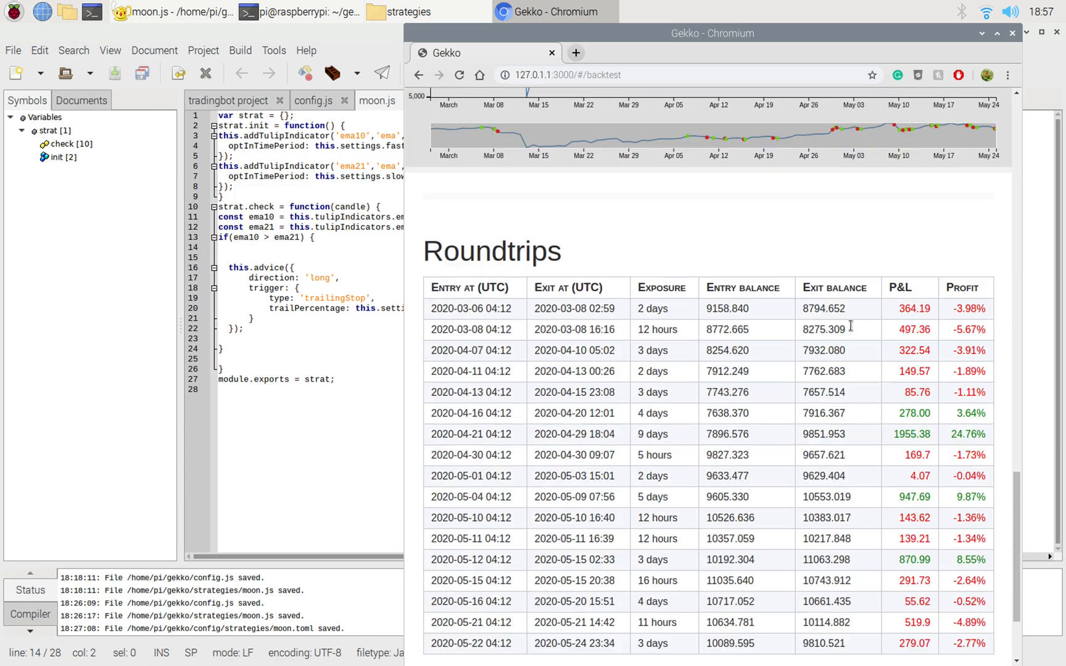
pyautogui.moveTo(845, 372)
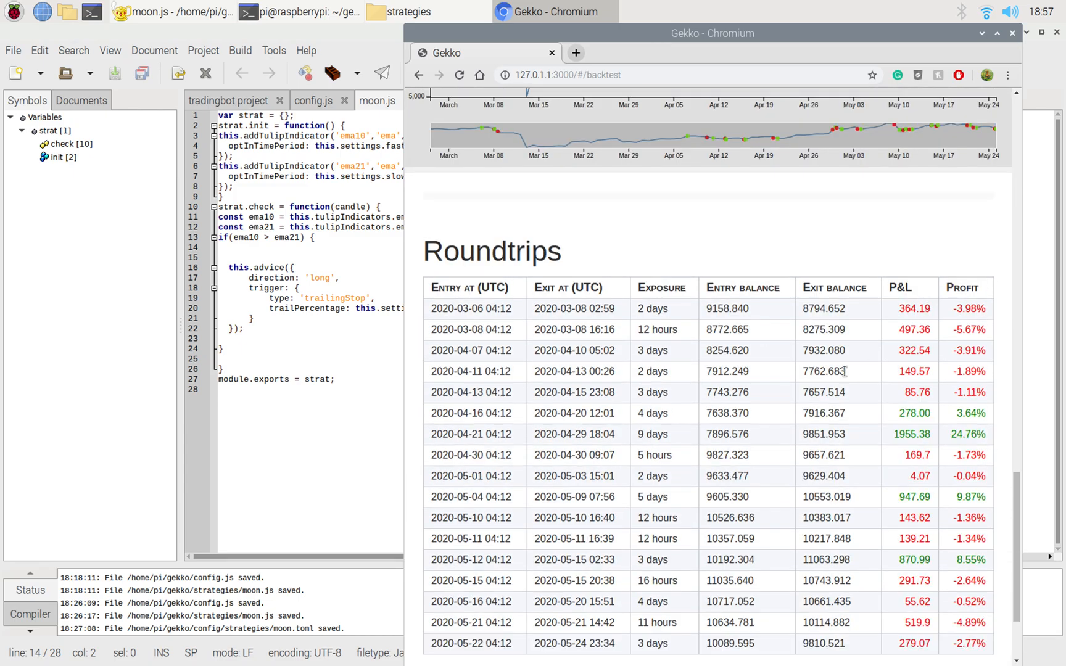
pyautogui.scroll(-3)
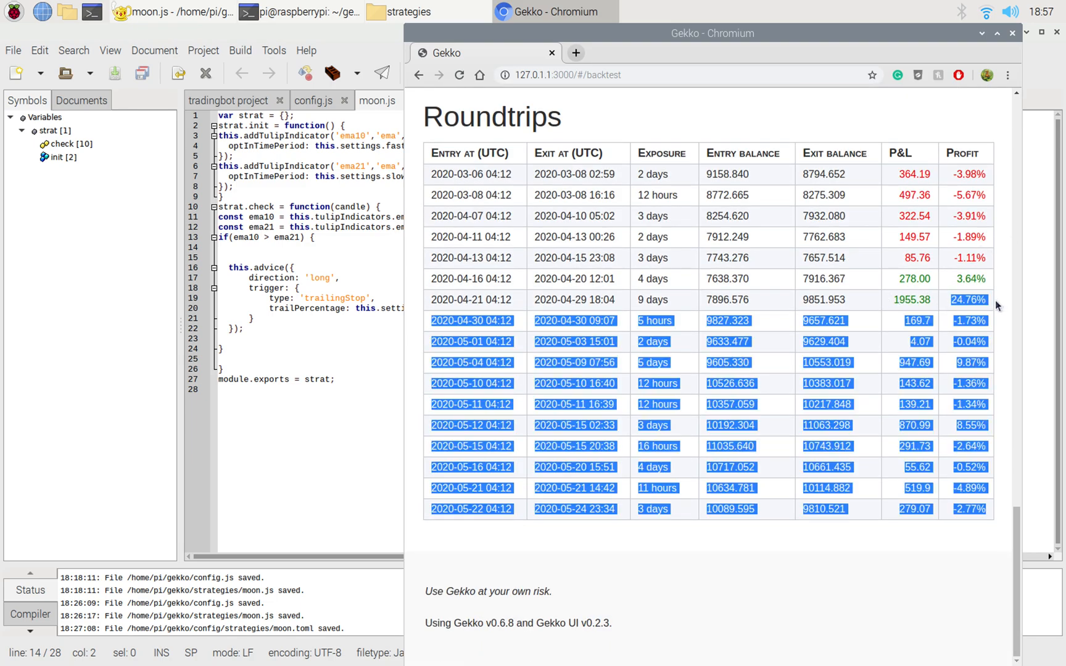
pyautogui.click(973, 300)
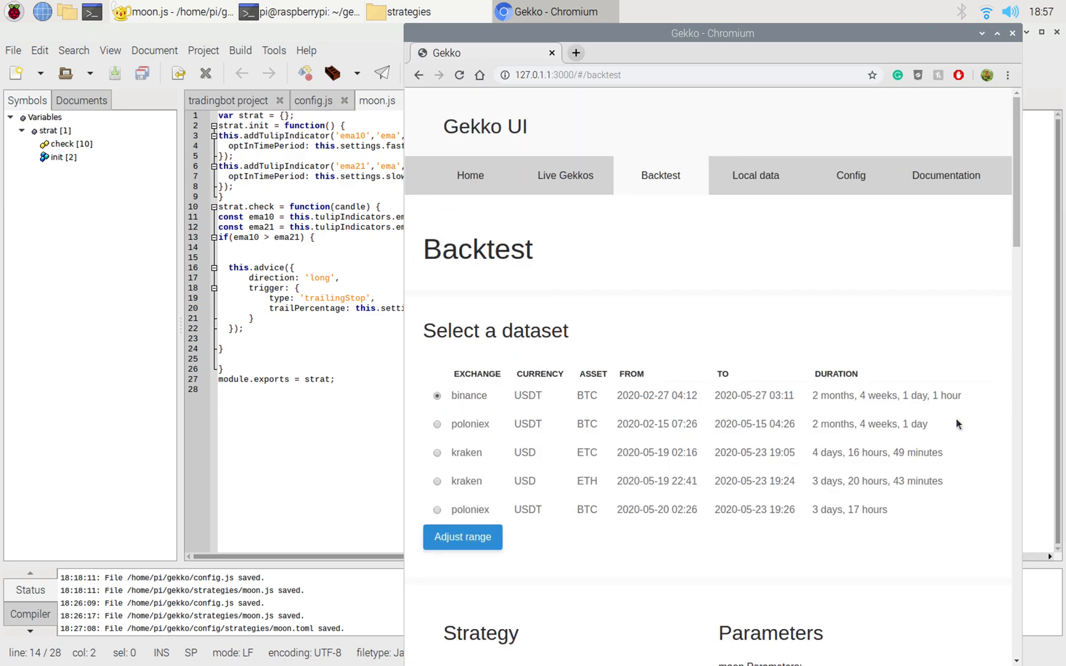
pyautogui.scroll(-3)
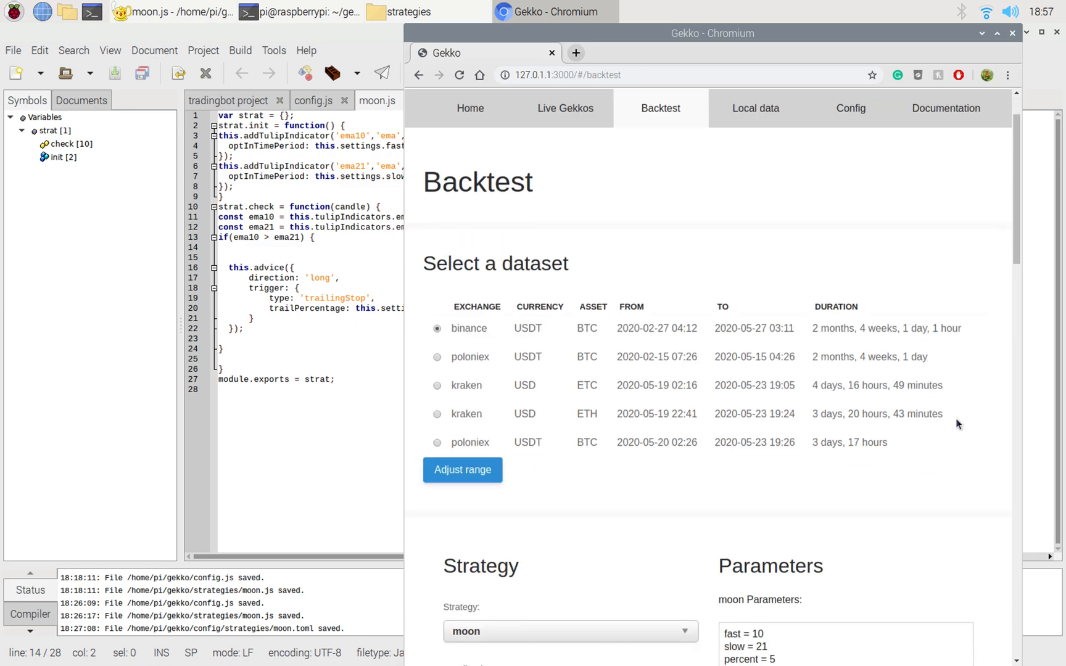
pyautogui.scroll(-3)
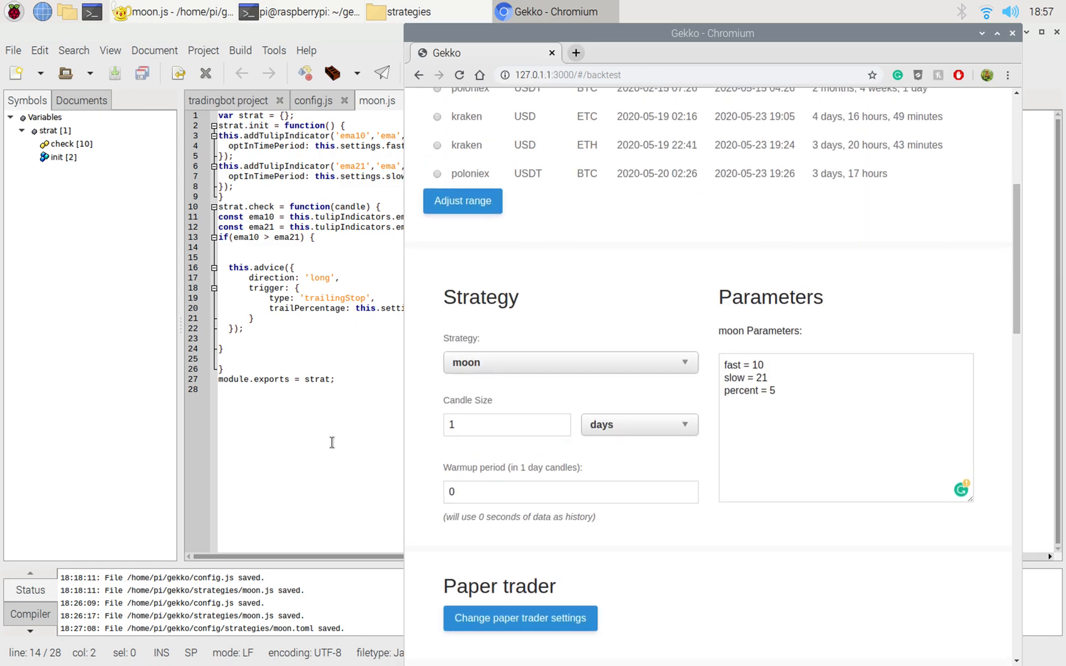
pyautogui.moveTo(338, 449)
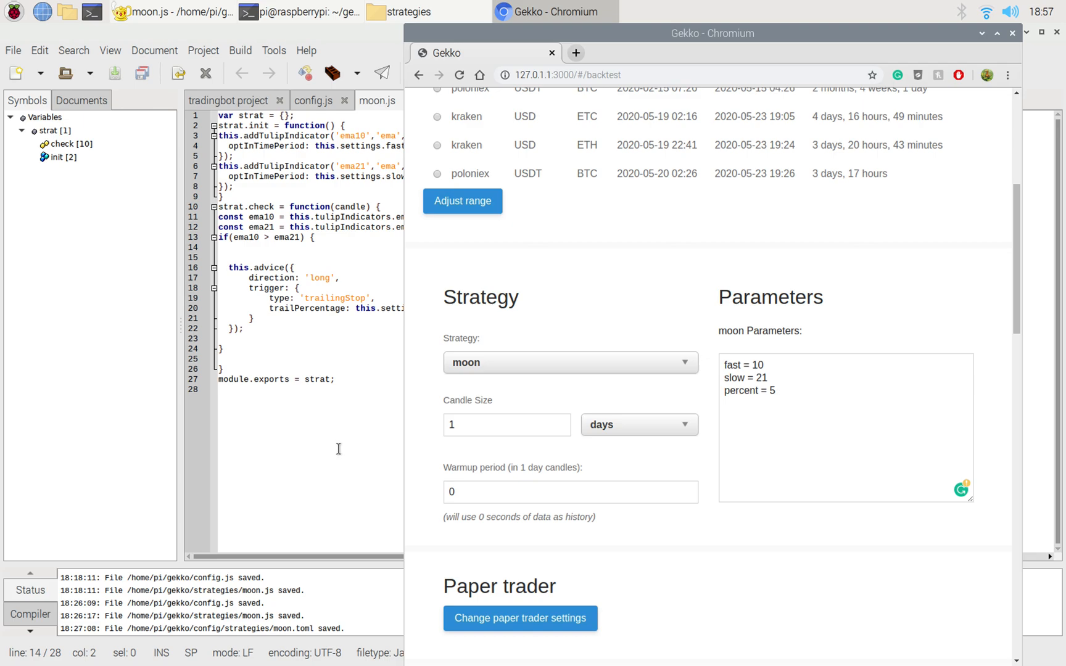
pyautogui.moveTo(440, 394)
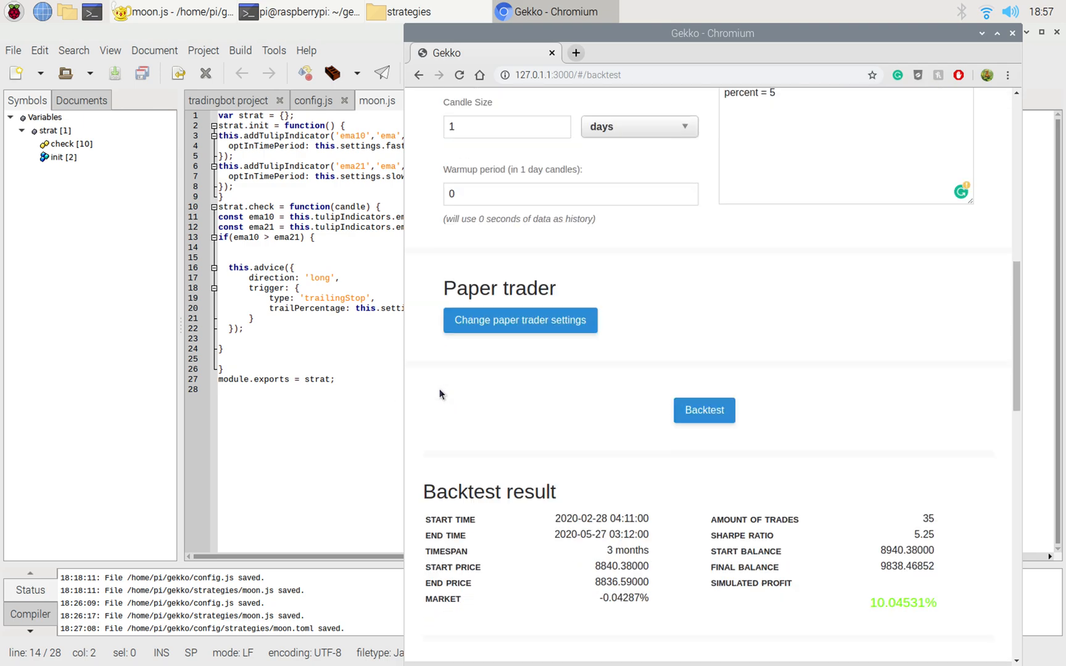
pyautogui.scroll(-3)
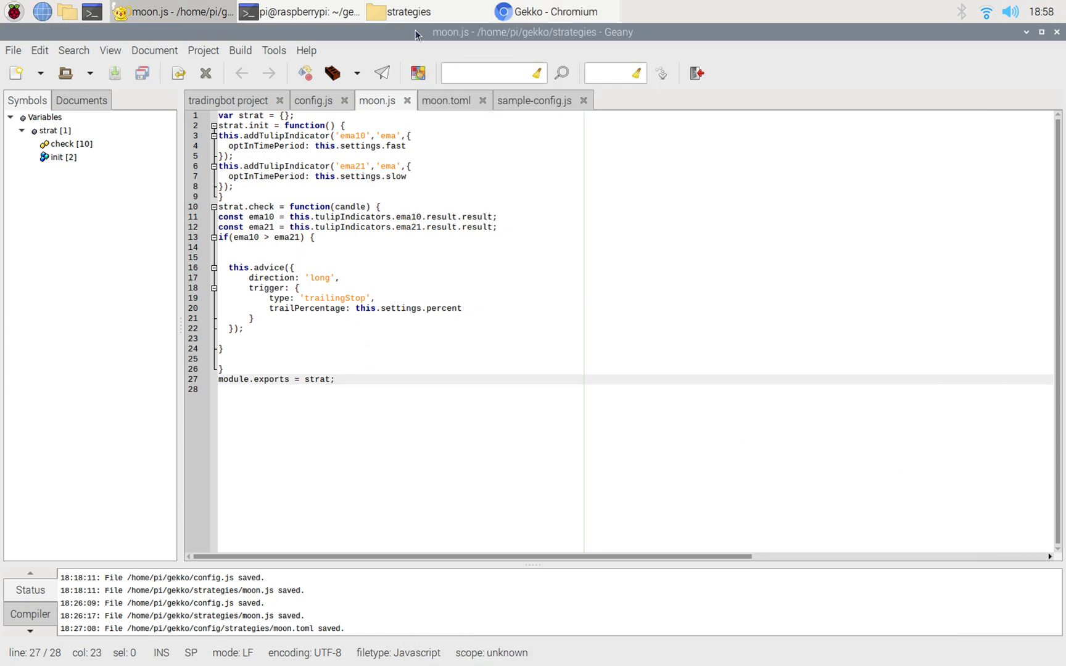
pyautogui.click(554, 12)
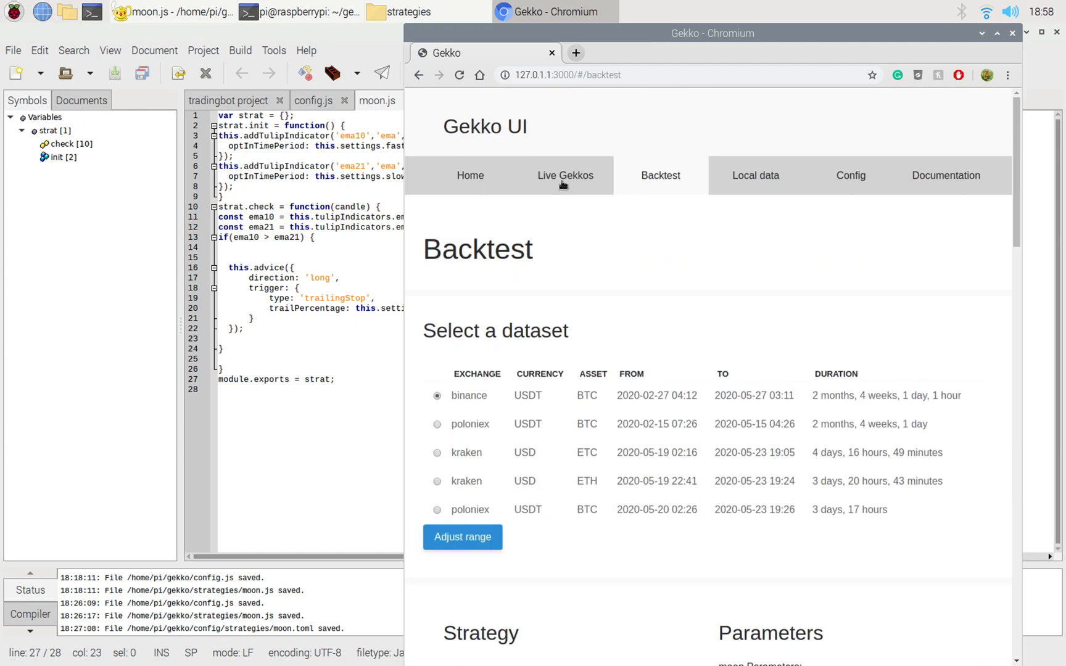
# Step: In Live Gekkos, set up a new gekko with binance as the exchange
pyautogui.click(565, 176)
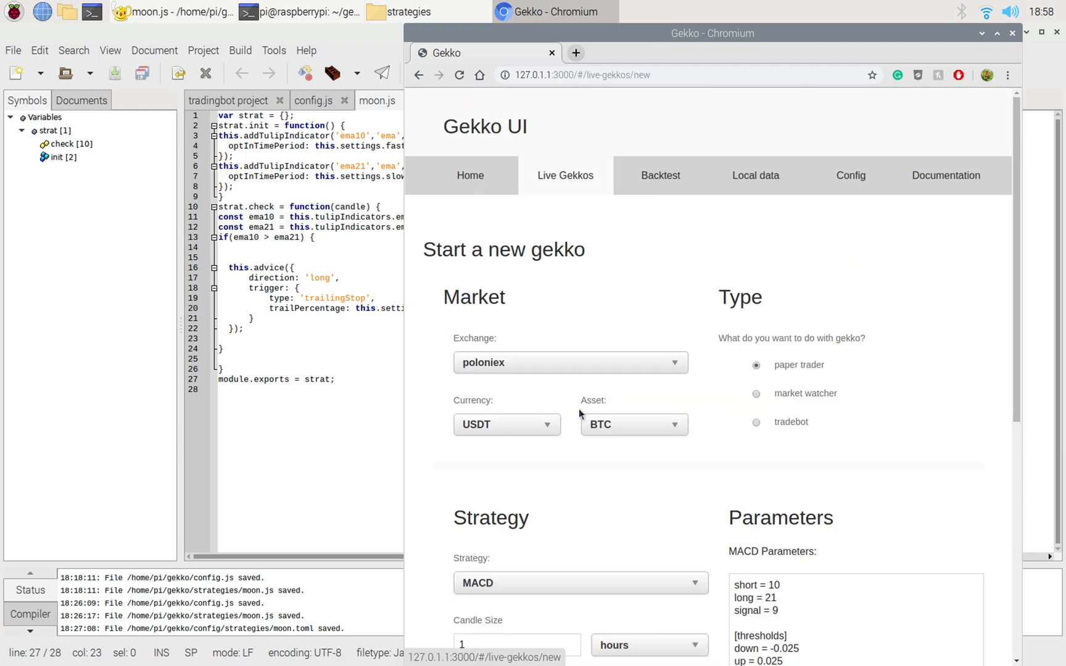
pyautogui.click(571, 363)
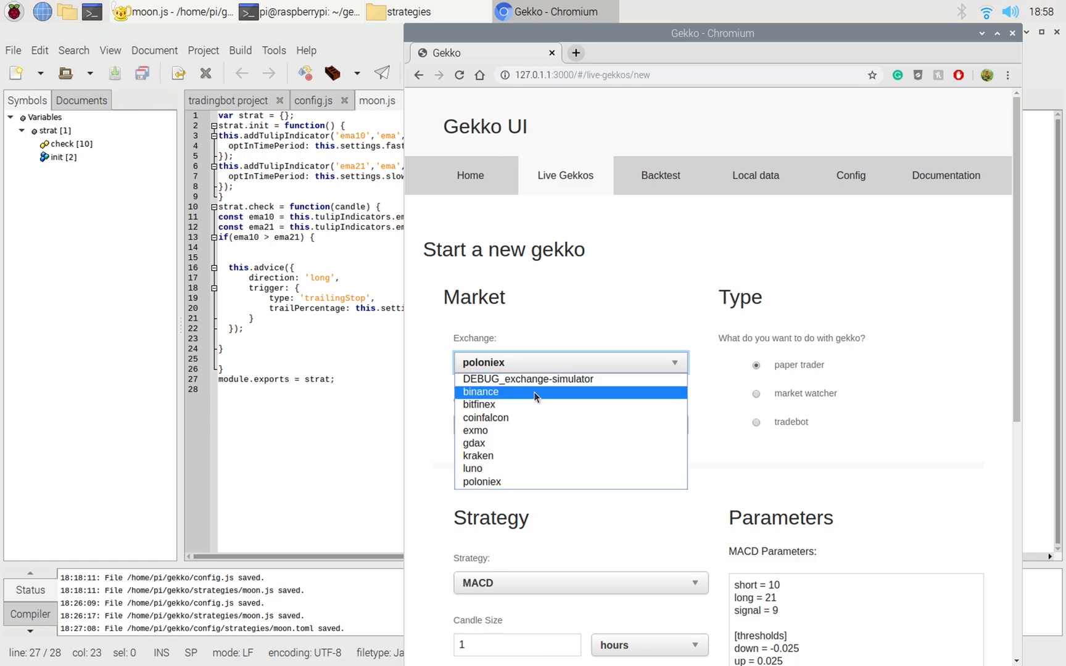
pyautogui.click(581, 583)
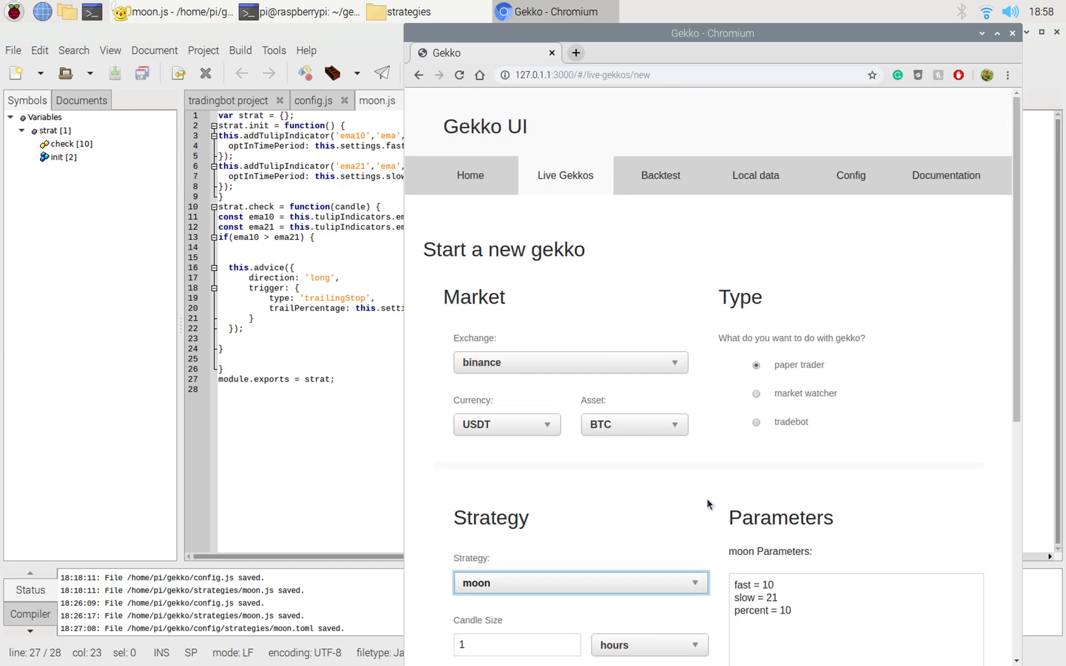
# Step: Return to the Backtest page, then bring the moon.js code to the front
pyautogui.click(661, 175)
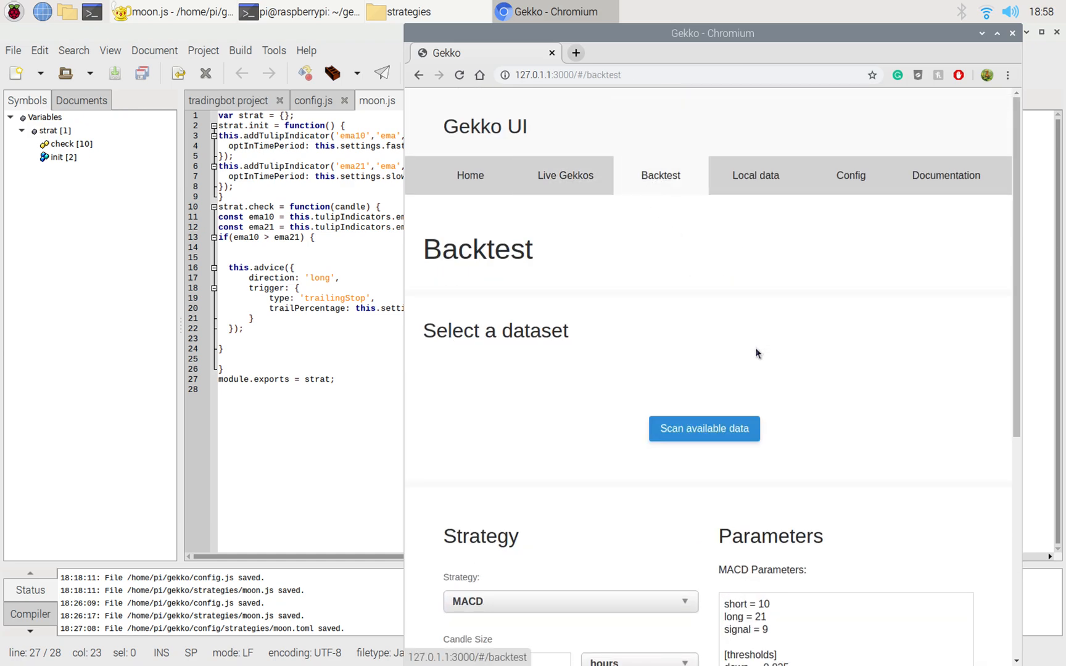
pyautogui.scroll(-3)
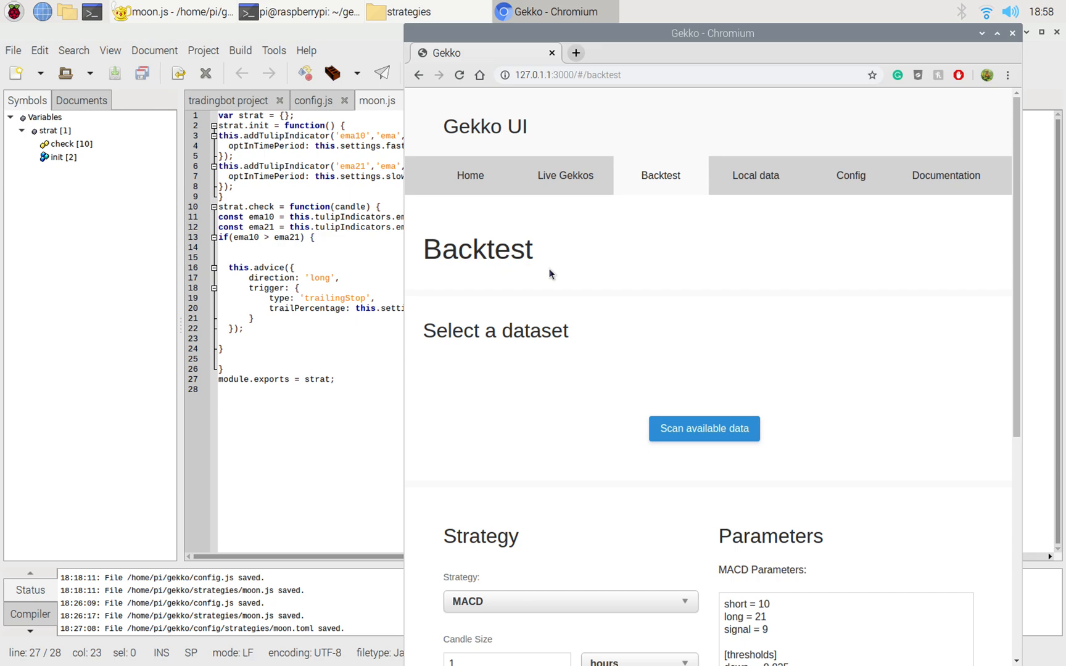
pyautogui.click(179, 11)
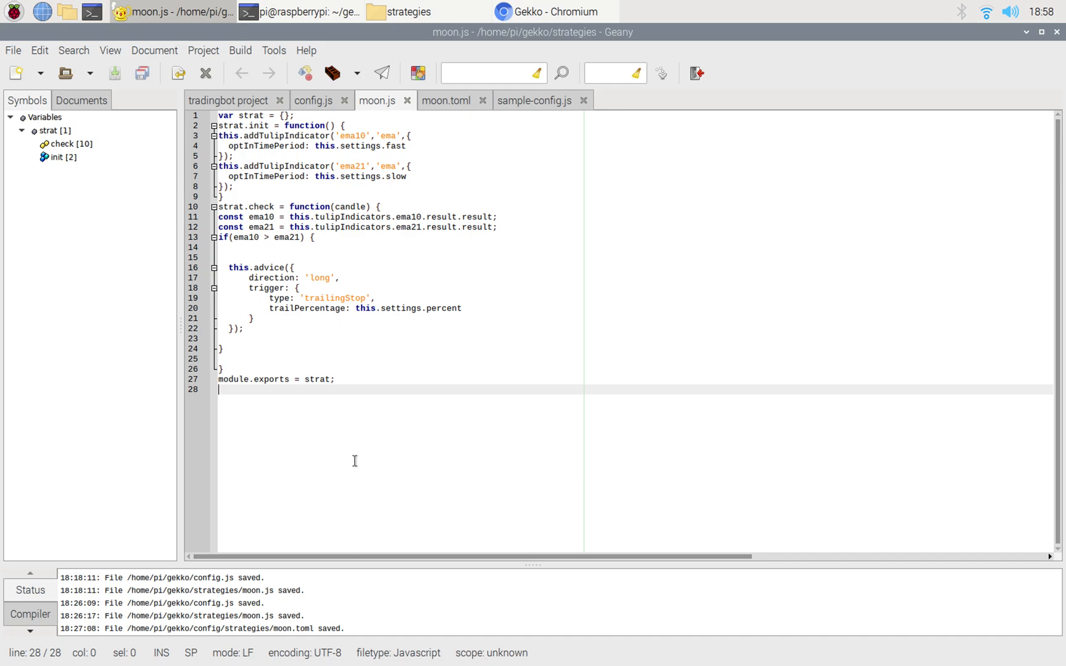
pyautogui.moveTo(376, 370)
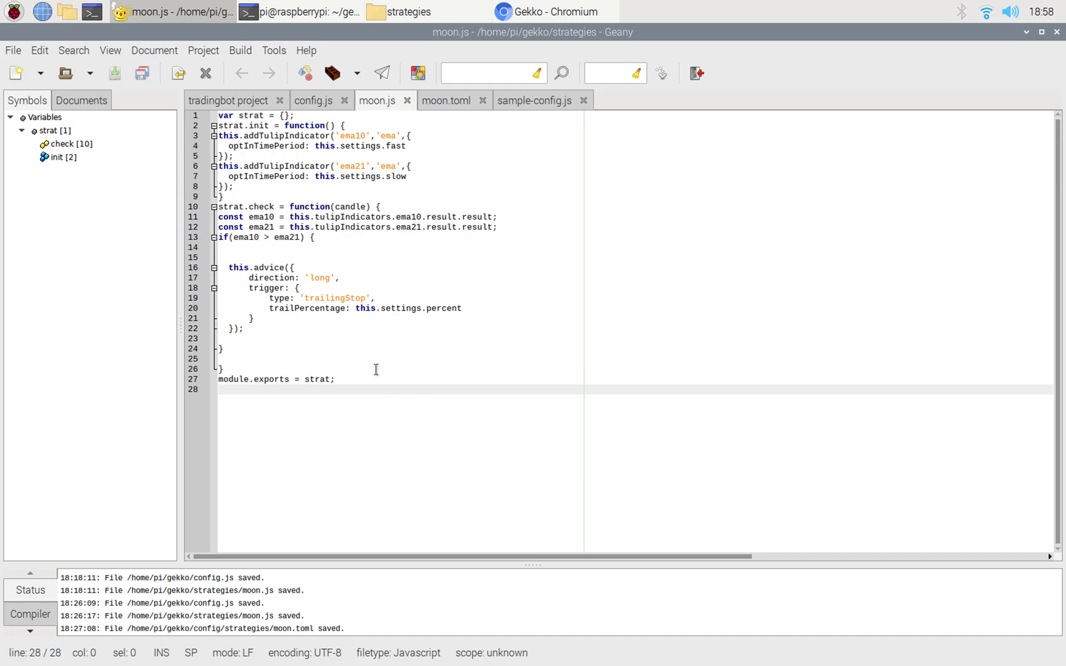